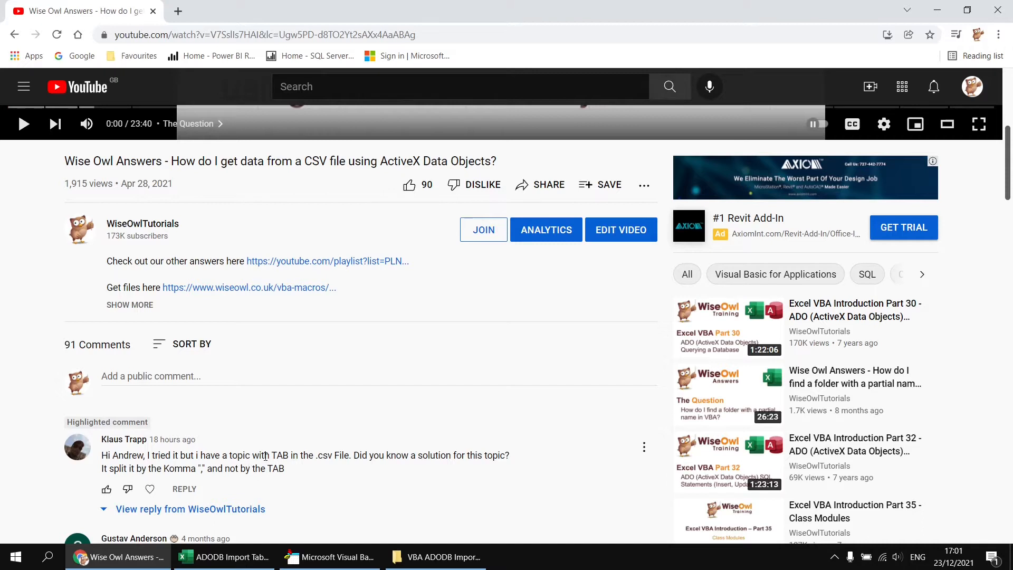
Highlight the viewer's question about 'TAB in the .csv File' and switch to the project folder
{"action": "left_click_drag", "start_coordinate": [271, 456], "coordinate": [339, 456]}
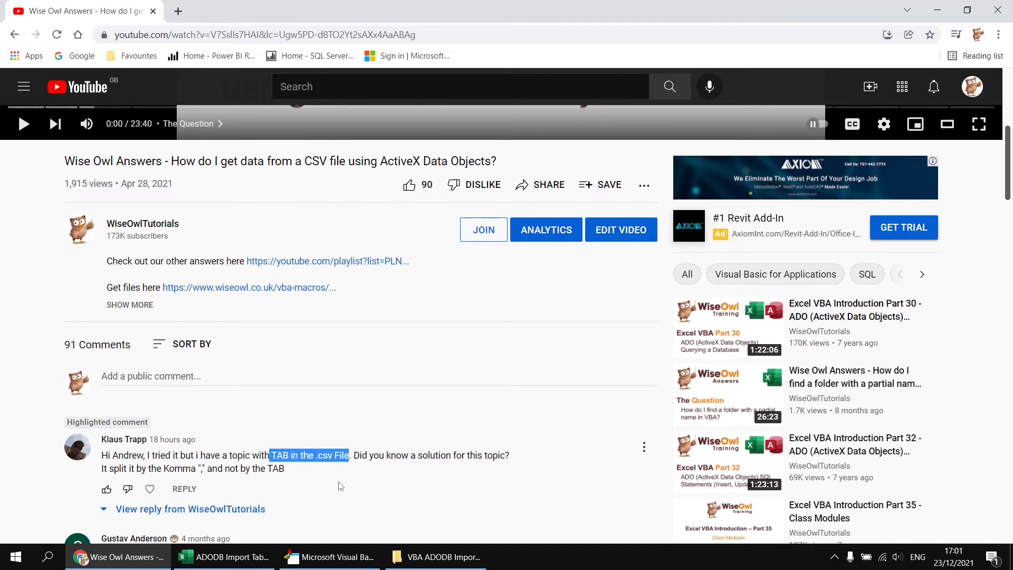
{"action": "left_click", "coordinate": [222, 556]}
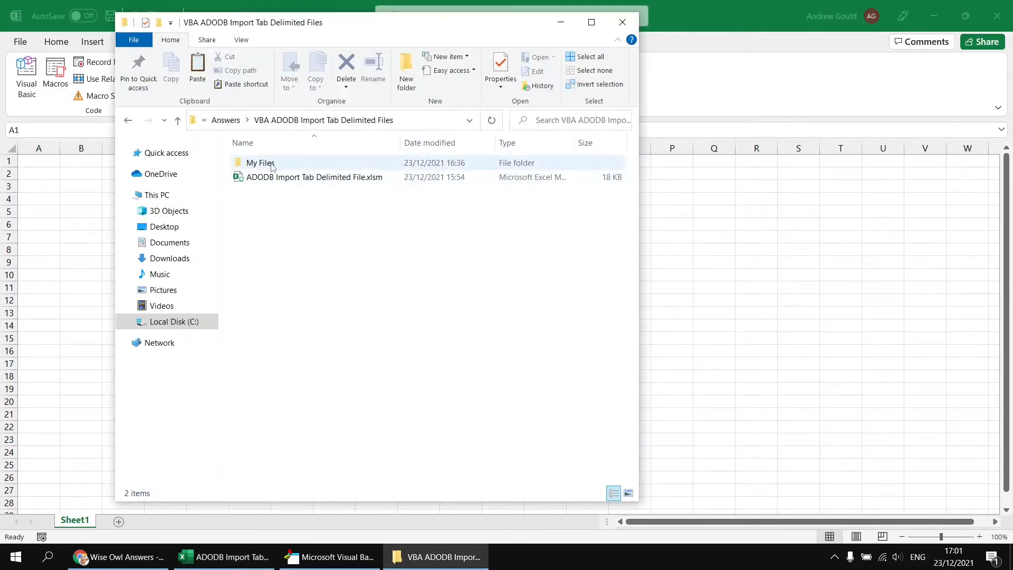
Open the My Files folder and preview TwelveDaysComma.csv in Notepad
{"action": "left_click", "coordinate": [259, 162]}
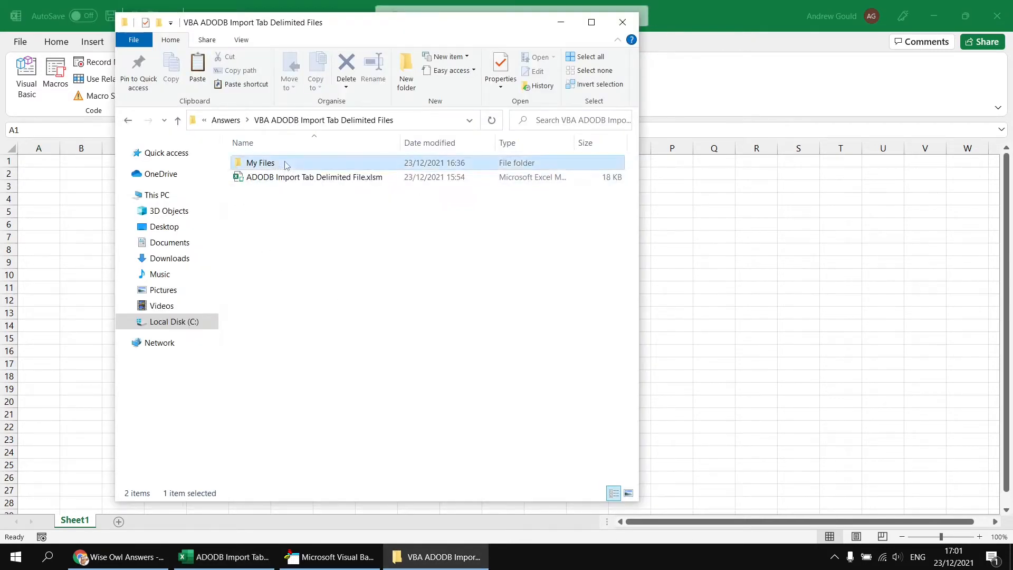
{"action": "double_click", "coordinate": [260, 163]}
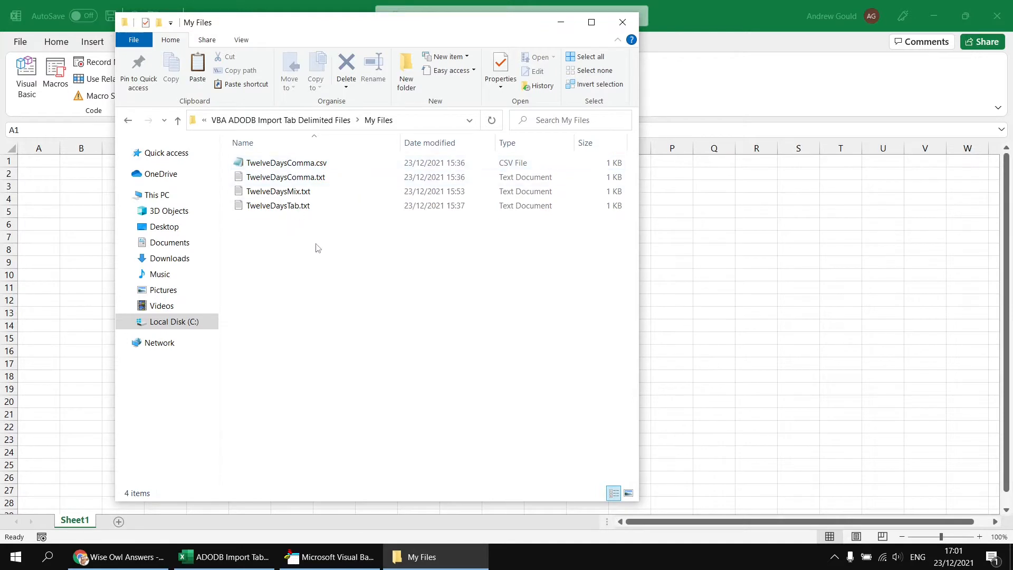
{"action": "mouse_move", "coordinate": [318, 251]}
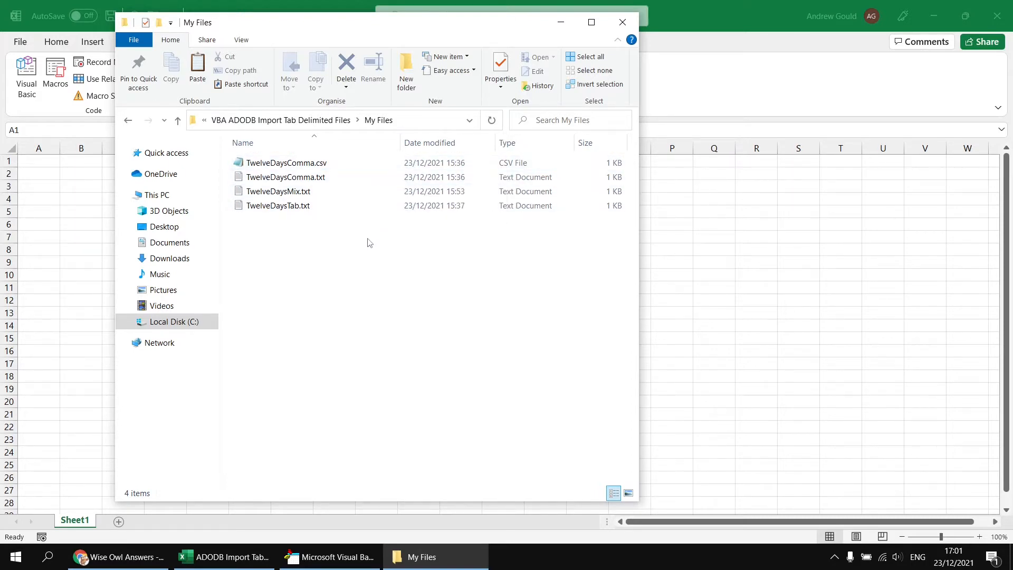
{"action": "left_click", "coordinate": [286, 162]}
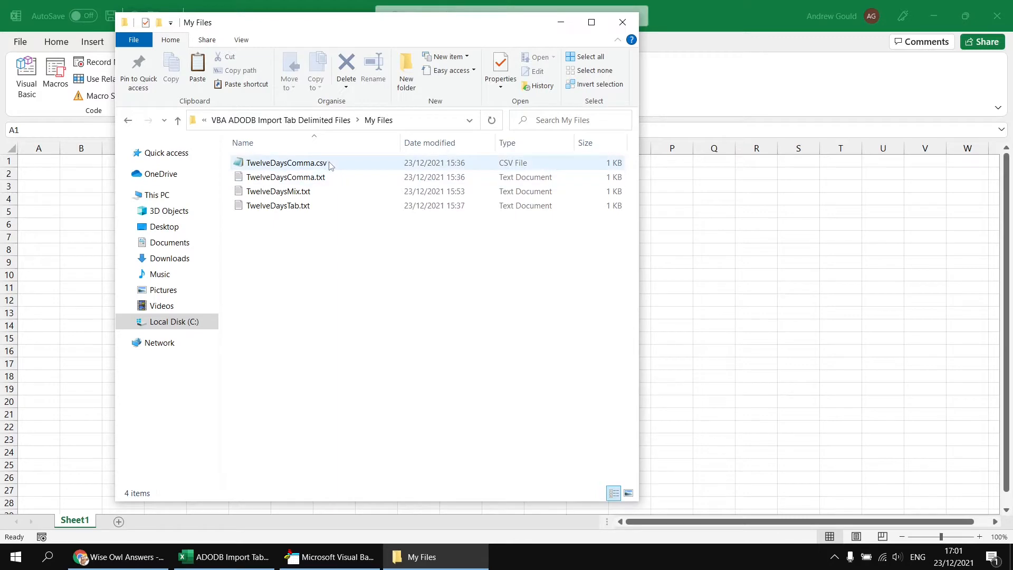
{"action": "double_click", "coordinate": [286, 162]}
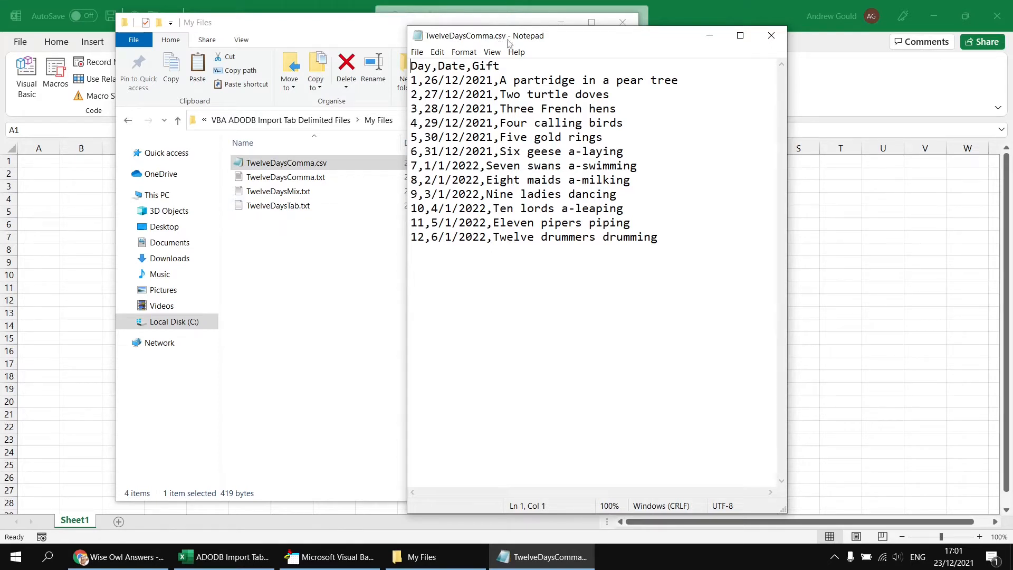
{"action": "mouse_move", "coordinate": [426, 91]}
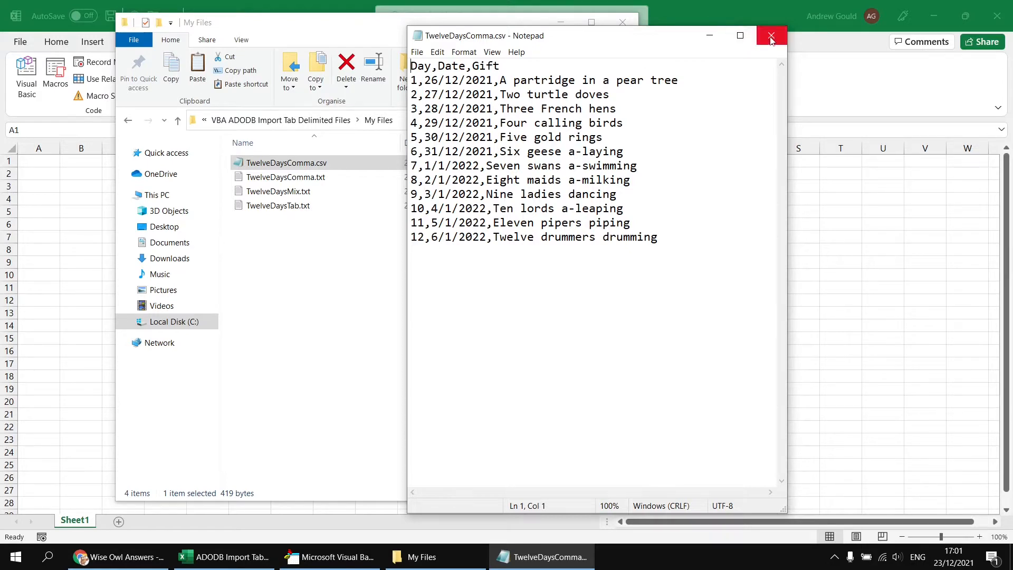
{"action": "left_click", "coordinate": [770, 36]}
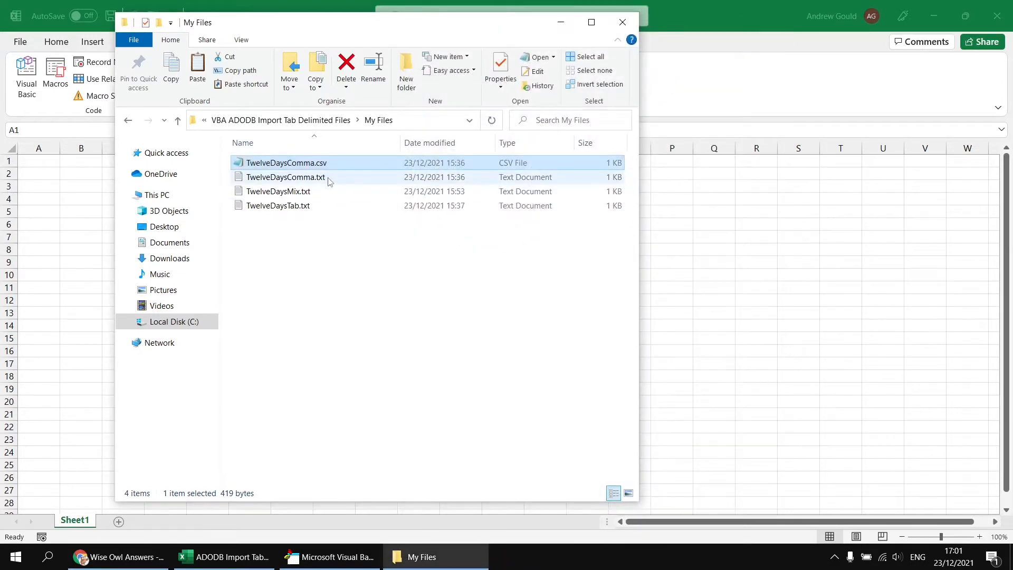
Preview TwelveDaysComma.txt, TwelveDaysTab.txt and TwelveDaysMix.txt in Notepad, closing each
{"action": "double_click", "coordinate": [285, 177]}
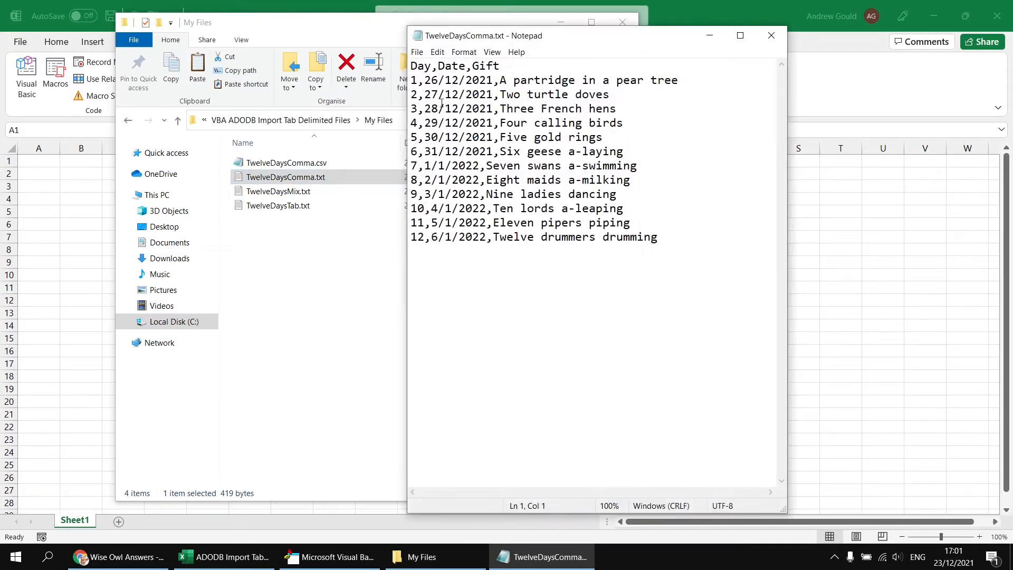
{"action": "left_click", "coordinate": [496, 80]}
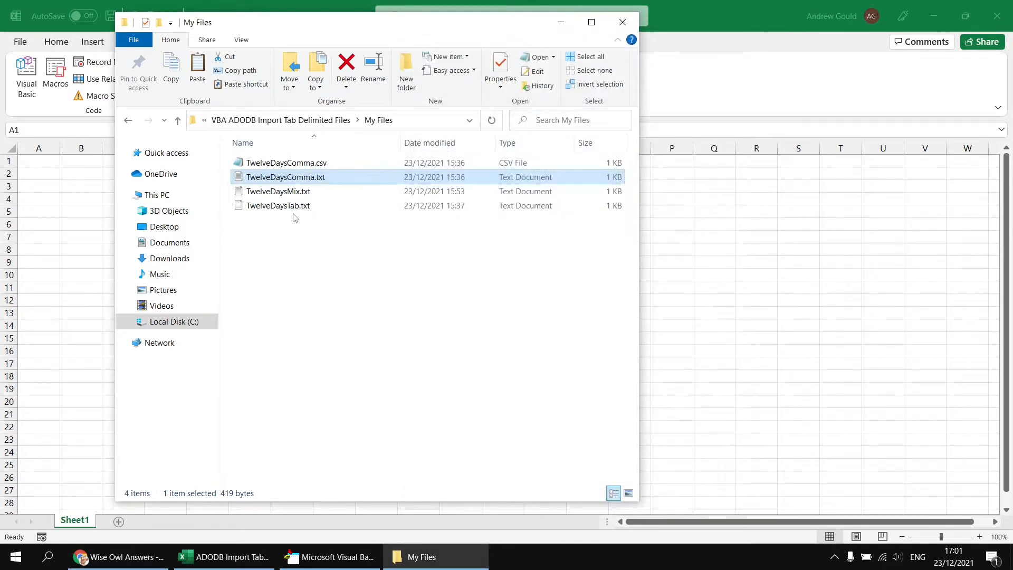
{"action": "double_click", "coordinate": [277, 205]}
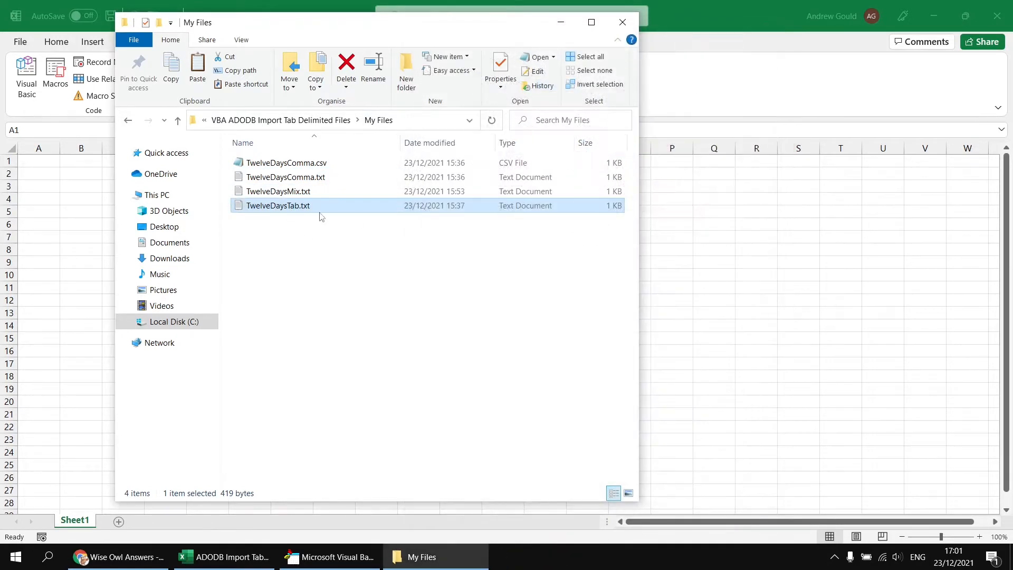
{"action": "double_click", "coordinate": [278, 191]}
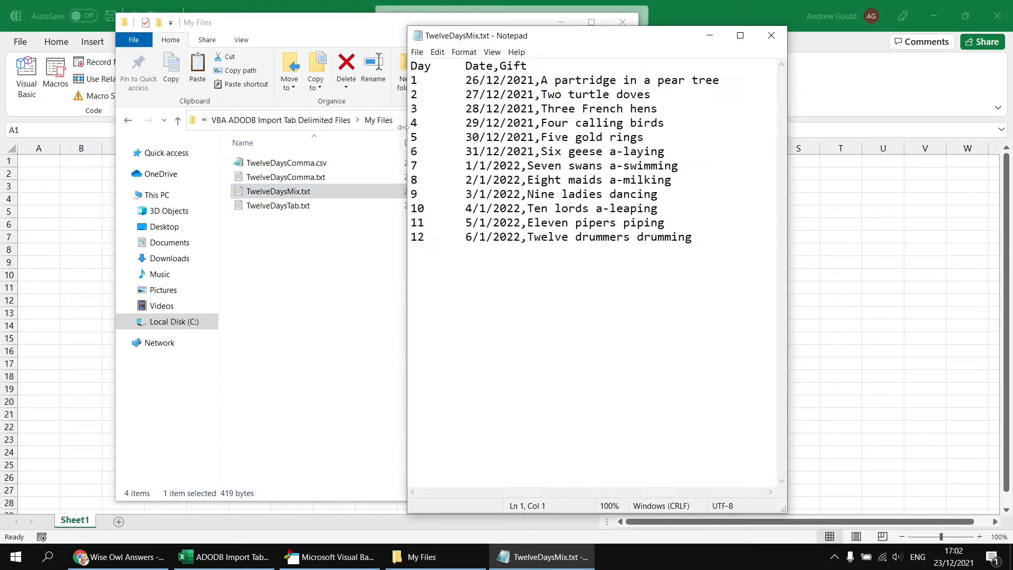
{"action": "double_click", "coordinate": [450, 79]}
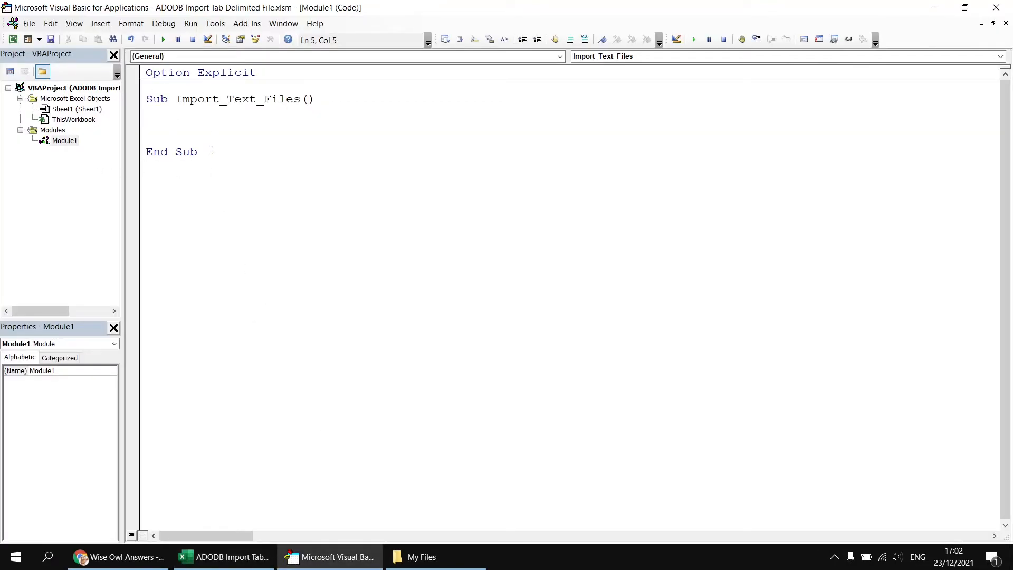
Add the Microsoft ActiveX Data Objects 6.1 Library via Tools > References
{"action": "left_click", "coordinate": [214, 24]}
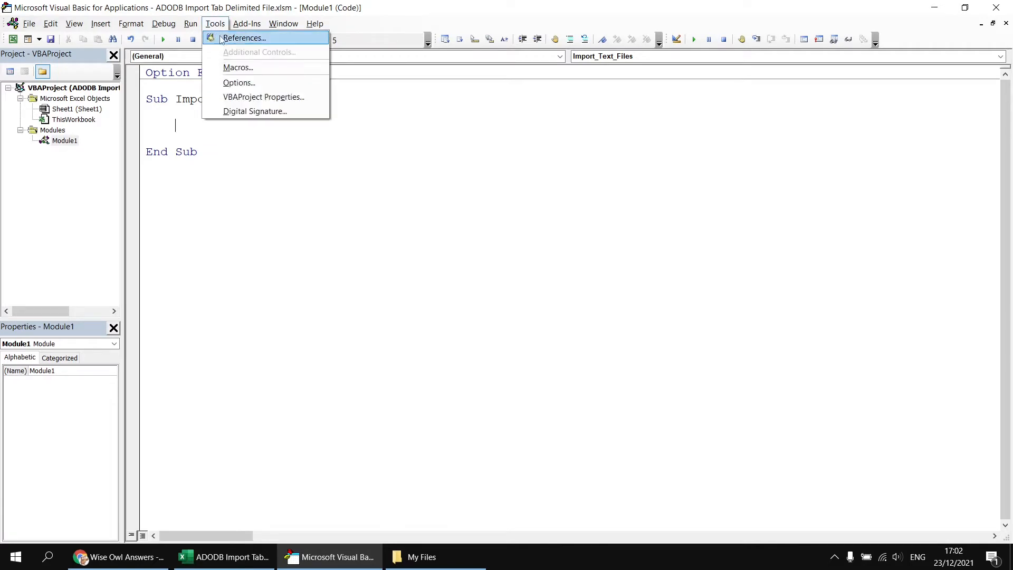
{"action": "left_click", "coordinate": [244, 38]}
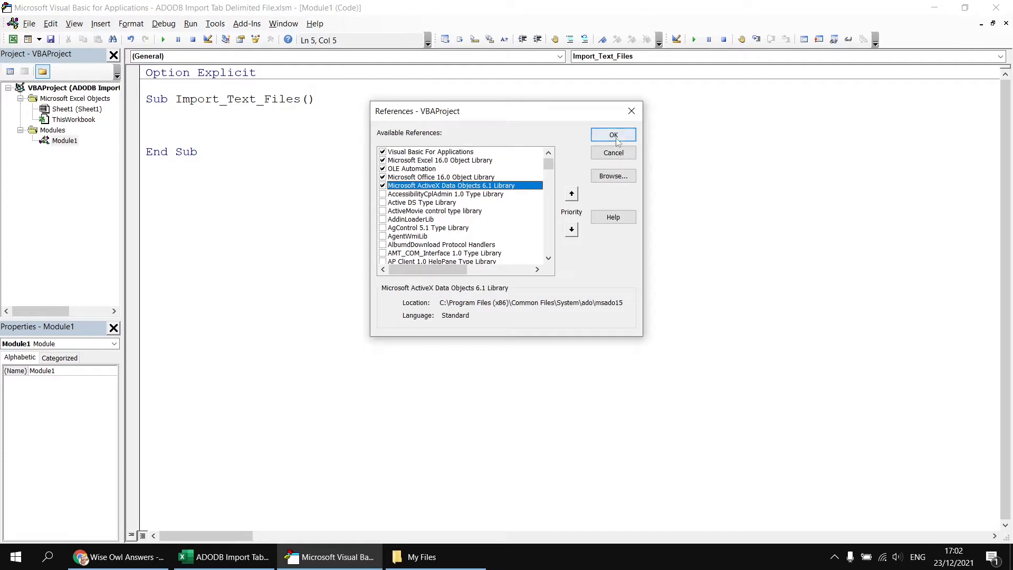
{"action": "left_click", "coordinate": [612, 134]}
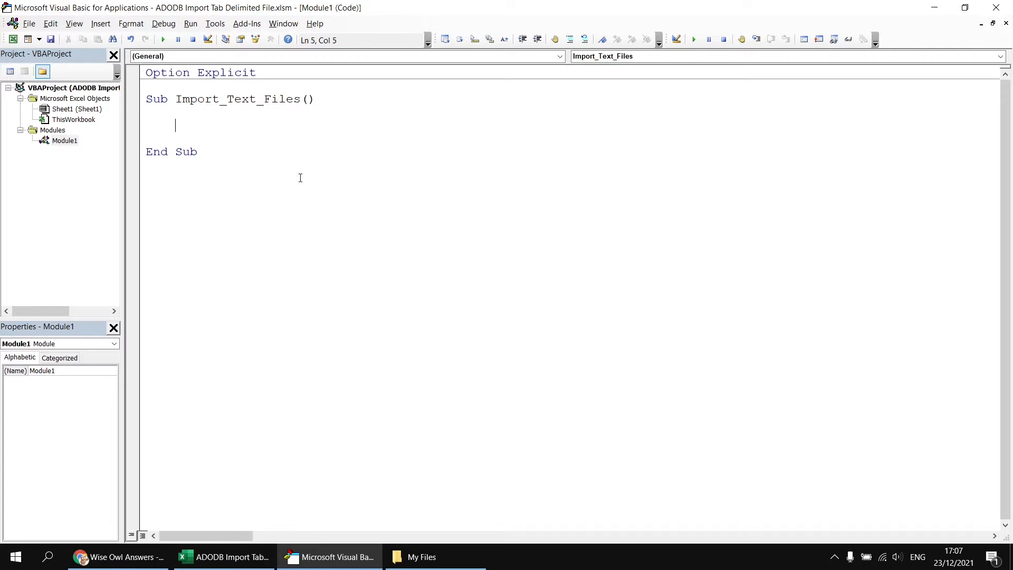
Declare cn As ADODB.Connection and set it to a New ADODB.Connection
{"action": "type", "text": "d"}
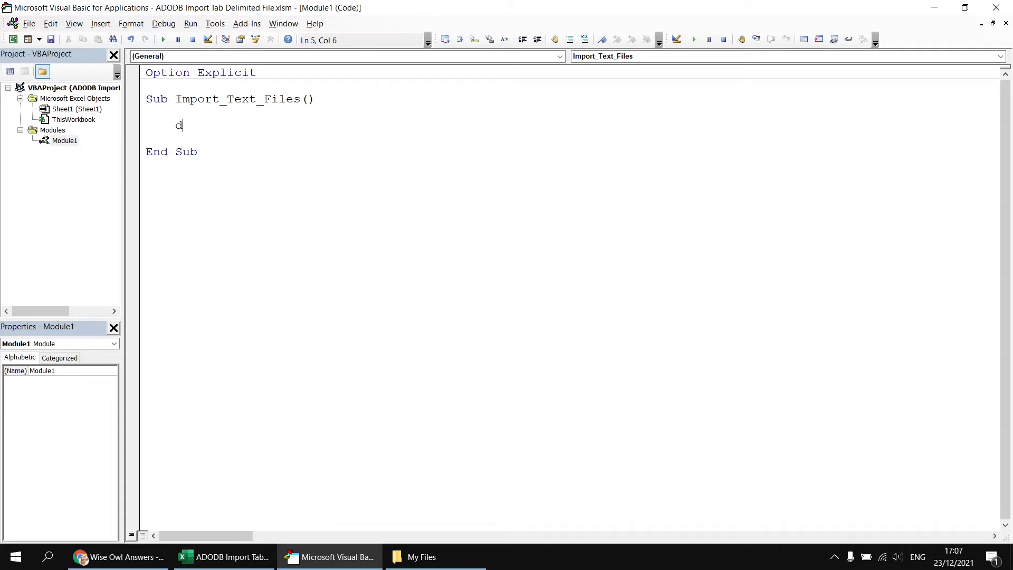
{"action": "type", "text": "im cn"}
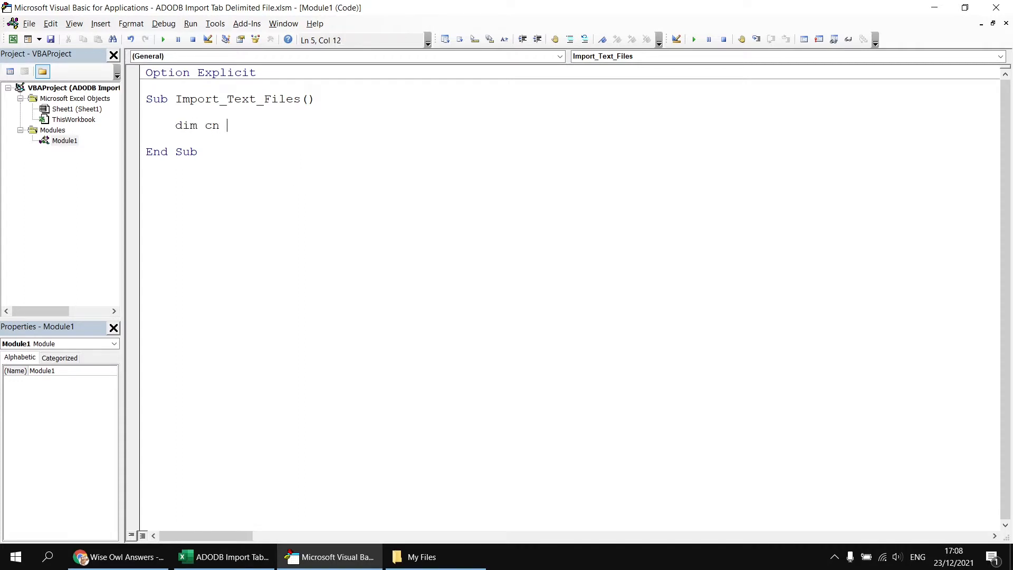
{"action": "type", "text": "as ADODB.c"}
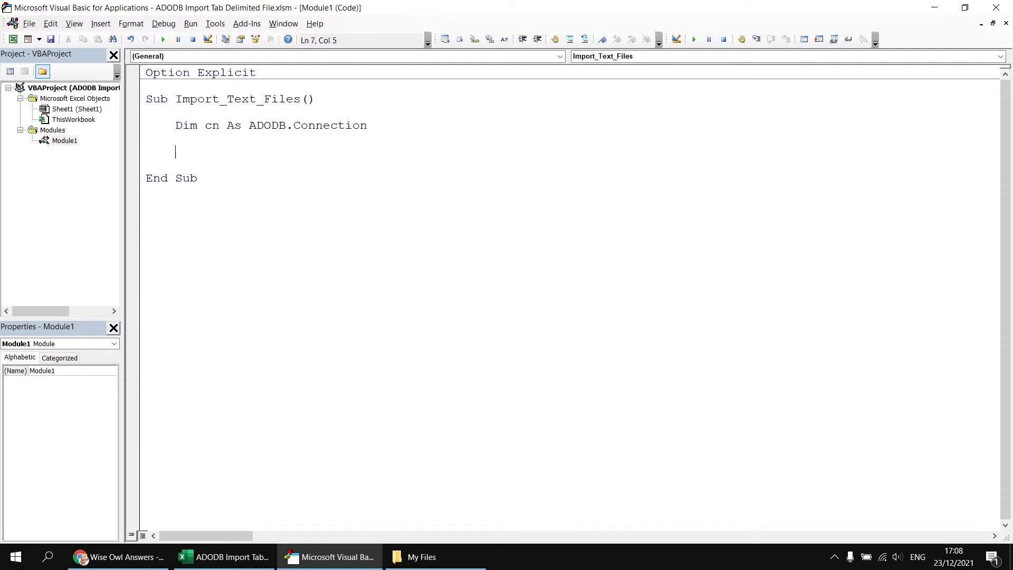
{"action": "type", "text": "set"}
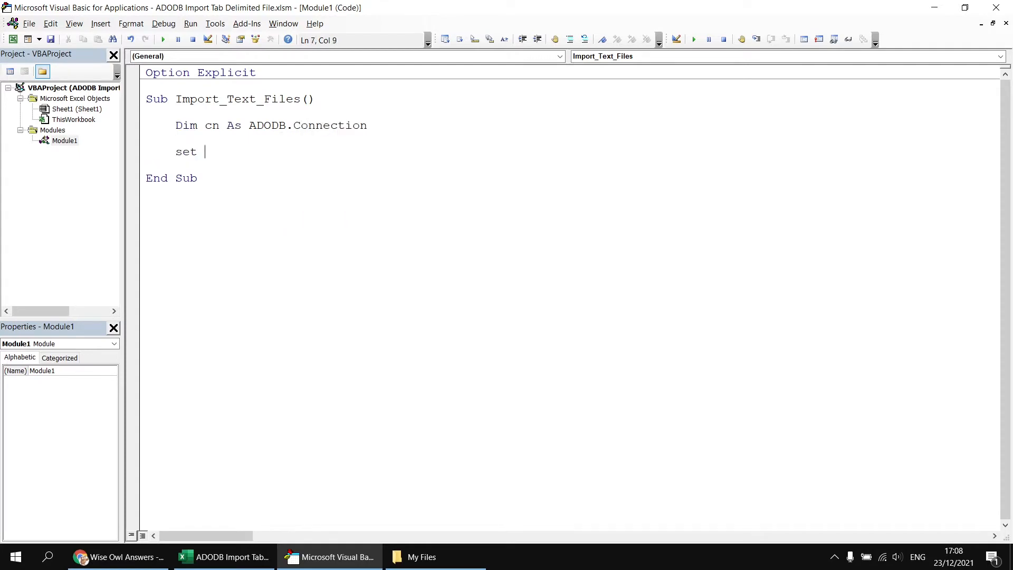
{"action": "type", "text": "cn = new s"}
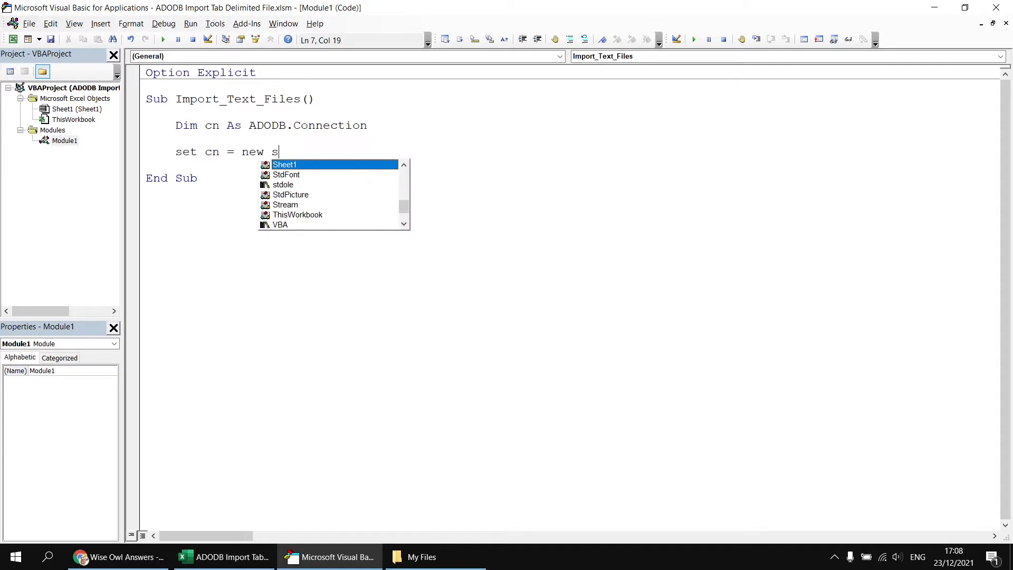
{"action": "type", "text": "ADODB.connection"}
{"action": "type", "text": "cn"}
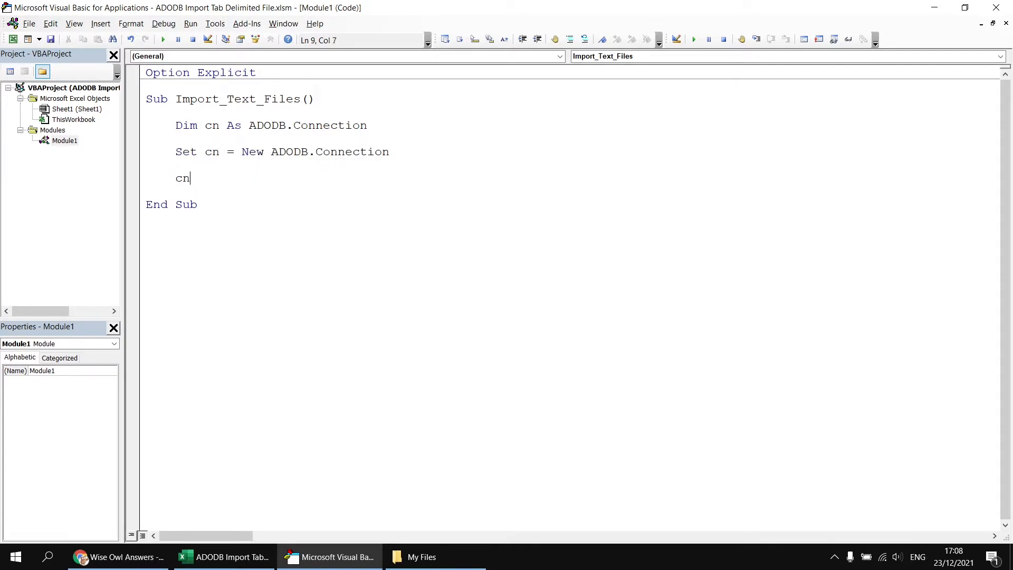
Add cn.ConnectionString = "" with the cursor left inside the empty quotes
{"action": "type", "text": ".con"}
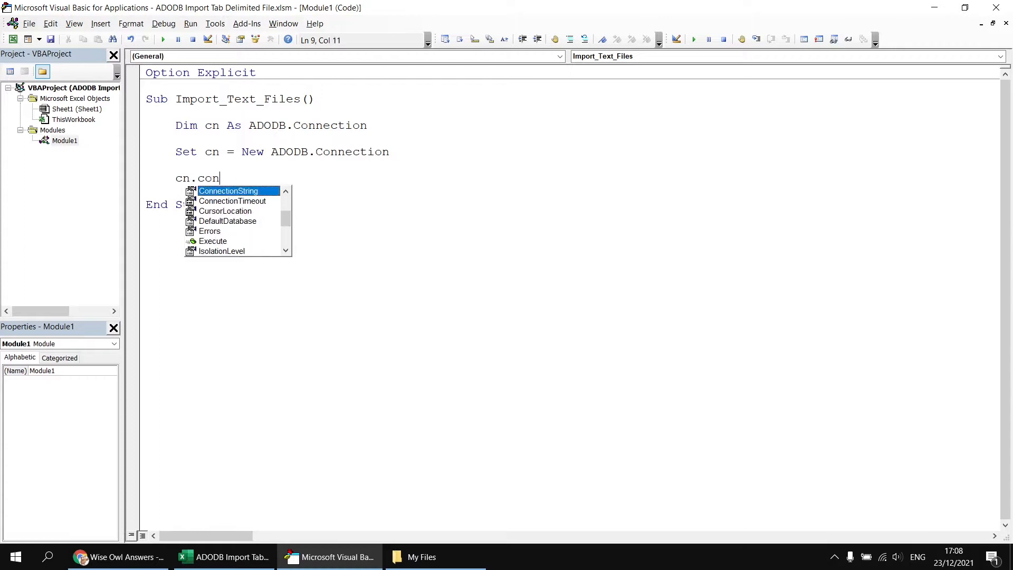
{"action": "type", "text": "ConnectionString = \"\""}
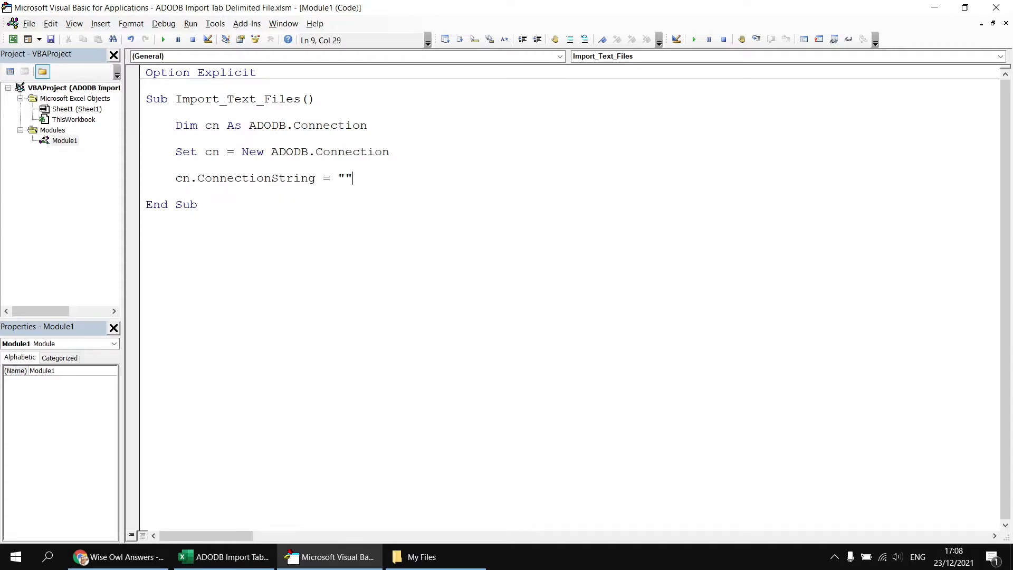
{"action": "key", "text": "Left"}
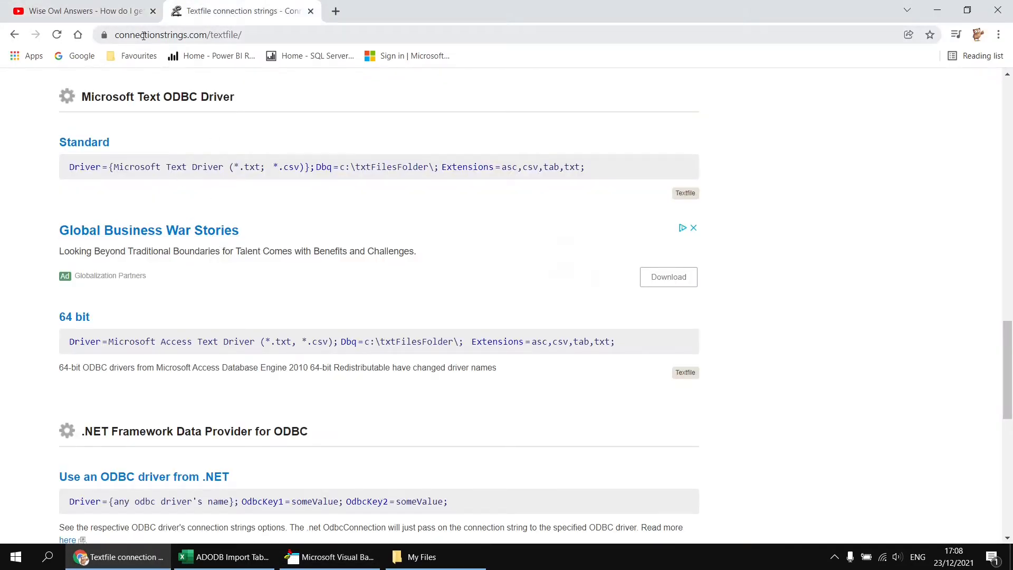
{"action": "mouse_move", "coordinate": [157, 96]}
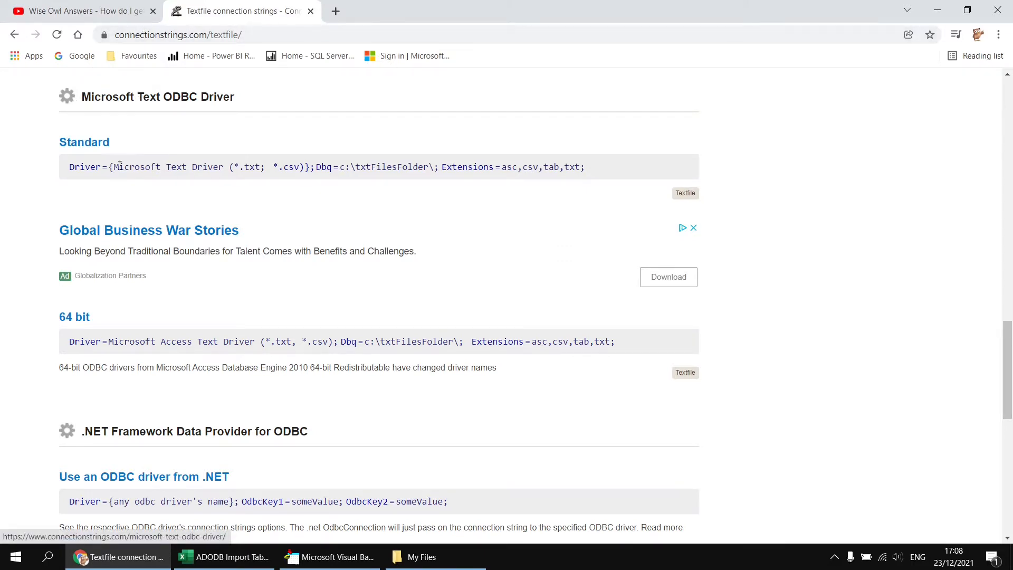
Select the Standard Microsoft Text ODBC Driver connection string and return to the VBA editor
{"action": "left_click_drag", "start_coordinate": [69, 167], "coordinate": [230, 166]}
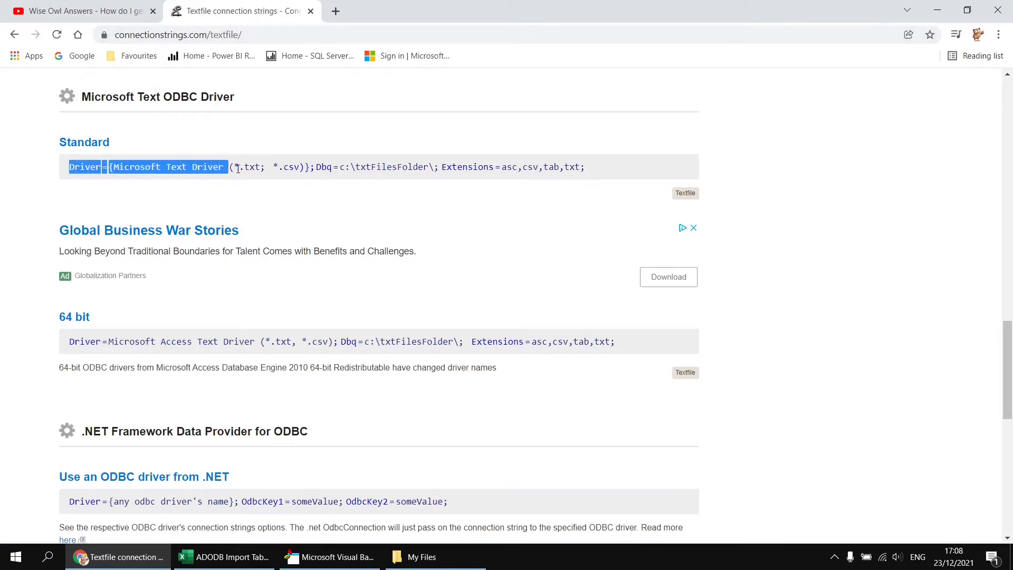
{"action": "left_click_drag", "start_coordinate": [232, 167], "coordinate": [585, 167]}
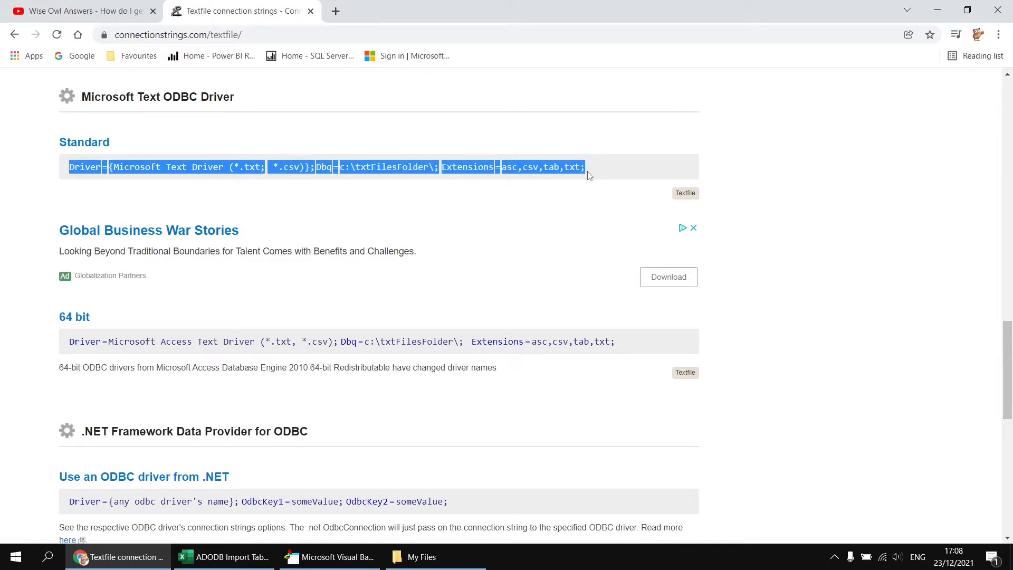
{"action": "left_click", "coordinate": [329, 556]}
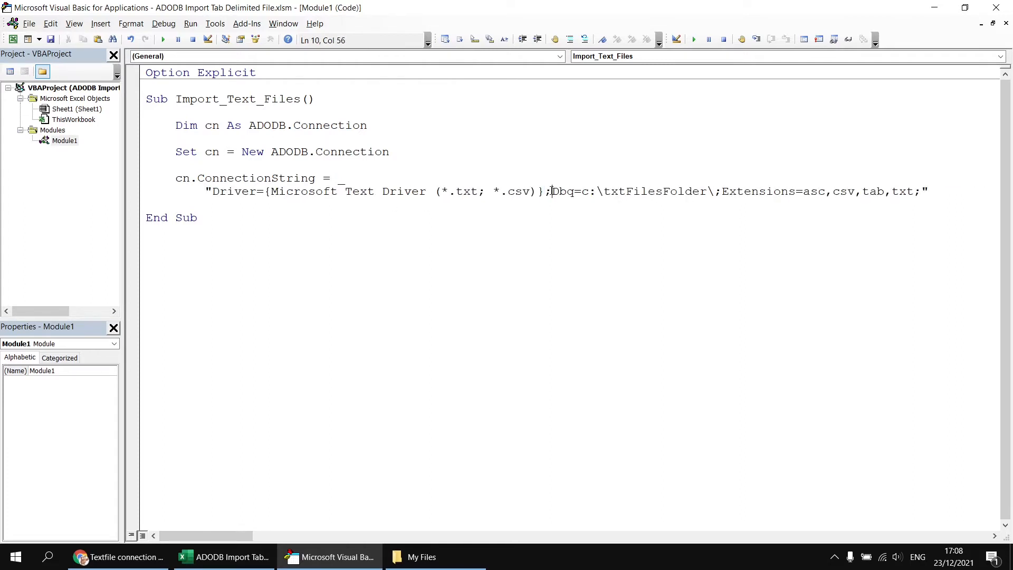
Replace the hard-coded Dbq folder with ThisWorkbook.Path & "\My Files\"
{"action": "double_click", "coordinate": [235, 191]}
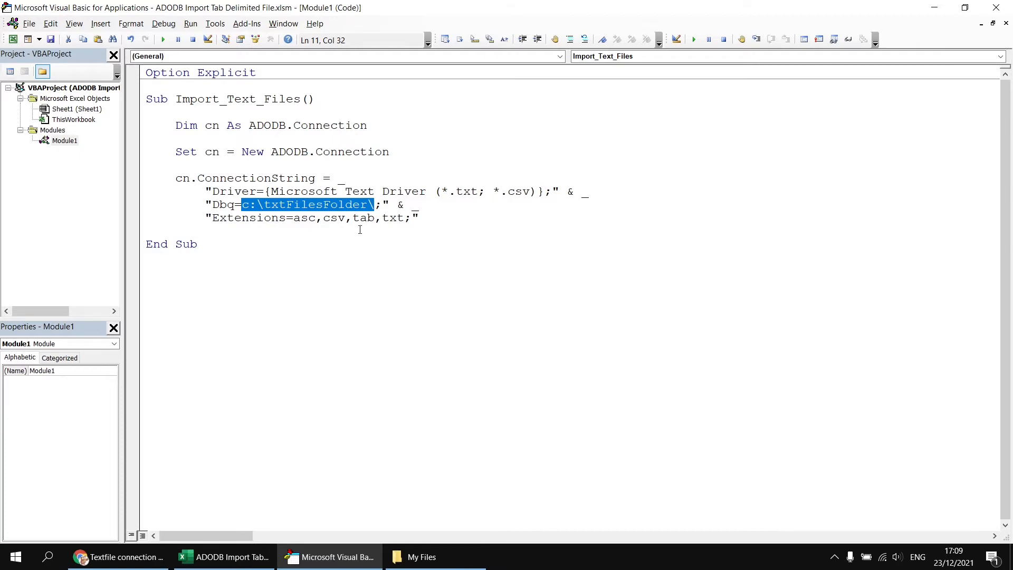
{"action": "mouse_move", "coordinate": [356, 239]}
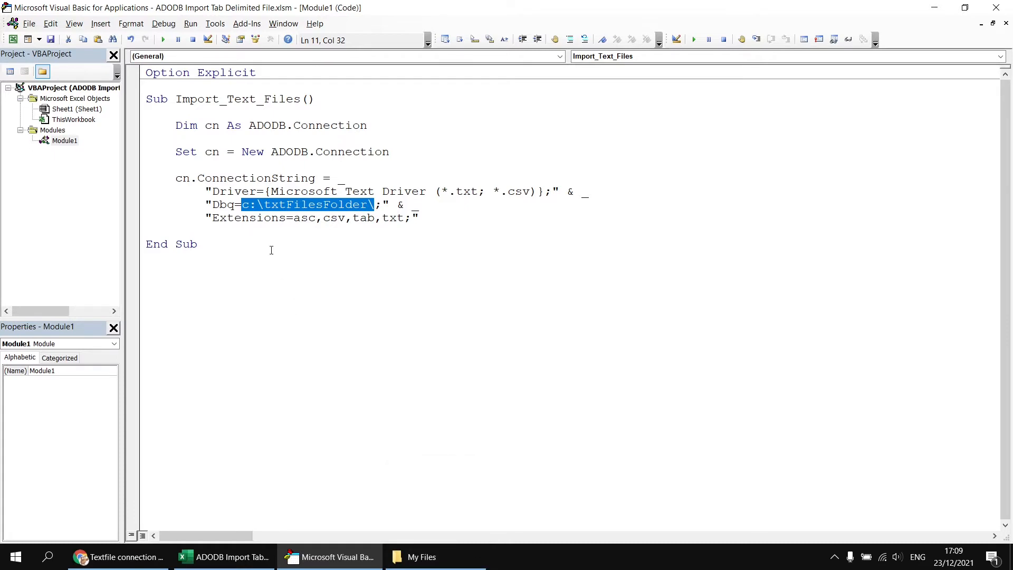
{"action": "key", "text": "Delete"}
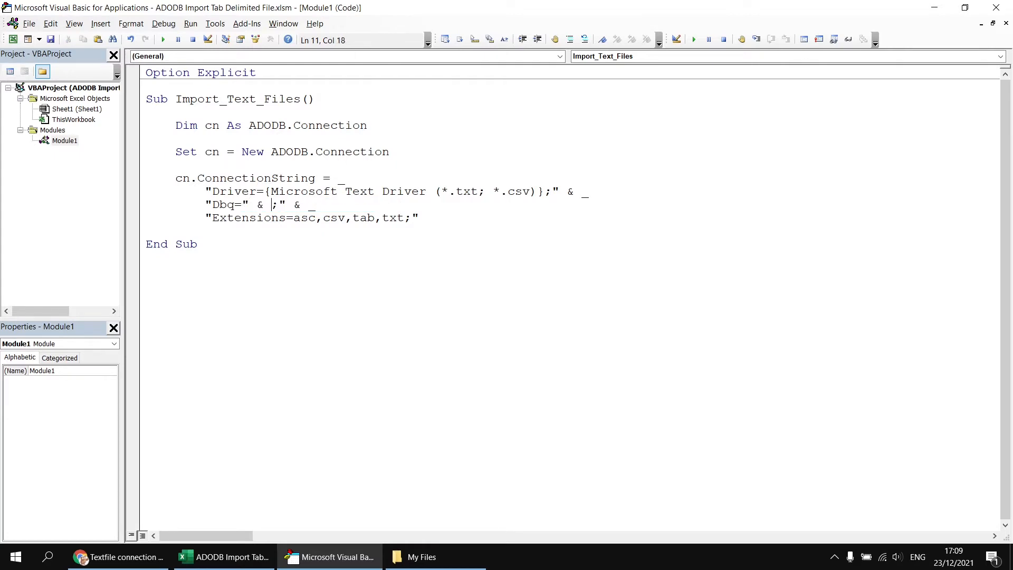
{"action": "type", "text": "thisworkbook.Path & \"\\"}
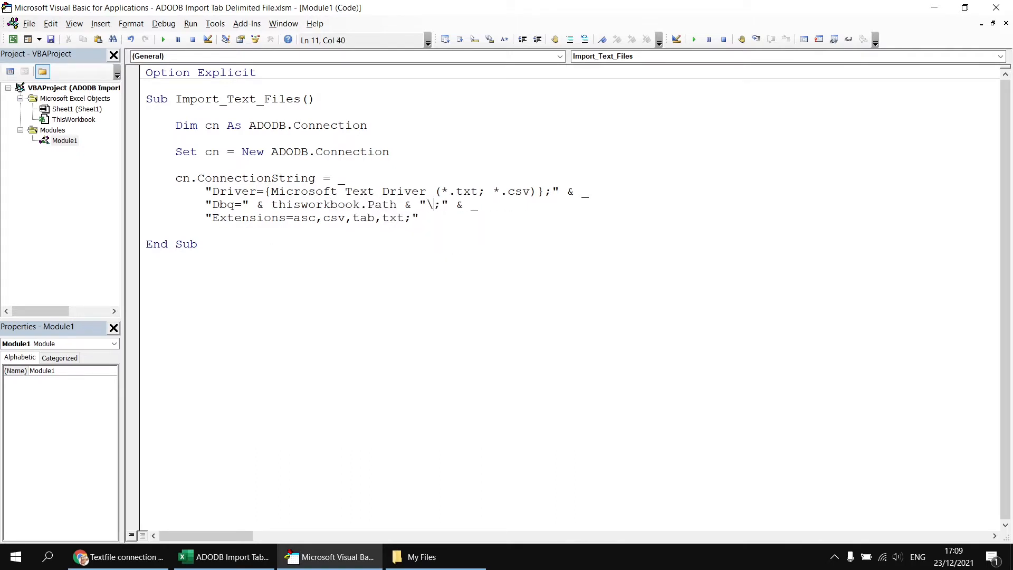
{"action": "type", "text": "My Files\\"}
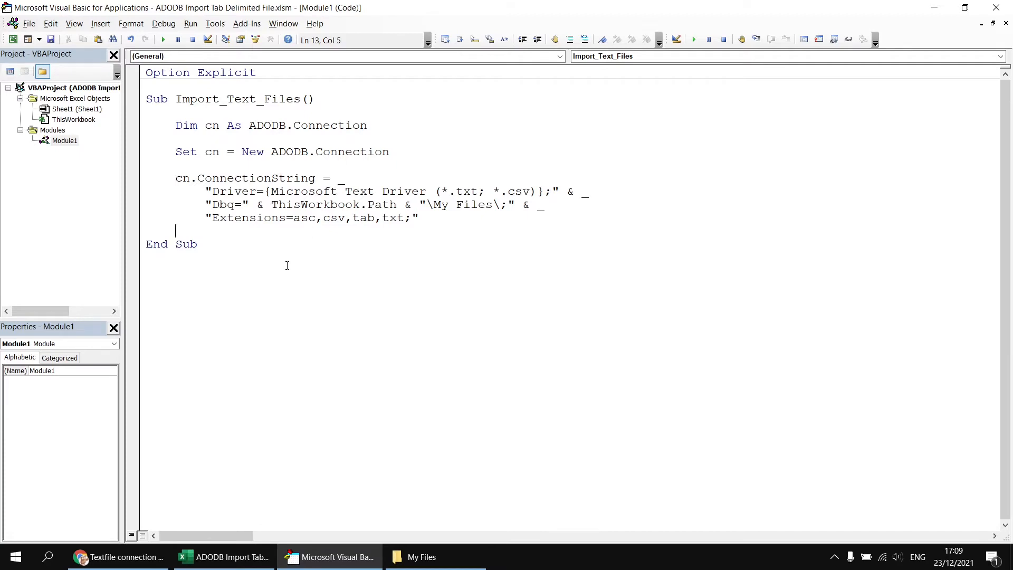
Add cn.Open after the connection string and cn.Close before End Sub
{"action": "type", "text": "cn.o"}
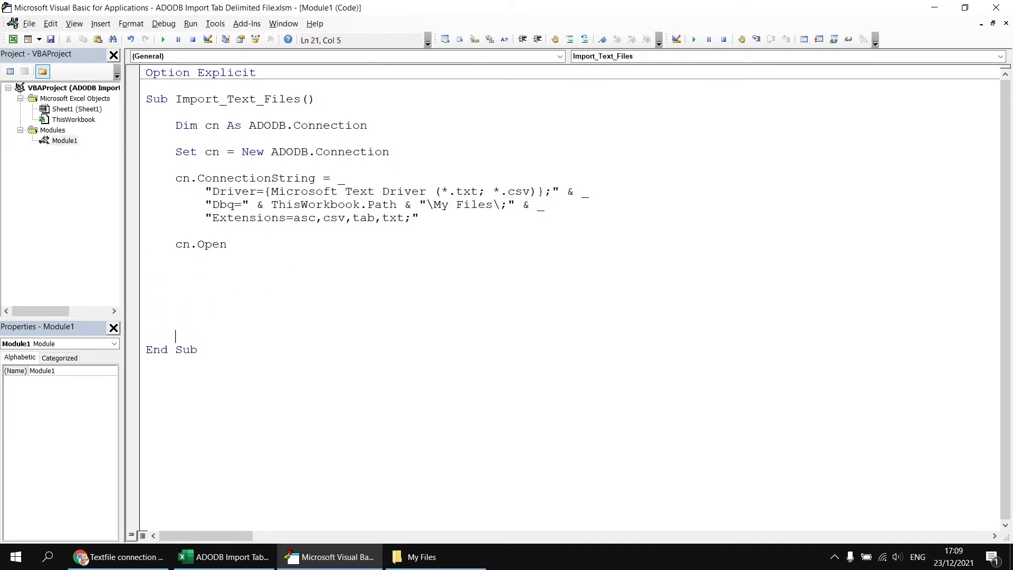
{"action": "type", "text": "cn.Close"}
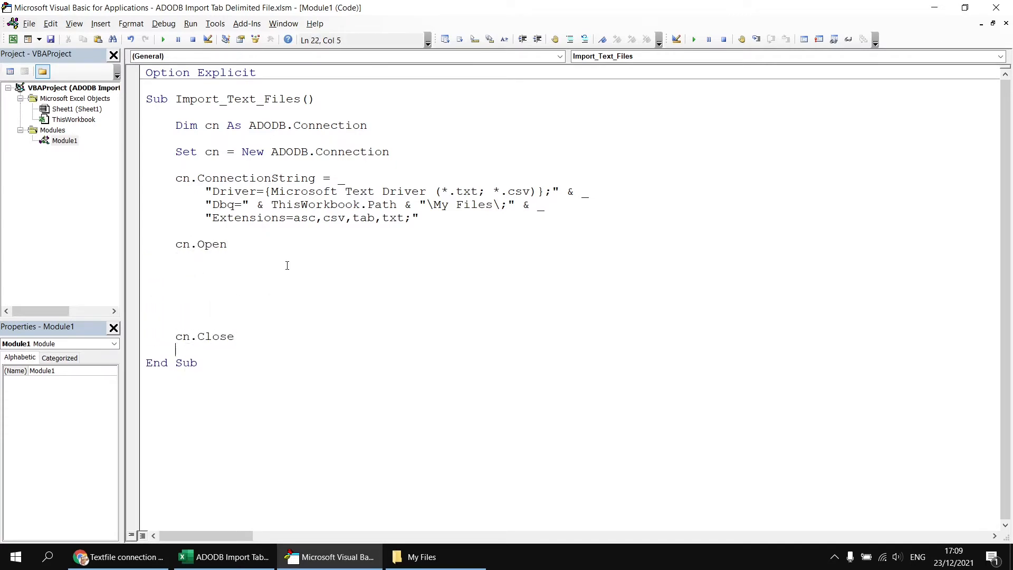
{"action": "left_click", "coordinate": [162, 39]}
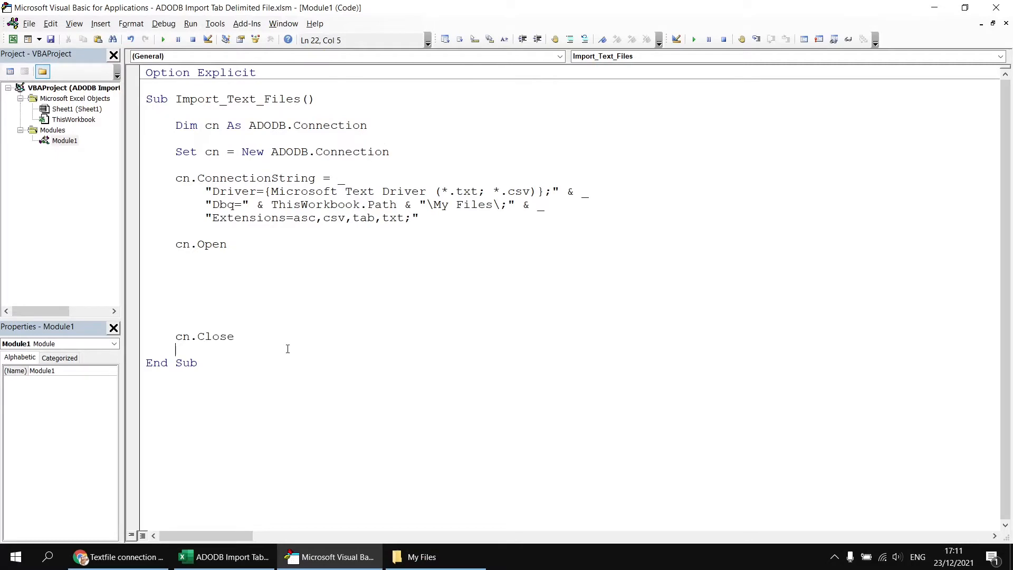
{"action": "mouse_move", "coordinate": [286, 338]}
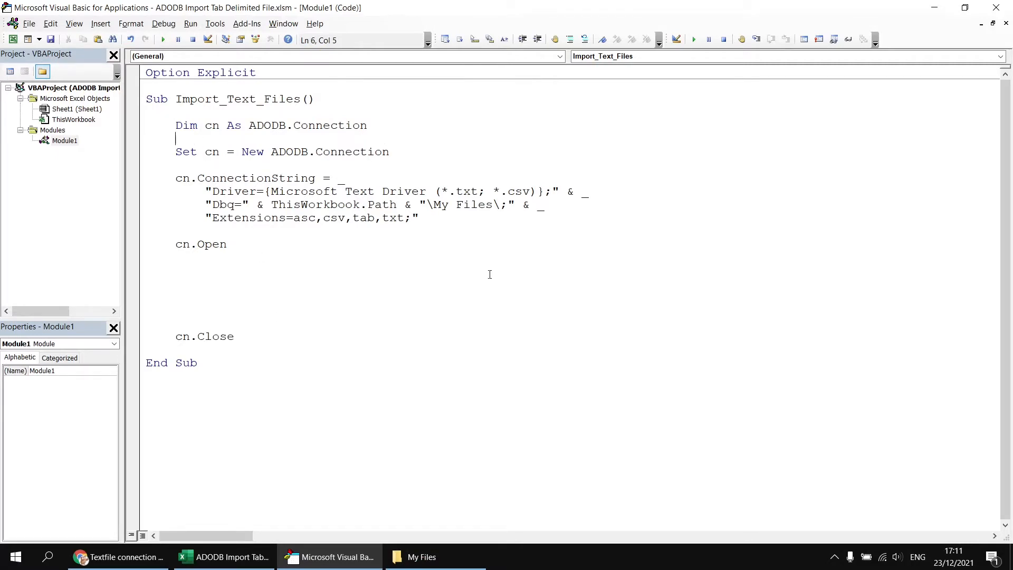
Declare Dim rs As ADODB.Recordset under the connection declaration
{"action": "type", "text": "dim rs"}
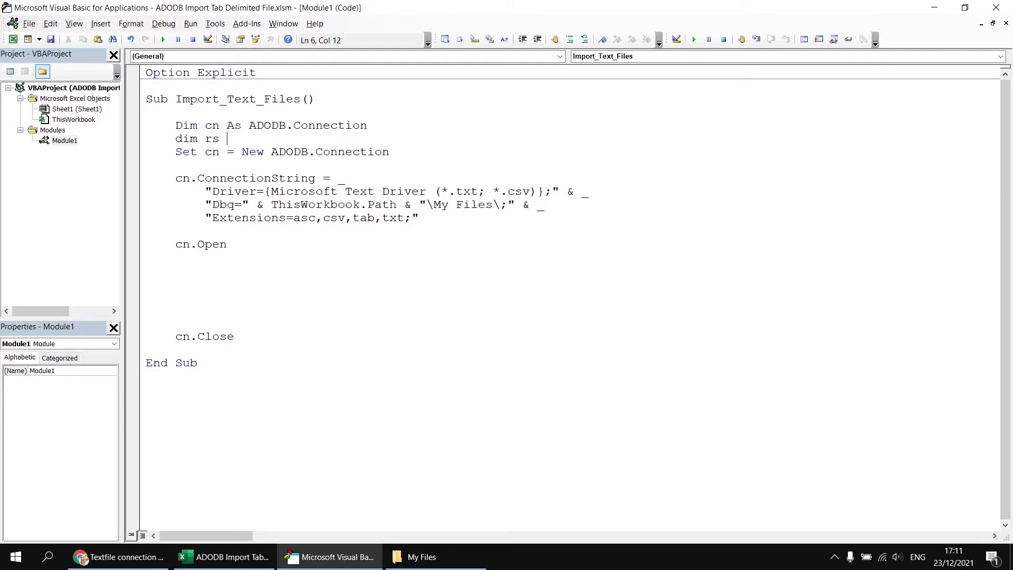
{"action": "type", "text": "as adod"}
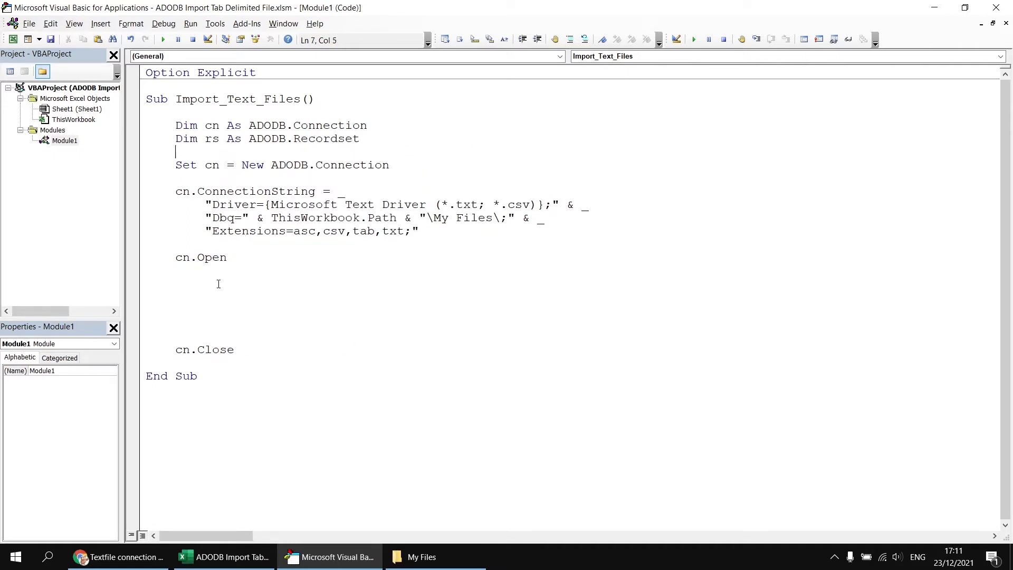
Set rs to a New ADODB.Recordset and make cn its ActiveConnection
{"action": "type", "text": "set"}
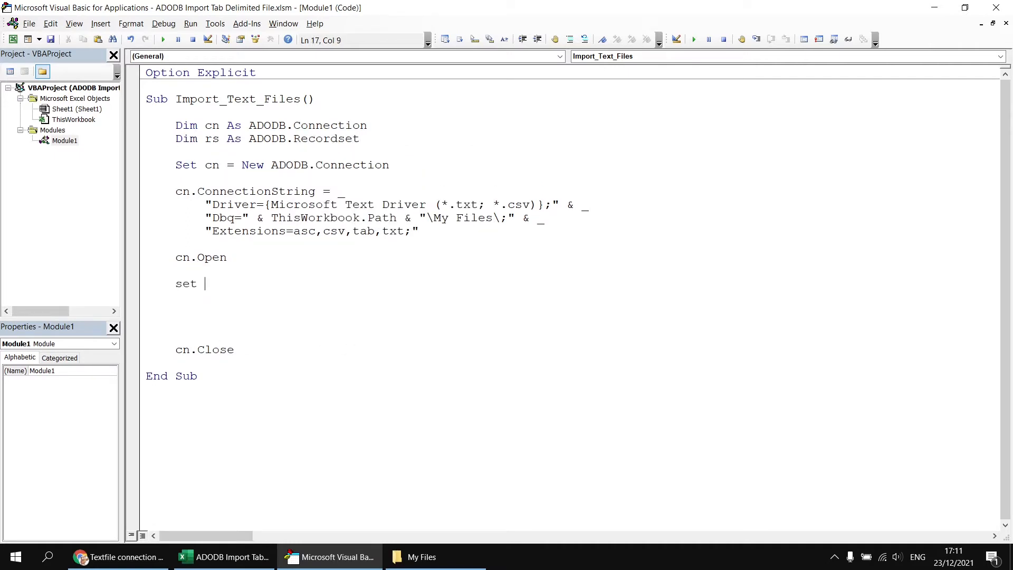
{"action": "type", "text": "rs = n"}
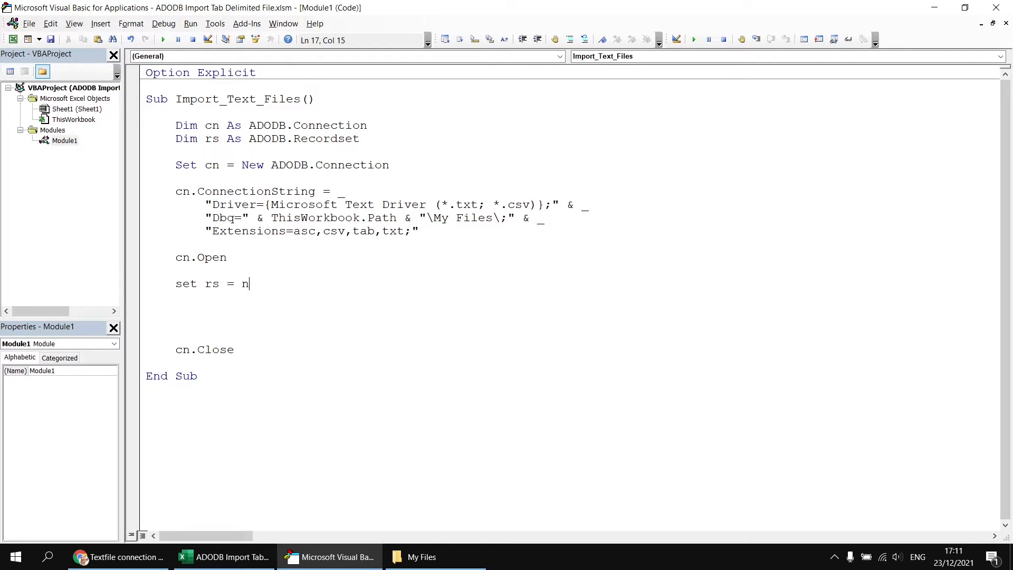
{"action": "type", "text": "ew ADODB.re"}
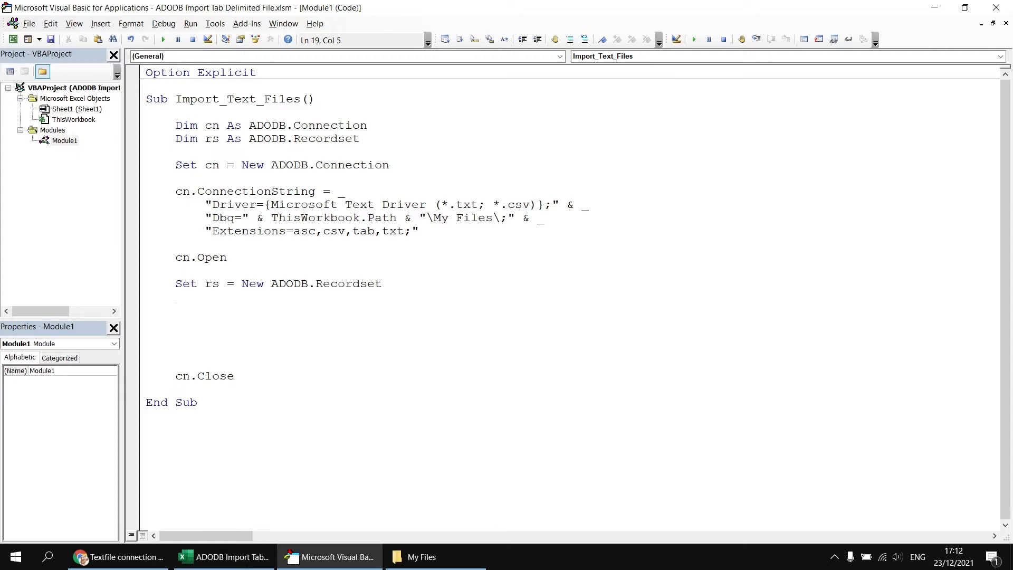
{"action": "type", "text": "rs.a"}
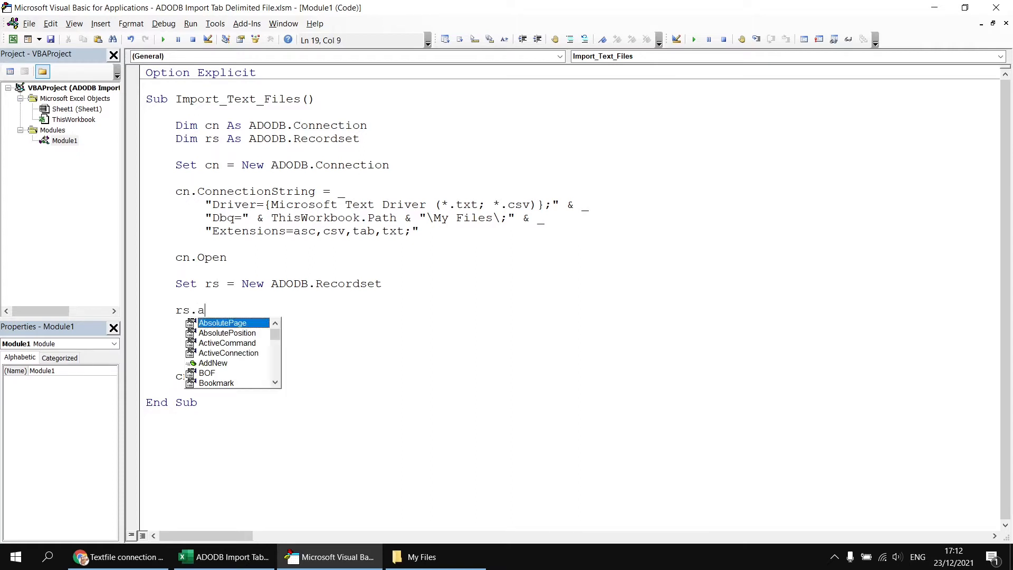
{"action": "type", "text": "ctiveConnection ="}
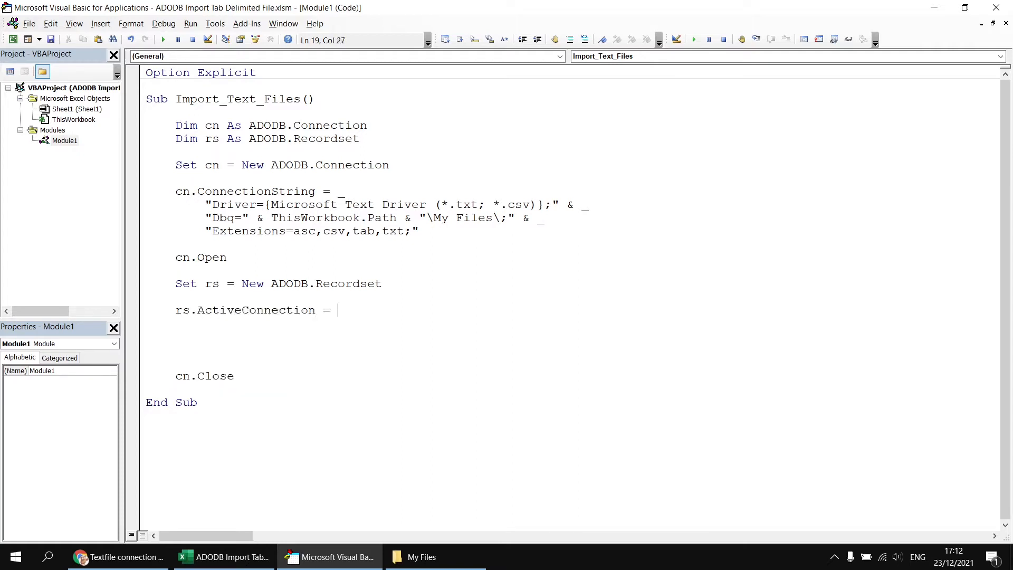
{"action": "type", "text": "cn"}
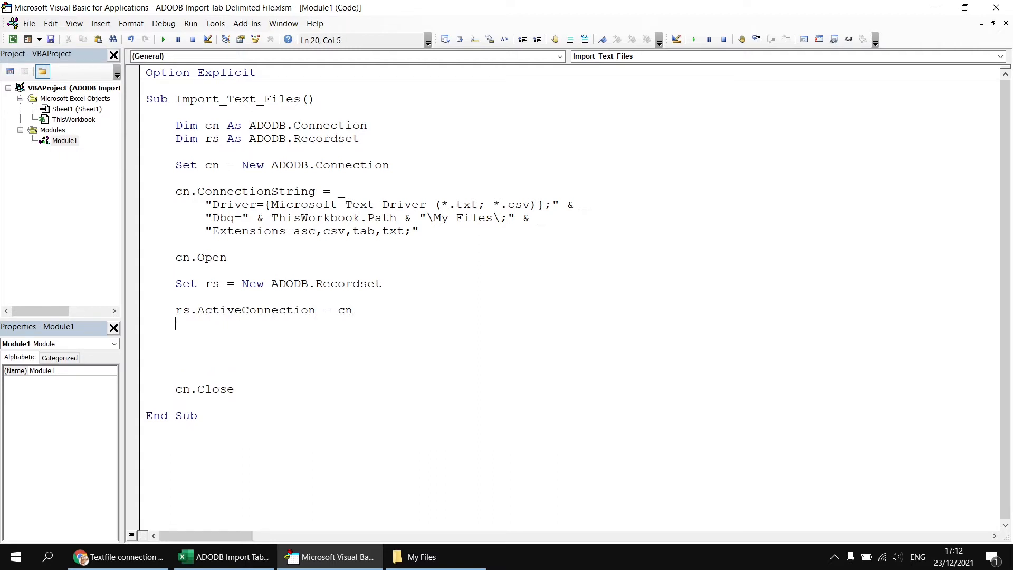
Set rs.Source = "SELECT * FROM []" ready for a file name
{"action": "type", "text": "rs.Source"}
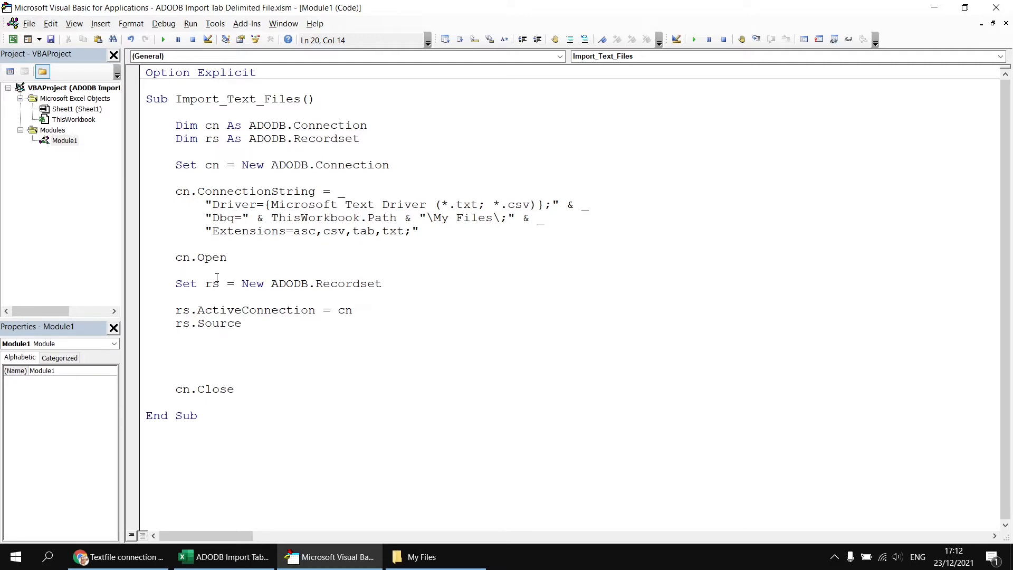
{"action": "type", "text": "="}
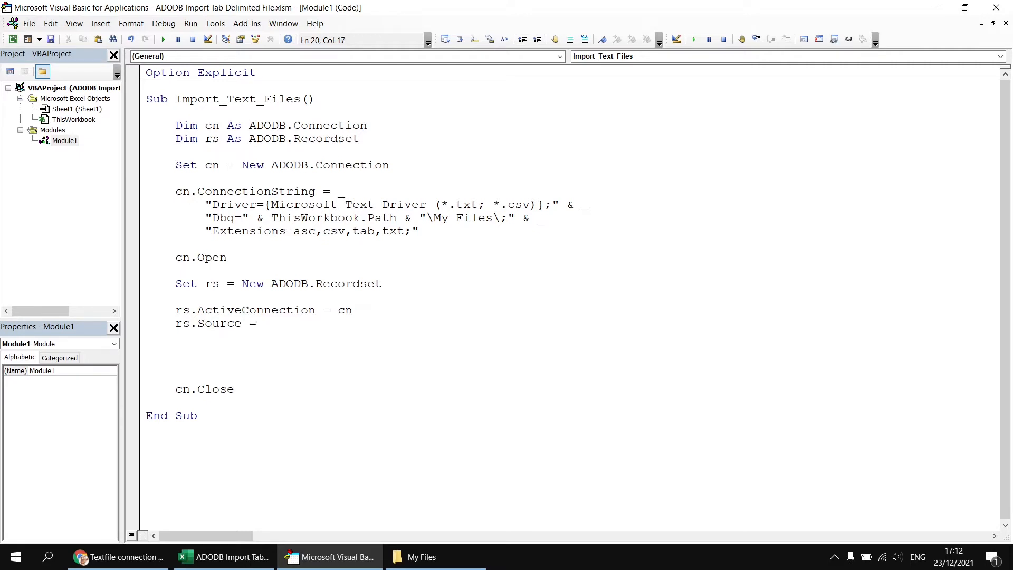
{"action": "type", "text": "\"SELECT\""}
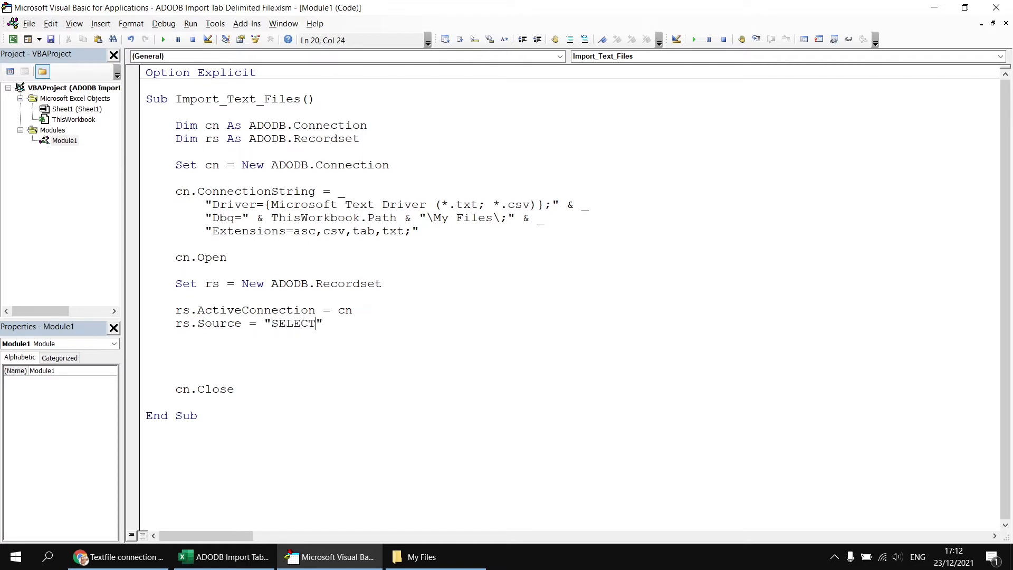
{"action": "type", "text": "*"}
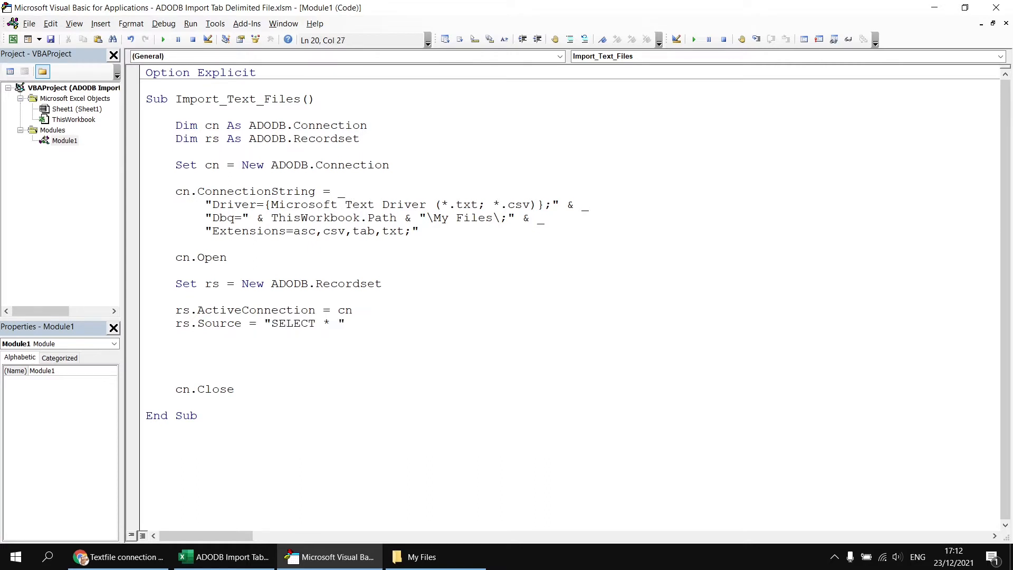
{"action": "type", "text": "FROM"}
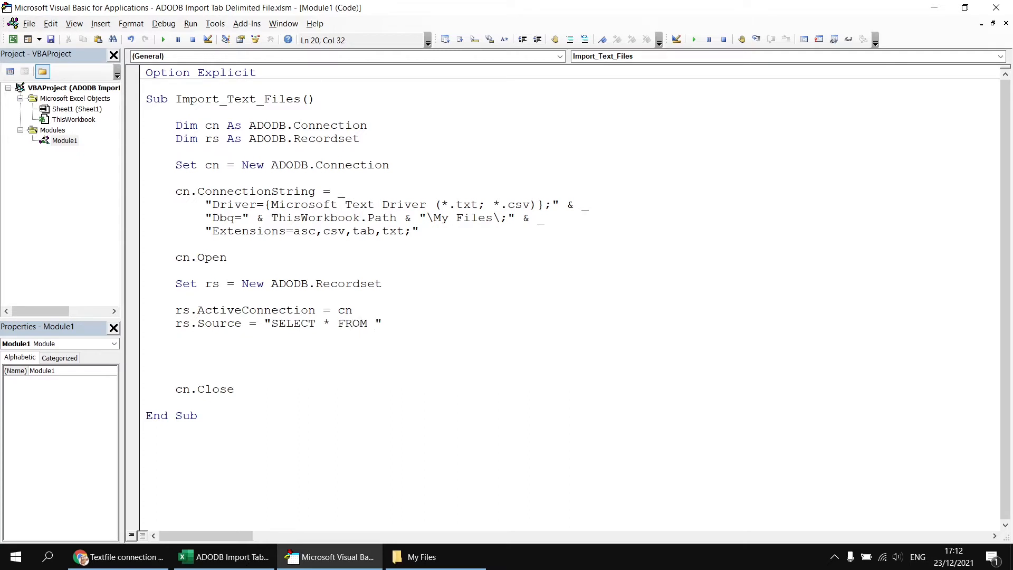
{"action": "type", "text": "[]"}
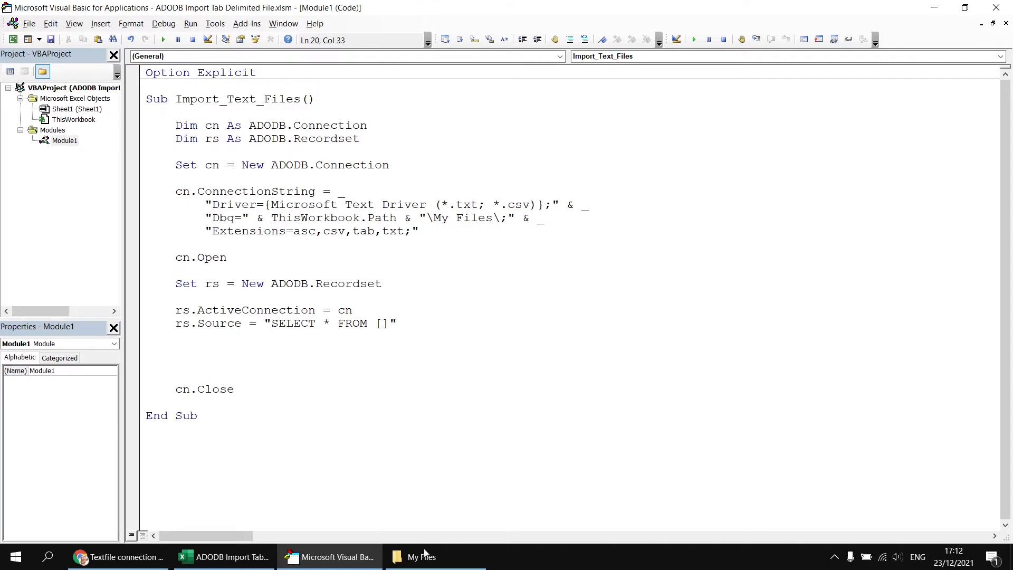
Check My Files for the TwelveDaysComma.csv name to use in the query
{"action": "left_click", "coordinate": [419, 556]}
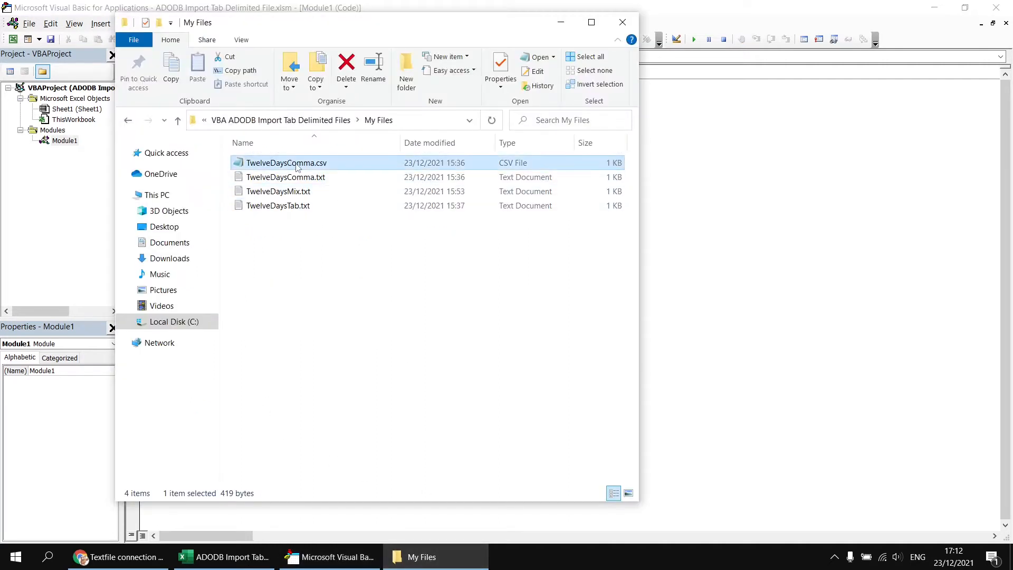
{"action": "left_click", "coordinate": [287, 163]}
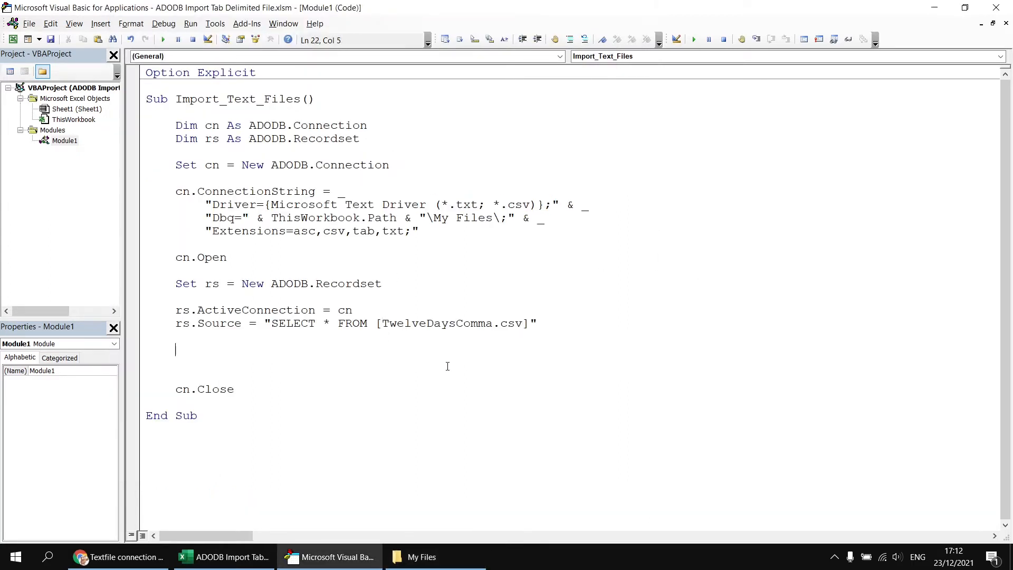
Add rs.Open after rs.Source and rs.Close just before cn.Close
{"action": "key", "text": "Backspace"}
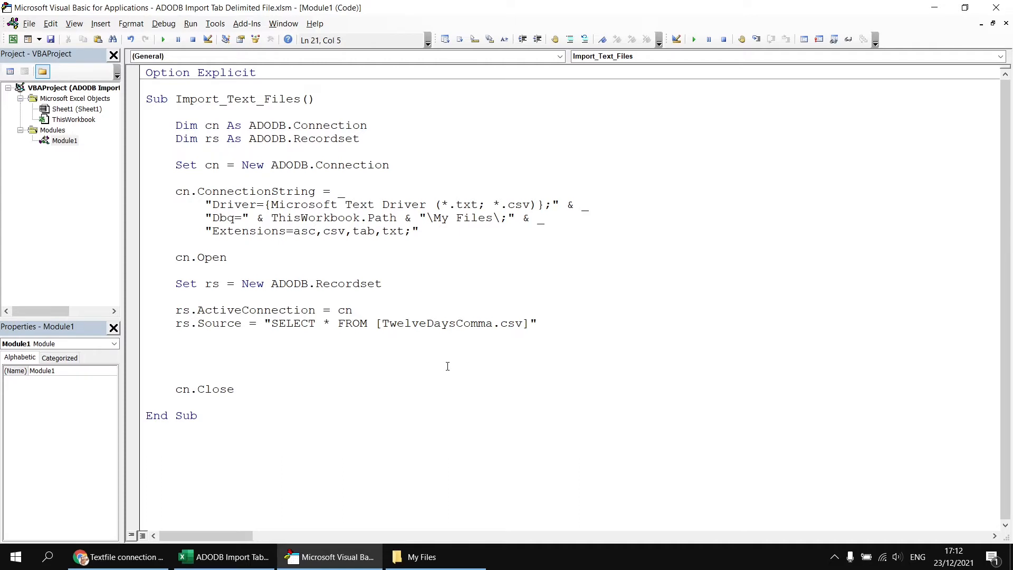
{"action": "type", "text": "rs.Open"}
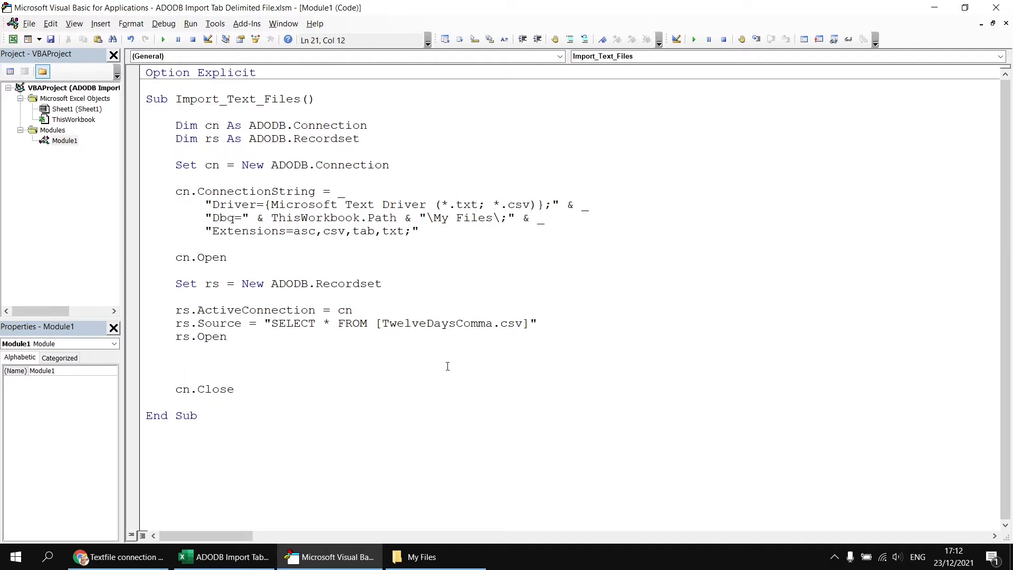
{"action": "type", "text": "rs."}
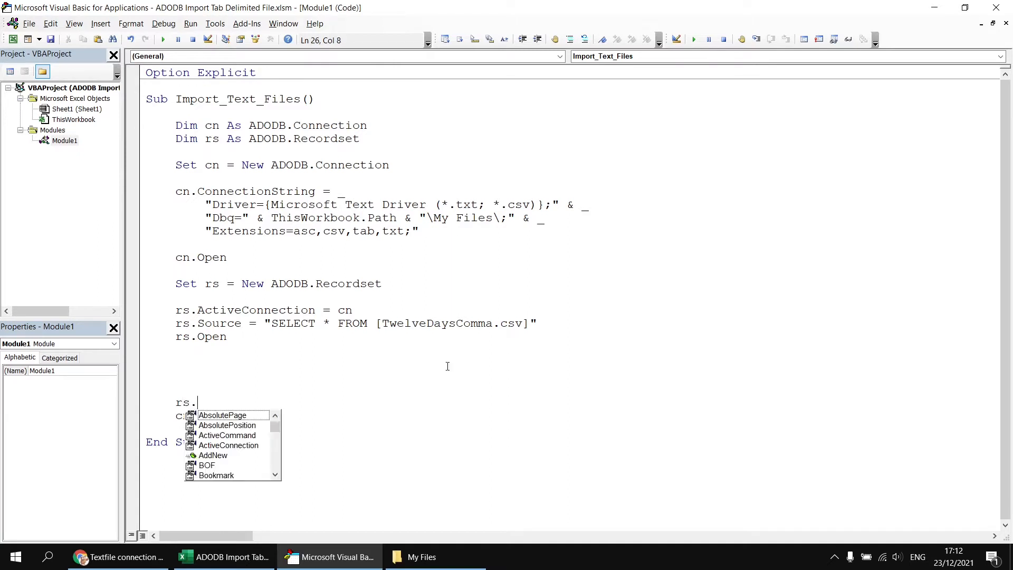
{"action": "type", "text": "Close"}
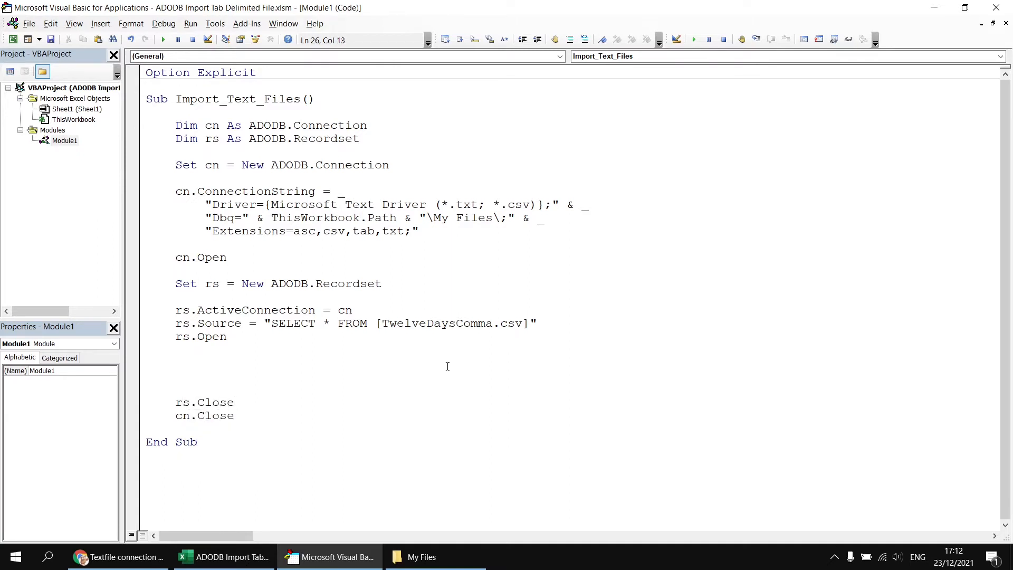
{"action": "left_click", "coordinate": [279, 162]}
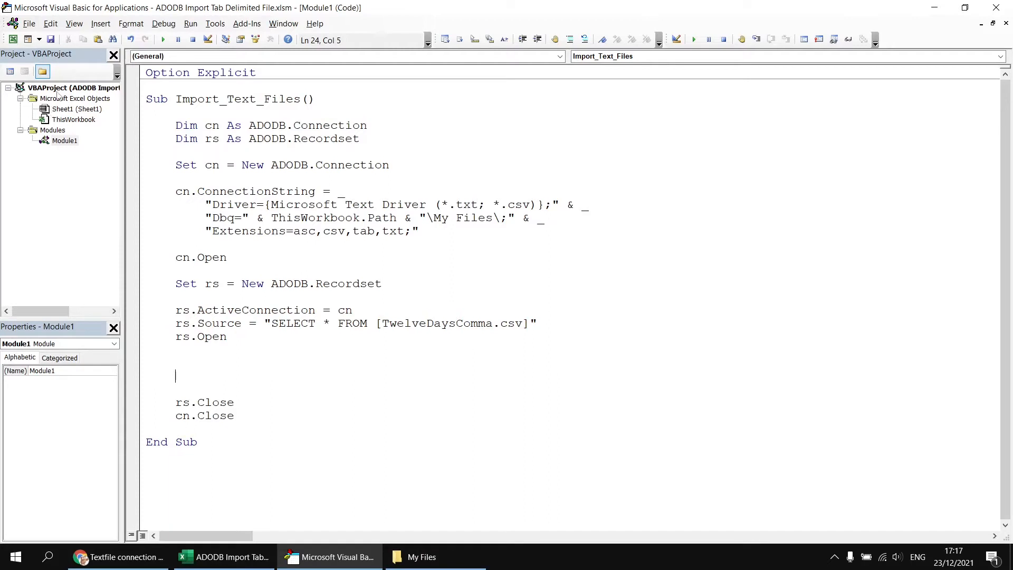
{"action": "mouse_move", "coordinate": [60, 121]}
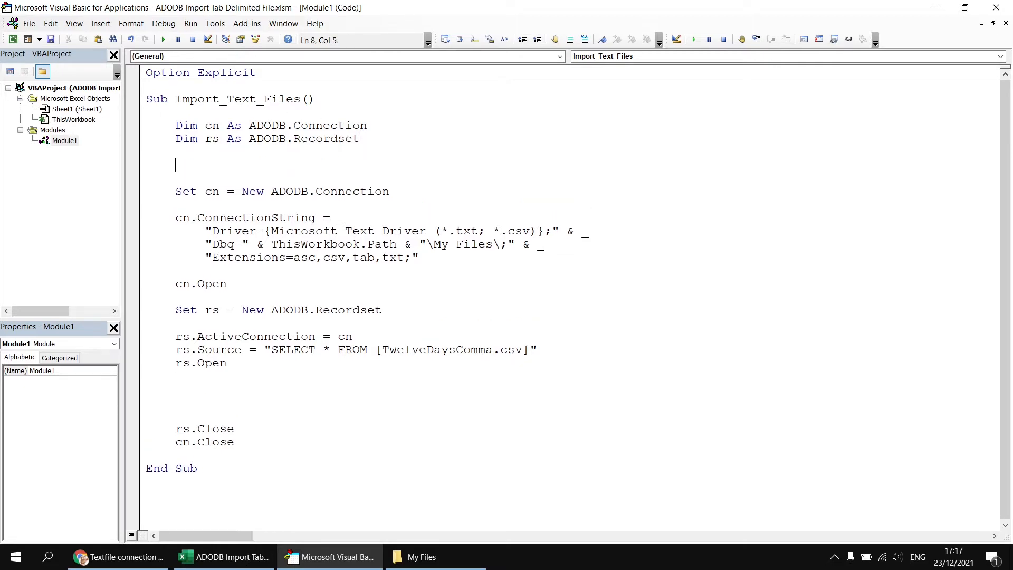
Add Sheet1.Cells.Clear below the Dim lines so Sheet1 is emptied first
{"action": "type", "text": "Sheet1."}
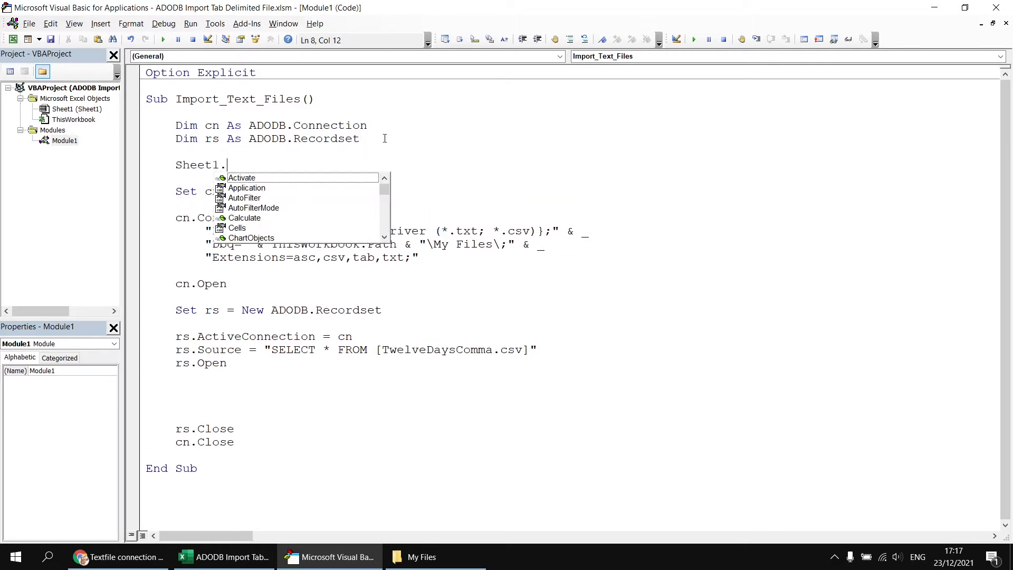
{"action": "type", "text": "Cells.cl"}
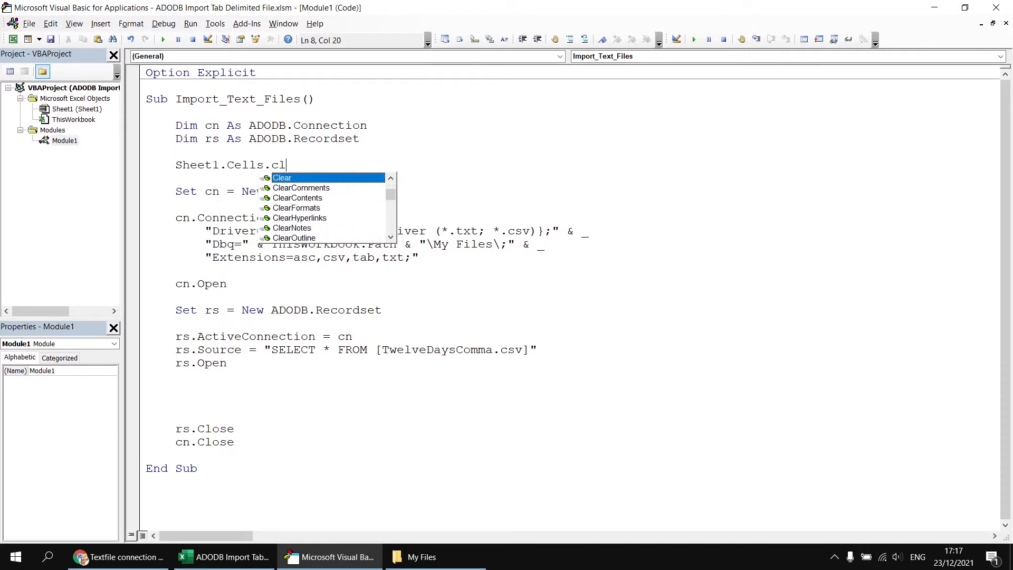
{"action": "key", "text": "Enter"}
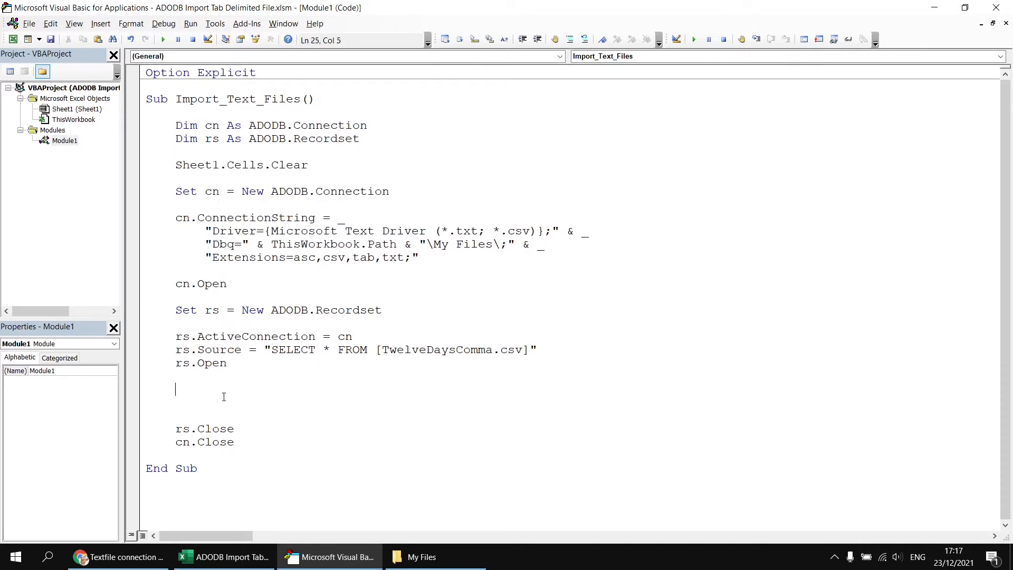
Add Sheet1.Range("A2").CopyFromRecordset rs to paste the rows from A2
{"action": "type", "text": "she"}
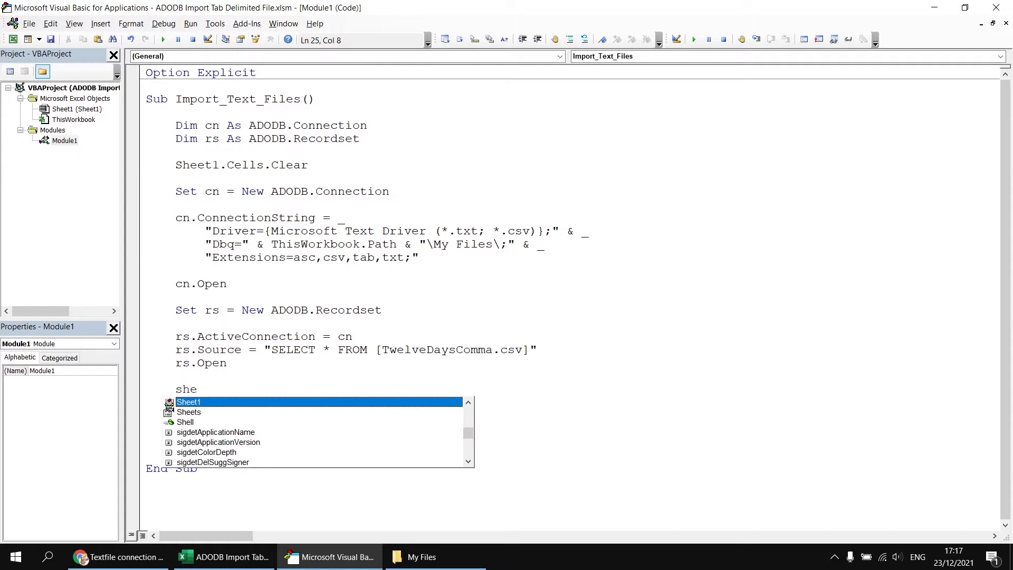
{"action": "type", "text": "Sheet1.Range(\""}
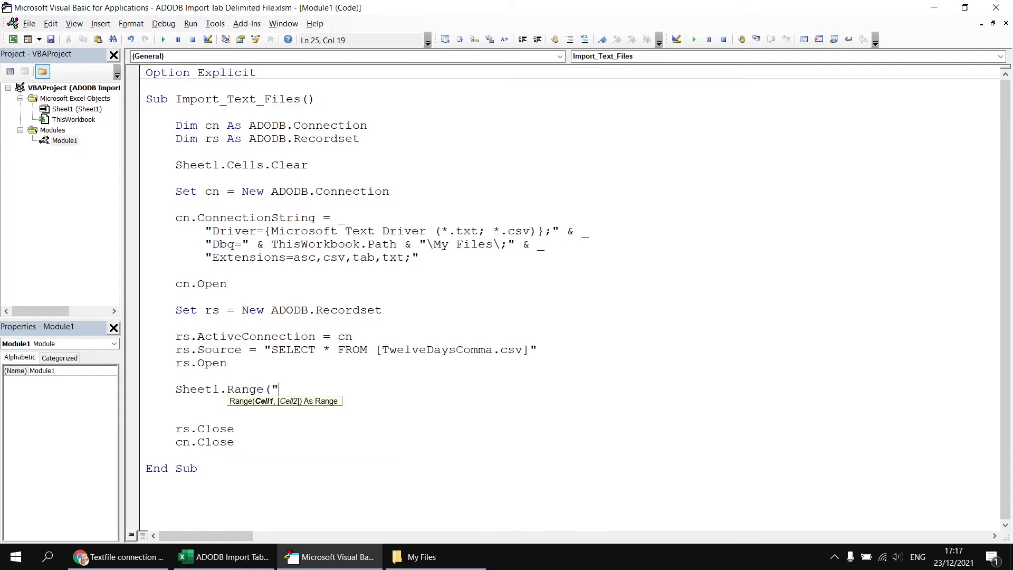
{"action": "type", "text": "A2\")"}
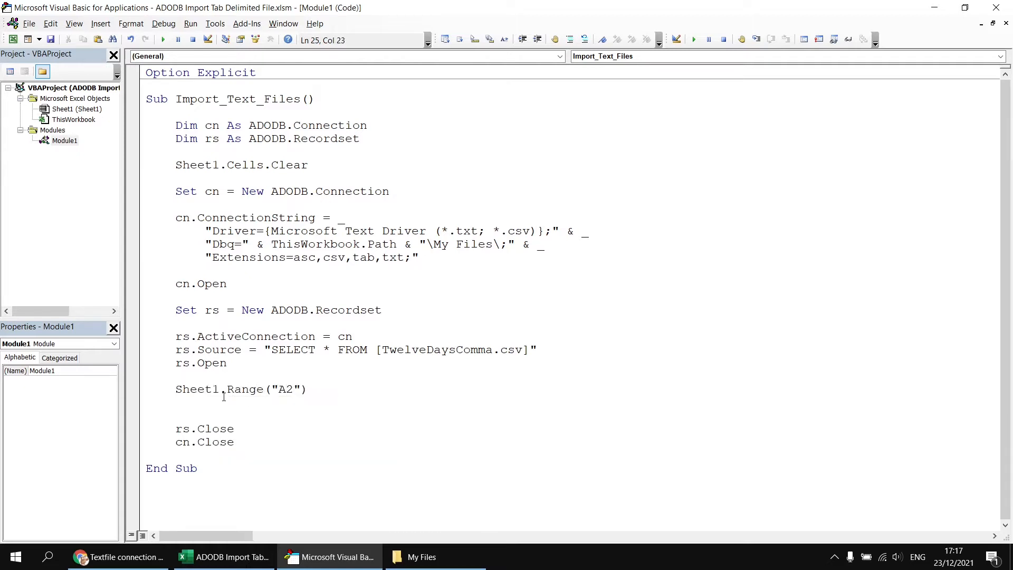
{"action": "type", "text": ".copy"}
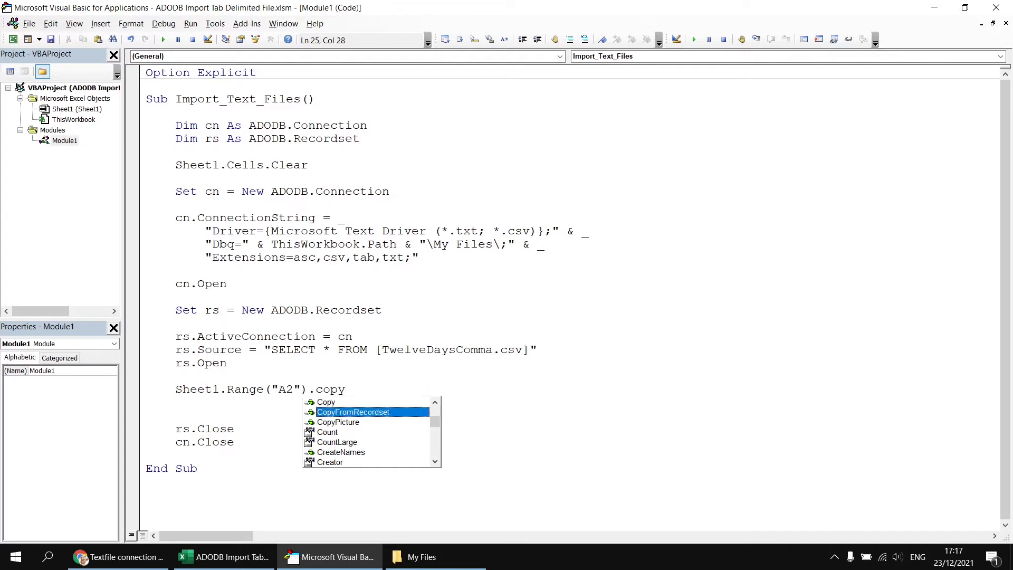
{"action": "type", "text": "CopyFromRecordset rs"}
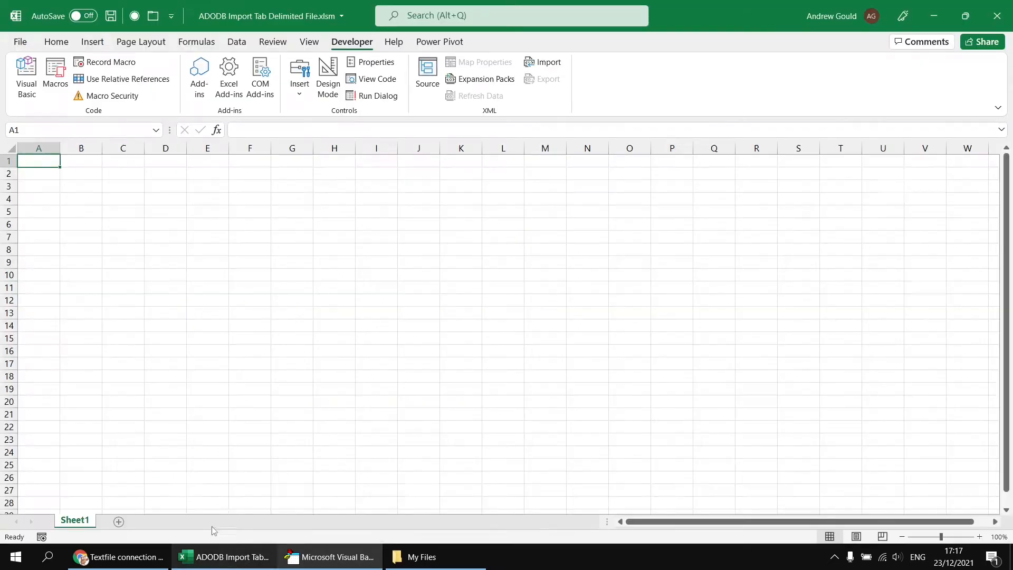
Run Import_Text_Files so Sheet1 fills with the twelve days rows from row 2
{"action": "left_click", "coordinate": [335, 556]}
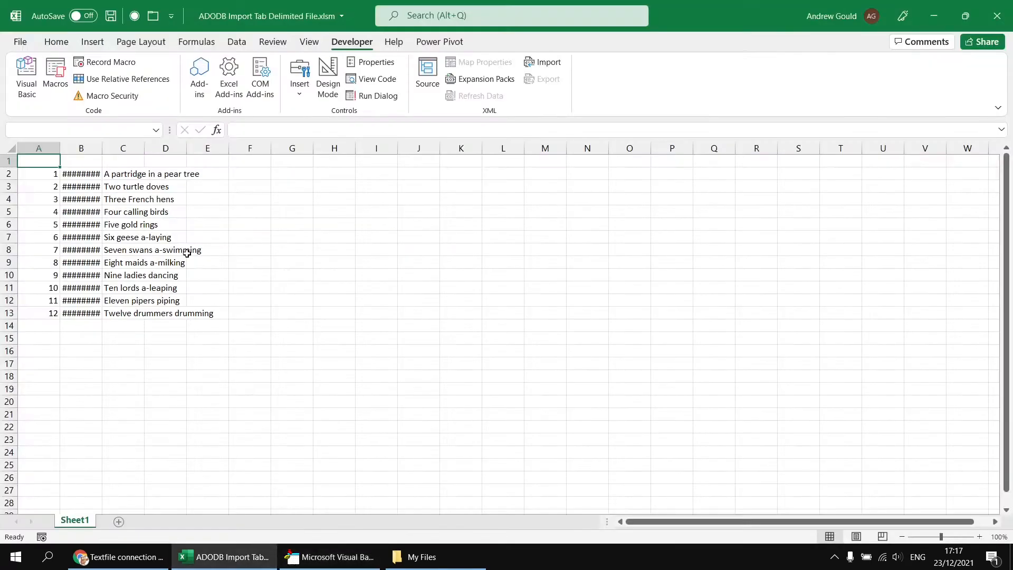
{"action": "mouse_move", "coordinate": [103, 254]}
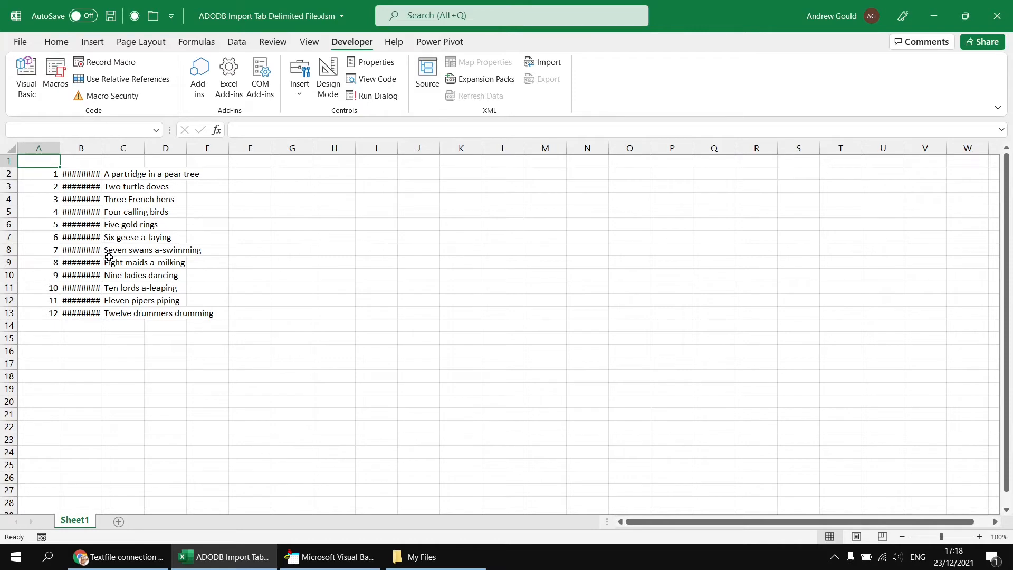
{"action": "mouse_move", "coordinate": [95, 231]}
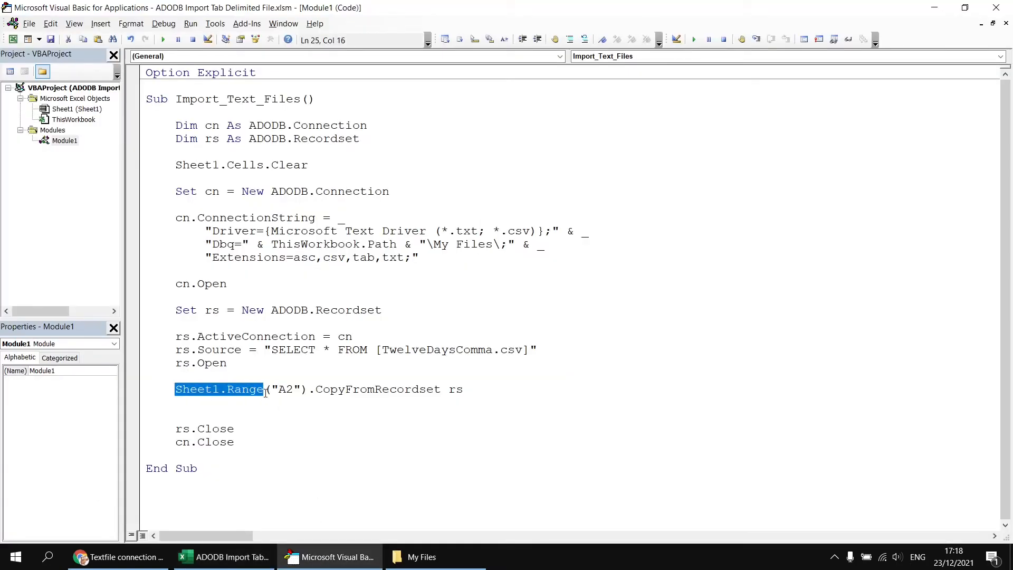
Add Sheet1.Range("A2").CurrentRegion.EntireColumn.AutoFit below the copy line
{"action": "left_click_drag", "start_coordinate": [262, 390], "coordinate": [307, 389]}
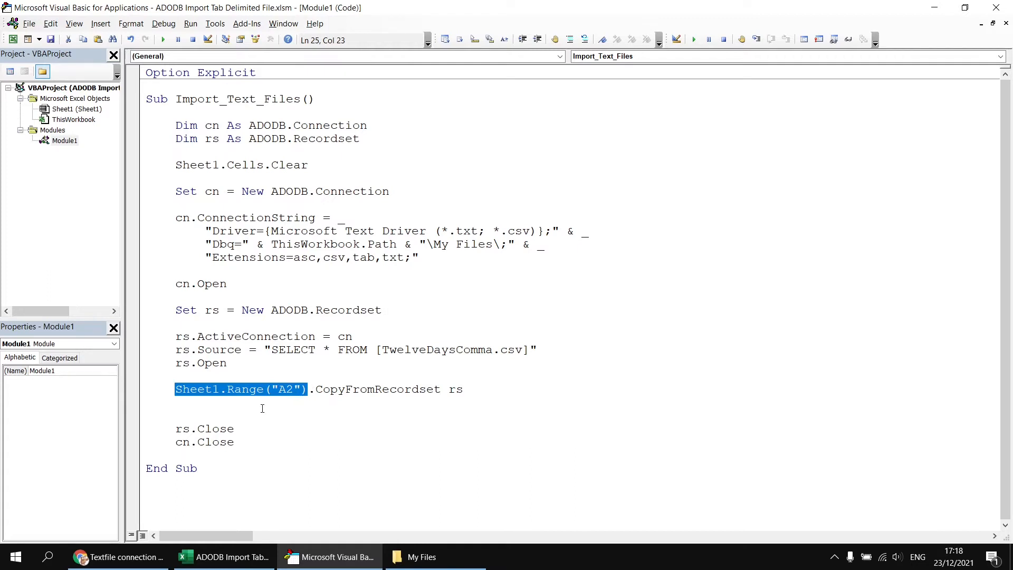
{"action": "type", "text": "Sheet1.Range(\"A2\")."}
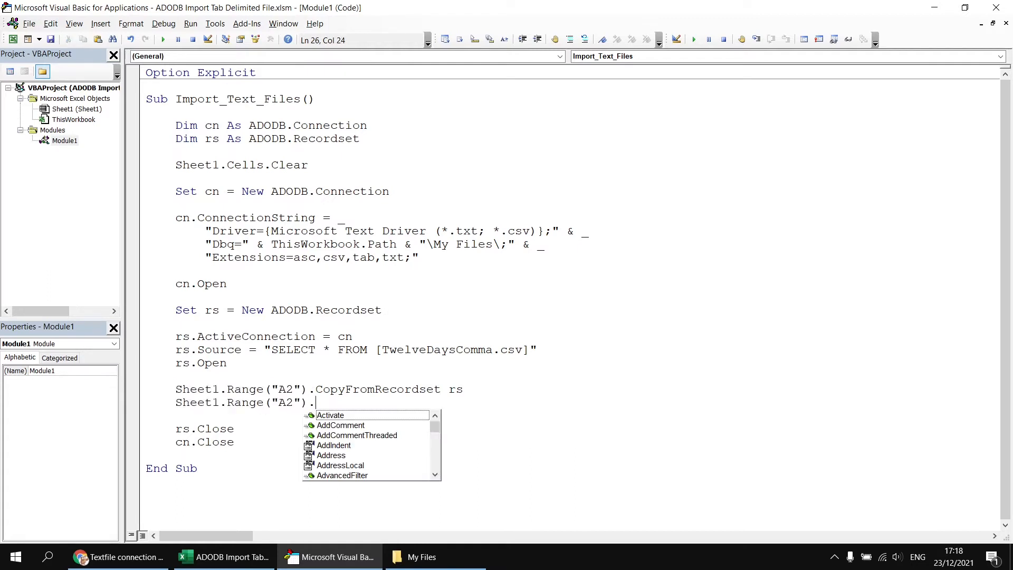
{"action": "type", "text": "cu"}
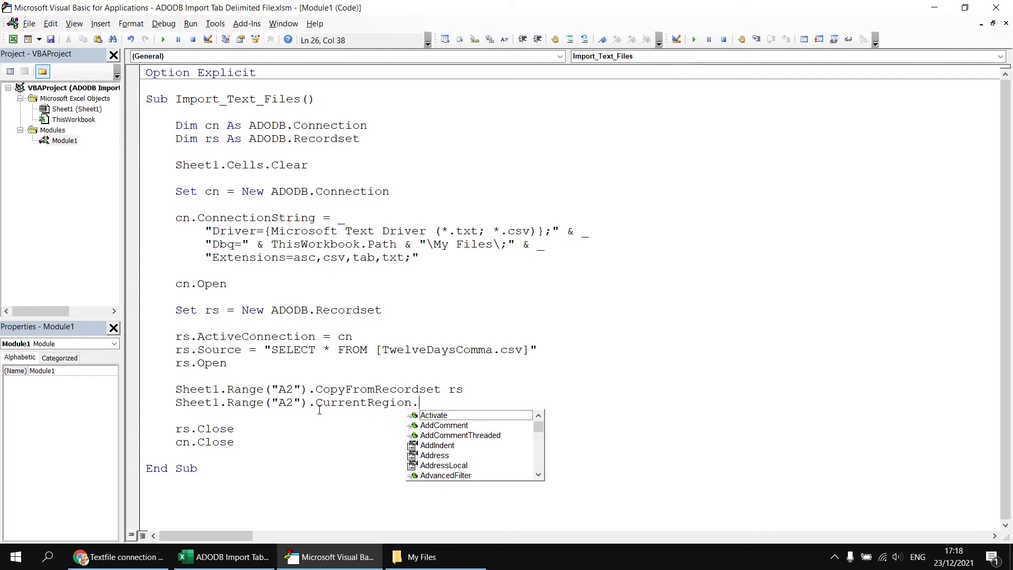
{"action": "type", "text": "ent"}
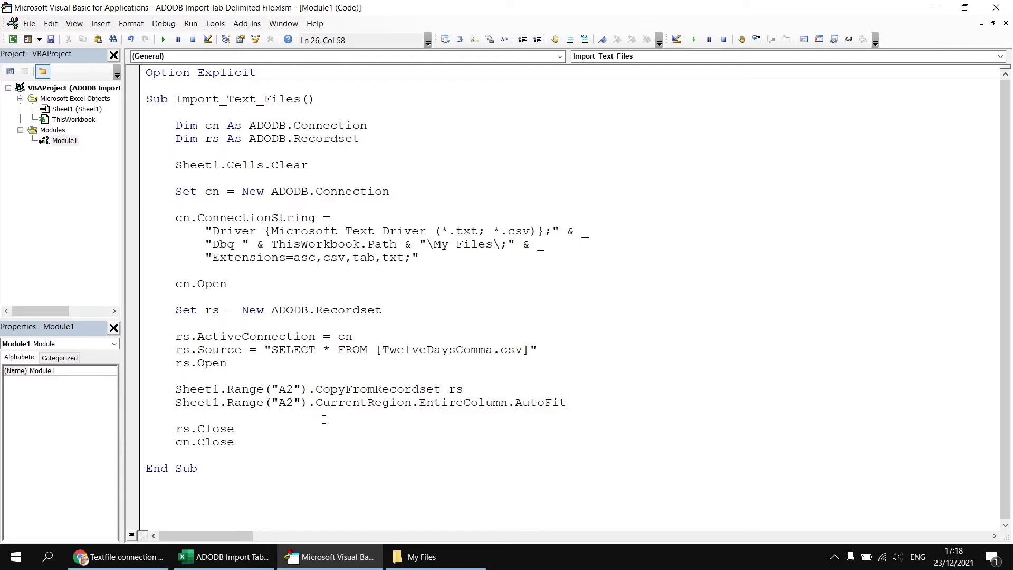
{"action": "left_click", "coordinate": [360, 139]}
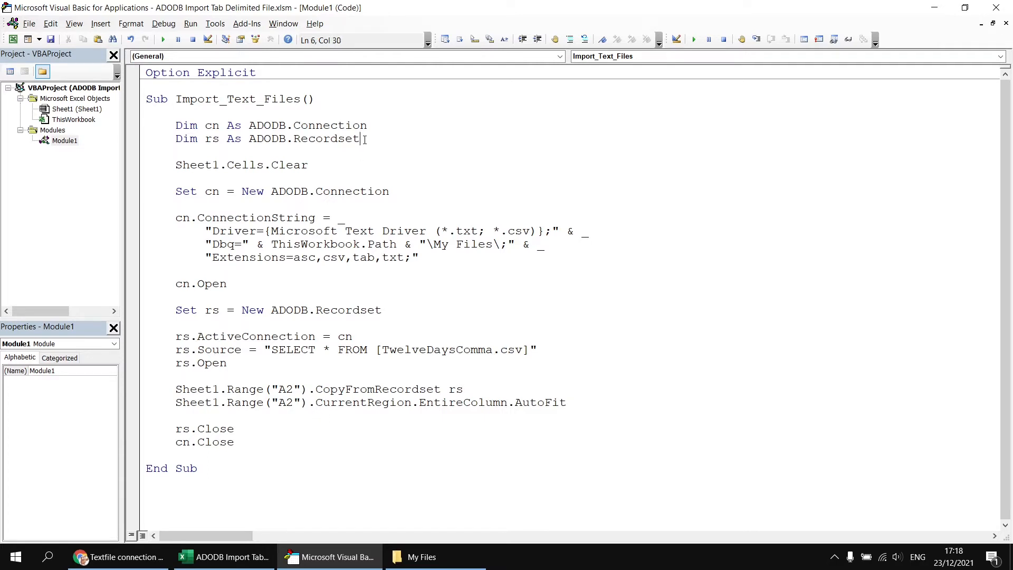
Declare Dim i As Integer and start For i = 0 To rs.Fields.Count - 1
{"action": "type", "text": "dim"}
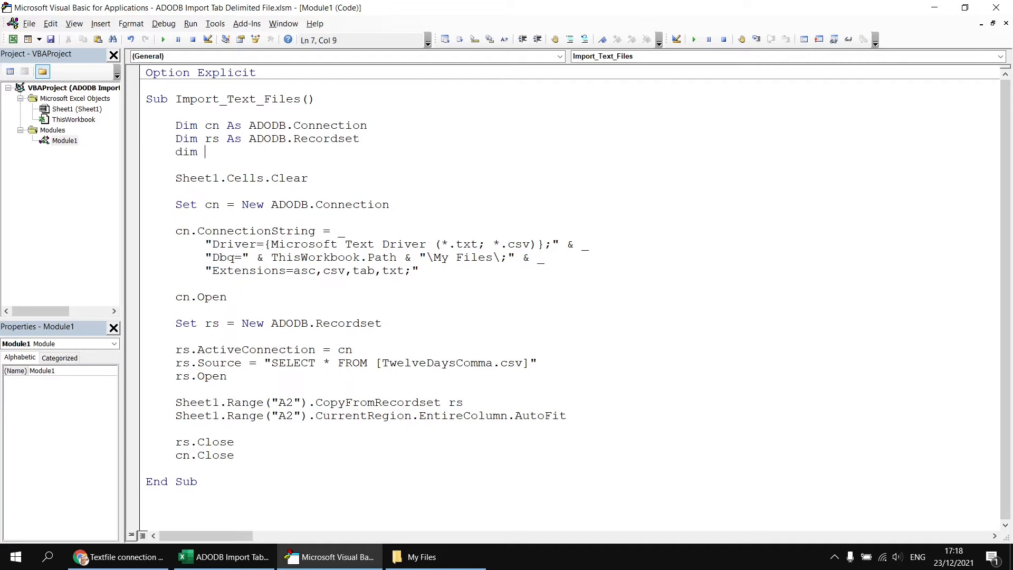
{"action": "type", "text": "i"}
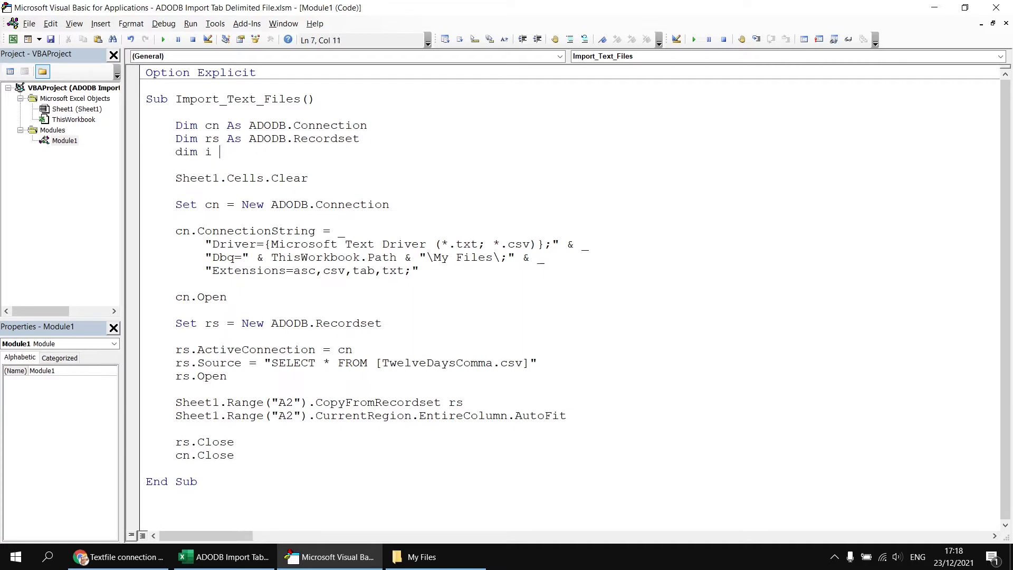
{"action": "type", "text": "as"}
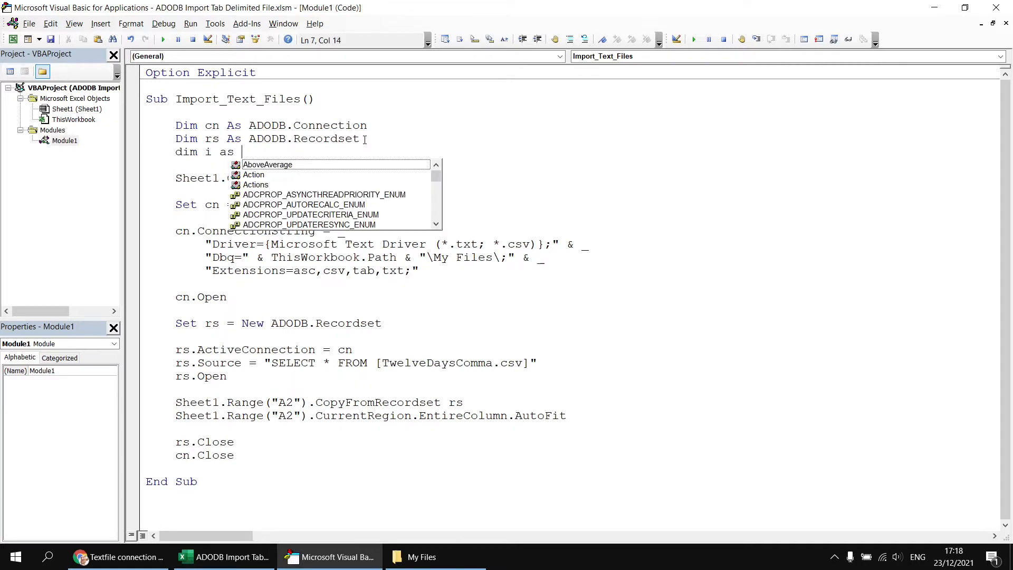
{"action": "type", "text": "Integer"}
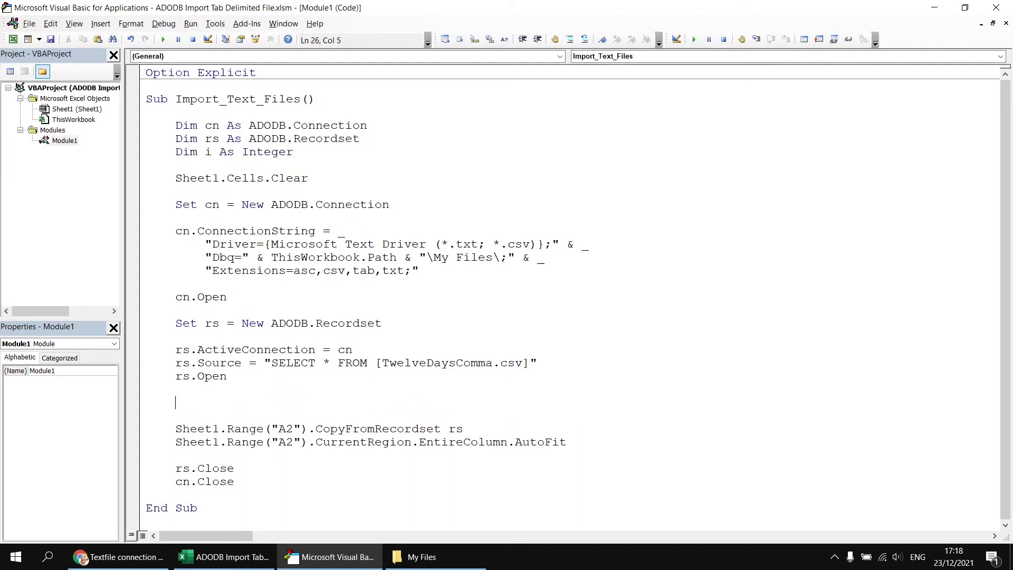
{"action": "type", "text": "for i ="}
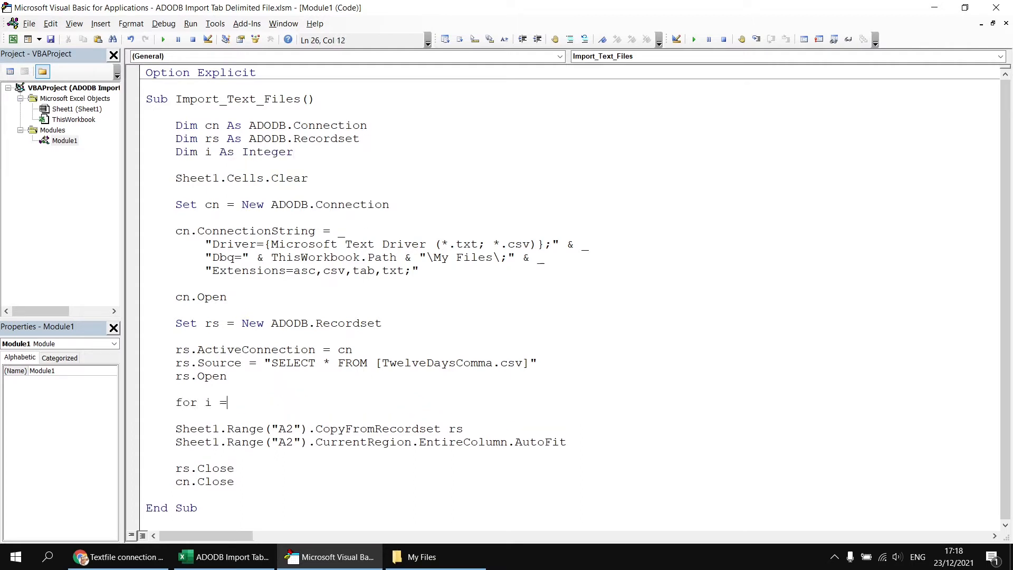
{"action": "type", "text": "0 to r"}
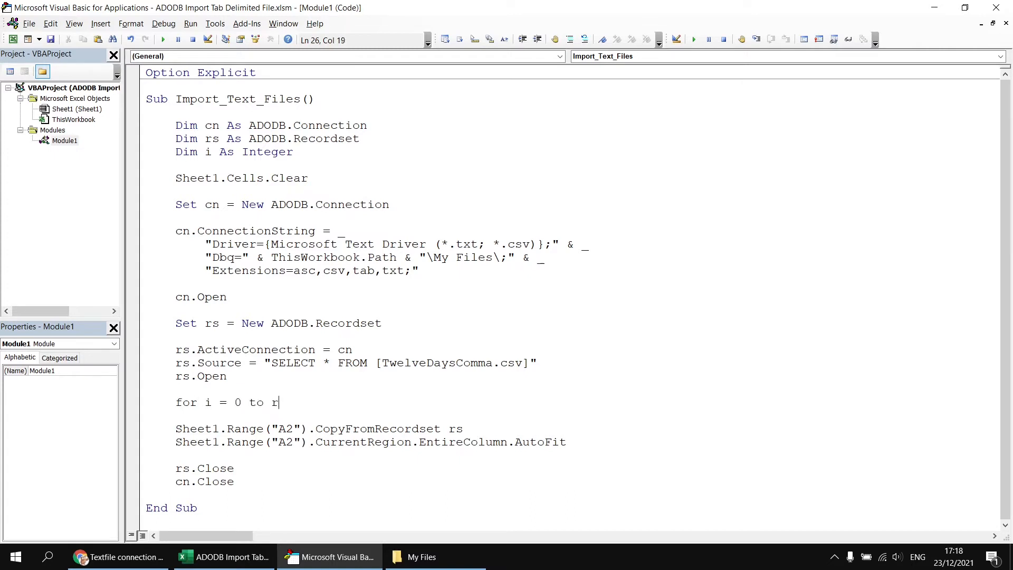
{"action": "type", "text": "s.Fields."}
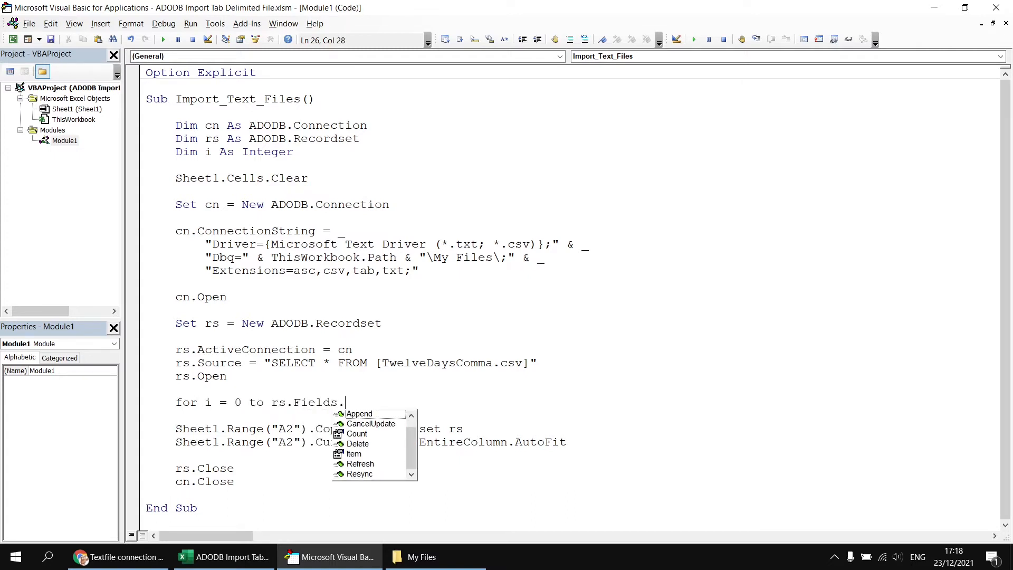
{"action": "type", "text": "Count - 1"}
{"action": "type", "text": "Next i"}
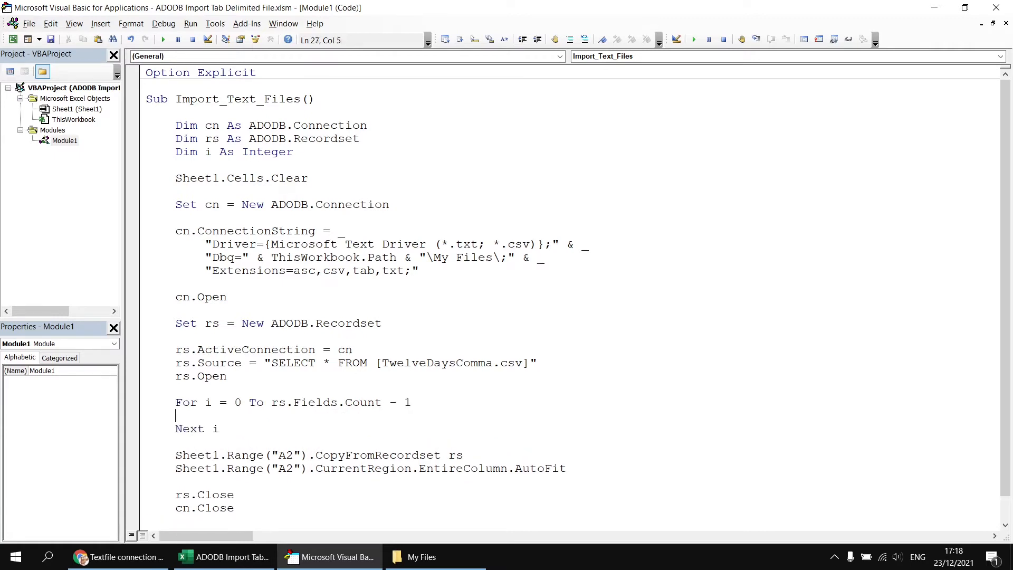
Write the loop body Sheet1.Cells(1, i + 1).Value = rs.Fields(i).Name
{"action": "type", "text": "s"}
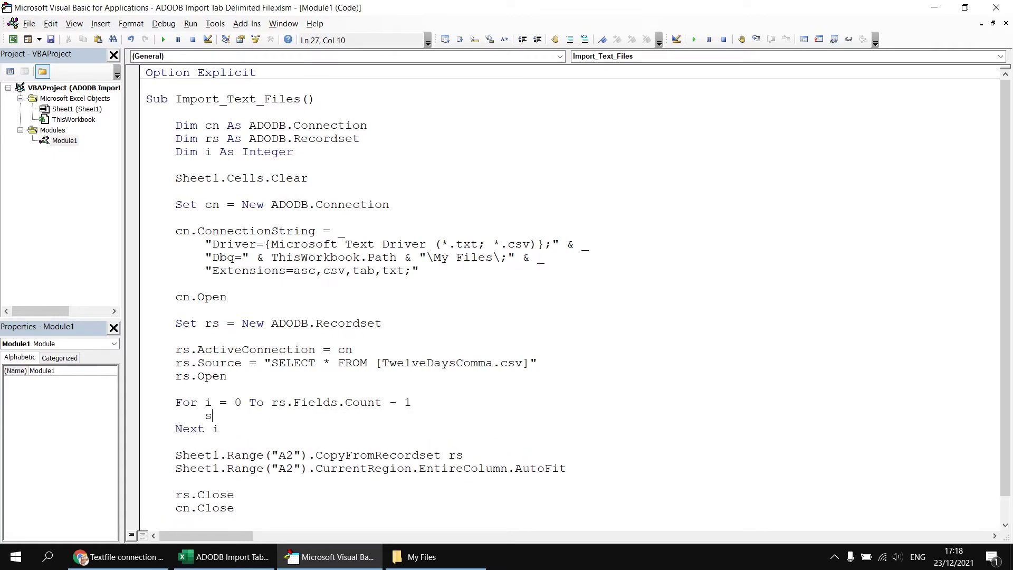
{"action": "type", "text": "heet1.cells"}
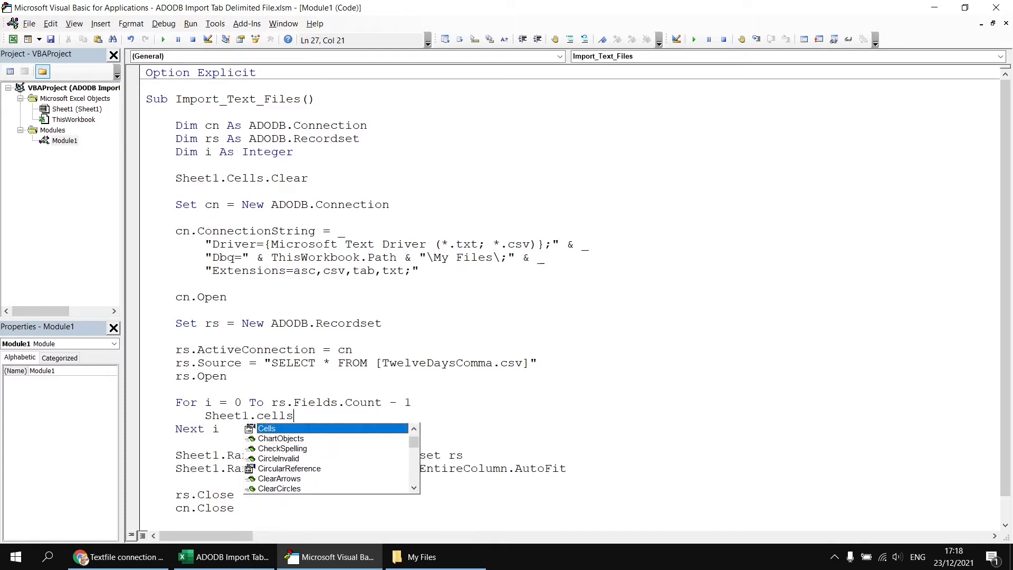
{"action": "type", "text": "("}
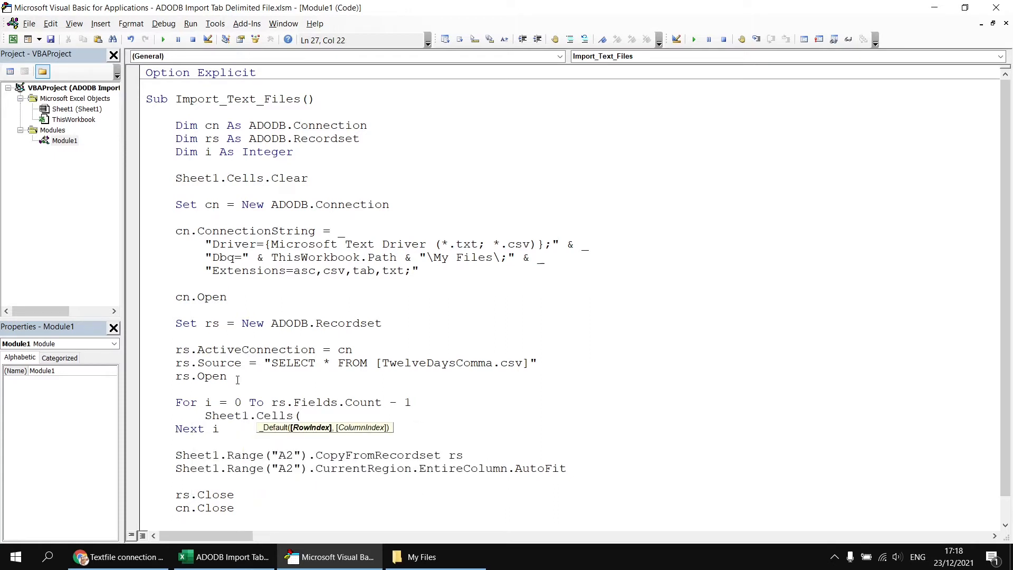
{"action": "type", "text": "1,"}
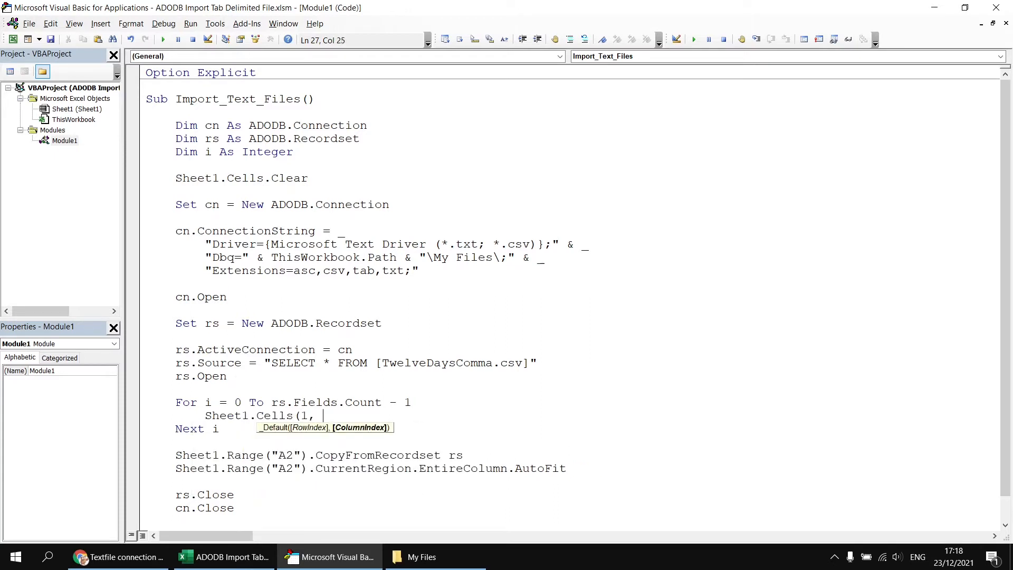
{"action": "type", "text": "i +"}
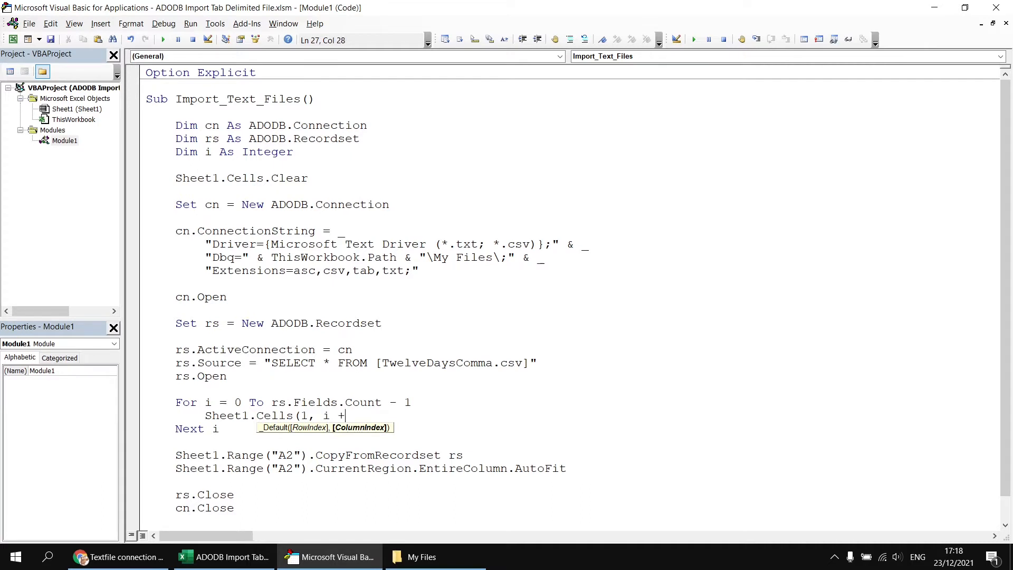
{"action": "type", "text": "1).value"}
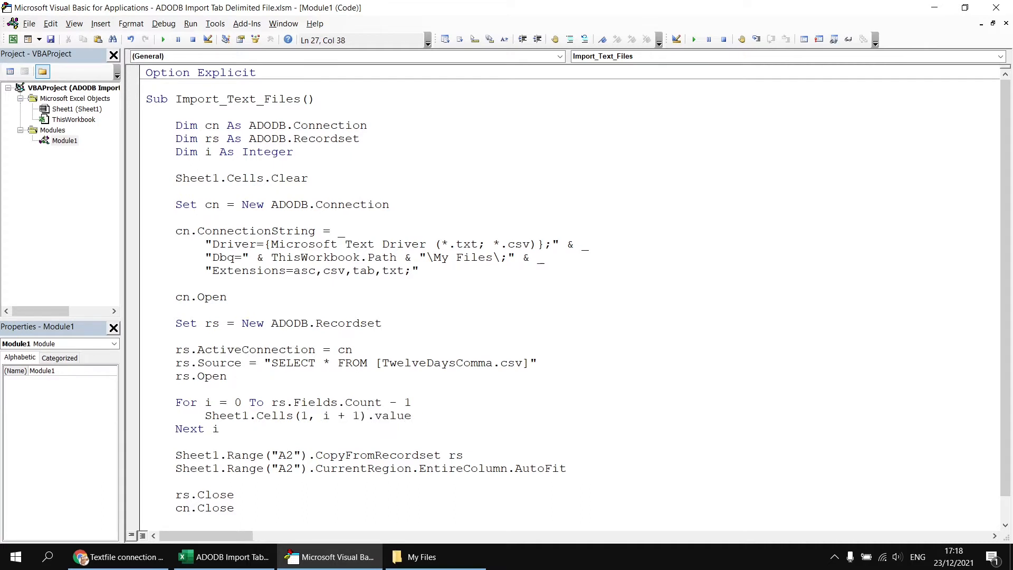
{"action": "type", "text": "= rs"}
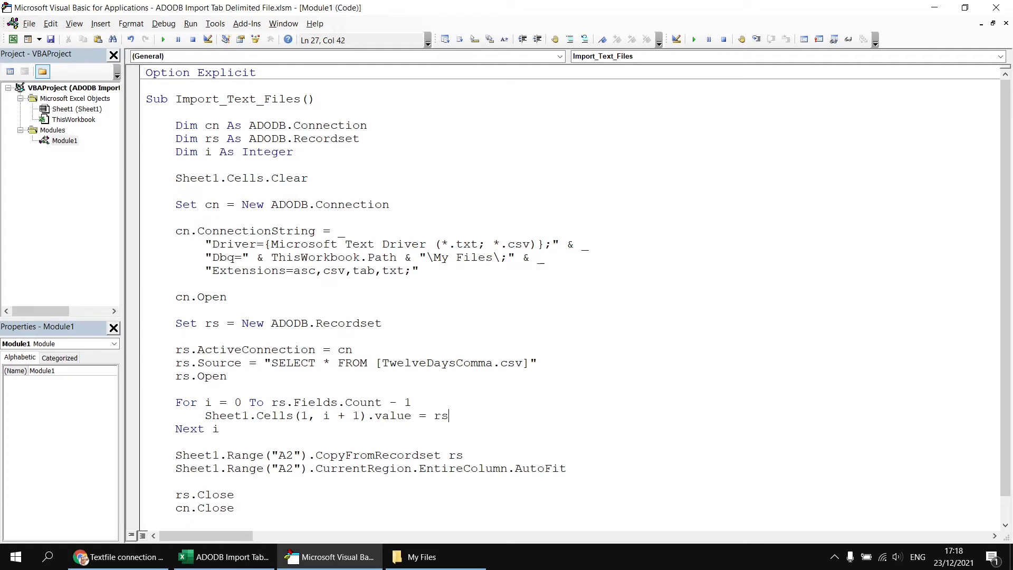
{"action": "type", "text": ".Fields"}
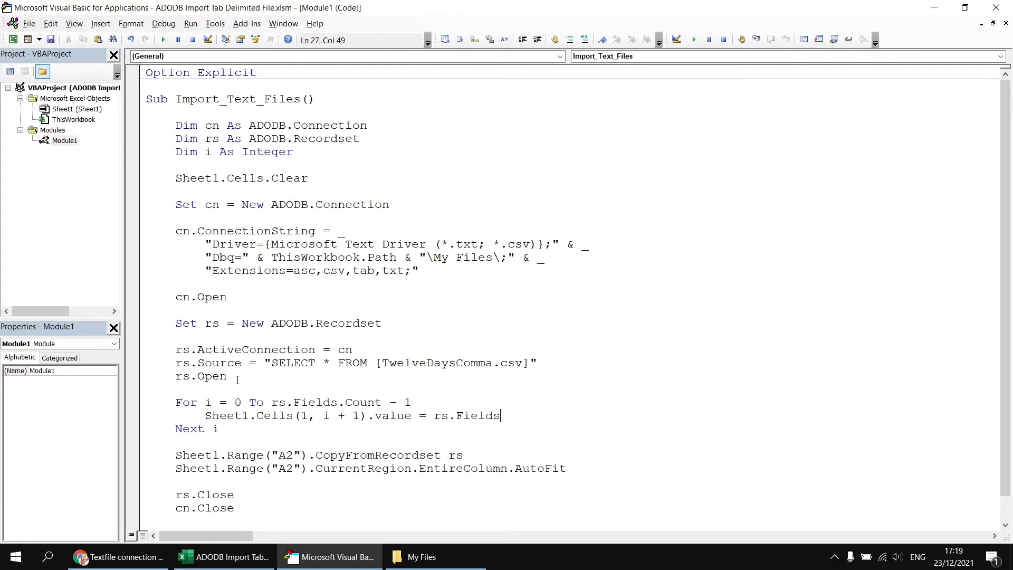
{"action": "type", "text": "(i"}
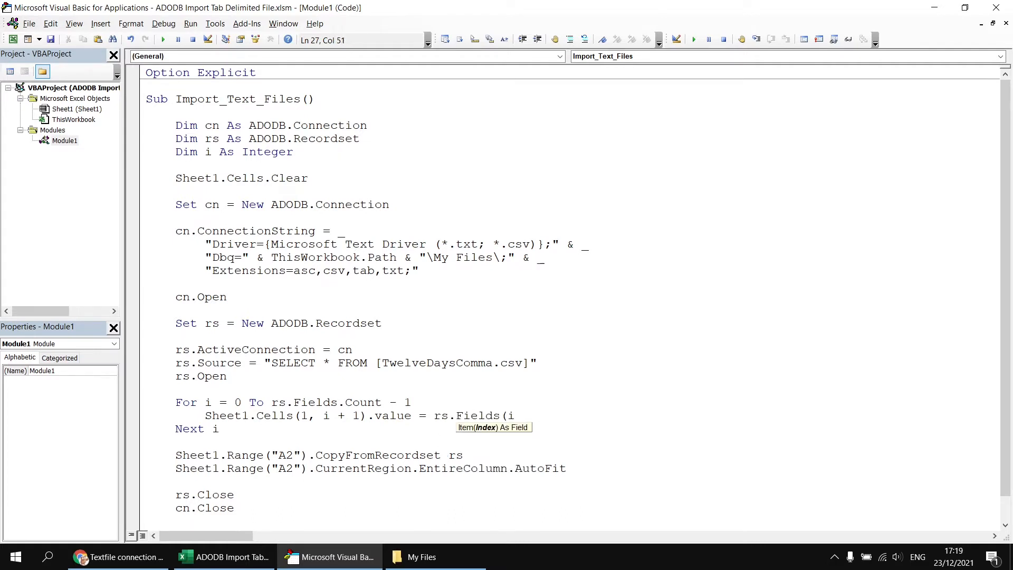
{"action": "type", "text": ".name"}
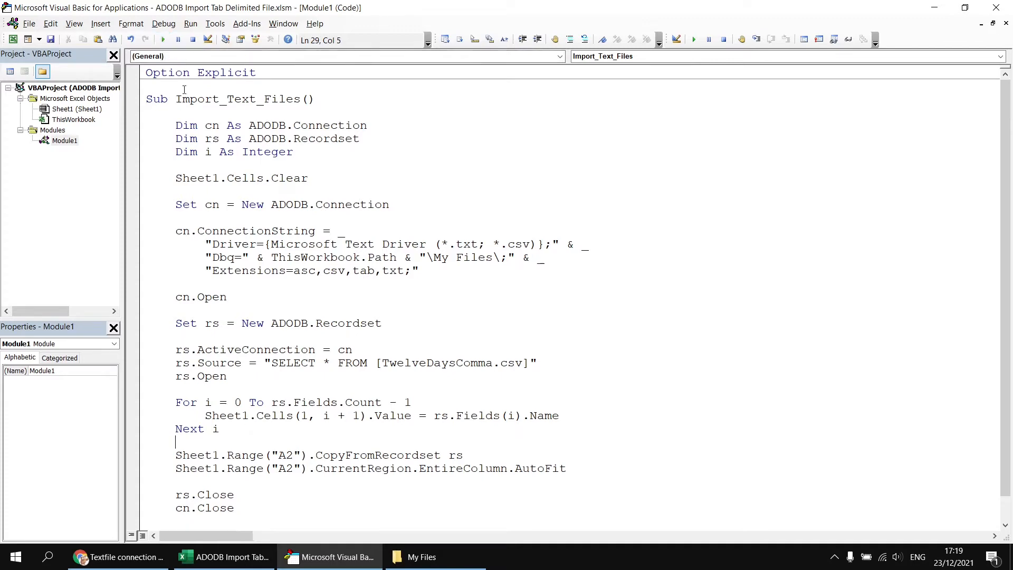
Run the macro so Day, Date and Gift headings appear in row 1, then return to the code
{"action": "left_click", "coordinate": [224, 556]}
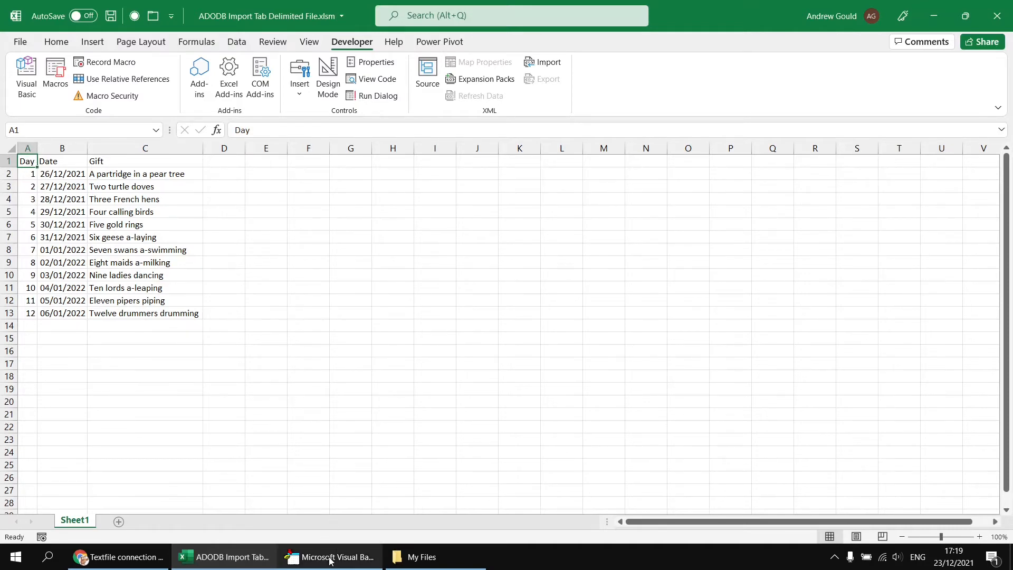
{"action": "left_click", "coordinate": [335, 556]}
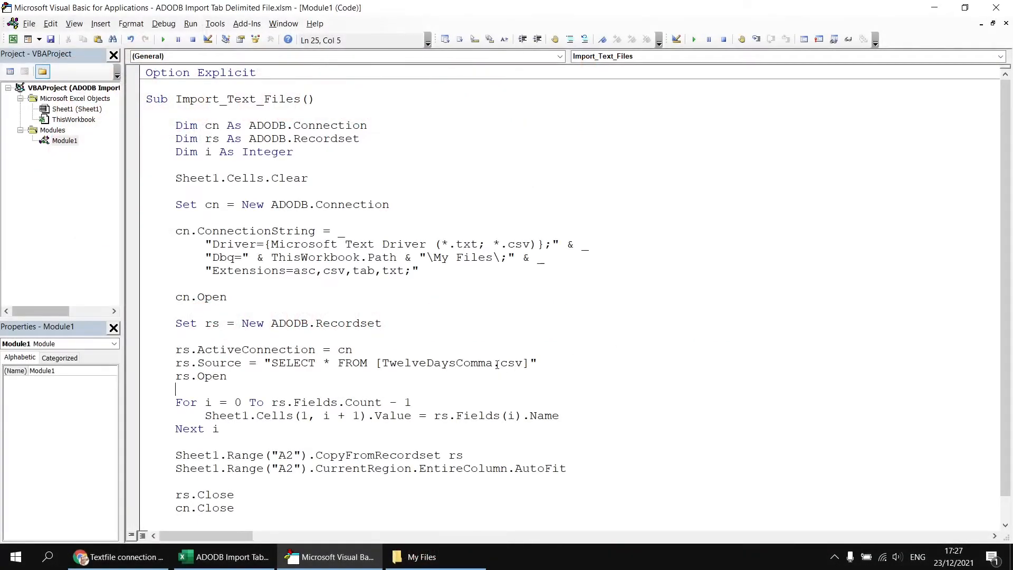
View TwelveDaysComma.csv from My Files in Notepad, showing its Day,Date,Gift first line
{"action": "left_click", "coordinate": [427, 556]}
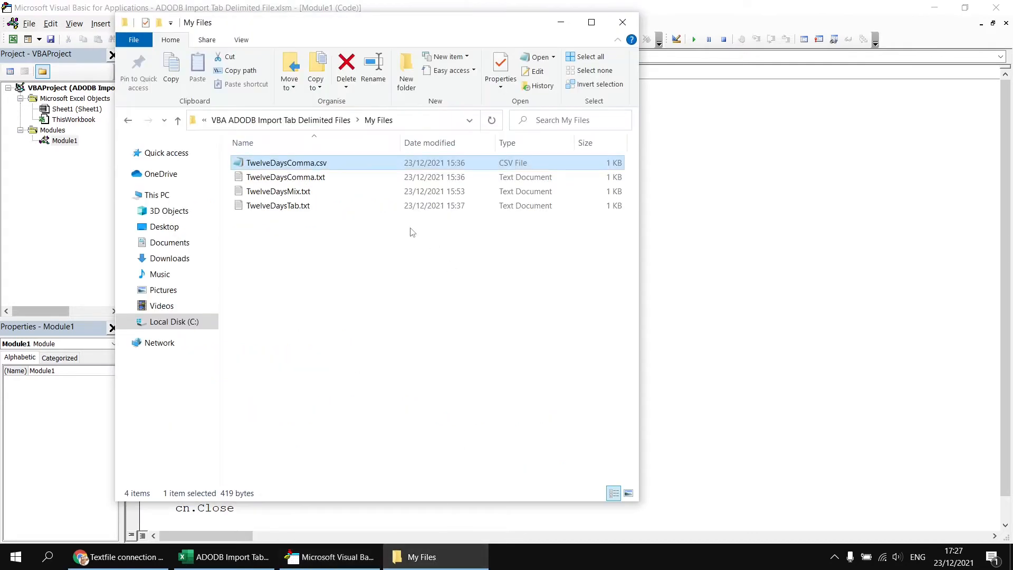
{"action": "double_click", "coordinate": [287, 162]}
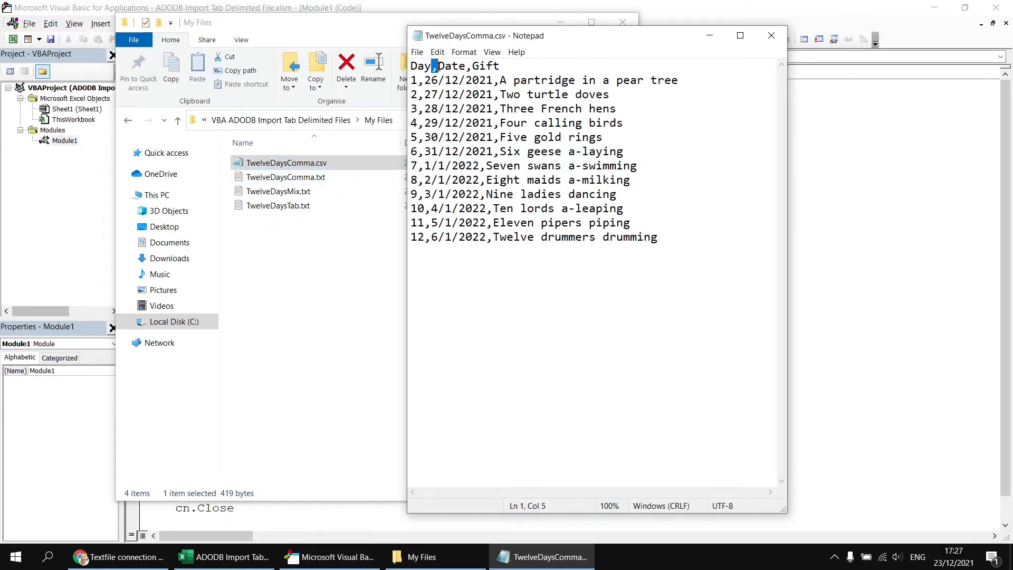
{"action": "double_click", "coordinate": [451, 65]}
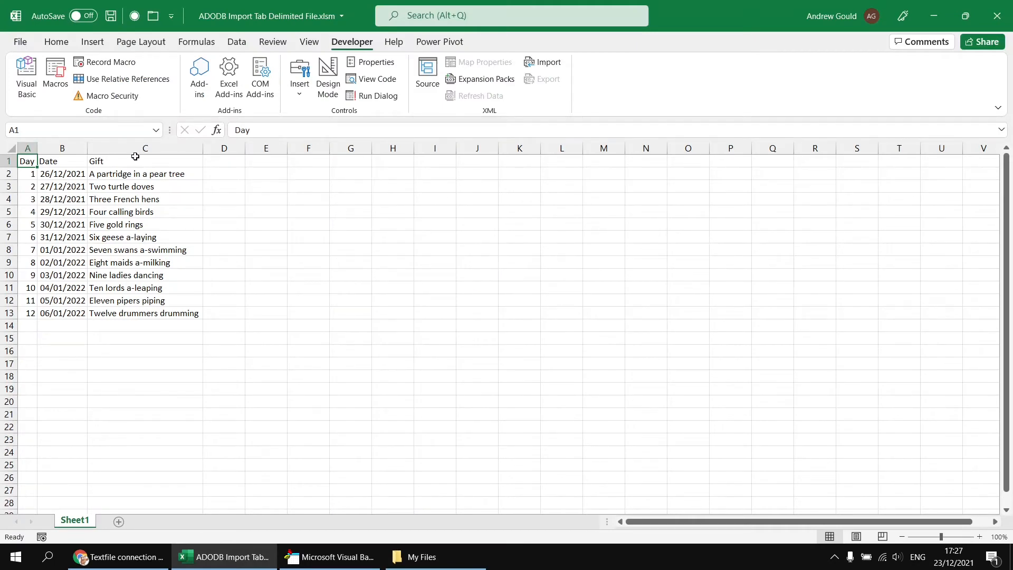
{"action": "mouse_move", "coordinate": [145, 179]}
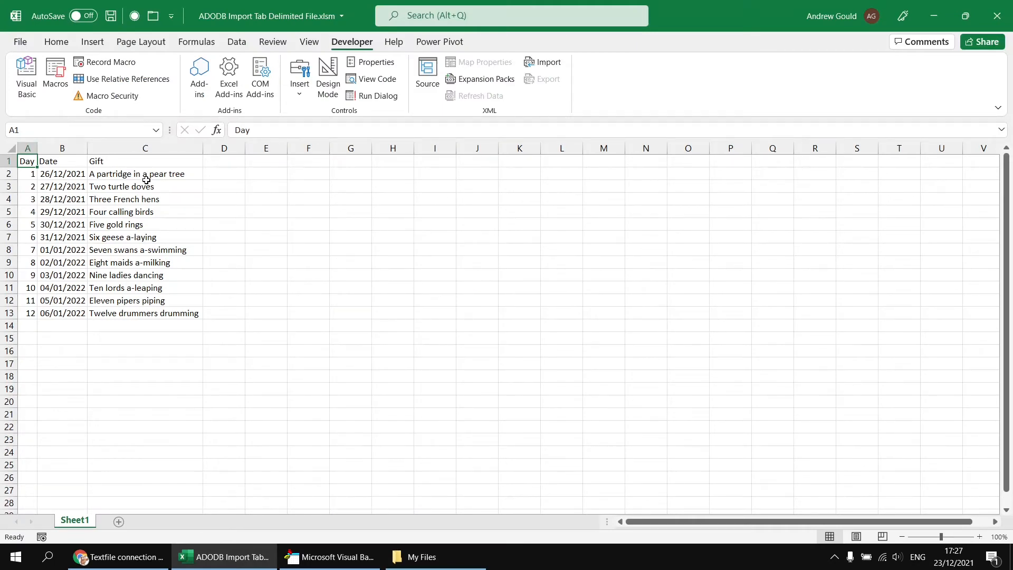
Bring My Files back into view and pick TwelveDaysComma.txt to check its contents
{"action": "left_click", "coordinate": [420, 556]}
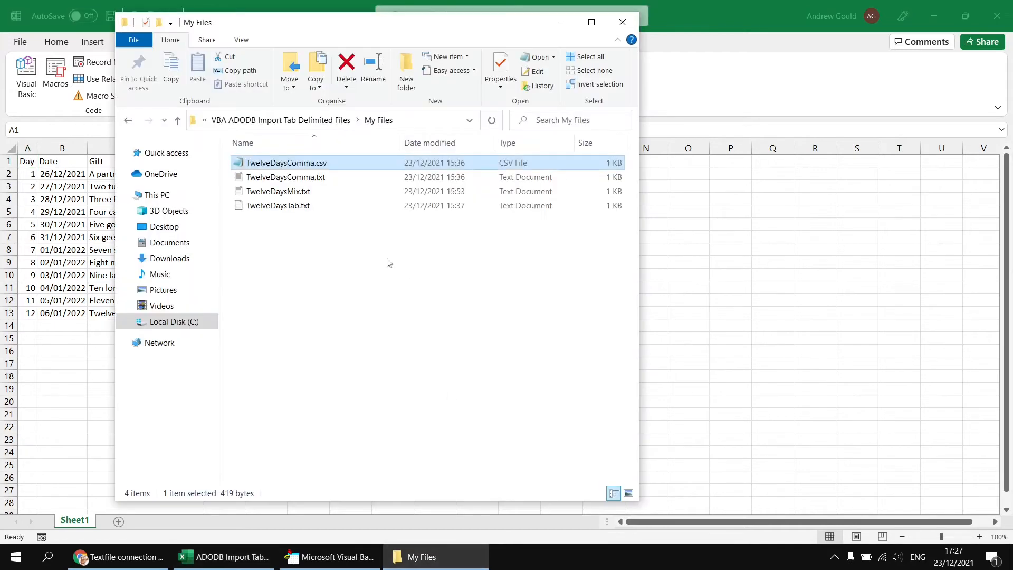
{"action": "left_click", "coordinate": [285, 177]}
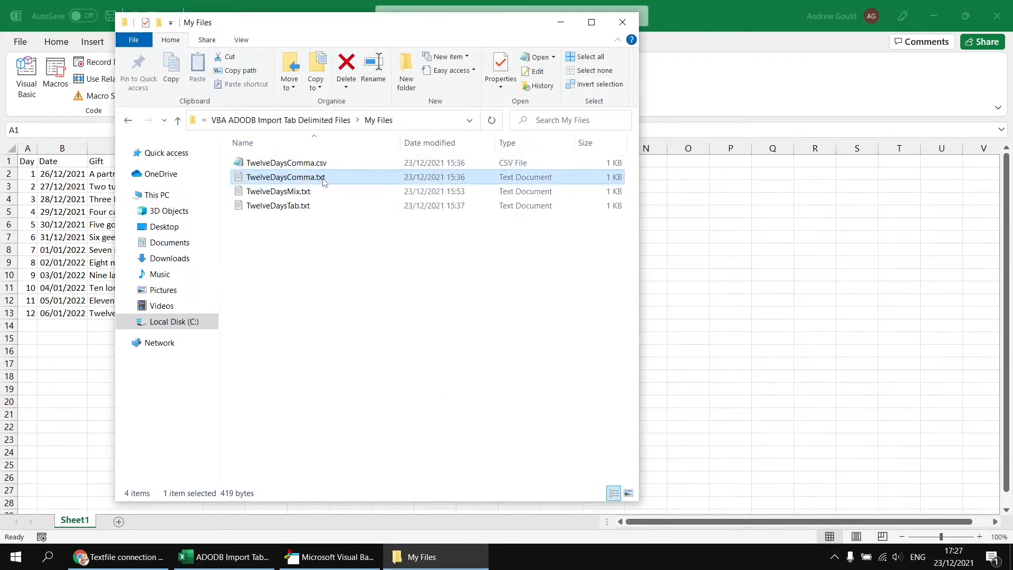
{"action": "double_click", "coordinate": [285, 176]}
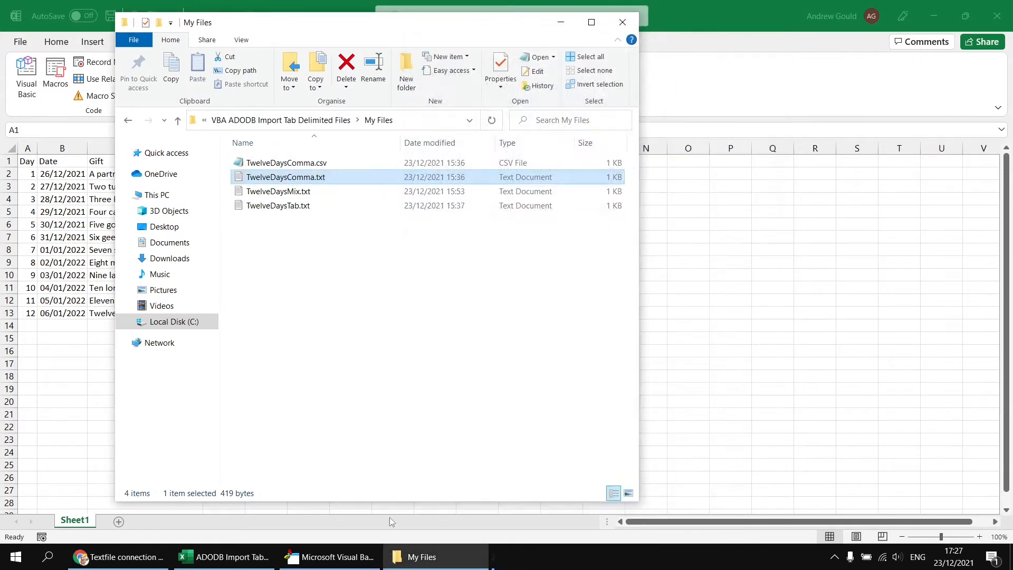
Change rs.Source to [TwelveDaysComma.txt] and rerun the import to refill Sheet1
{"action": "left_click", "coordinate": [336, 556]}
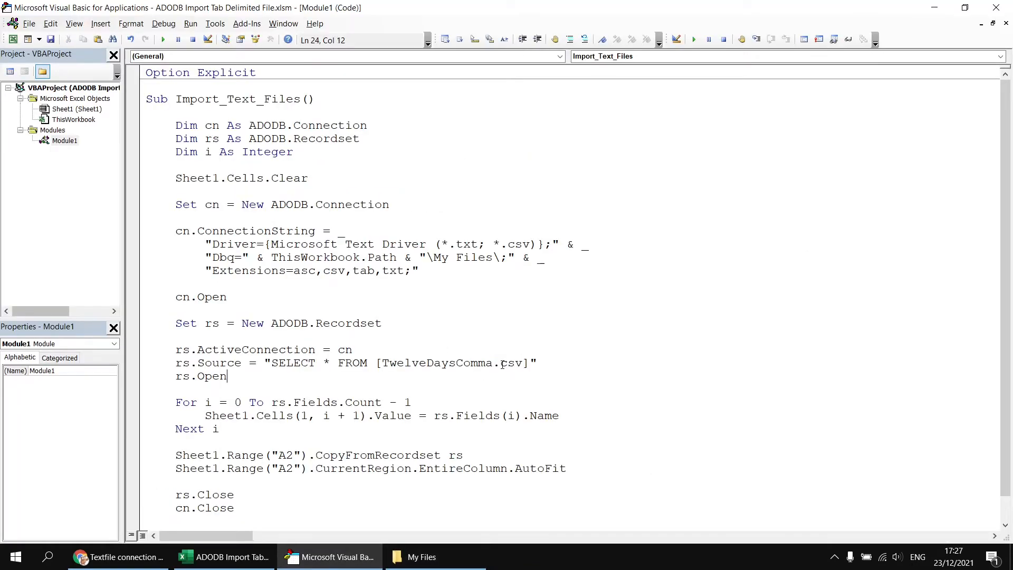
{"action": "type", "text": "txt"}
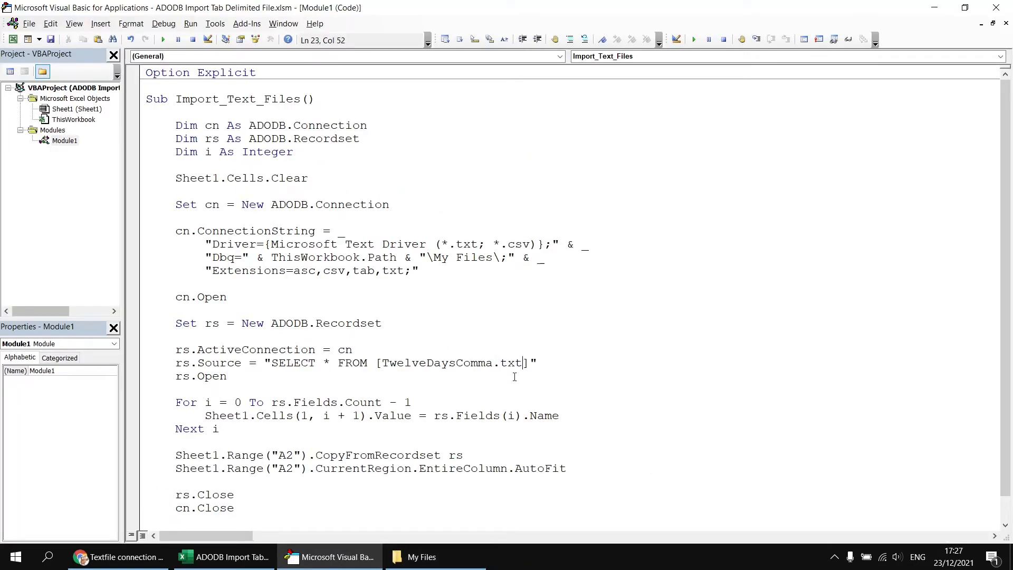
{"action": "left_click", "coordinate": [162, 39]}
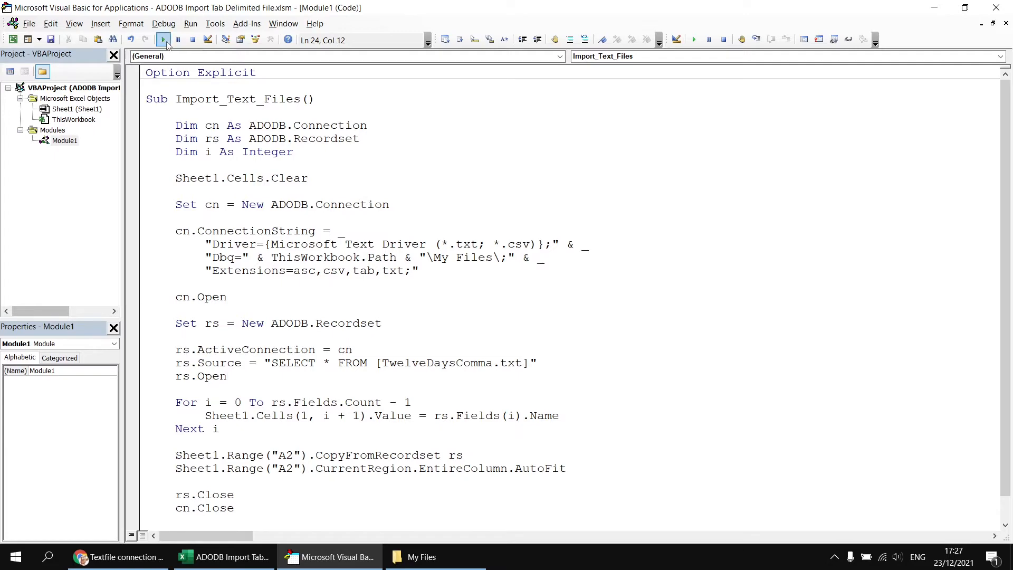
{"action": "left_click", "coordinate": [162, 39]}
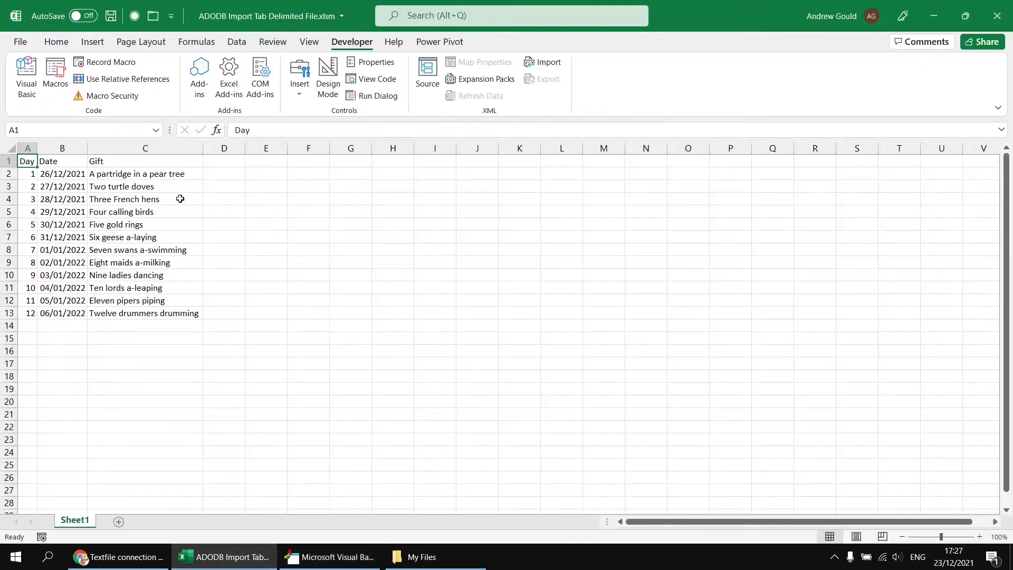
{"action": "mouse_move", "coordinate": [278, 243]}
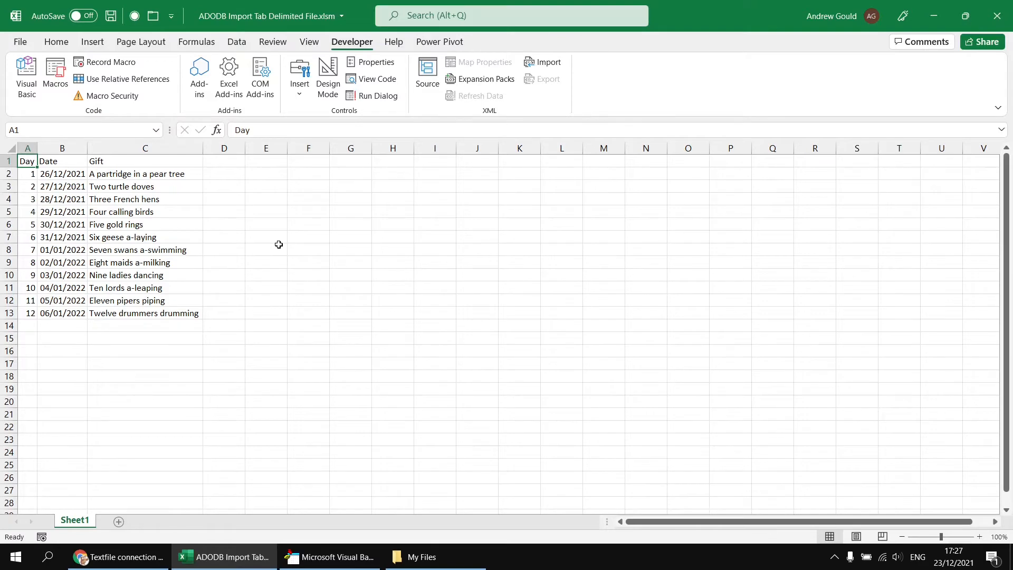
{"action": "mouse_move", "coordinate": [287, 261]}
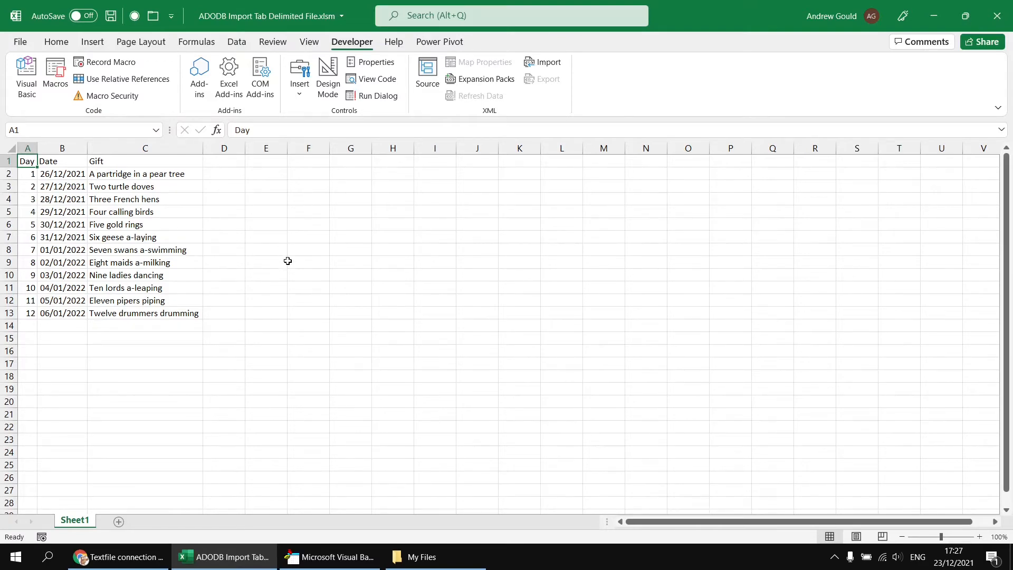
Look over the four sample files in My Files, then return to the macro code
{"action": "left_click", "coordinate": [414, 556]}
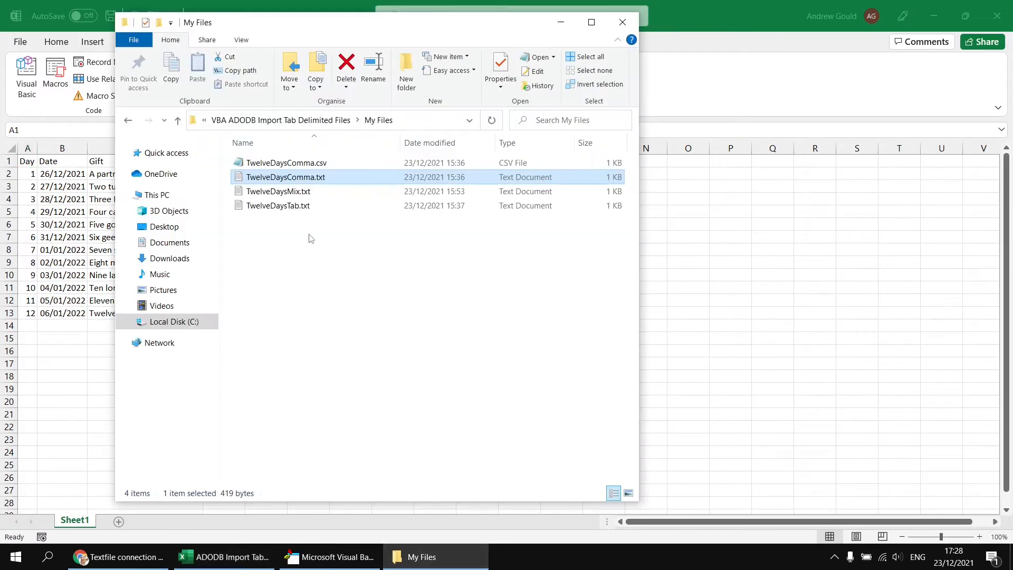
{"action": "double_click", "coordinate": [278, 205]}
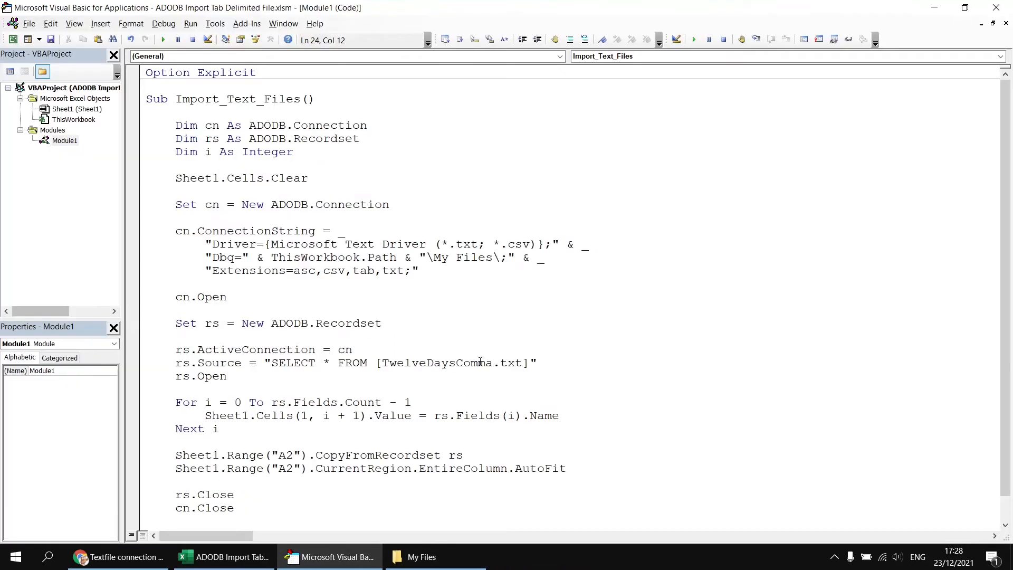
Point rs.Source at [TwelveDaysTab.txt], run the macro and view Sheet1's single-column Day_Date_Gift result
{"action": "double_click", "coordinate": [474, 362]}
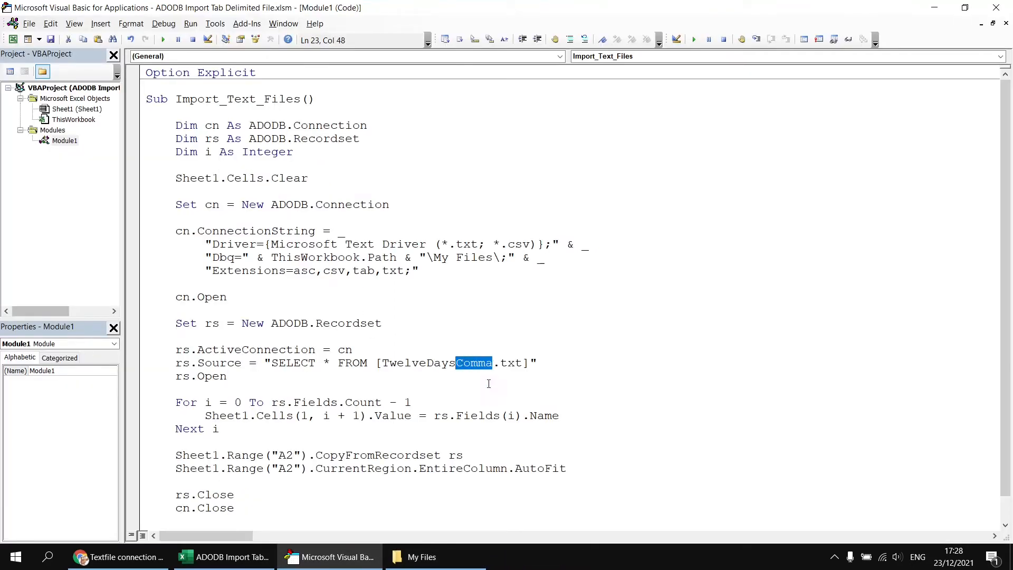
{"action": "type", "text": "Tab"}
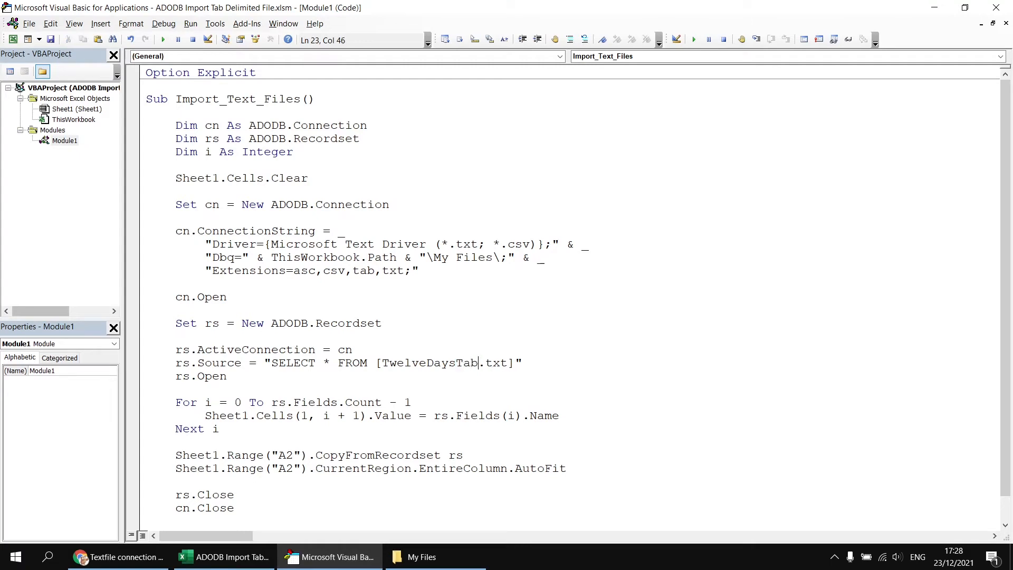
{"action": "left_click", "coordinate": [163, 39]}
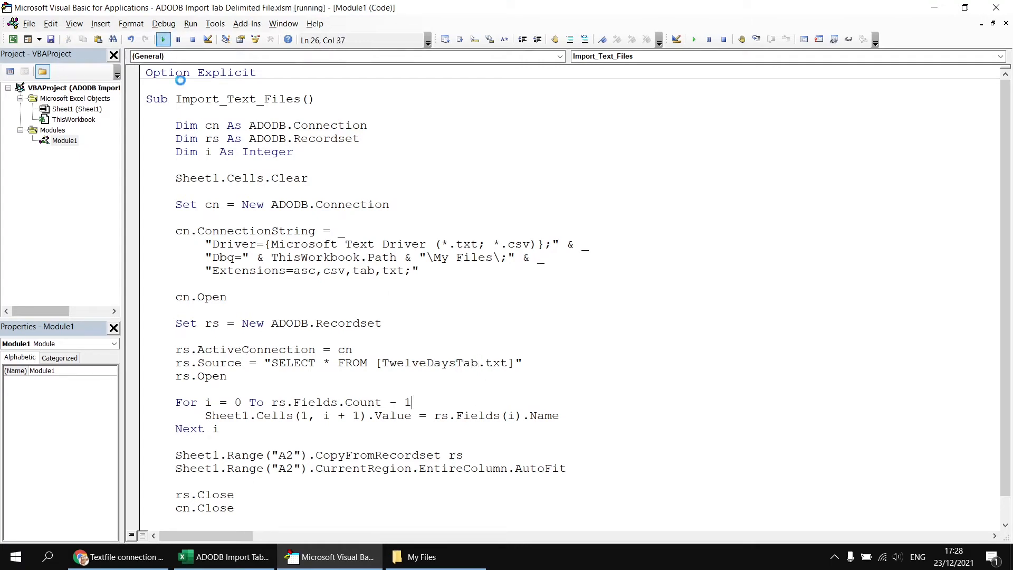
{"action": "left_click", "coordinate": [193, 39]}
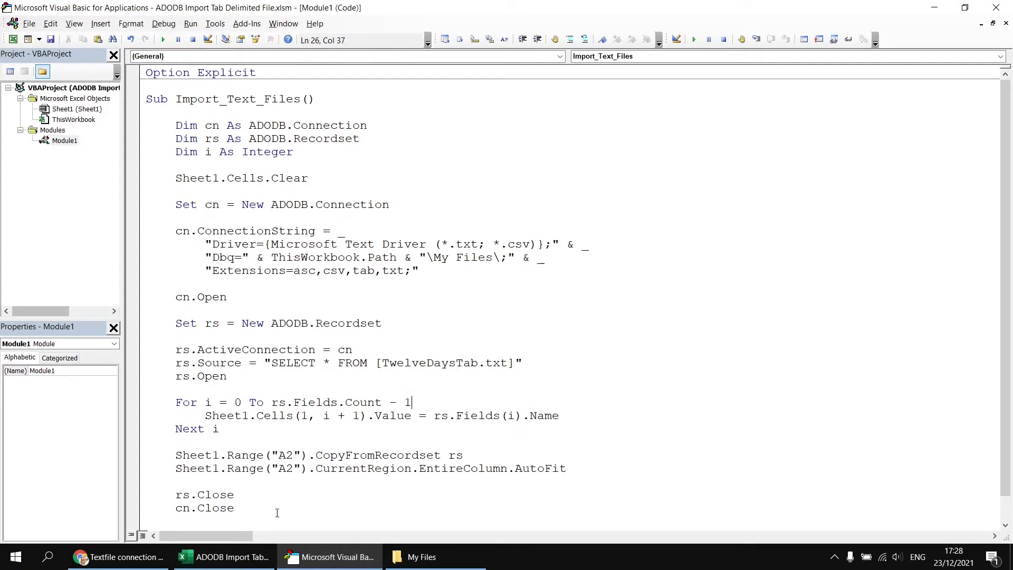
{"action": "left_click", "coordinate": [223, 556]}
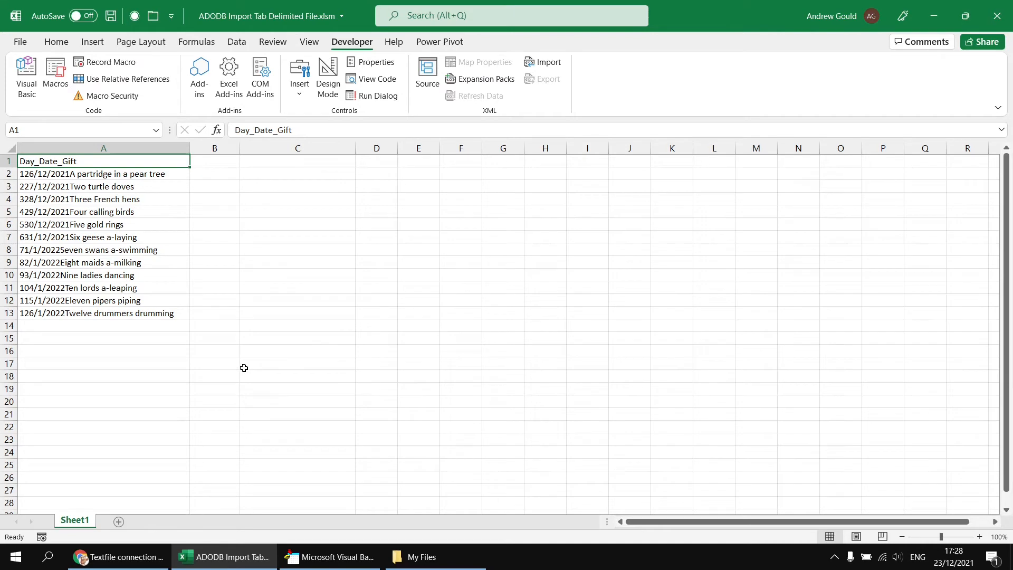
{"action": "mouse_move", "coordinate": [77, 263]}
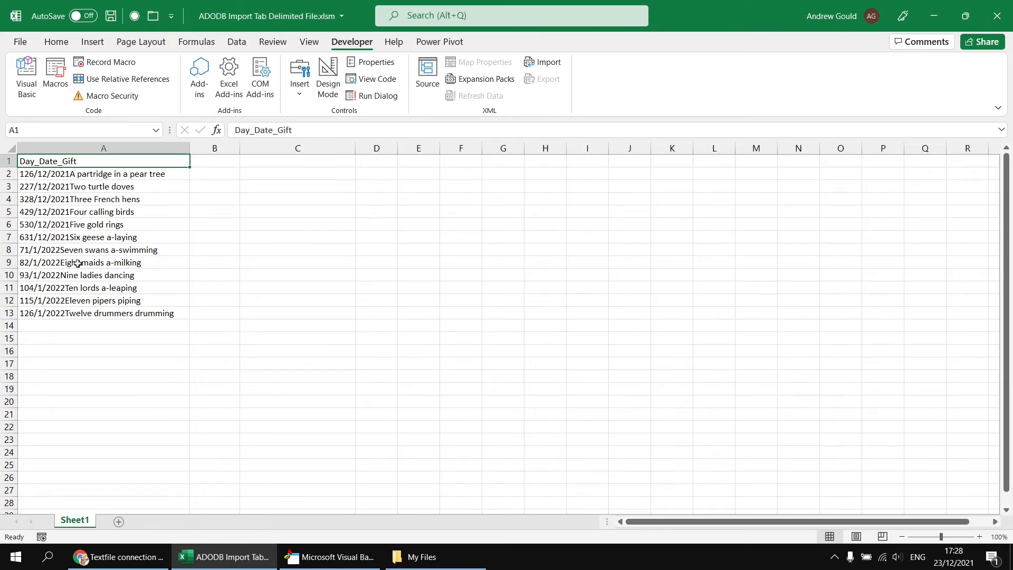
{"action": "mouse_move", "coordinate": [269, 339]}
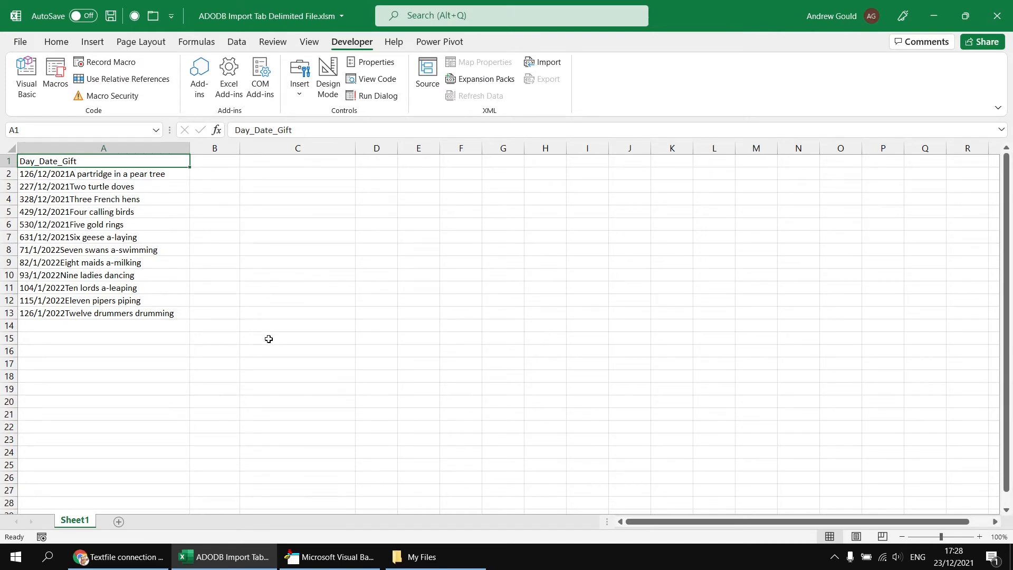
Inspect the squashed tab-separated records in column A, then return to connectionstrings.com in Chrome
{"action": "left_click", "coordinate": [103, 173]}
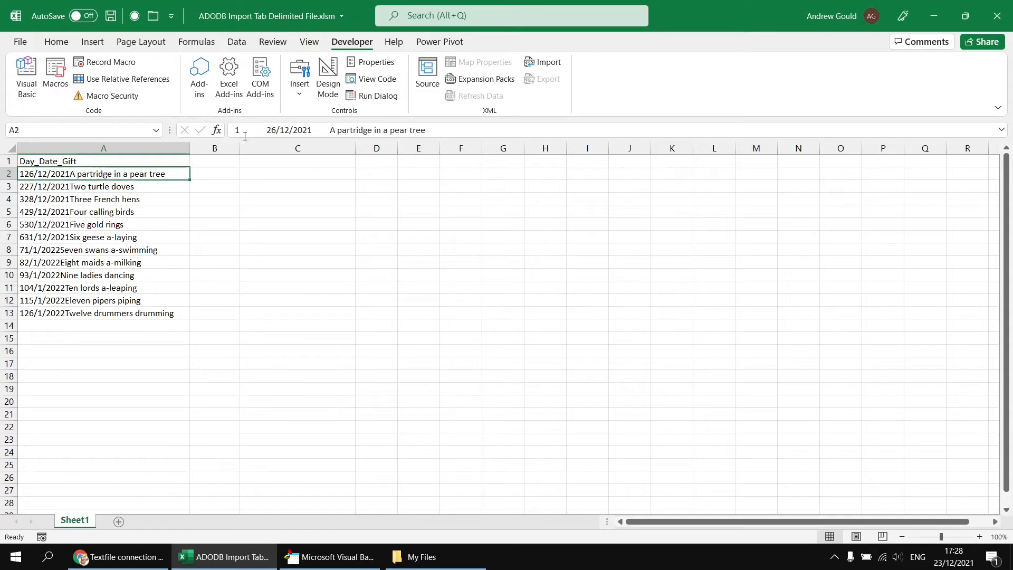
{"action": "left_click", "coordinate": [103, 199]}
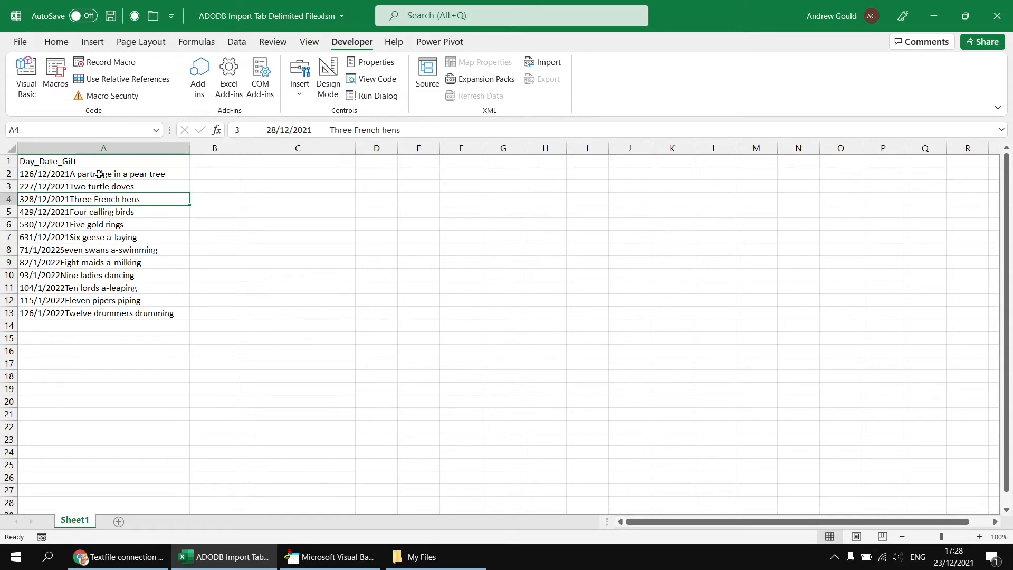
{"action": "left_click", "coordinate": [103, 173]}
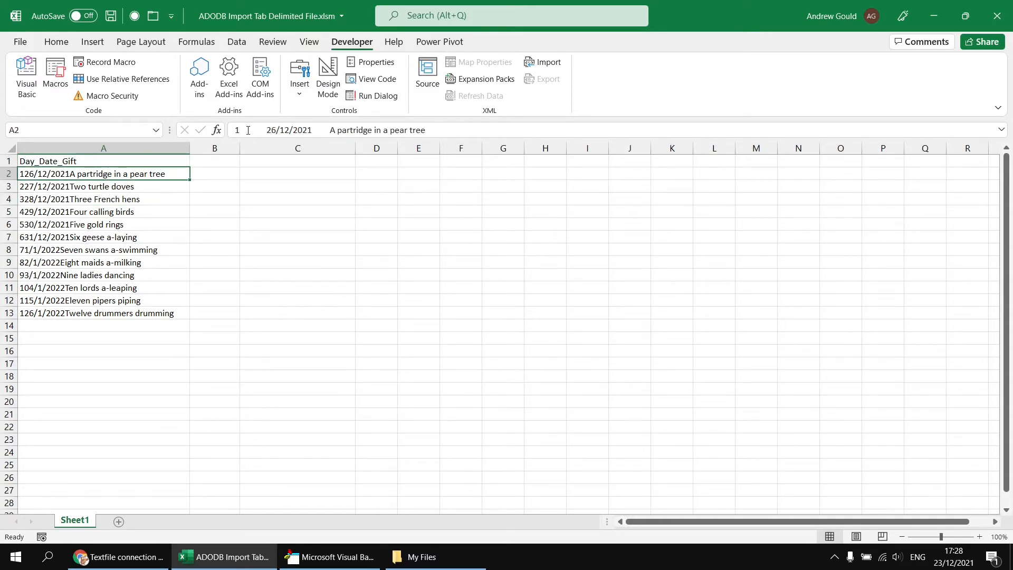
{"action": "double_click", "coordinate": [104, 173]}
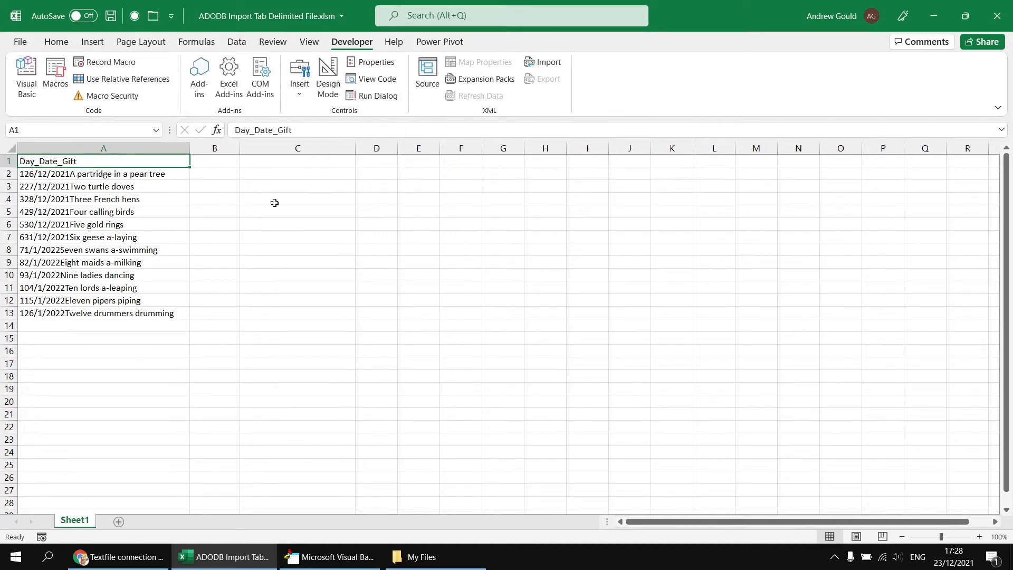
{"action": "left_click", "coordinate": [103, 174]}
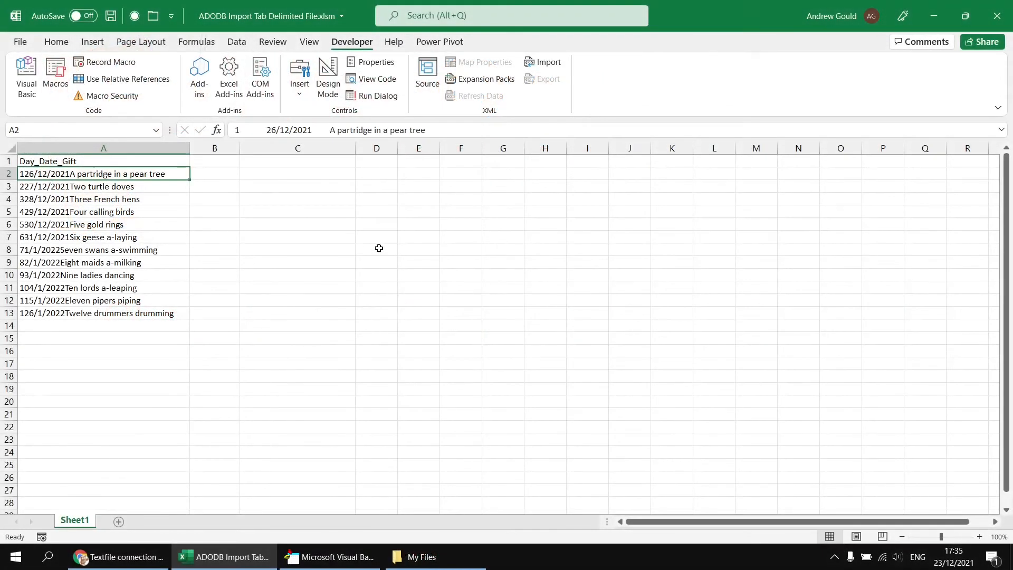
{"action": "mouse_move", "coordinate": [259, 129]}
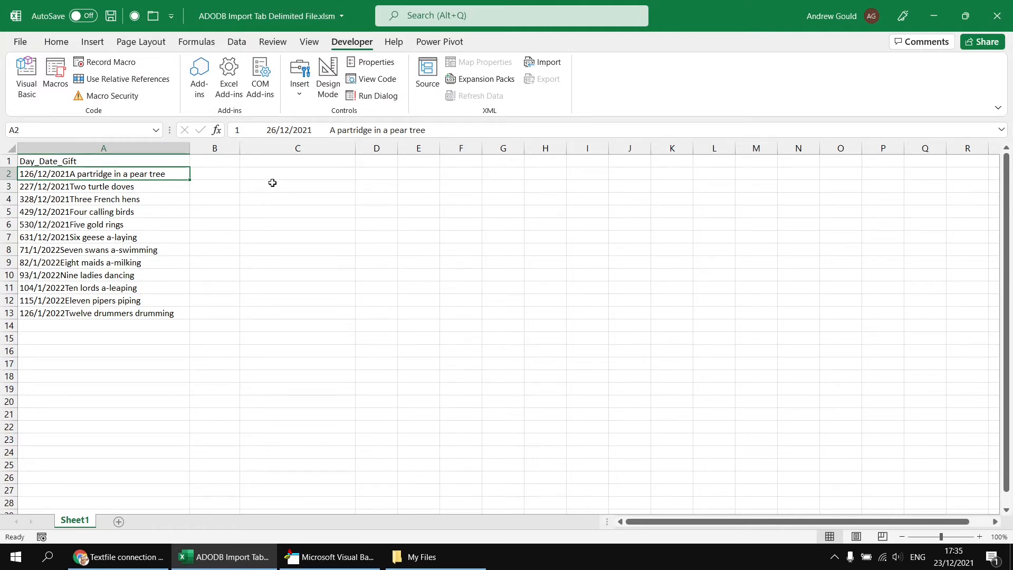
{"action": "left_click", "coordinate": [116, 557]}
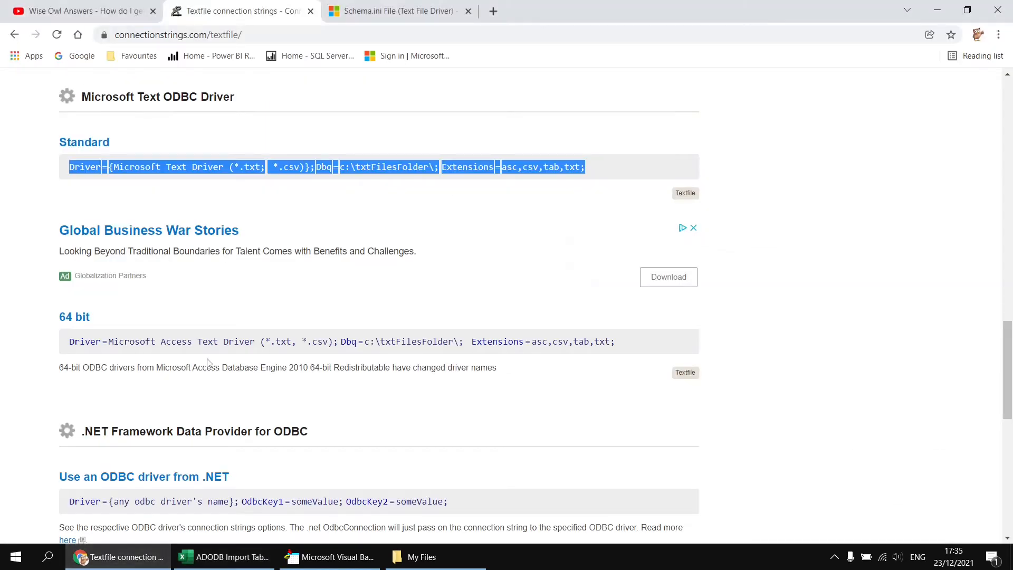
Switch Chrome to Microsoft's Schema.ini File (Text File Driver) documentation page
{"action": "left_click", "coordinate": [394, 11]}
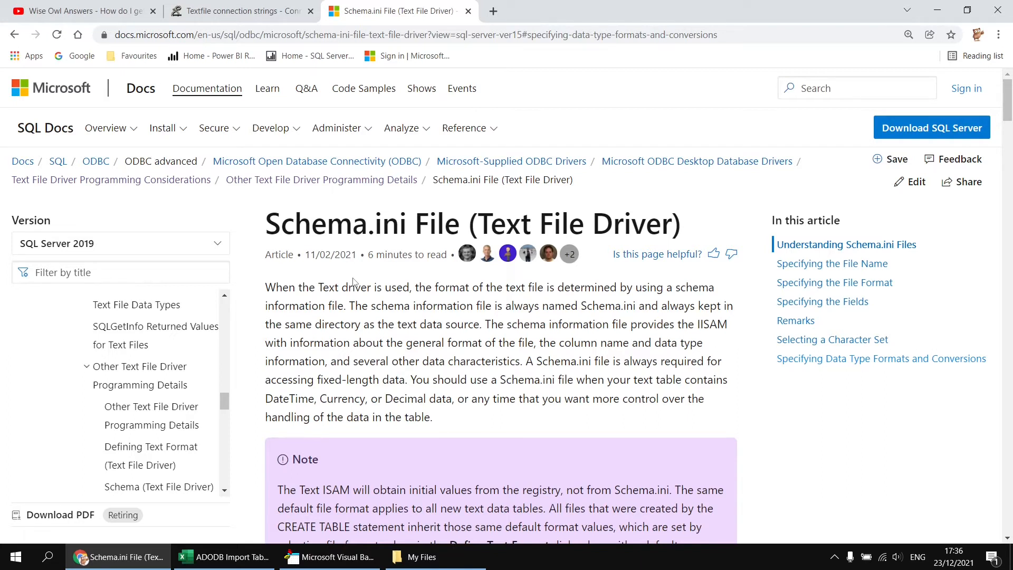
{"action": "mouse_move", "coordinate": [355, 385]}
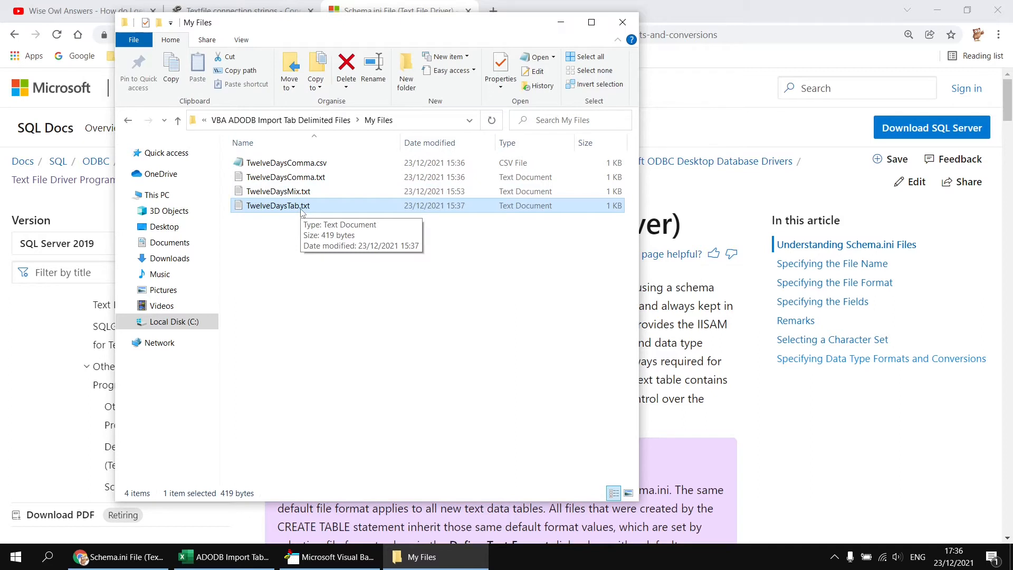
{"action": "mouse_move", "coordinate": [47, 556]}
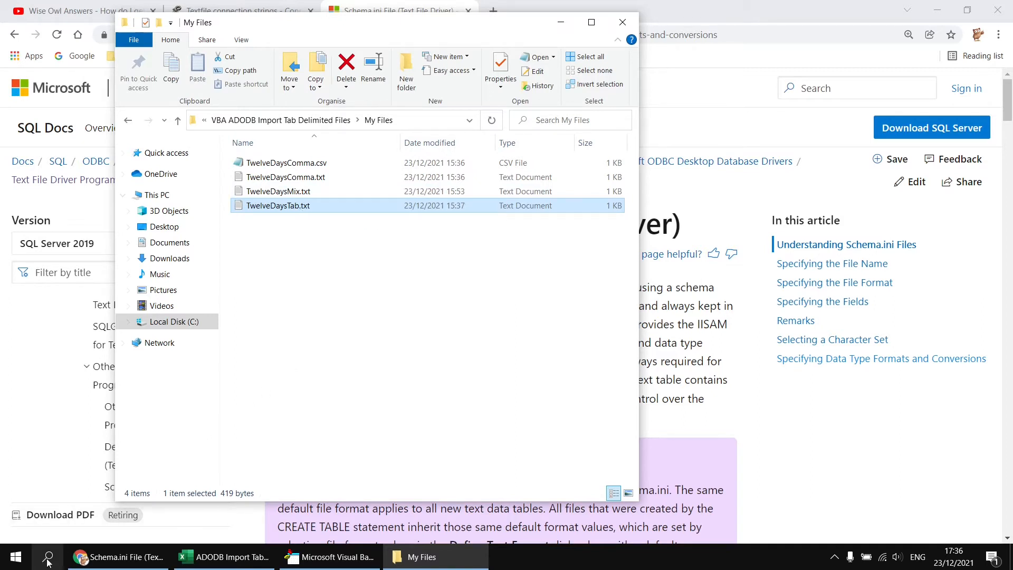
Start a new Notepad file containing [TwelveDaysTab.txt] followed by Format=TabDelimited
{"action": "left_click", "coordinate": [46, 556]}
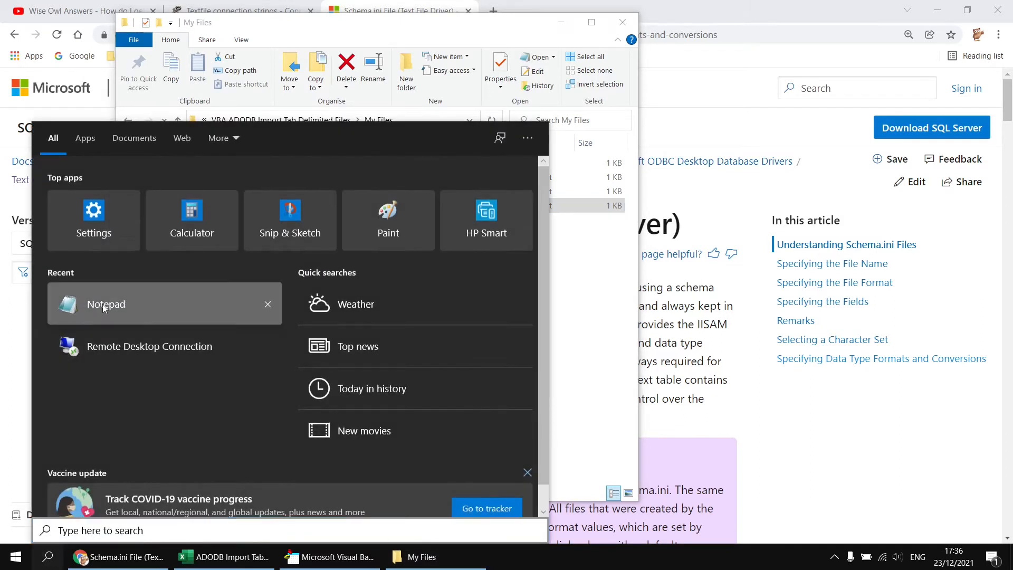
{"action": "left_click", "coordinate": [105, 304]}
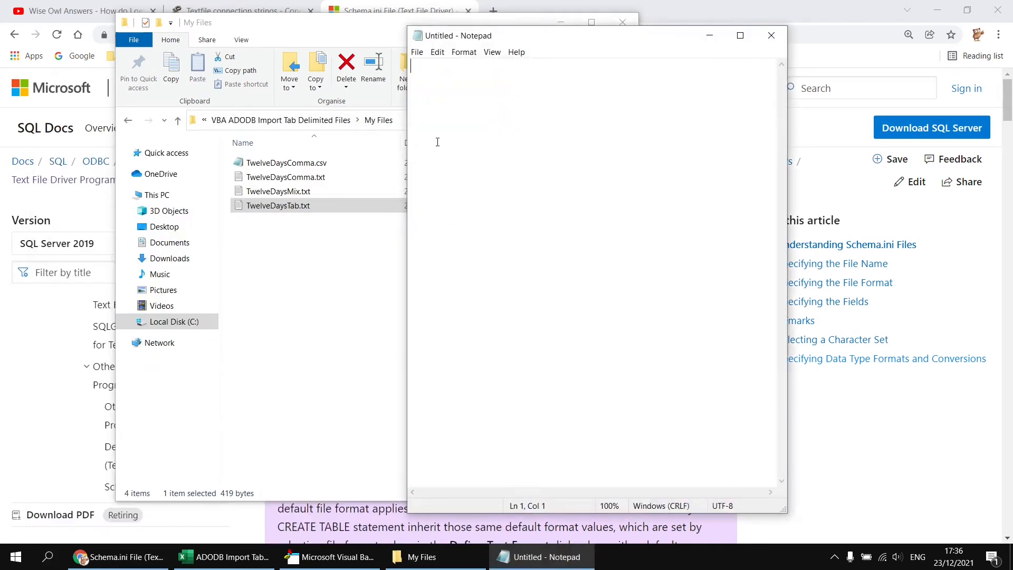
{"action": "mouse_move", "coordinate": [534, 140]}
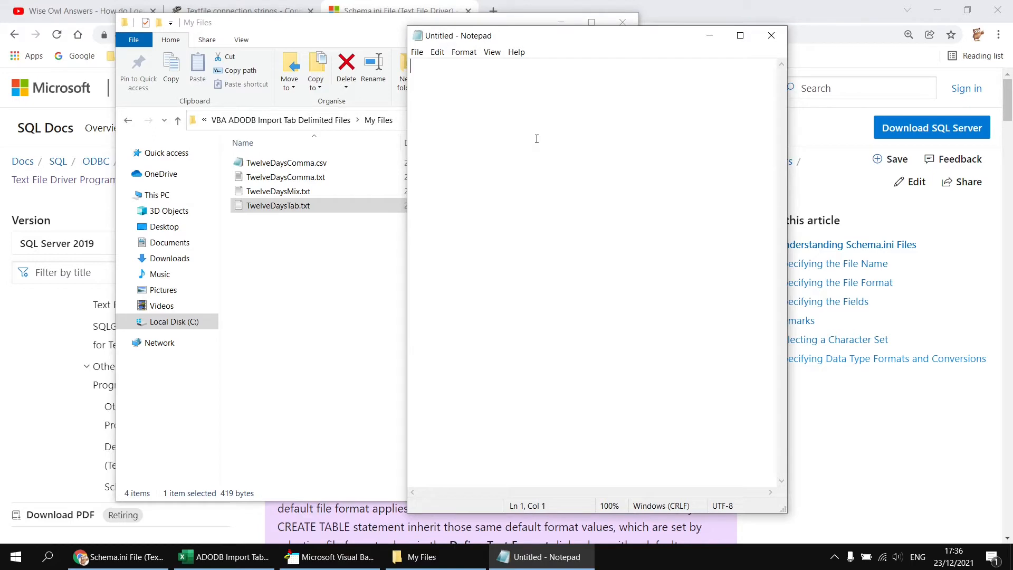
{"action": "mouse_move", "coordinate": [536, 140]}
{"action": "type", "text": "[TwelveDaysTab.txt]"}
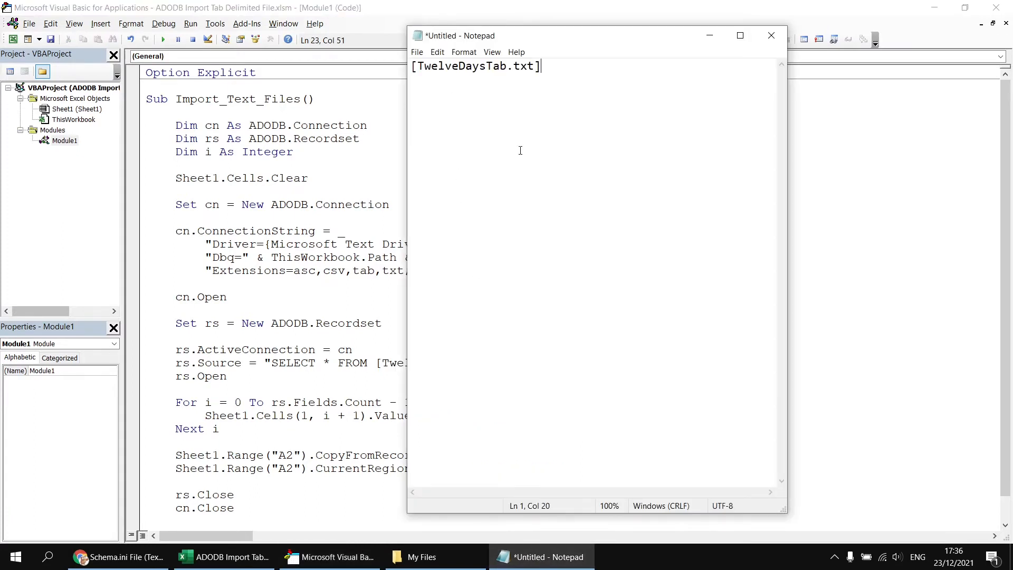
{"action": "mouse_move", "coordinate": [544, 154]}
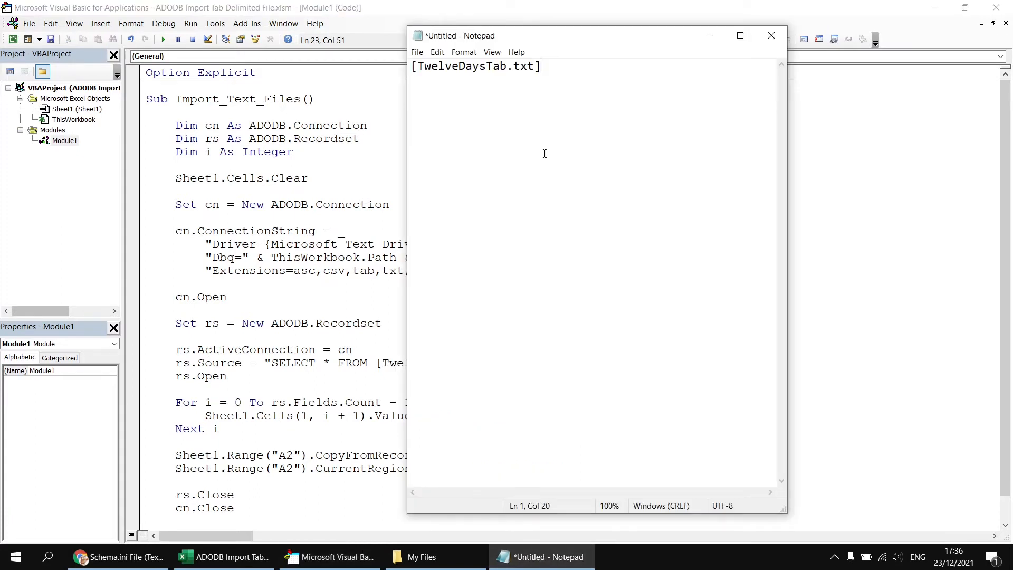
{"action": "key", "text": "enter"}
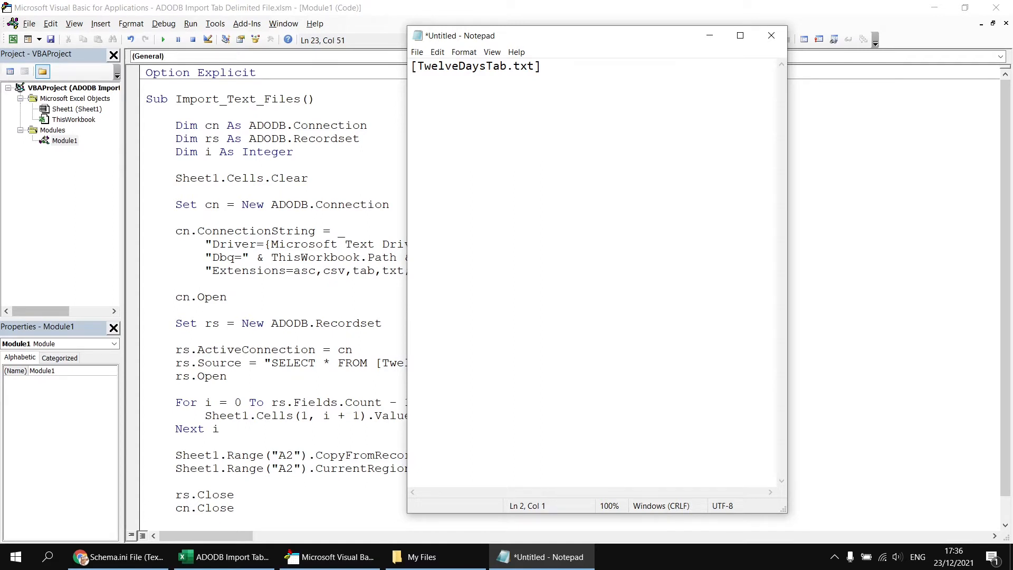
{"action": "type", "text": "Format"}
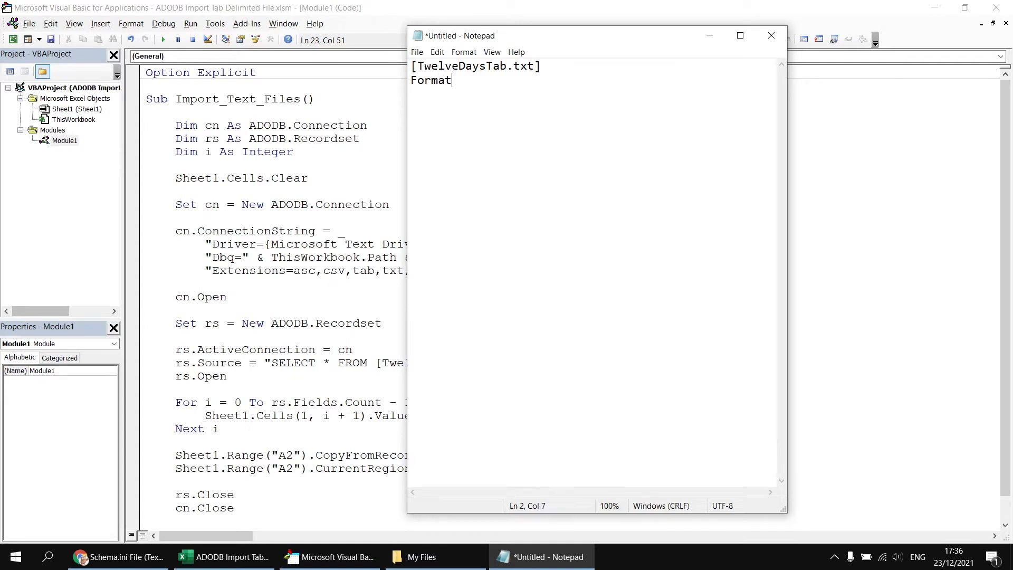
{"action": "type", "text": "=Ta"}
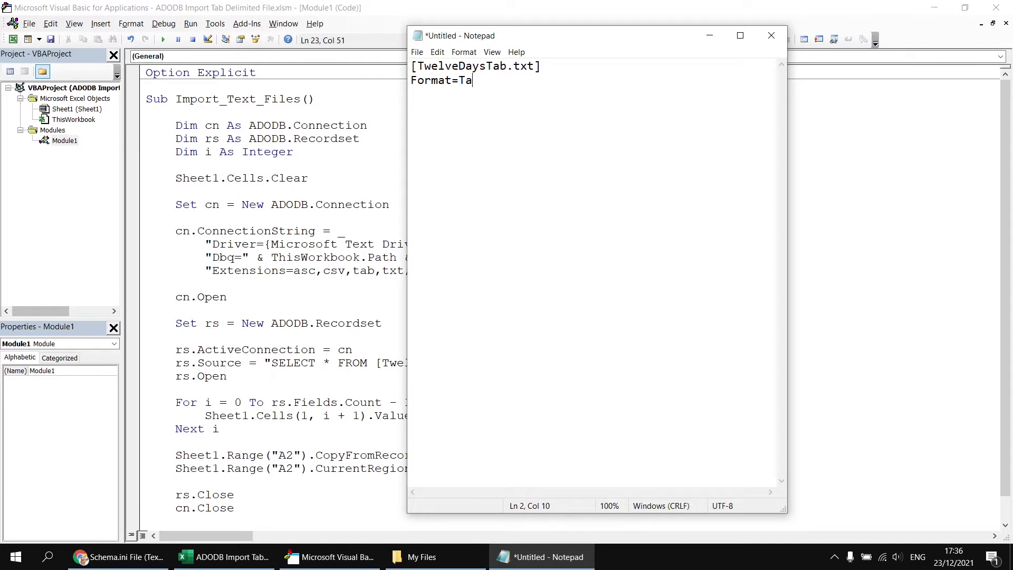
{"action": "type", "text": "bDelimi"}
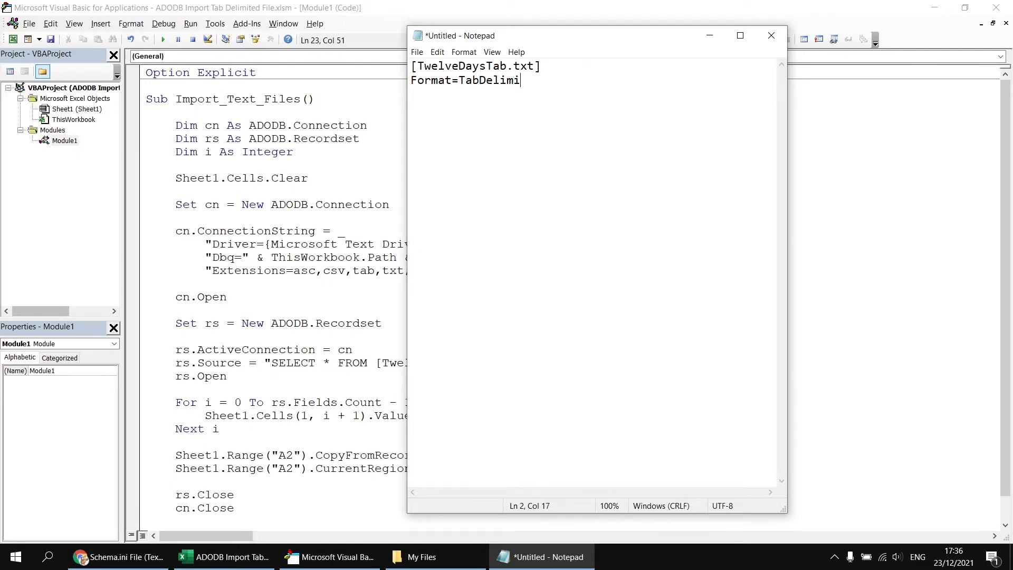
{"action": "type", "text": "ted"}
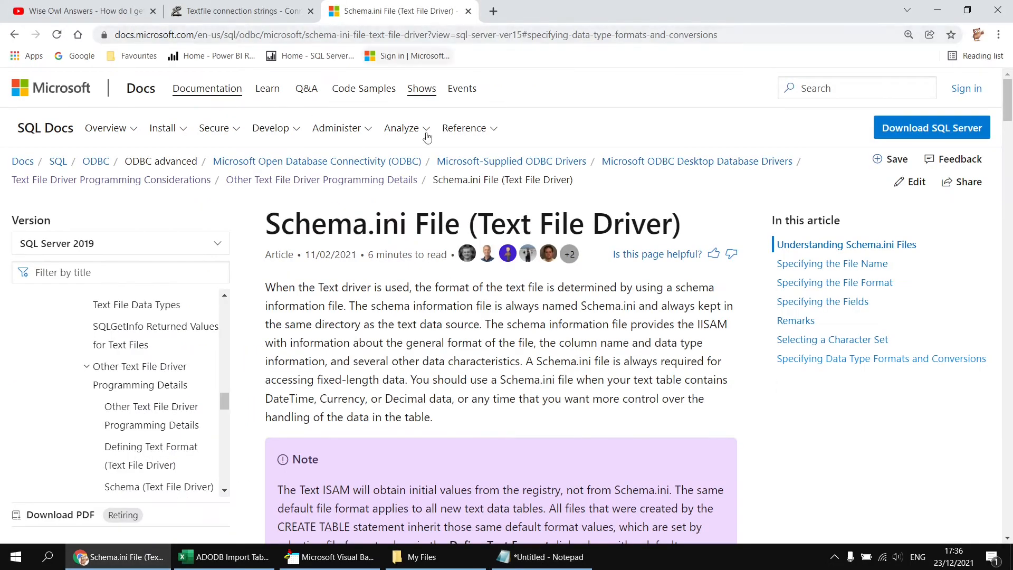
Scroll the Schema.ini page down to the Specifying the File Format table of Format statements
{"action": "scroll", "scroll_direction": "down", "scroll_amount": 3}
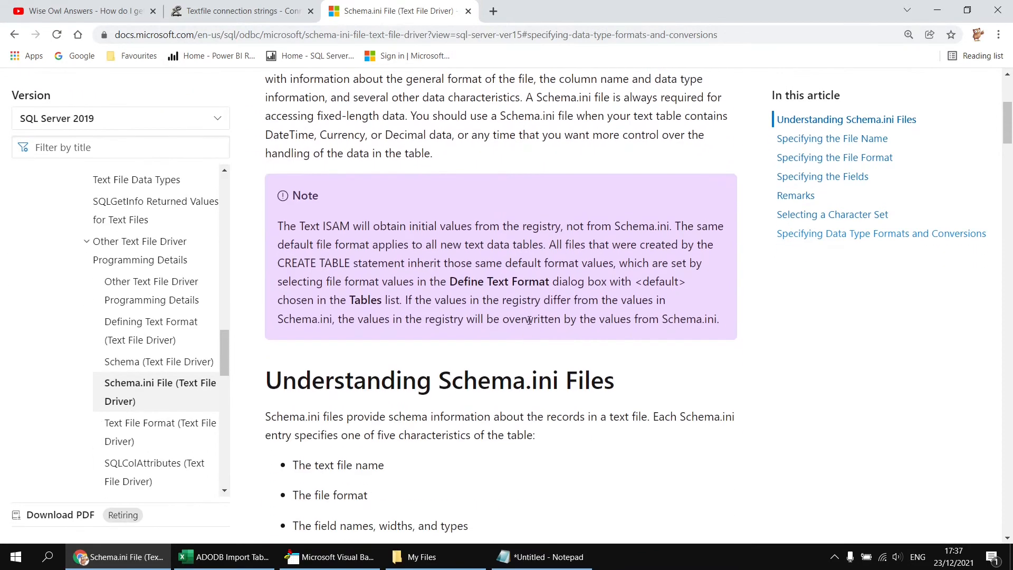
{"action": "scroll", "scroll_direction": "down", "scroll_amount": 3}
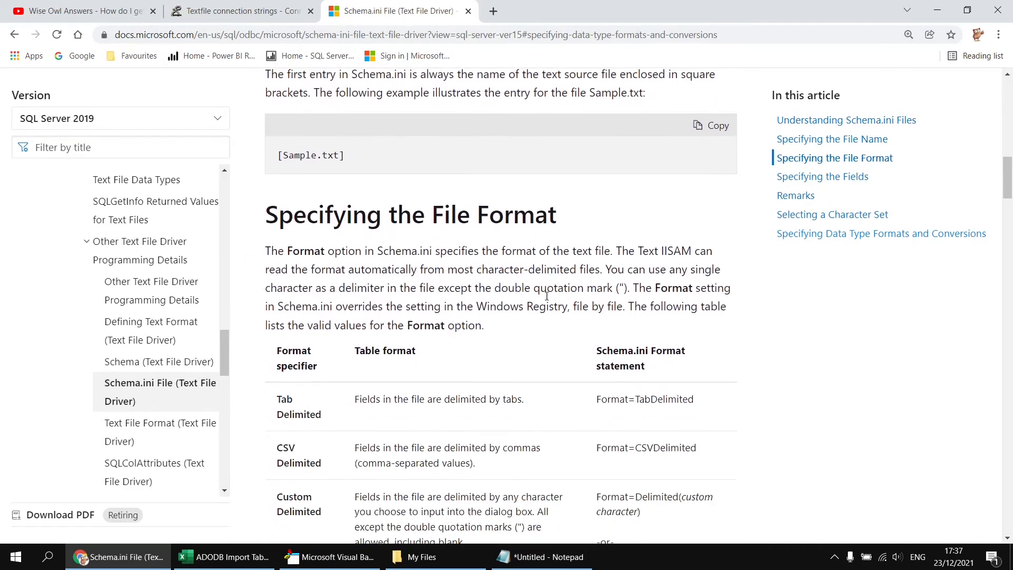
{"action": "scroll", "scroll_direction": "down", "scroll_amount": 3}
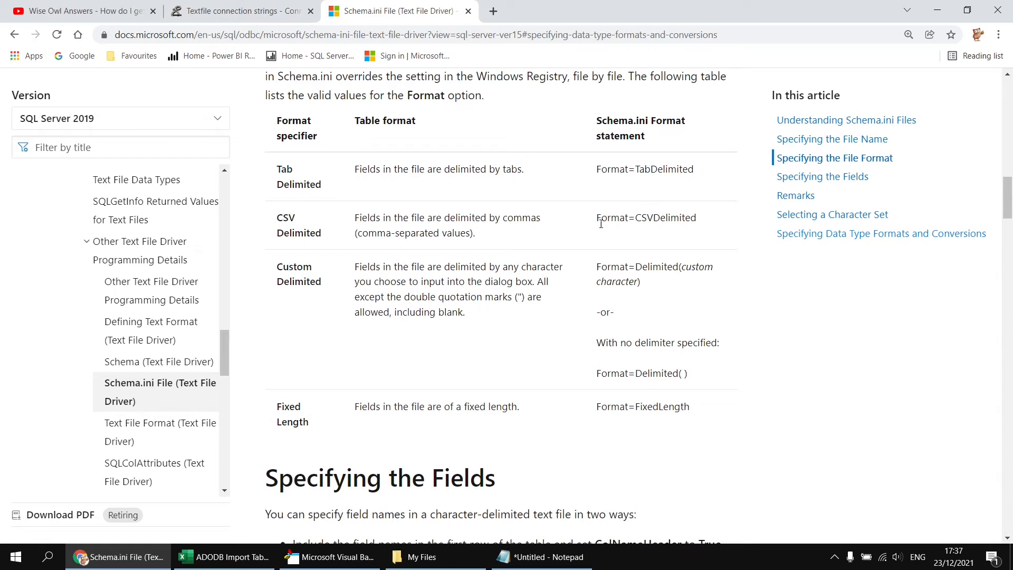
{"action": "mouse_move", "coordinate": [531, 405]}
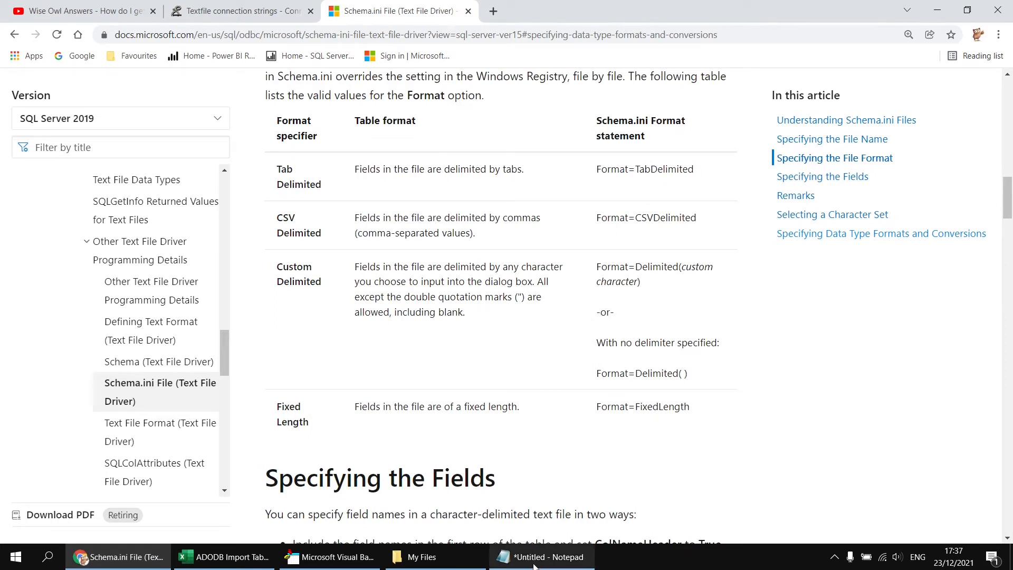
Save the Notepad settings as schema.ini in My Files, then return to the import macro
{"action": "left_click", "coordinate": [541, 556]}
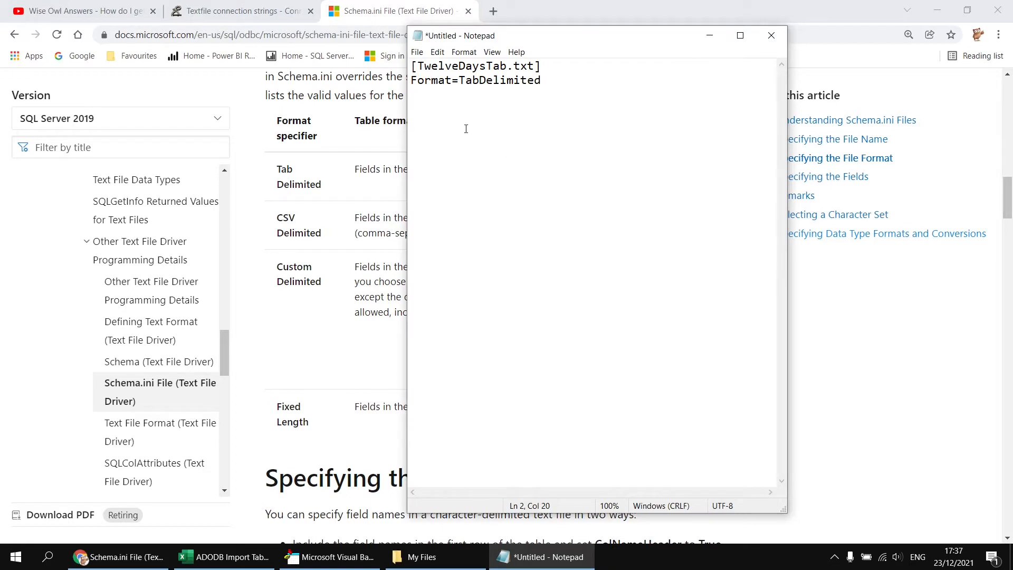
{"action": "mouse_move", "coordinate": [484, 124]}
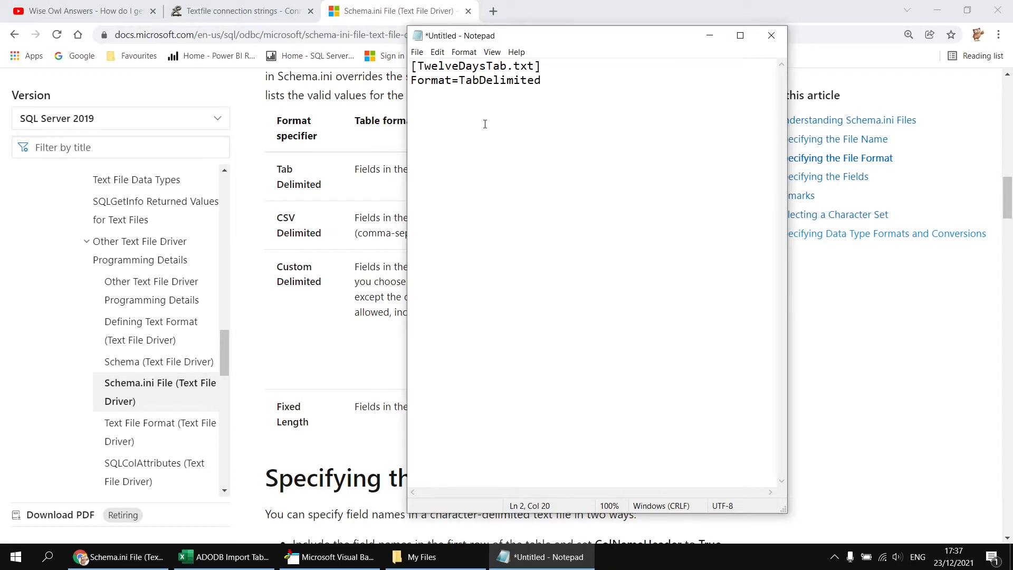
{"action": "left_click", "coordinate": [540, 79]}
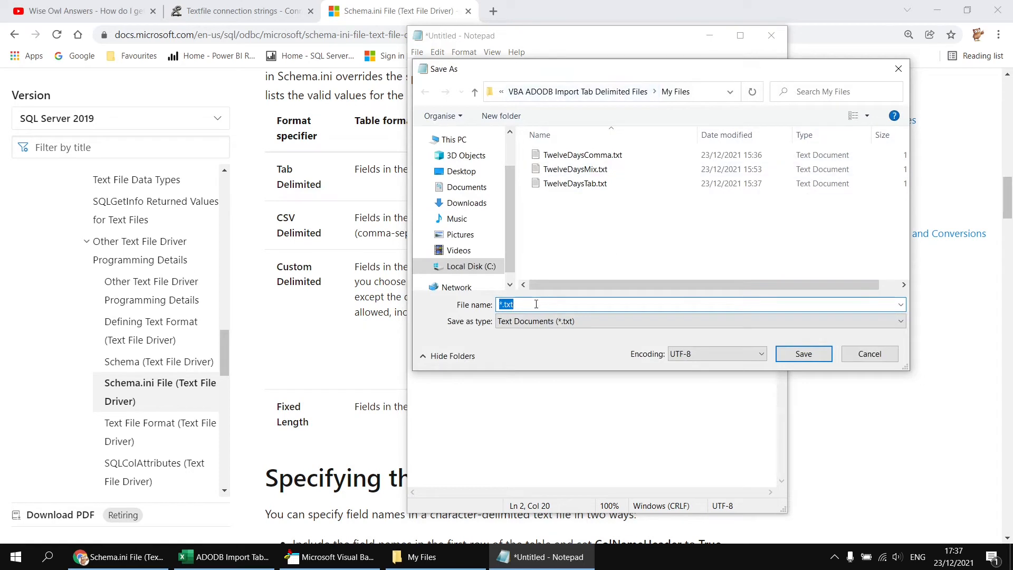
{"action": "type", "text": "schema.ini"}
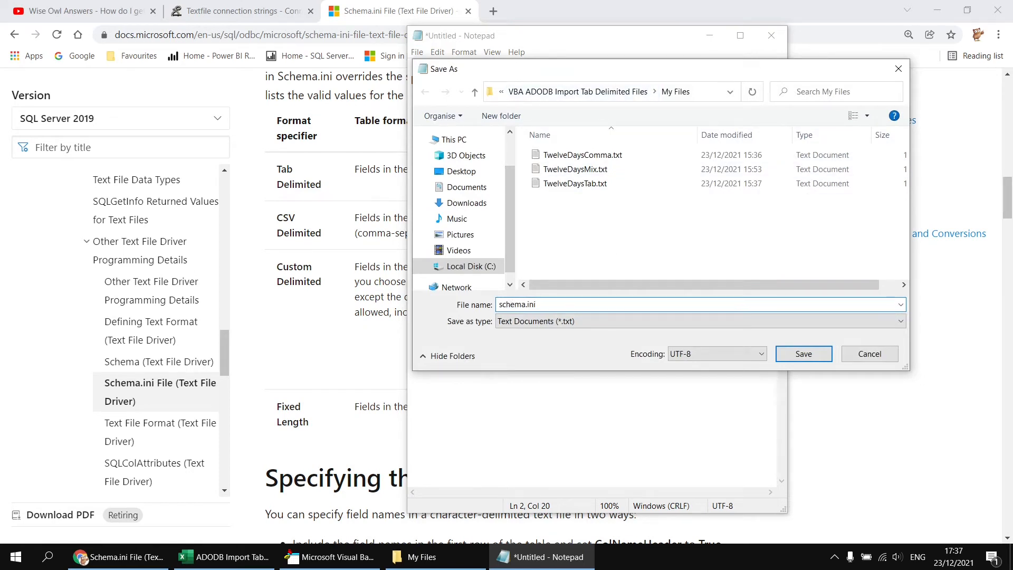
{"action": "left_click", "coordinate": [802, 353]}
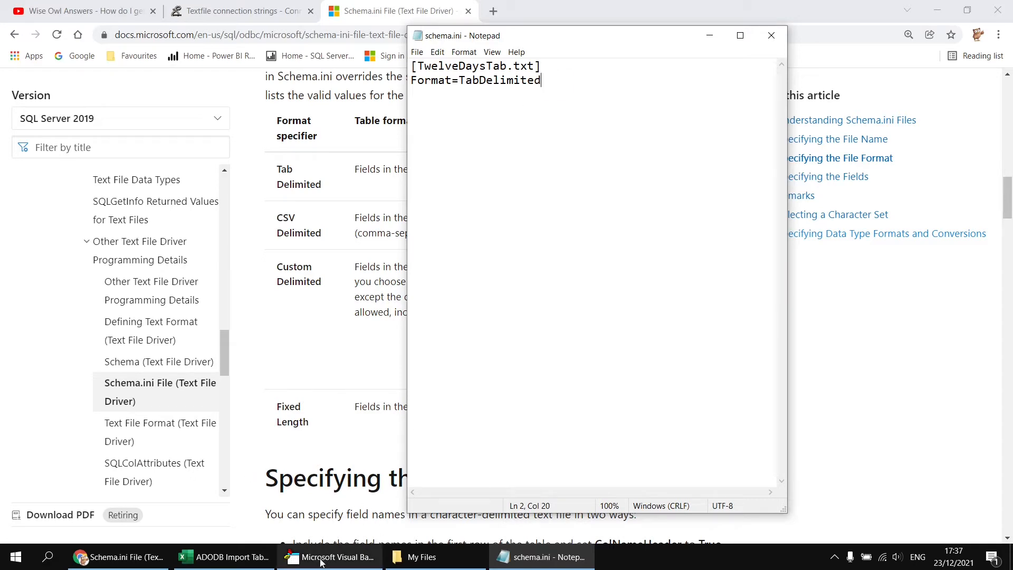
{"action": "left_click", "coordinate": [336, 556]}
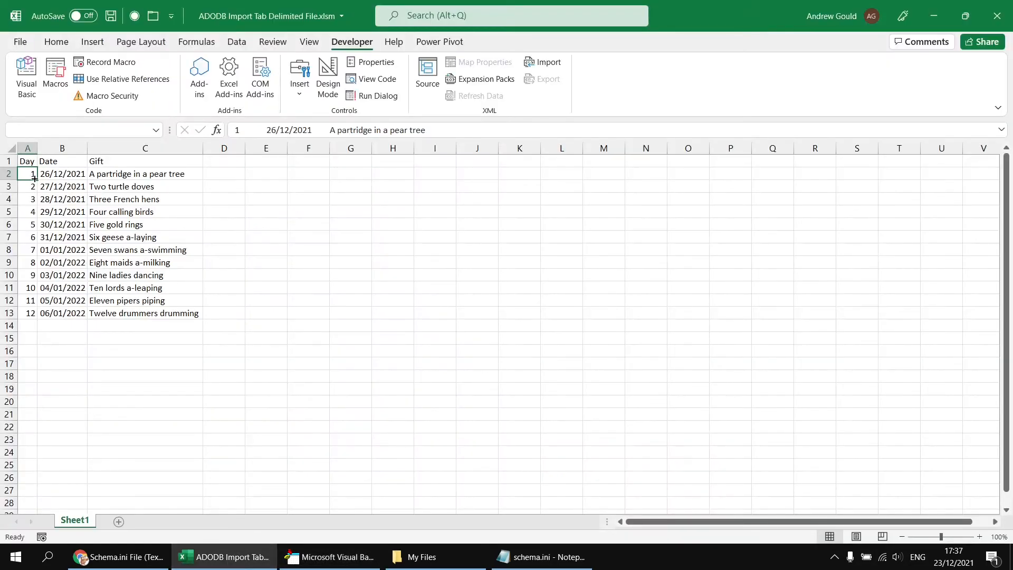
Check Sheet1's separate Day, Date and Gift columns, then view schema.ini listed in My Files
{"action": "left_click", "coordinate": [136, 173]}
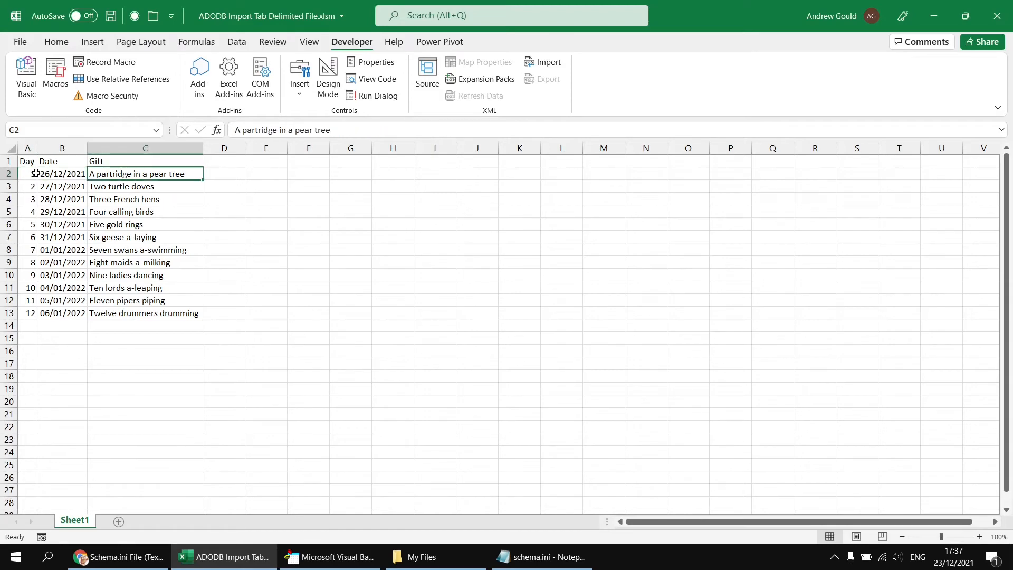
{"action": "left_click", "coordinate": [145, 338]}
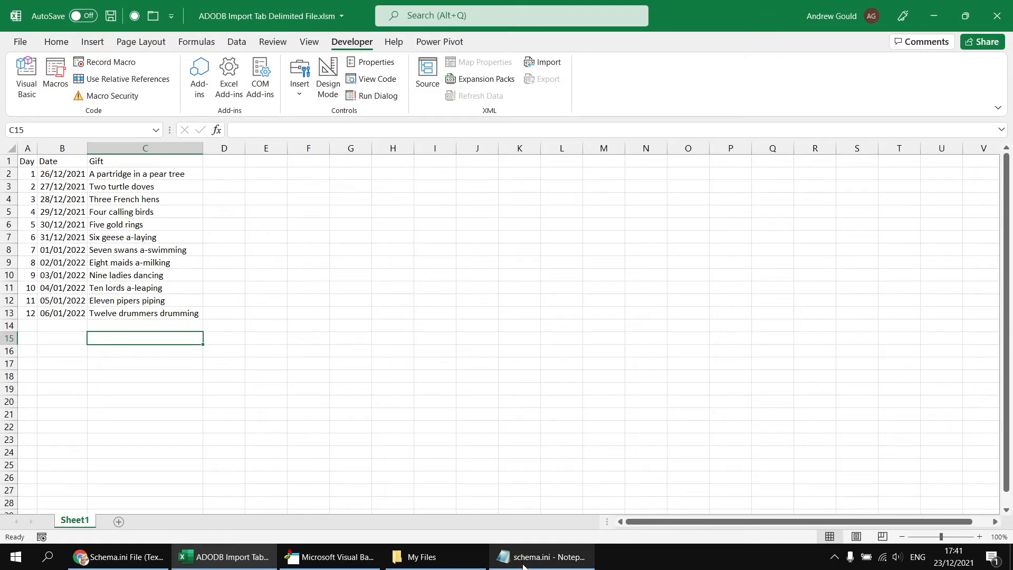
{"action": "left_click", "coordinate": [419, 556]}
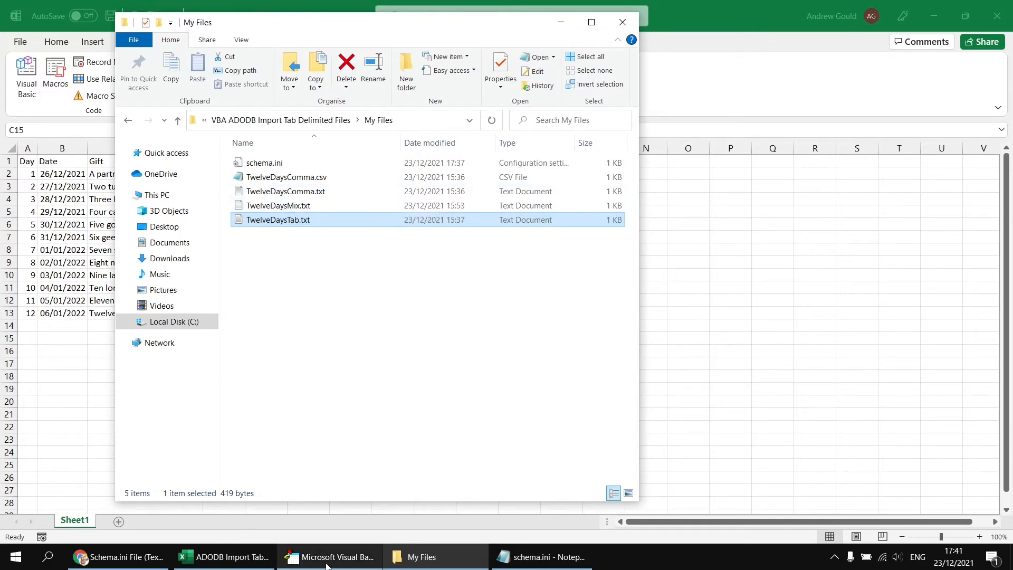
Change the query's source file name from TwelveDaysTab.txt back to TwelveDaysComma.txt
{"action": "left_click", "coordinate": [336, 556]}
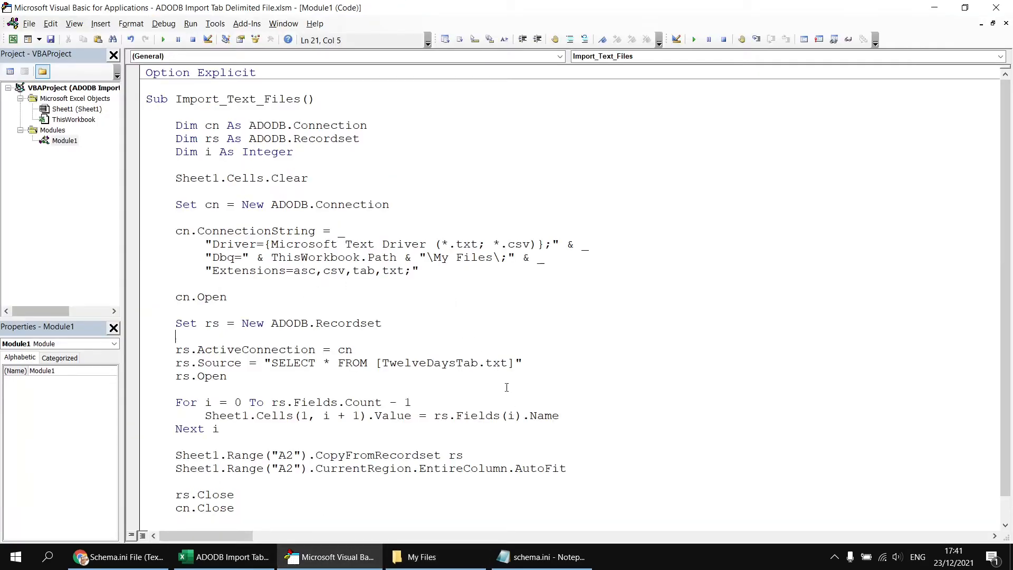
{"action": "double_click", "coordinate": [465, 362]}
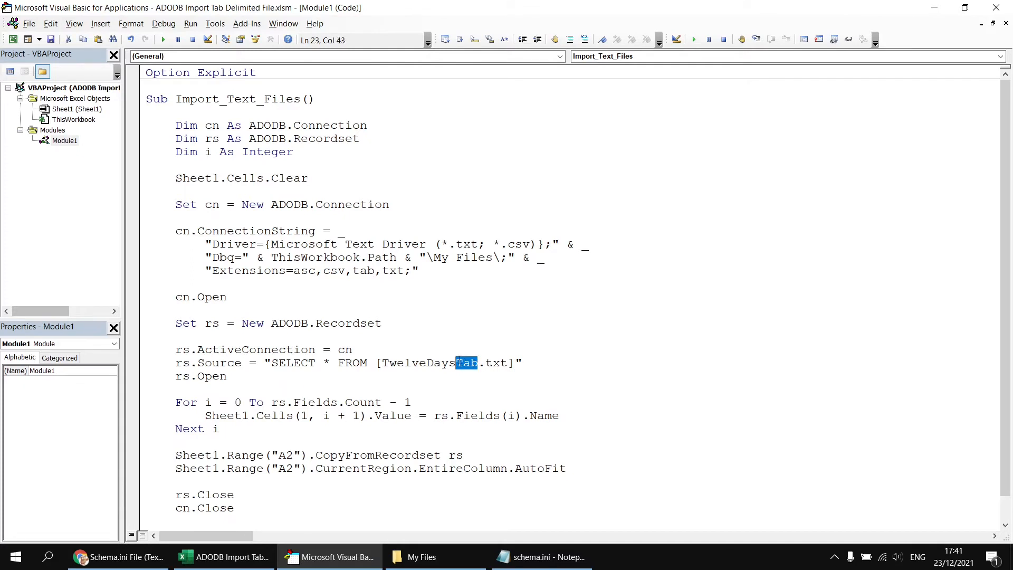
{"action": "type", "text": "Comm"}
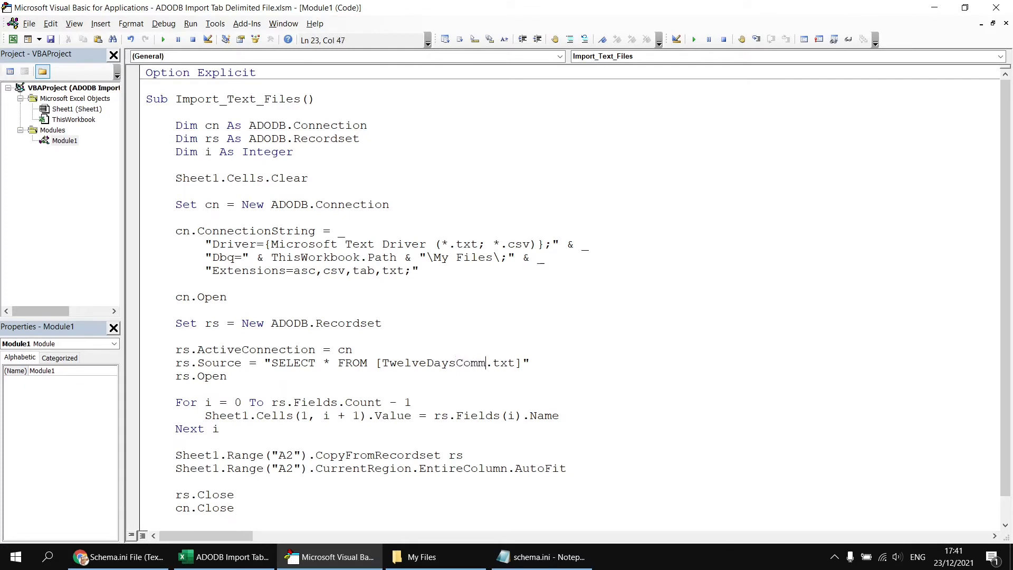
{"action": "type", "text": "a"}
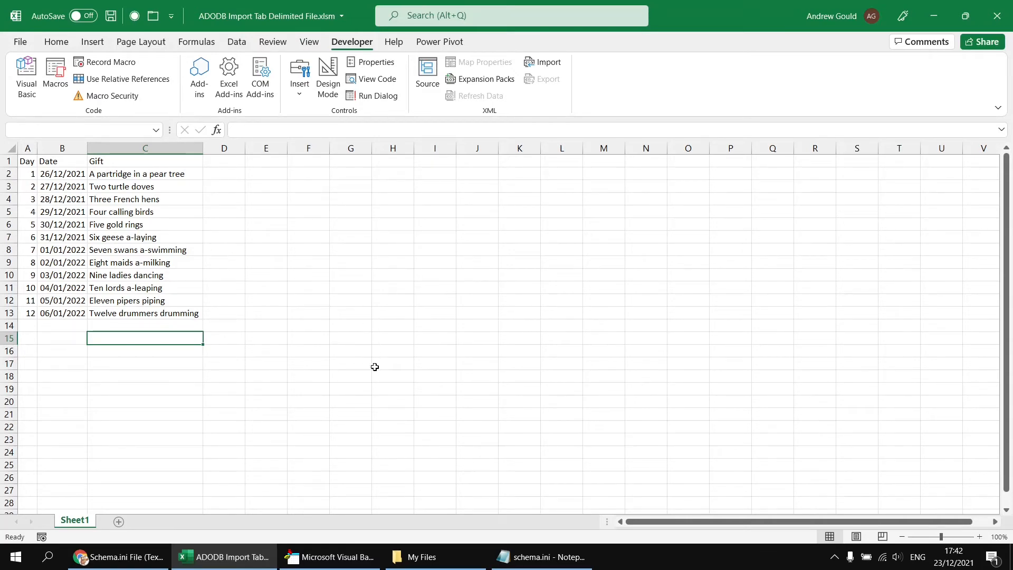
Duplicate the schema.ini section as [TwelveDaysComma.txt] and look up Format=CSVDelimited in the docs
{"action": "left_click", "coordinate": [540, 557]}
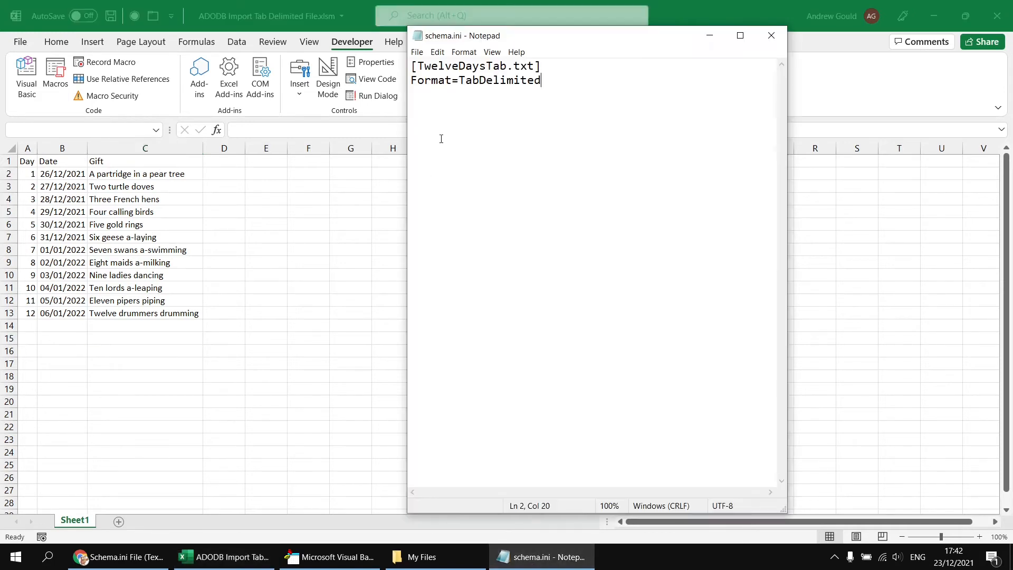
{"action": "key", "text": "ctrl+a"}
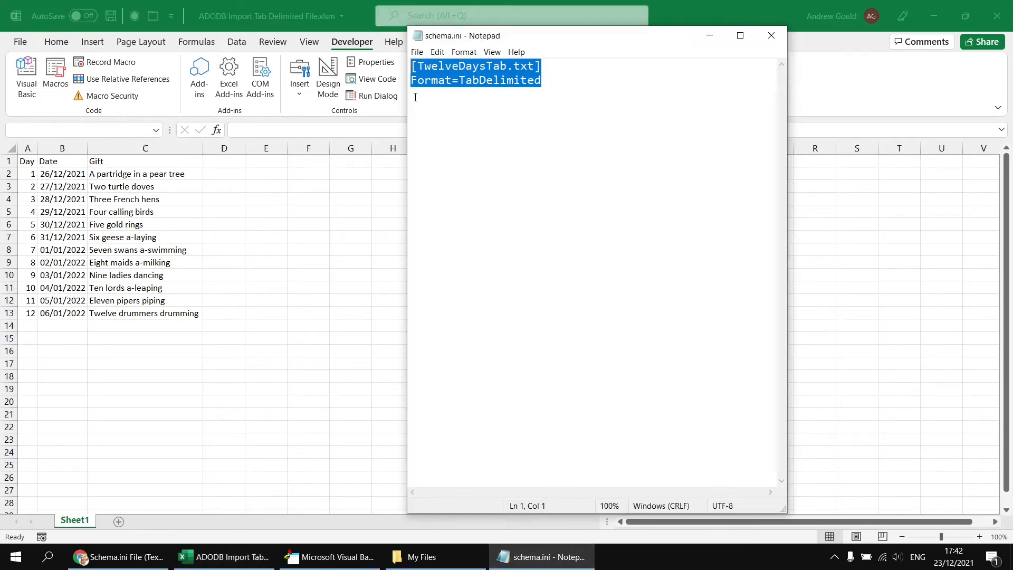
{"action": "left_click", "coordinate": [558, 80]}
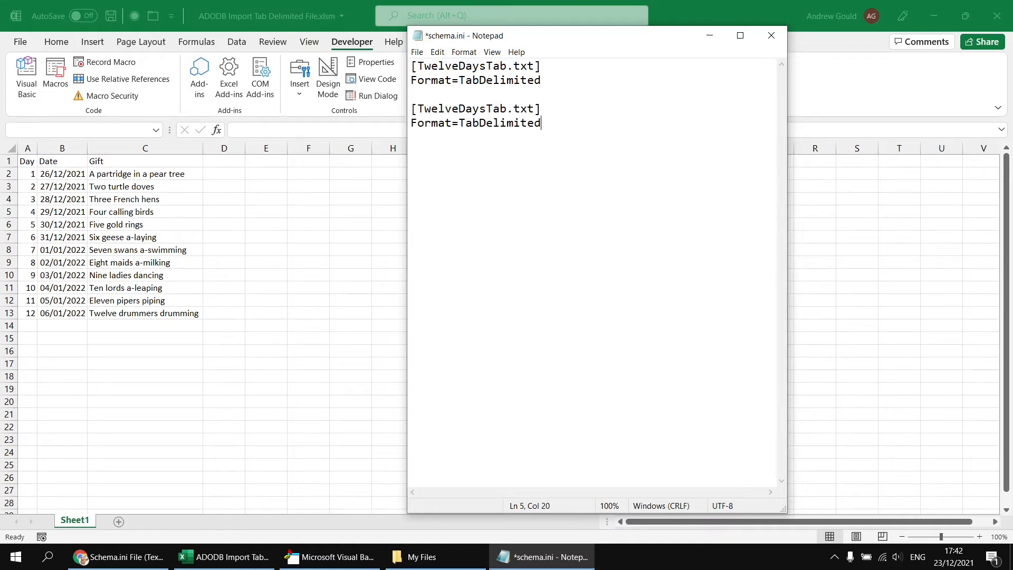
{"action": "double_click", "coordinate": [496, 108]}
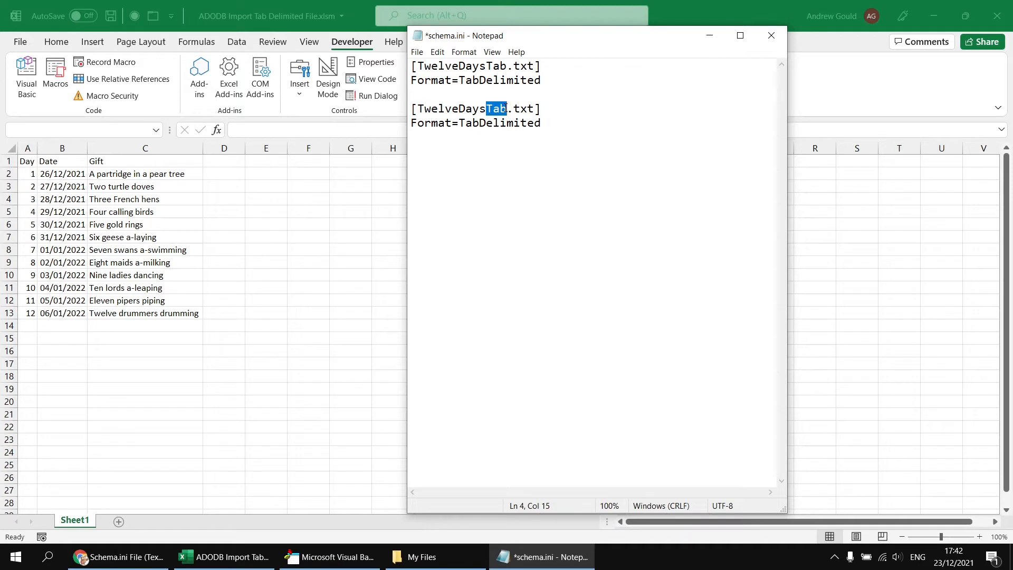
{"action": "type", "text": "Comma"}
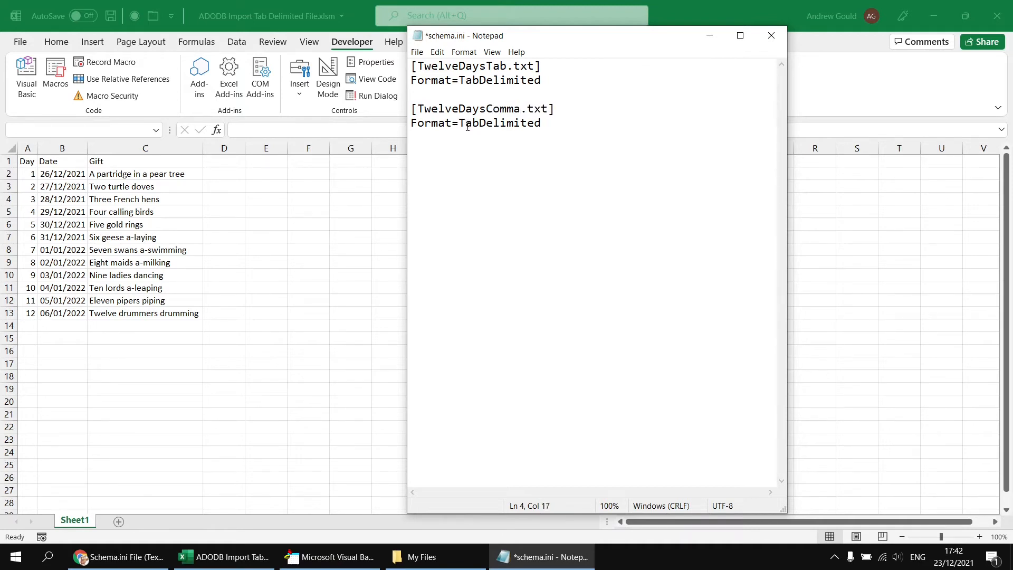
{"action": "left_click", "coordinate": [116, 556]}
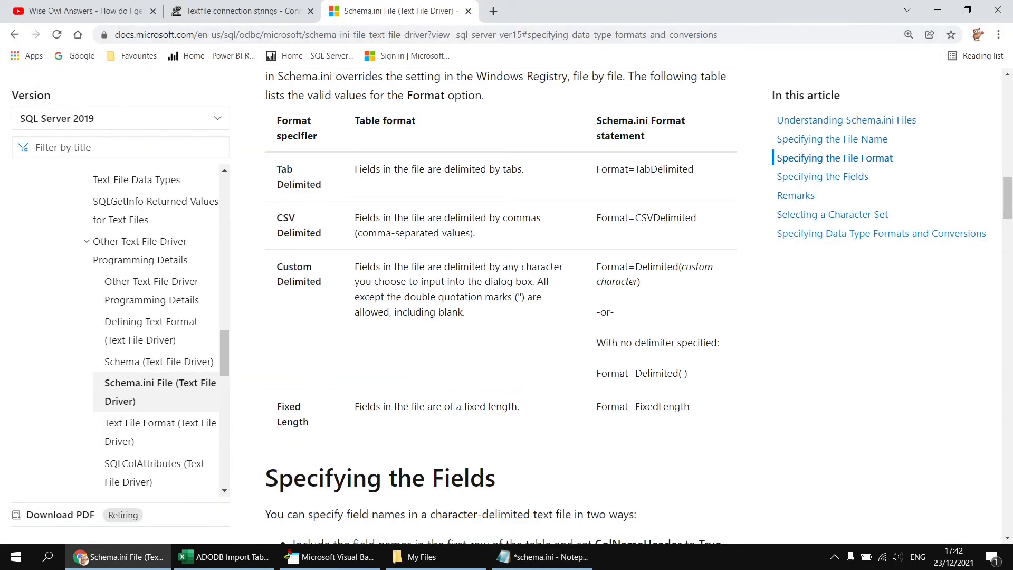
{"action": "double_click", "coordinate": [642, 217]}
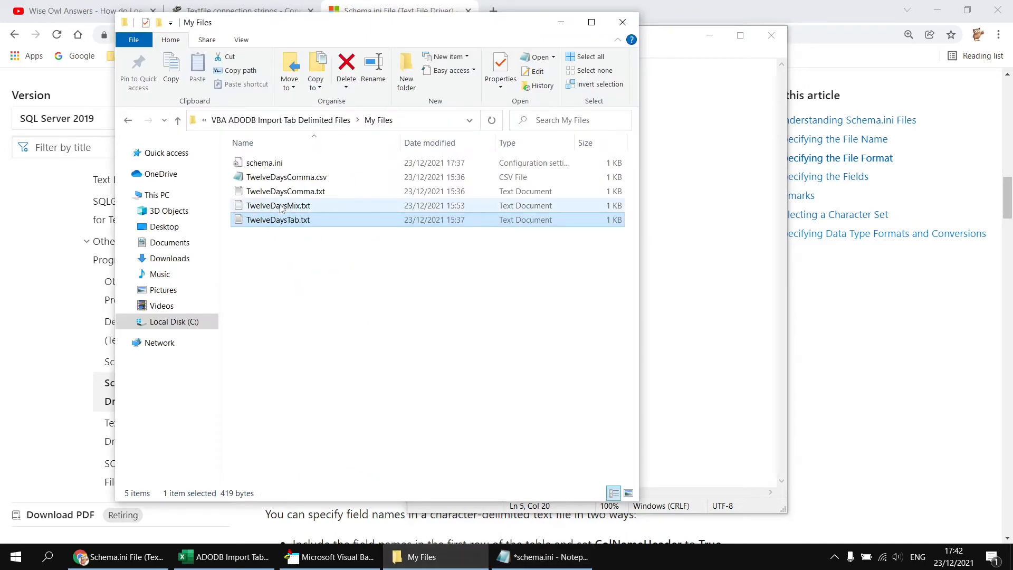
Preview TwelveDaysMix.txt's mixed tab and comma separators, then return to the schema.ini notes
{"action": "left_click", "coordinate": [278, 206]}
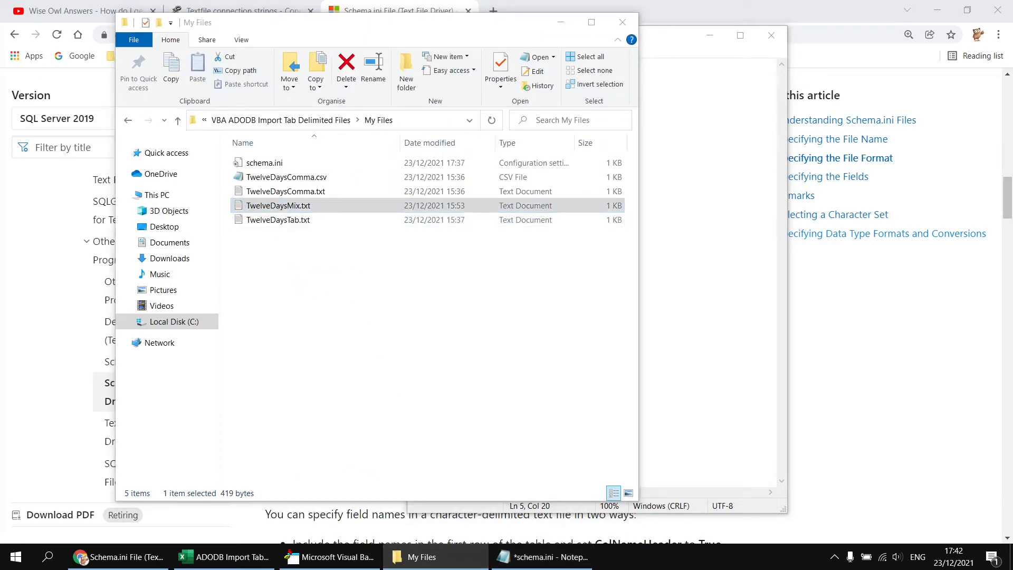
{"action": "double_click", "coordinate": [277, 205]}
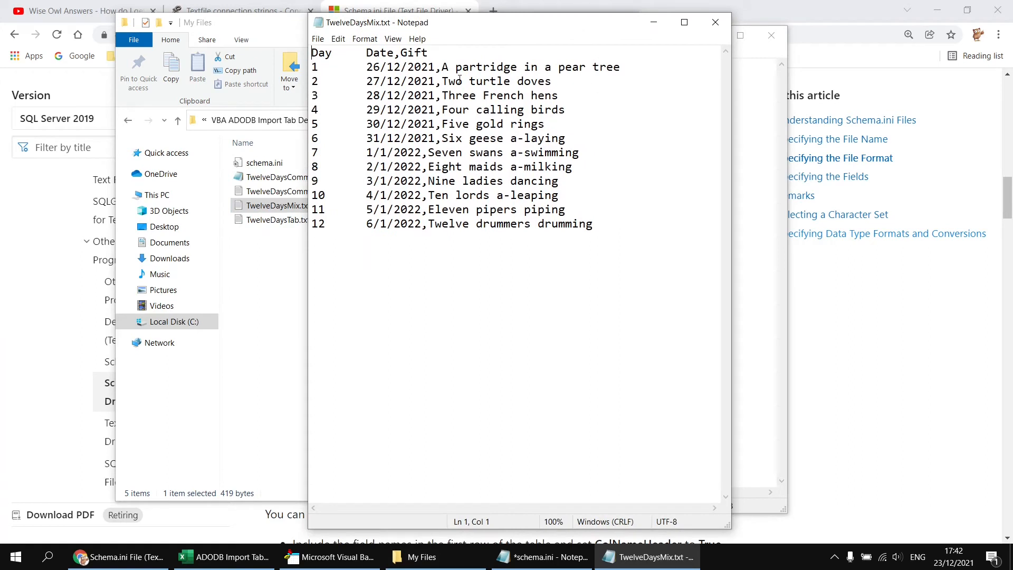
{"action": "left_click", "coordinate": [438, 66]}
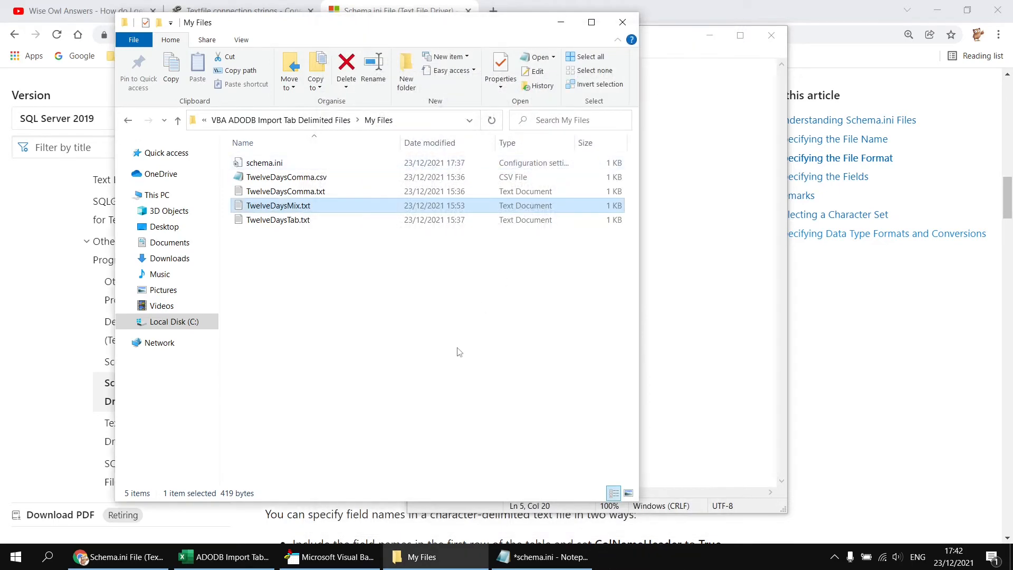
{"action": "left_click", "coordinate": [336, 556]}
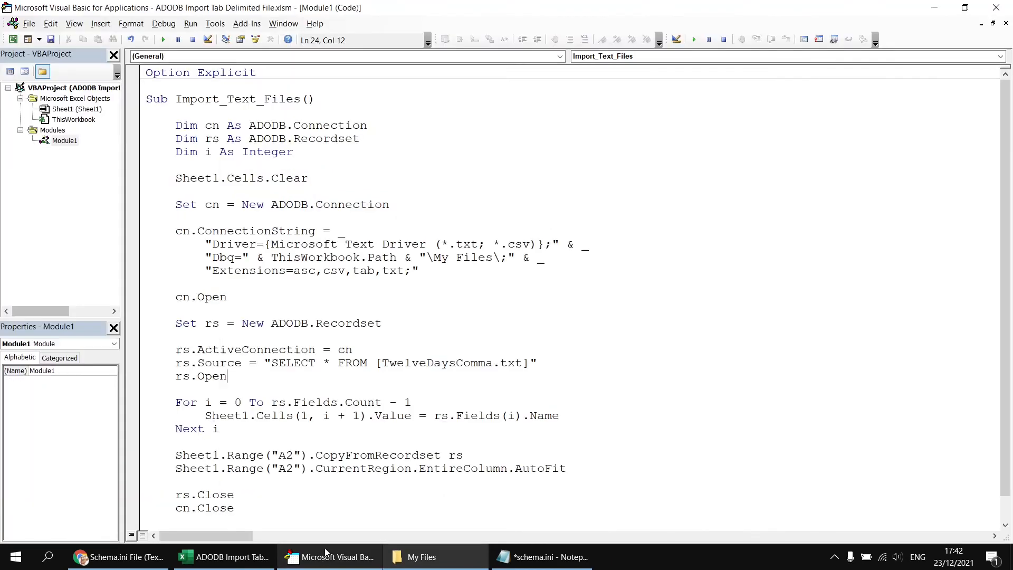
{"action": "left_click", "coordinate": [540, 556]}
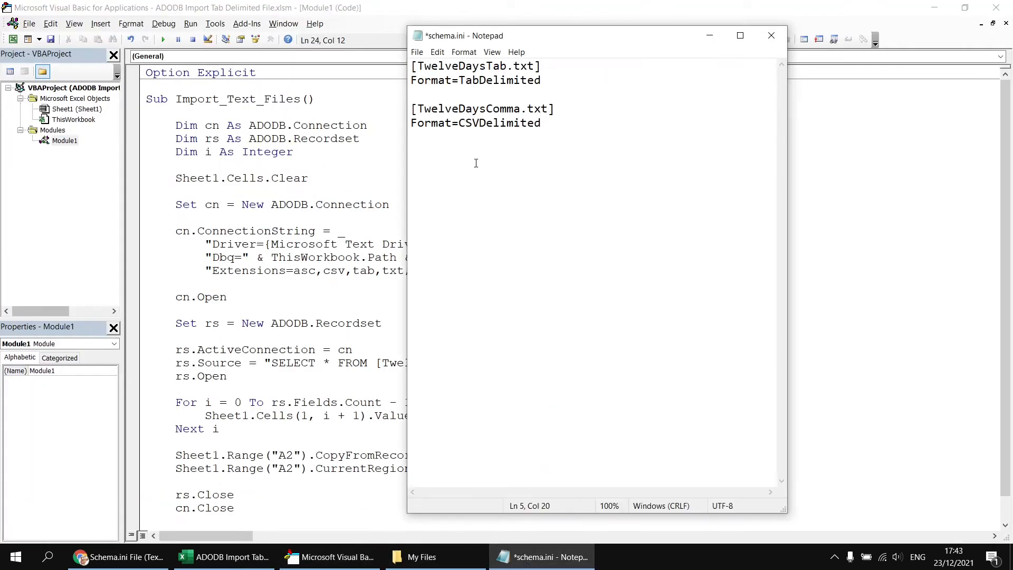
Save schema.ini, re-run the import and examine the merged Day_Date values on Sheet1
{"action": "key", "text": "ctrl+s"}
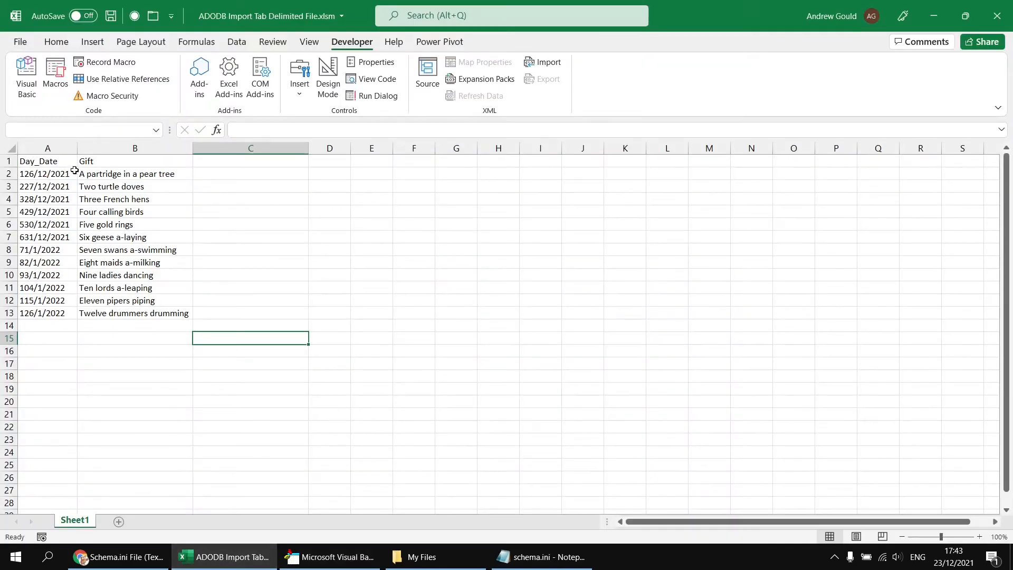
{"action": "mouse_move", "coordinate": [64, 160]}
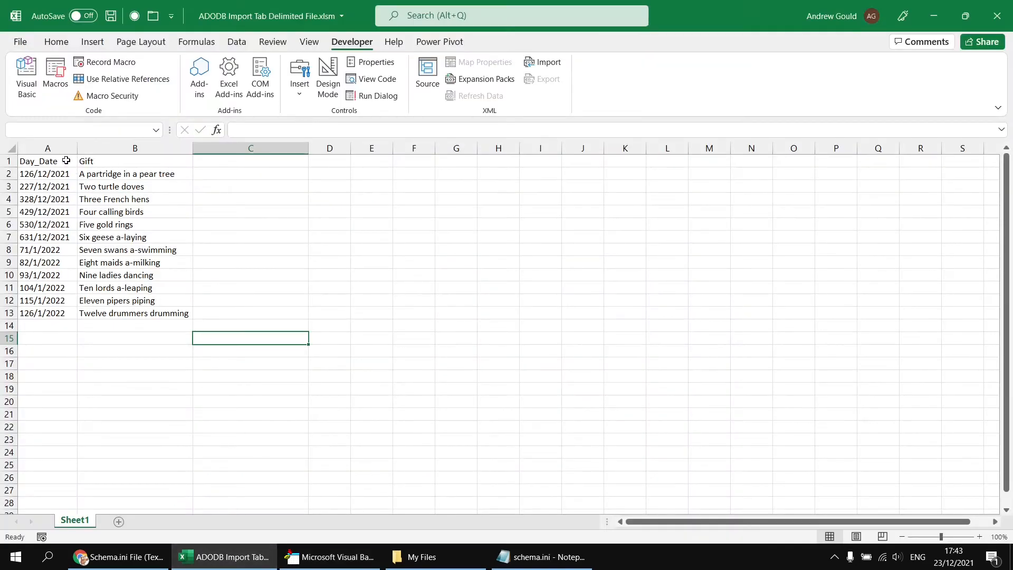
{"action": "left_click", "coordinate": [48, 160]}
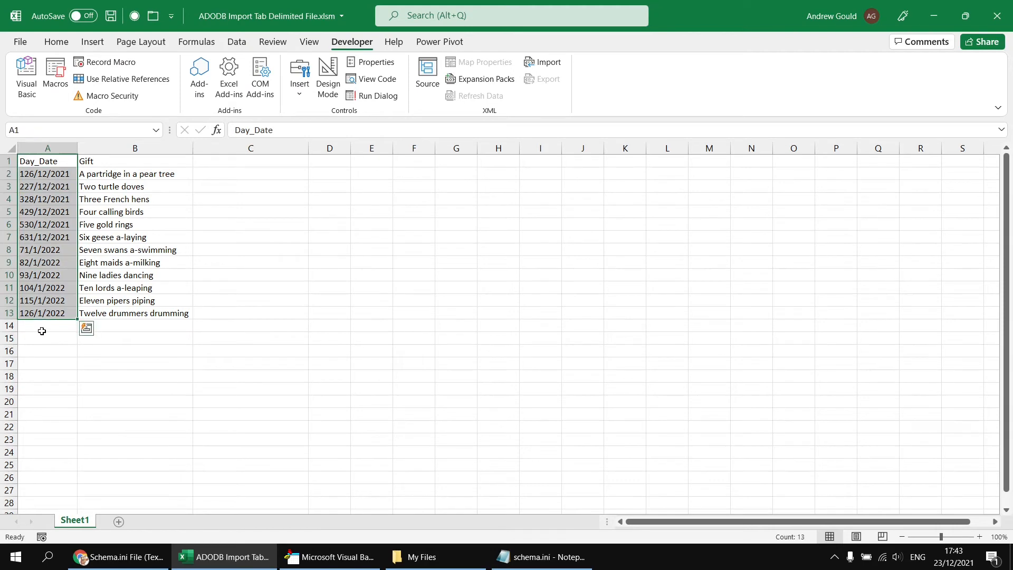
{"action": "left_click", "coordinate": [541, 556]}
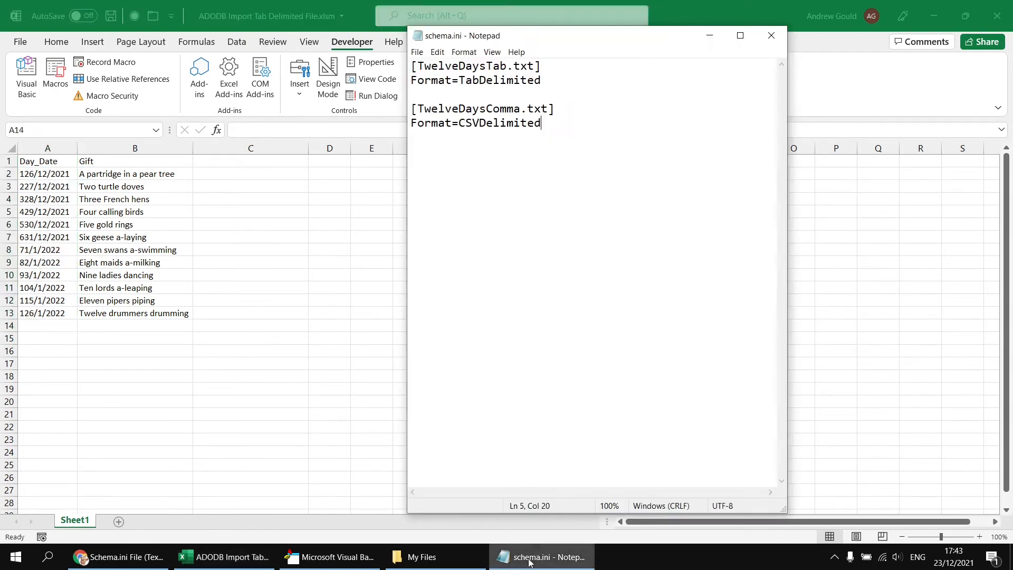
Rename the pasted section to TwelveDaysMix.txt and return to Excel to re-import
{"action": "double_click", "coordinate": [509, 123]}
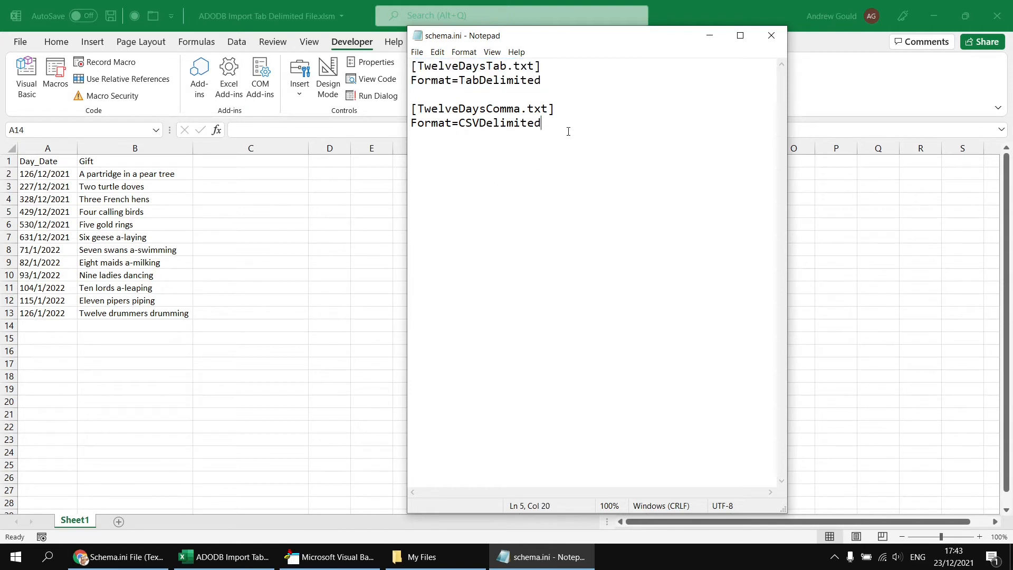
{"action": "double_click", "coordinate": [495, 151]}
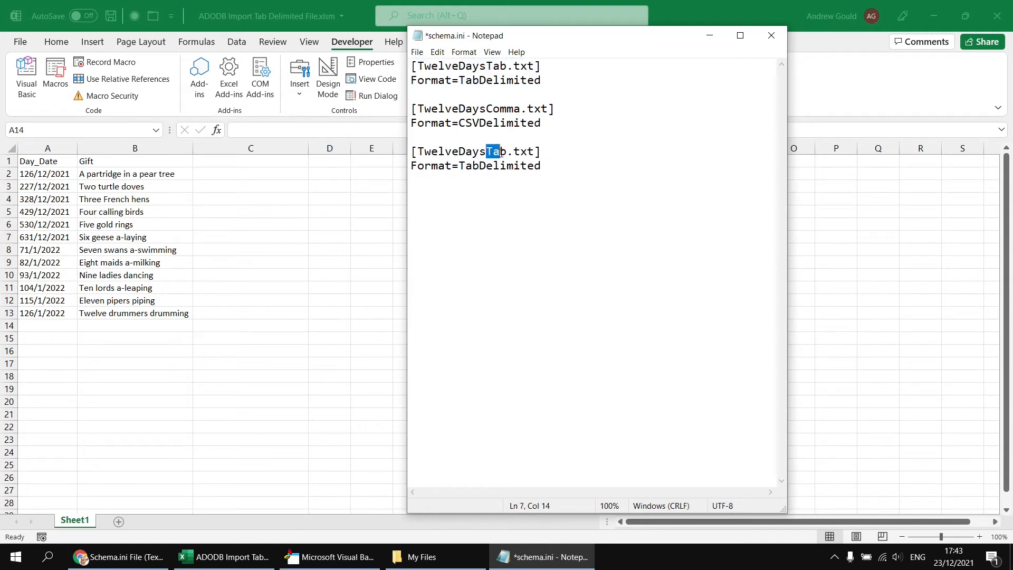
{"action": "type", "text": "Mi"}
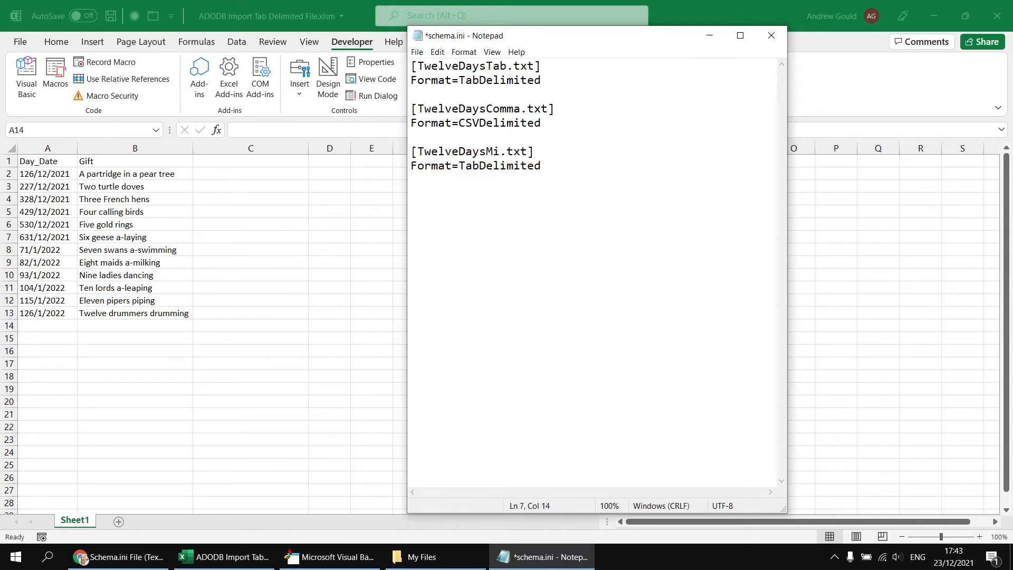
{"action": "type", "text": "x"}
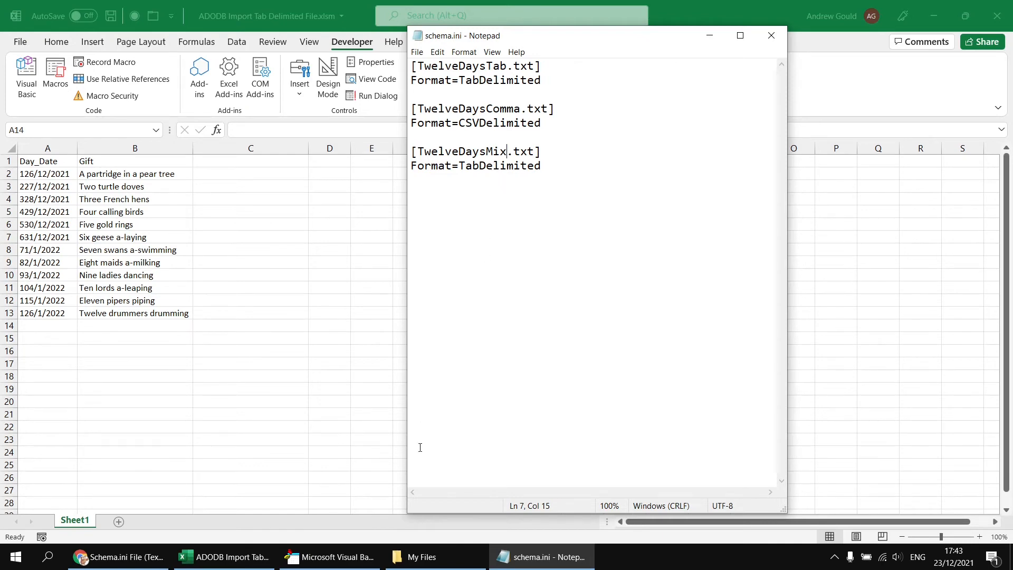
{"action": "left_click", "coordinate": [330, 556]}
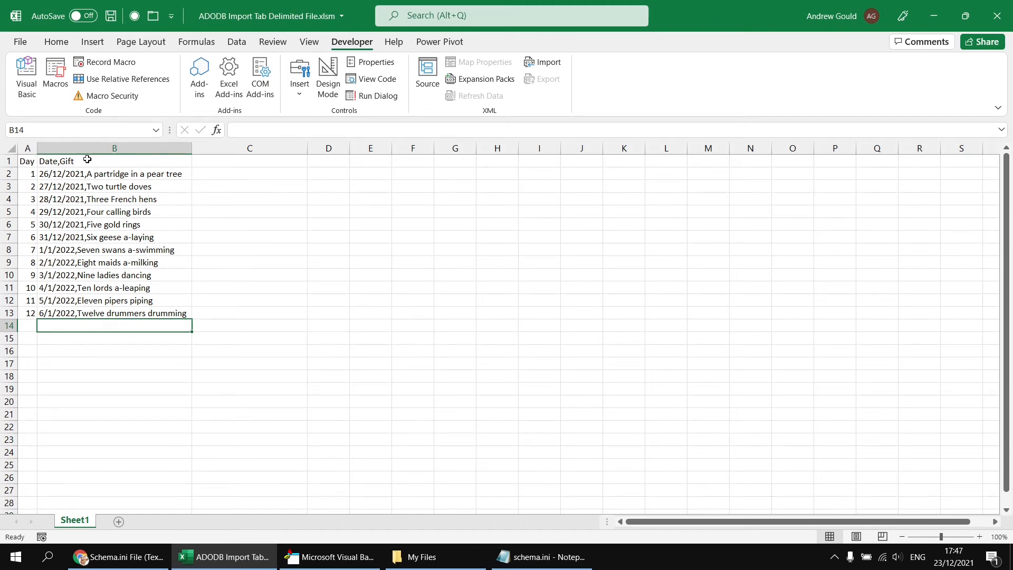
{"action": "mouse_move", "coordinate": [131, 231]}
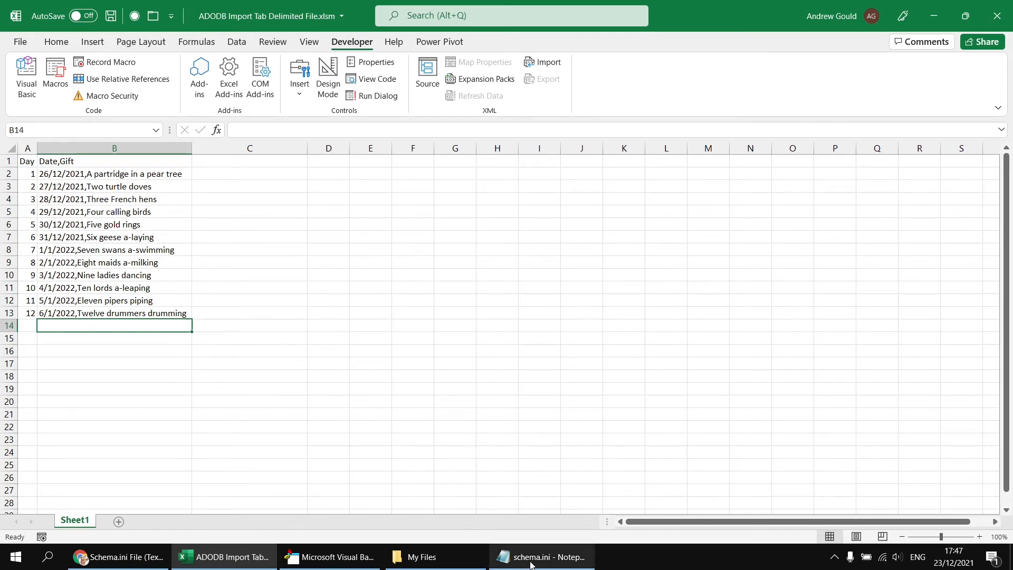
Add a ColNameHeader=True line under Format=TabDelimited in the TwelveDaysTab.txt section and re-import
{"action": "left_click", "coordinate": [539, 556]}
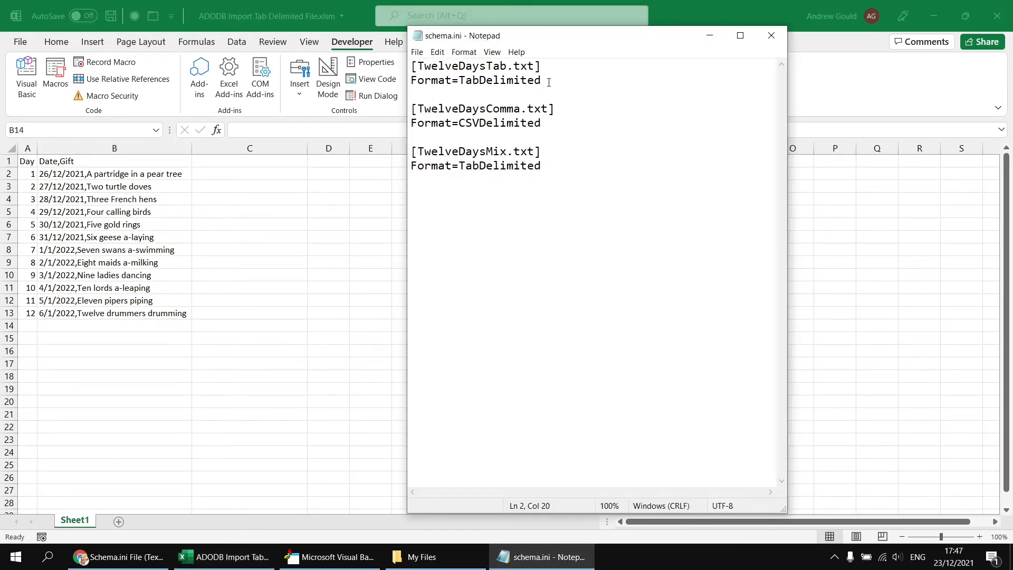
{"action": "key", "text": "Enter"}
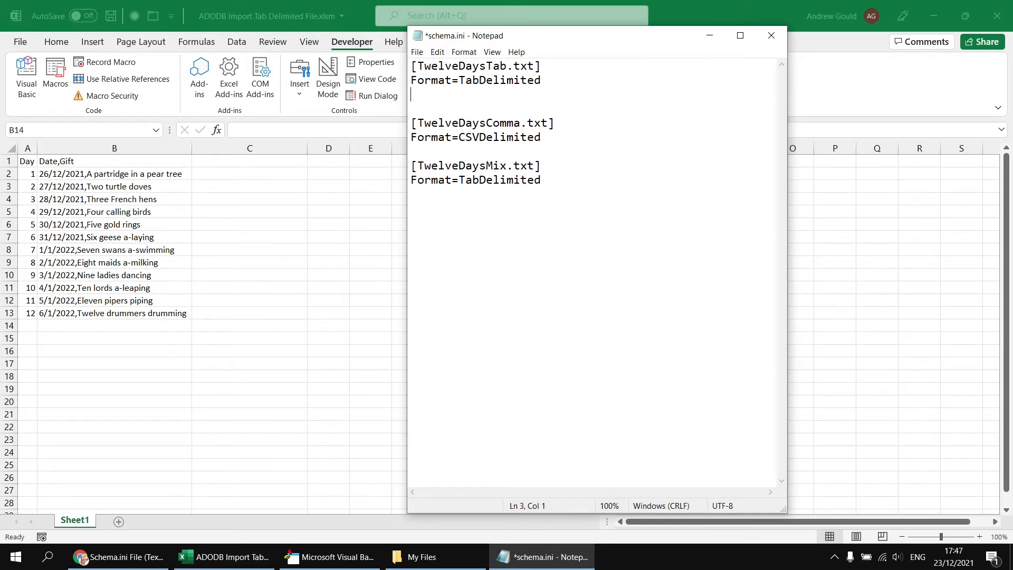
{"action": "type", "text": "ColNameH"}
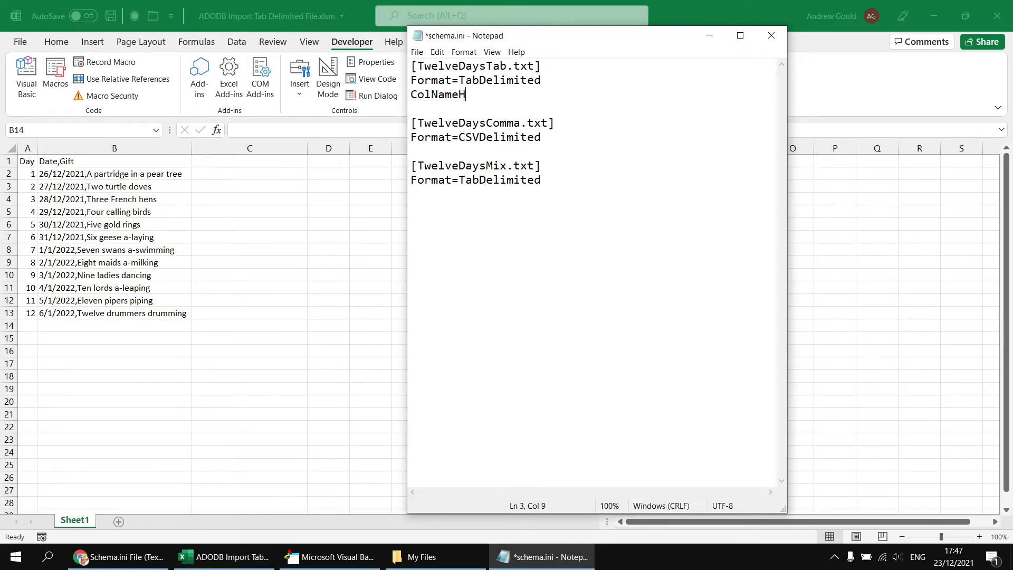
{"action": "type", "text": "eader=Tru"}
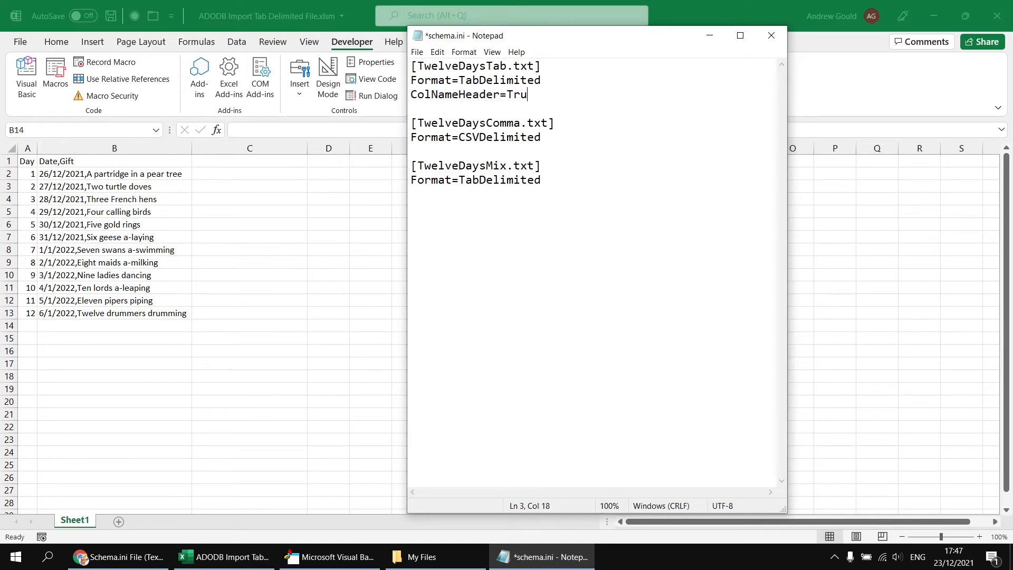
{"action": "type", "text": "e"}
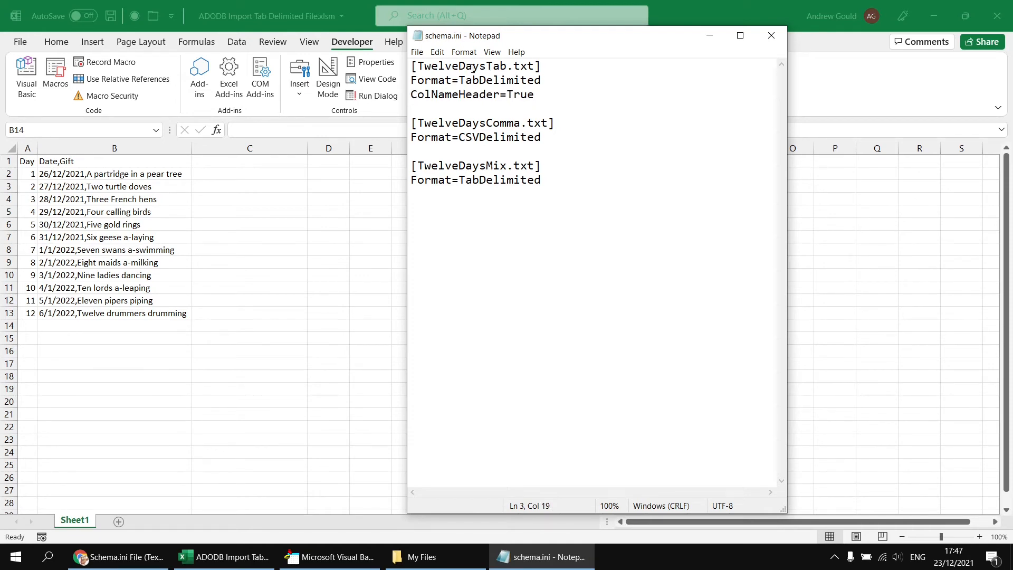
{"action": "left_click", "coordinate": [534, 94]}
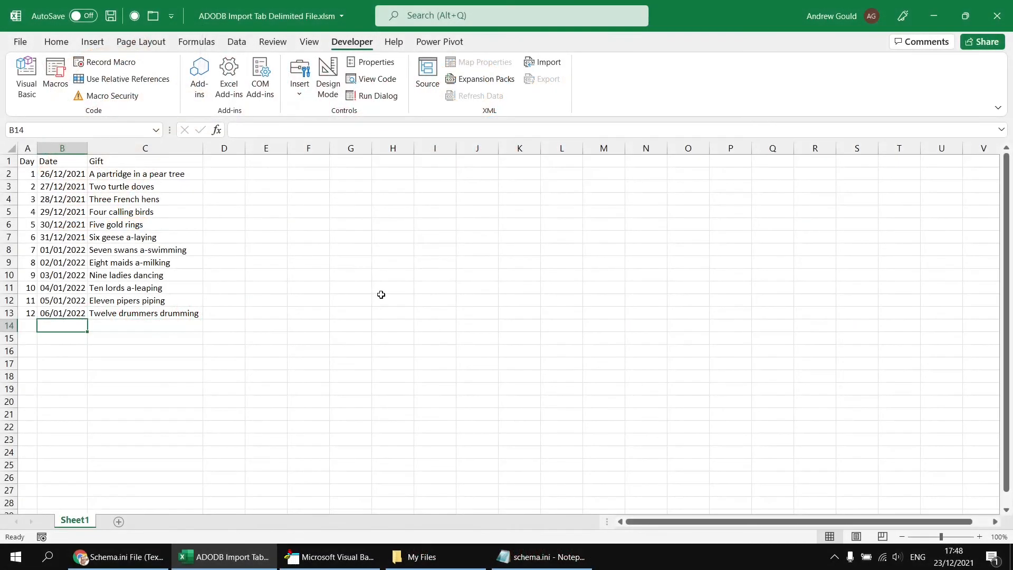
{"action": "mouse_move", "coordinate": [380, 293]}
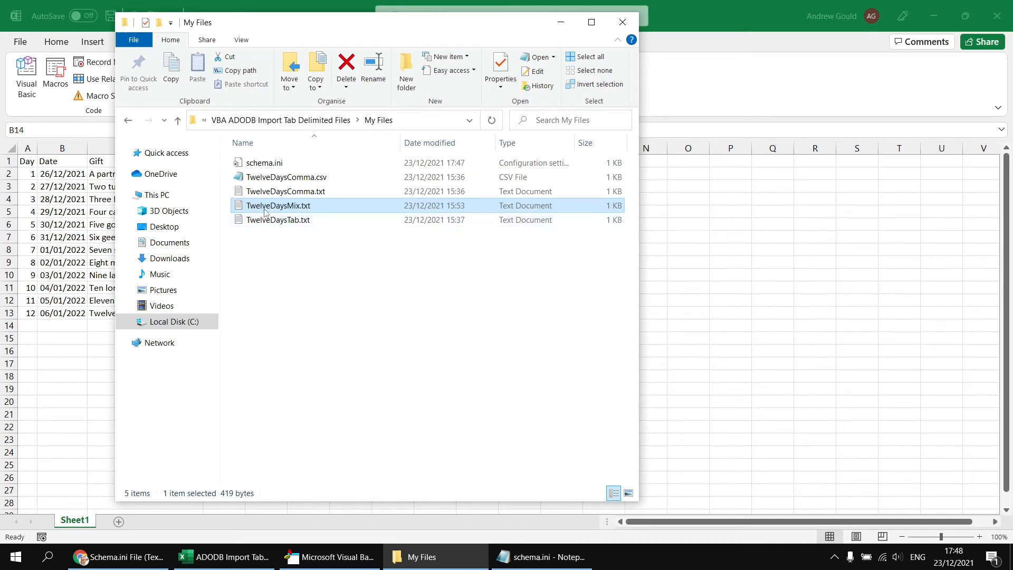
Delete the Day, Date, Gift header line from TwelveDaysTab.txt, save it and return to schema.ini
{"action": "double_click", "coordinate": [277, 219]}
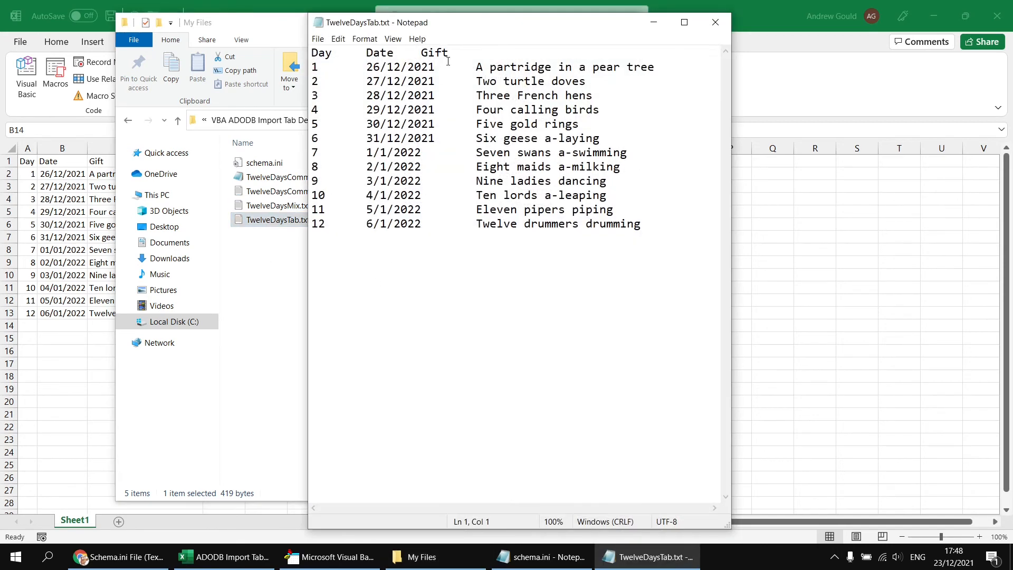
{"action": "left_click_drag", "start_coordinate": [314, 52], "coordinate": [450, 53]}
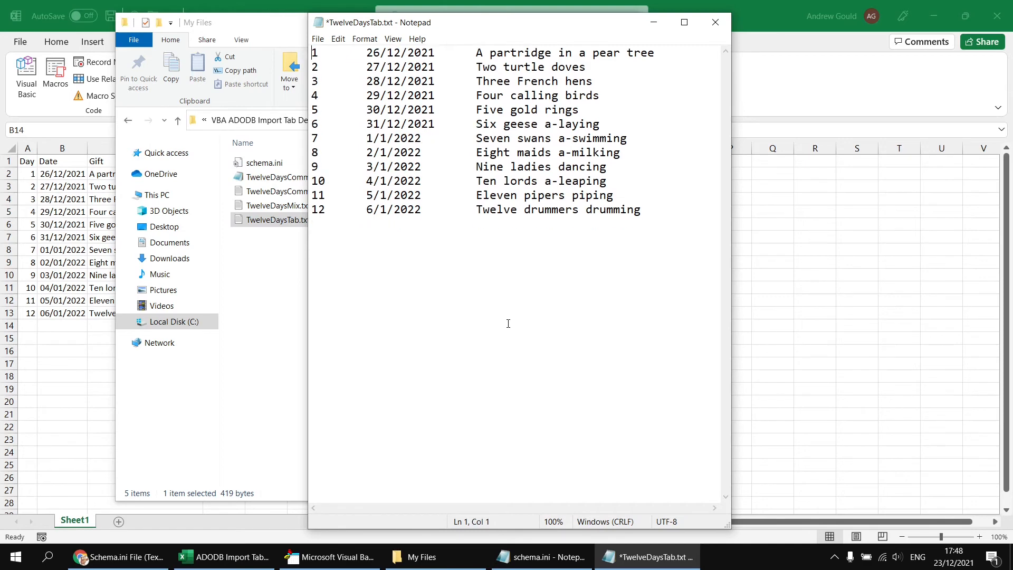
{"action": "key", "text": "ctrl+s"}
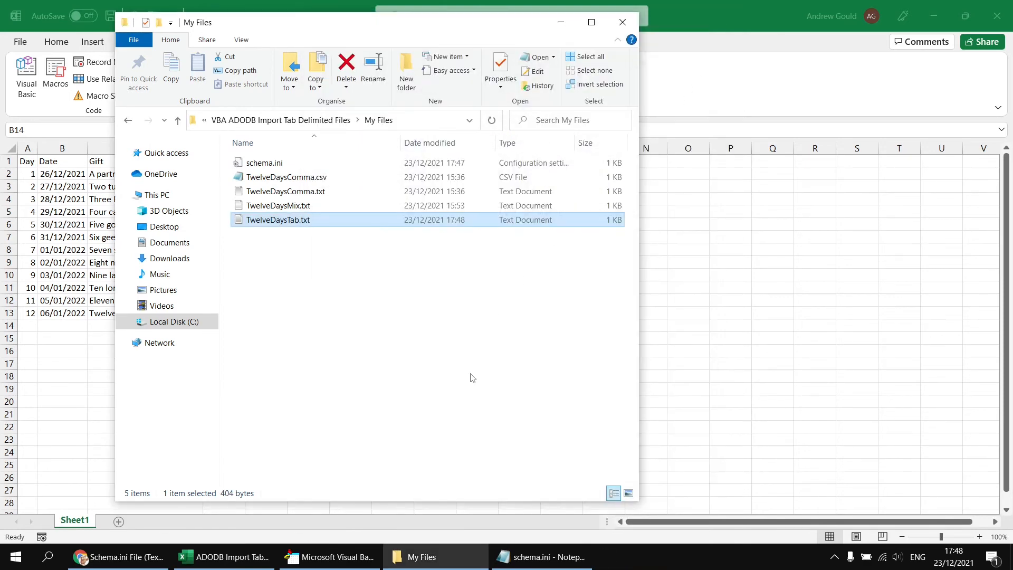
{"action": "left_click", "coordinate": [540, 556]}
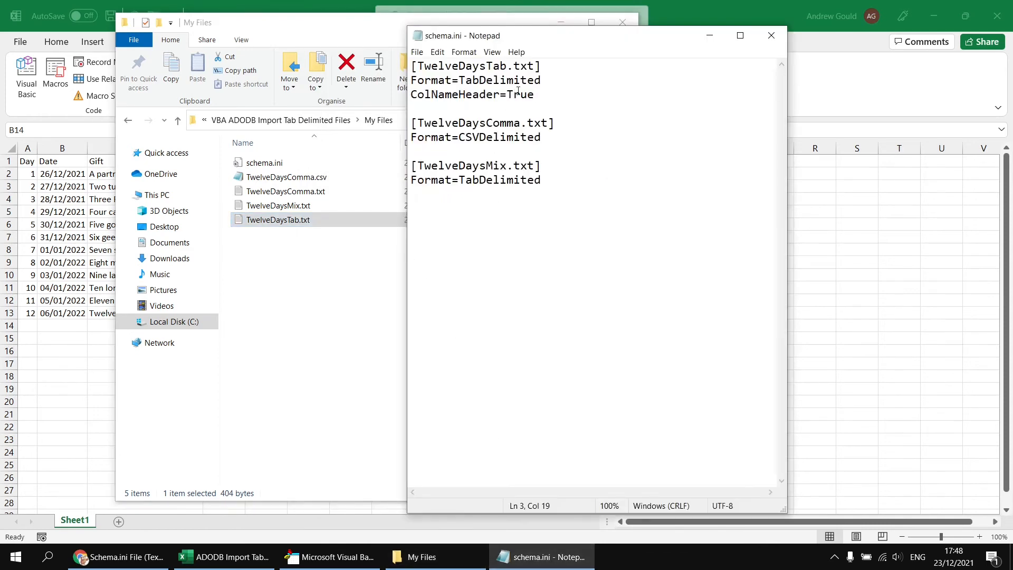
Set ColNameHeader=False and add Col1=Day Long under TwelveDaysTab.txt, then consult the documentation
{"action": "key", "text": "Backspace"}
{"action": "type", "text": "Fals"}
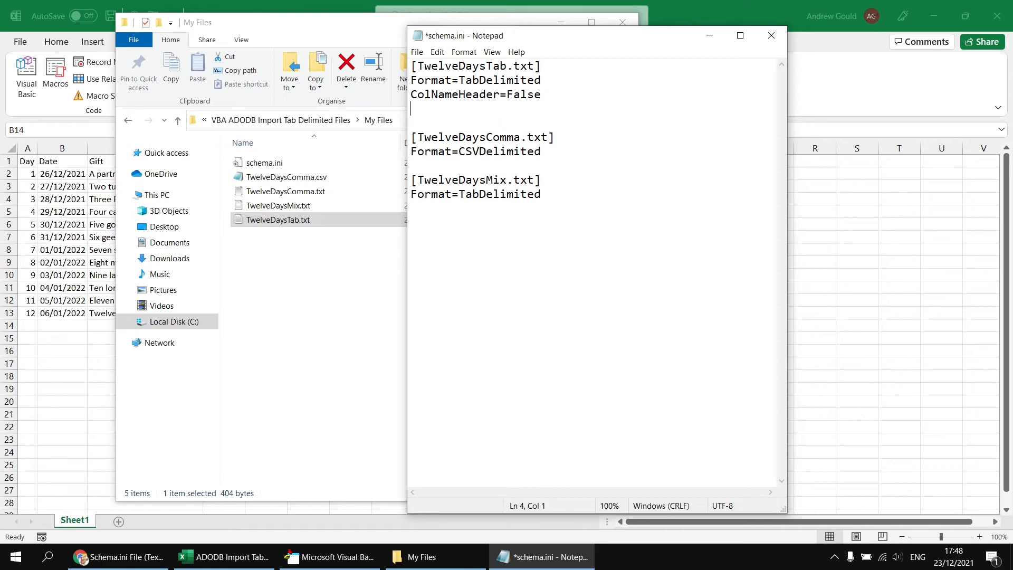
{"action": "type", "text": "Col"}
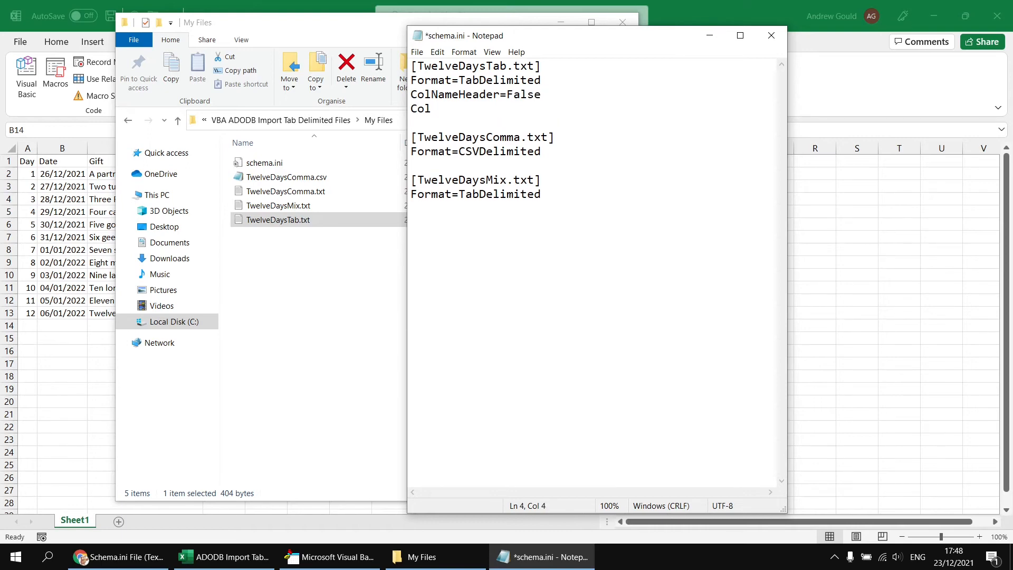
{"action": "type", "text": "1="}
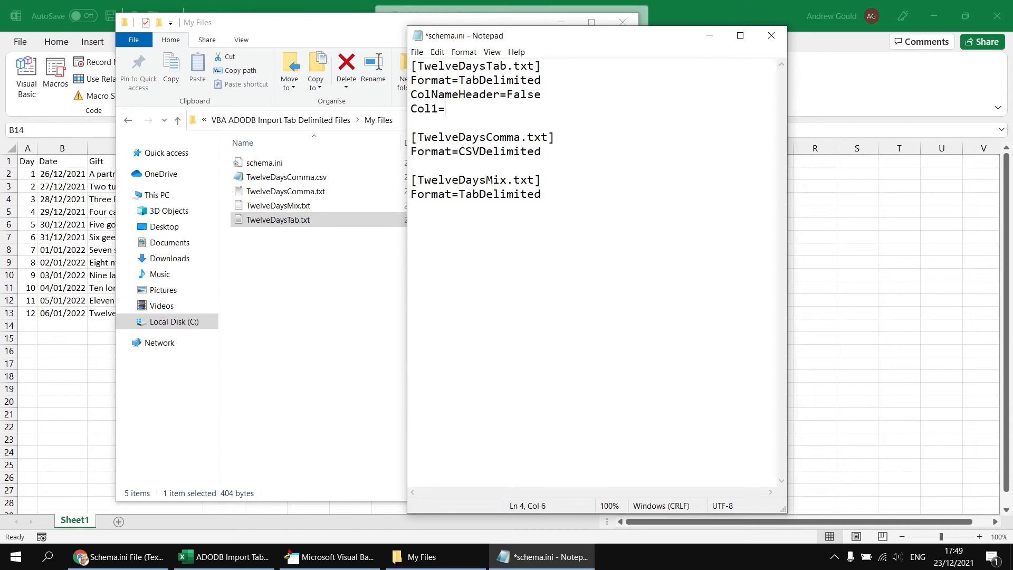
{"action": "type", "text": "Day Lo"}
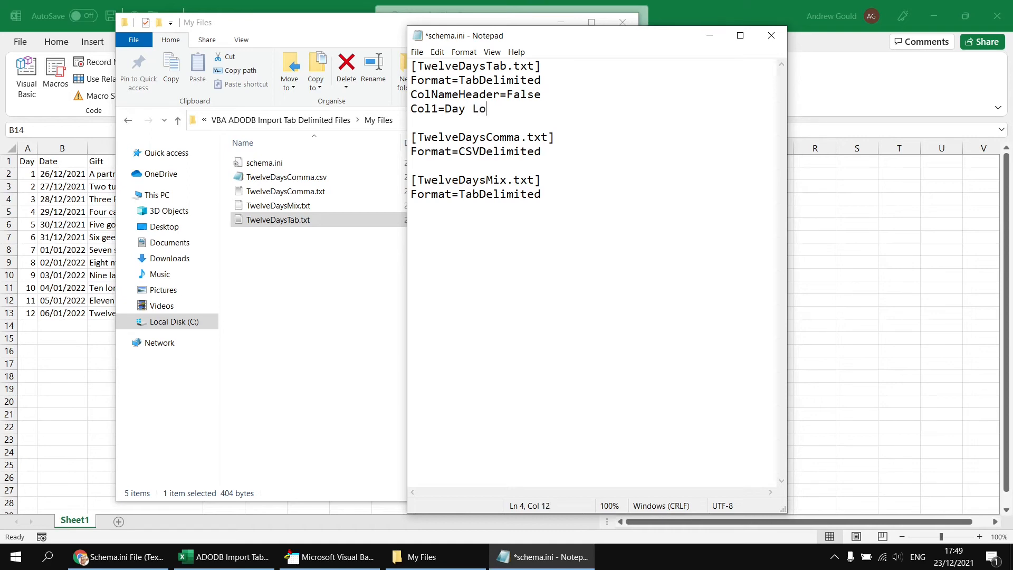
{"action": "type", "text": "ng"}
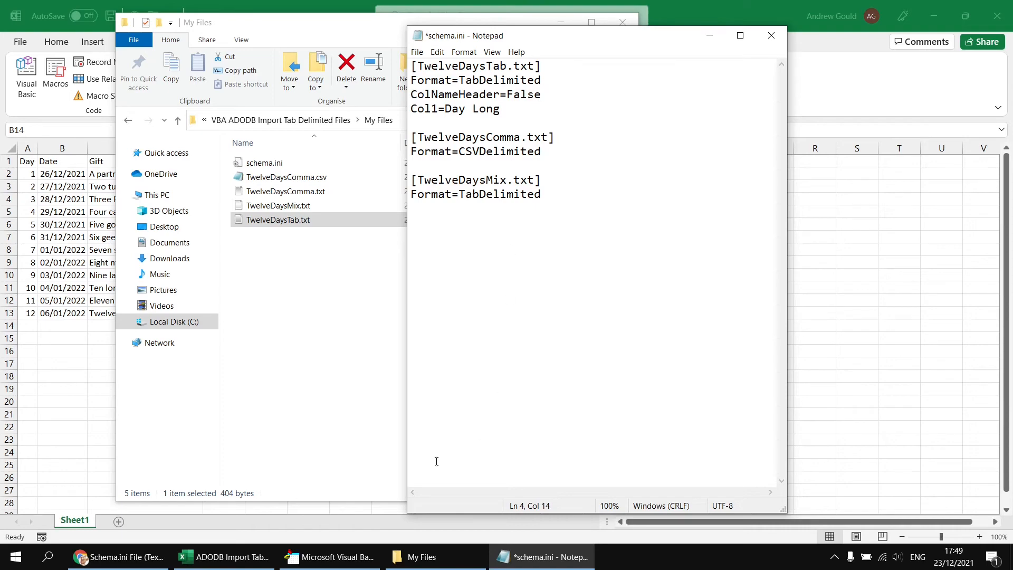
{"action": "left_click", "coordinate": [117, 557]}
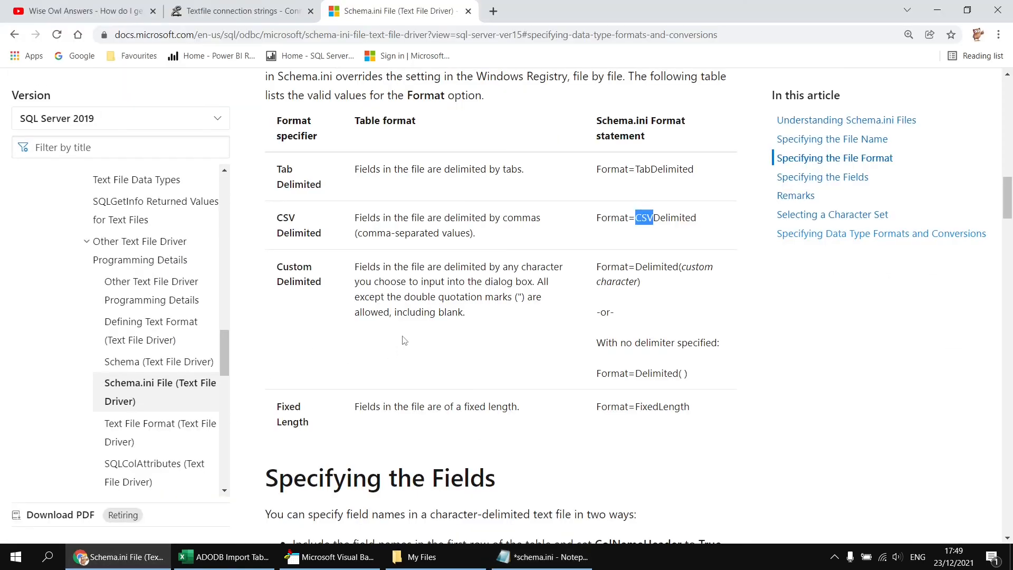
Scroll the Schema.ini page to the Remarks list of Jet data types and return to schema.ini
{"action": "scroll", "scroll_direction": "down", "scroll_amount": 3}
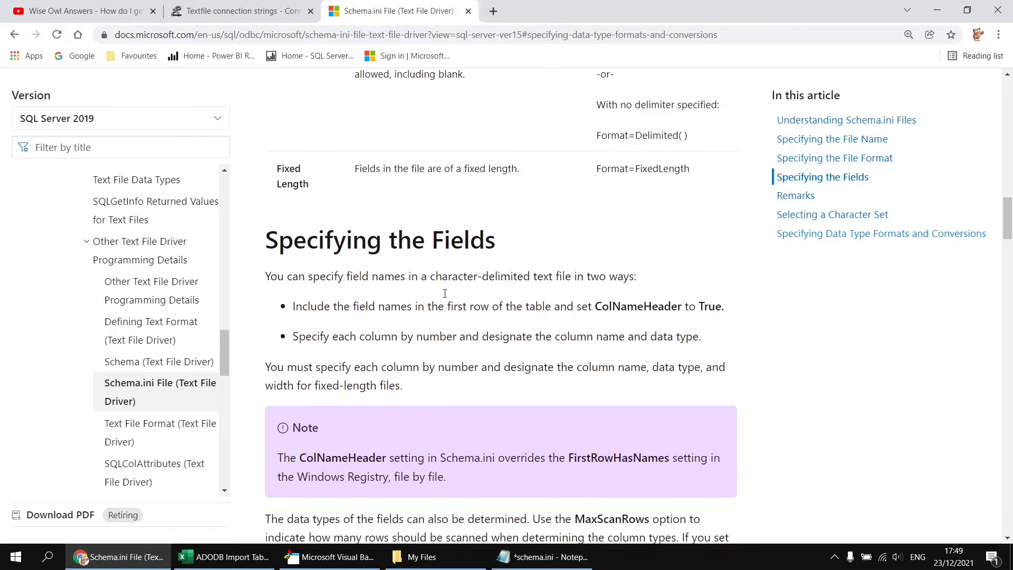
{"action": "scroll", "scroll_direction": "down", "scroll_amount": 3}
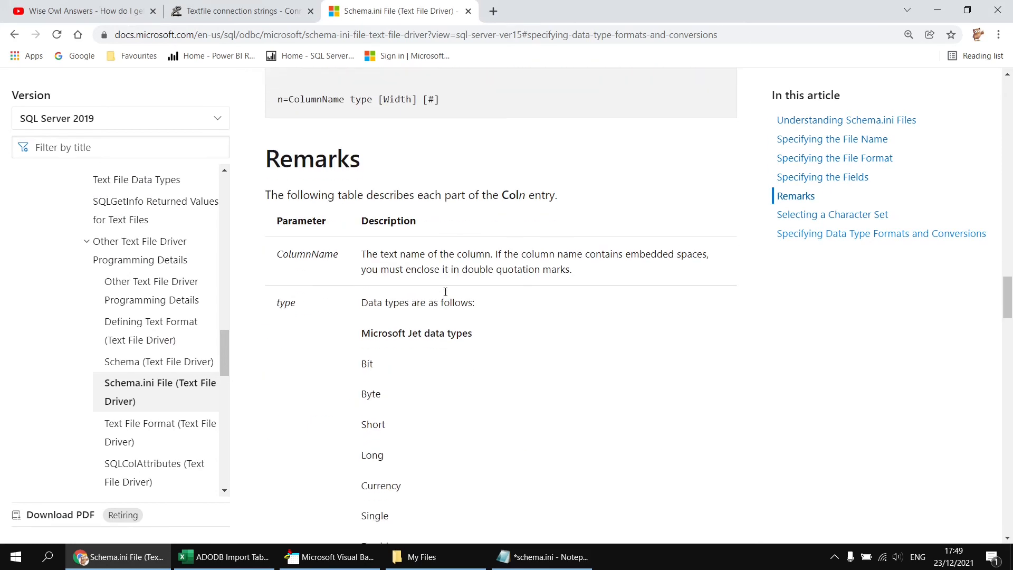
{"action": "scroll", "scroll_direction": "down", "scroll_amount": 3}
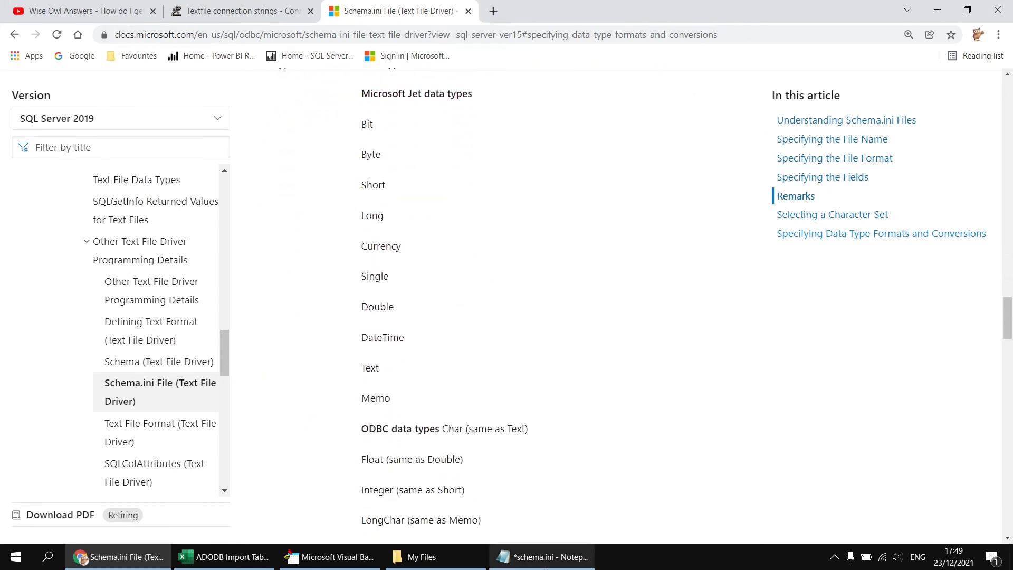
{"action": "left_click", "coordinate": [540, 556]}
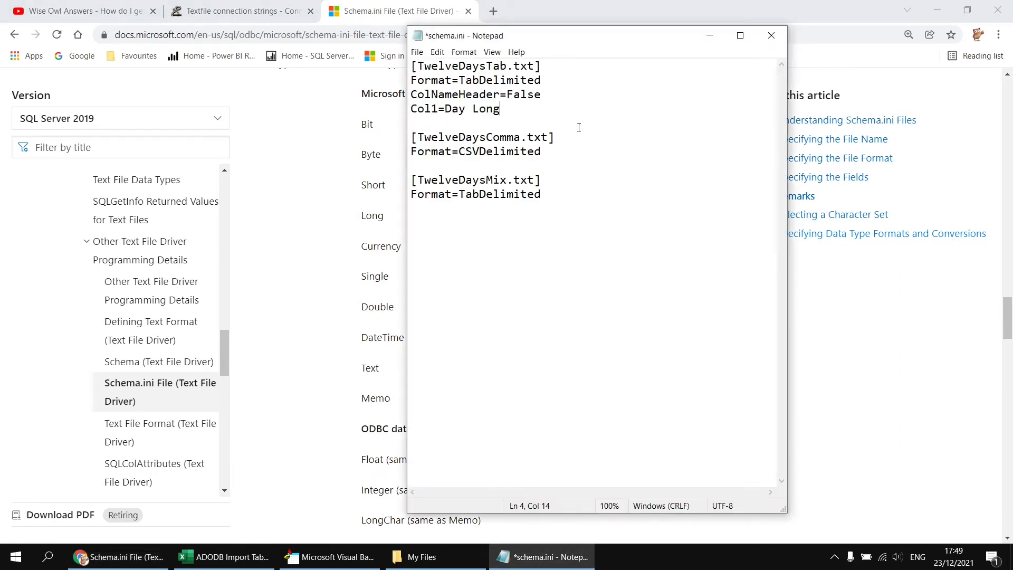
Add Col2=Date DateTime and Col3=Gift Text, dropping the Width 10 part, save and switch to the workbook
{"action": "type", "text": "Col2="}
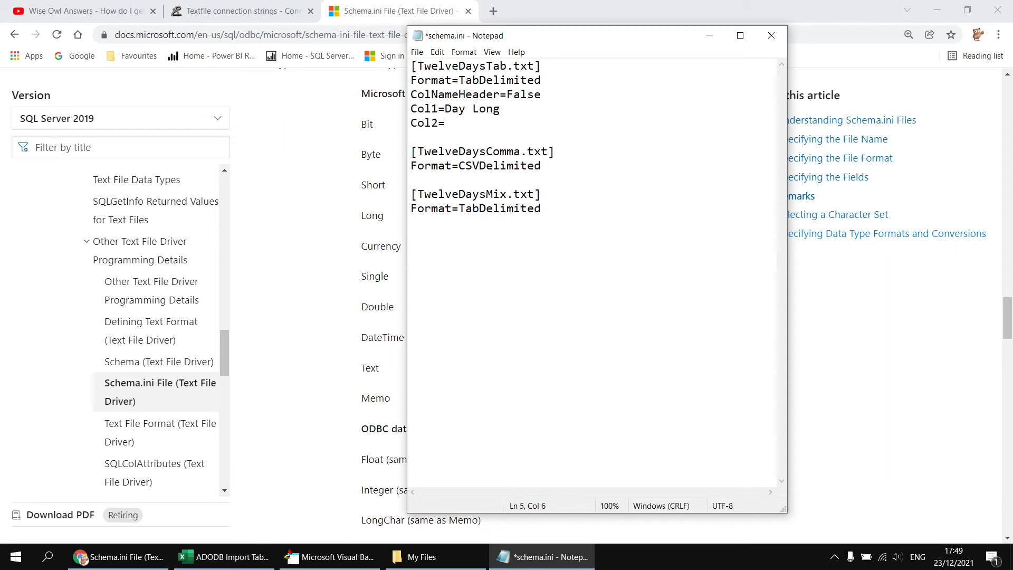
{"action": "type", "text": "Date DateT"}
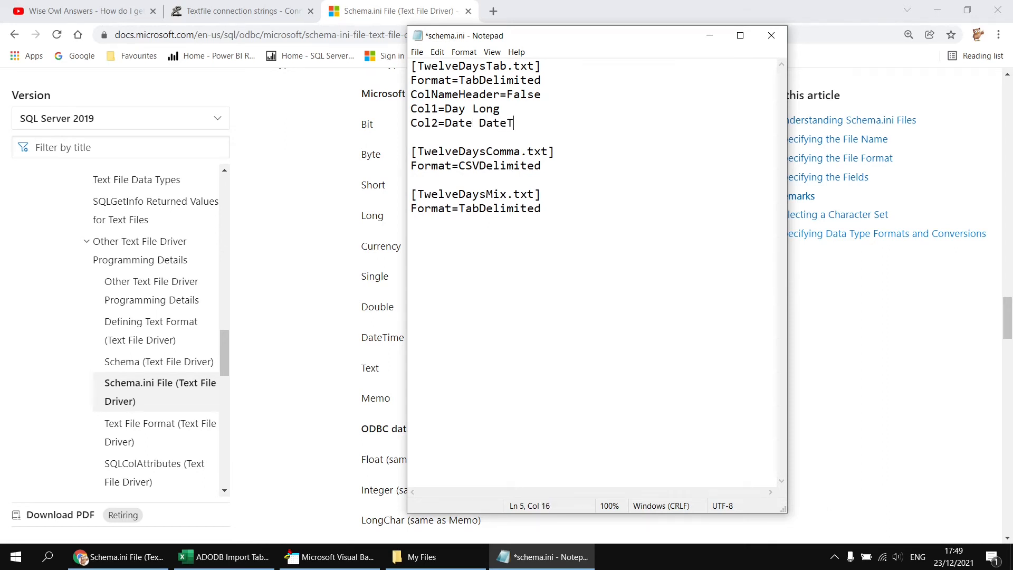
{"action": "type", "text": "ime"}
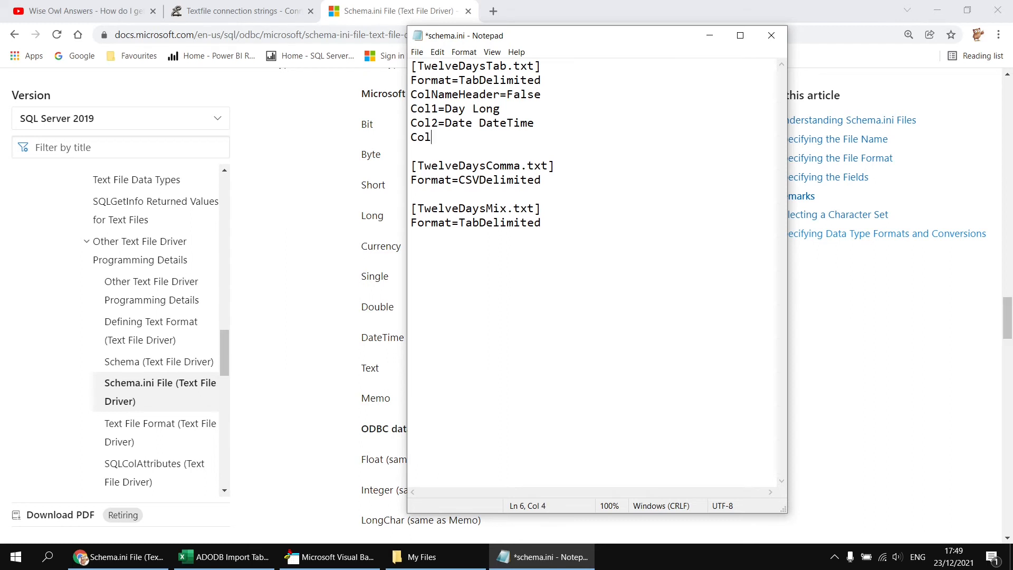
{"action": "type", "text": "3="}
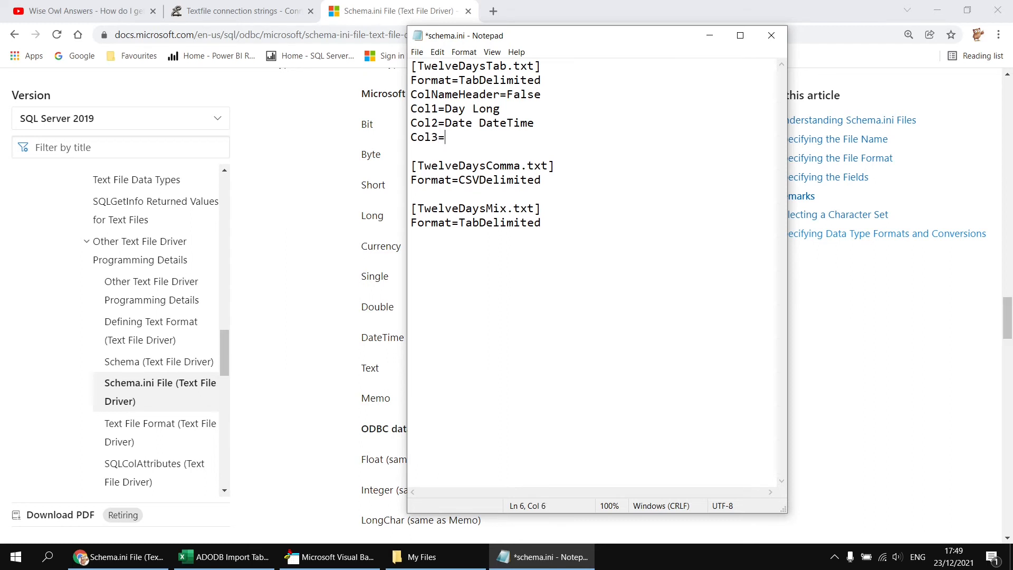
{"action": "type", "text": "Gift Text"}
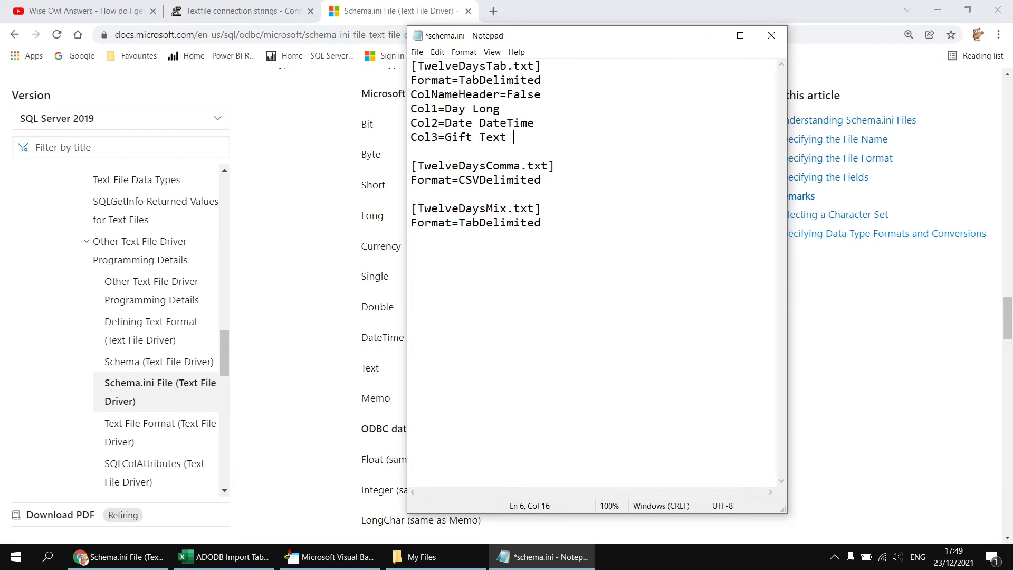
{"action": "type", "text": "Width"}
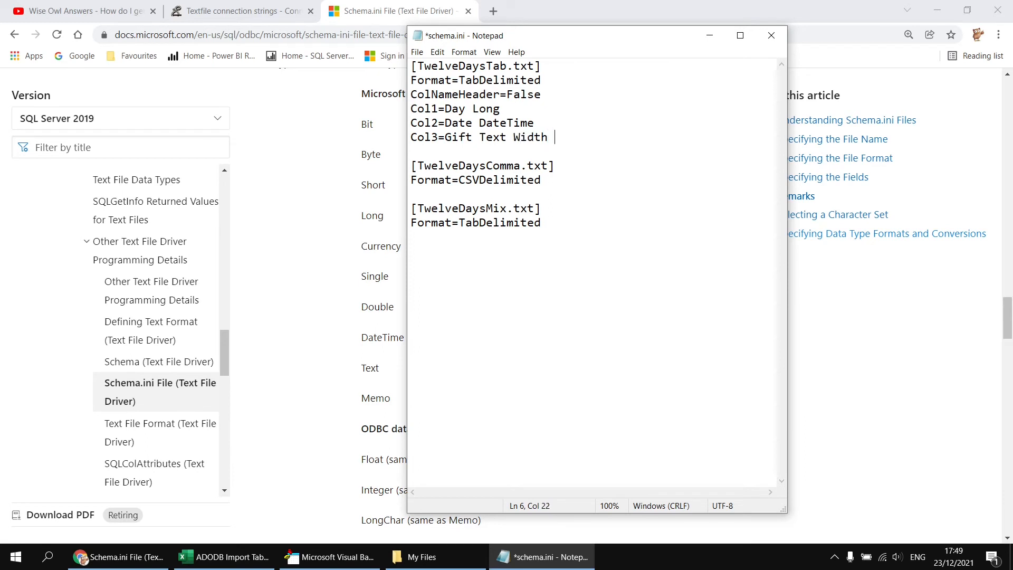
{"action": "type", "text": "10"}
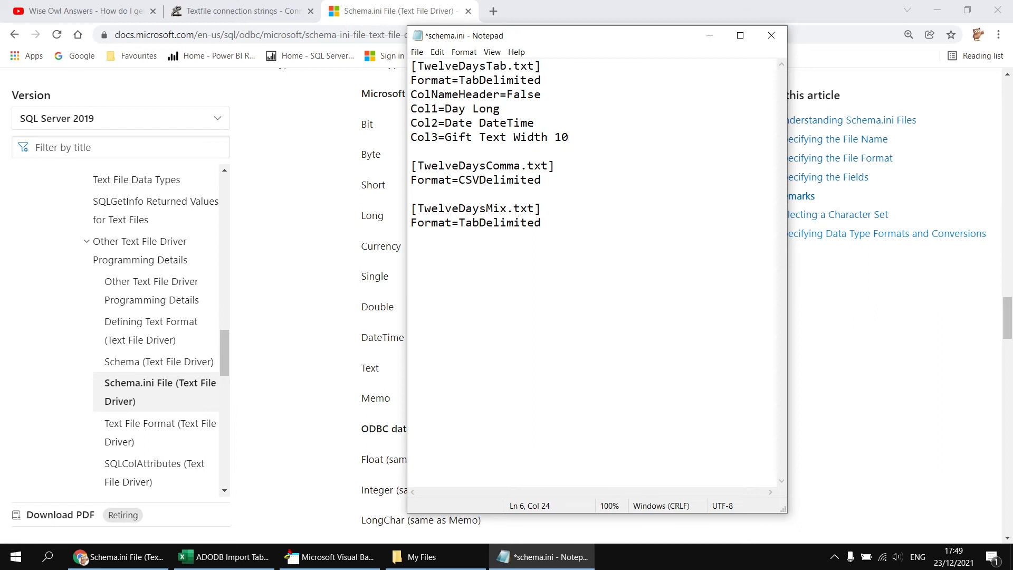
{"action": "key", "text": "BackSpace"}
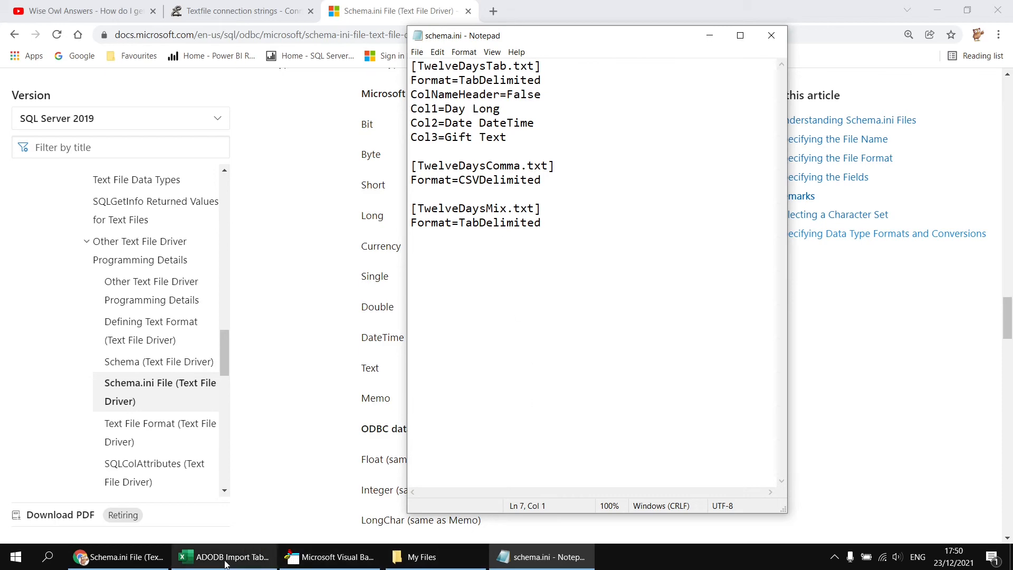
{"action": "left_click", "coordinate": [328, 557]}
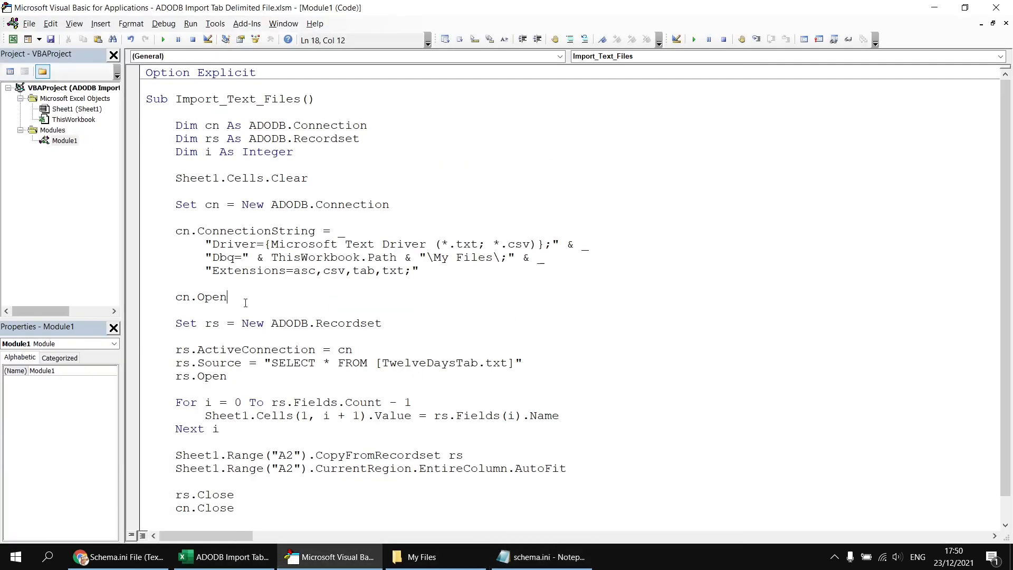
{"action": "mouse_move", "coordinate": [162, 39]}
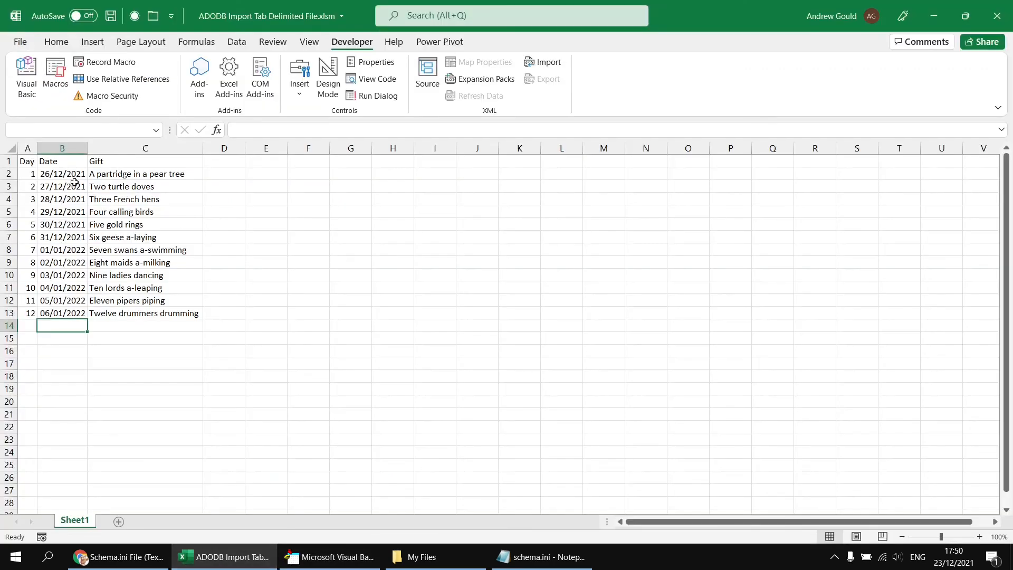
Inspect the re-imported Day, Date and Gift columns on Sheet1, then bring the My Files folder forward
{"action": "left_click", "coordinate": [145, 160]}
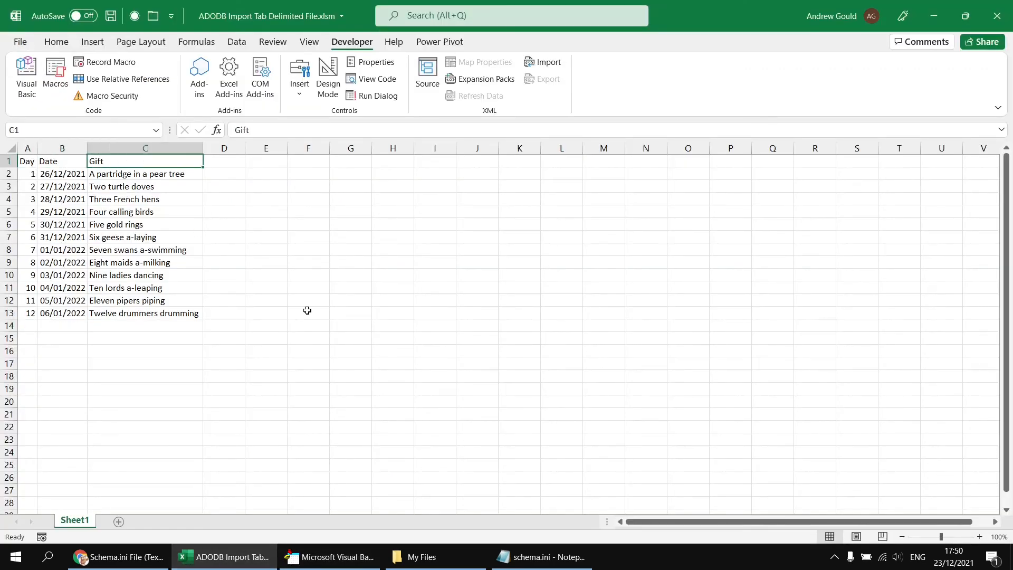
{"action": "left_click", "coordinate": [533, 556]}
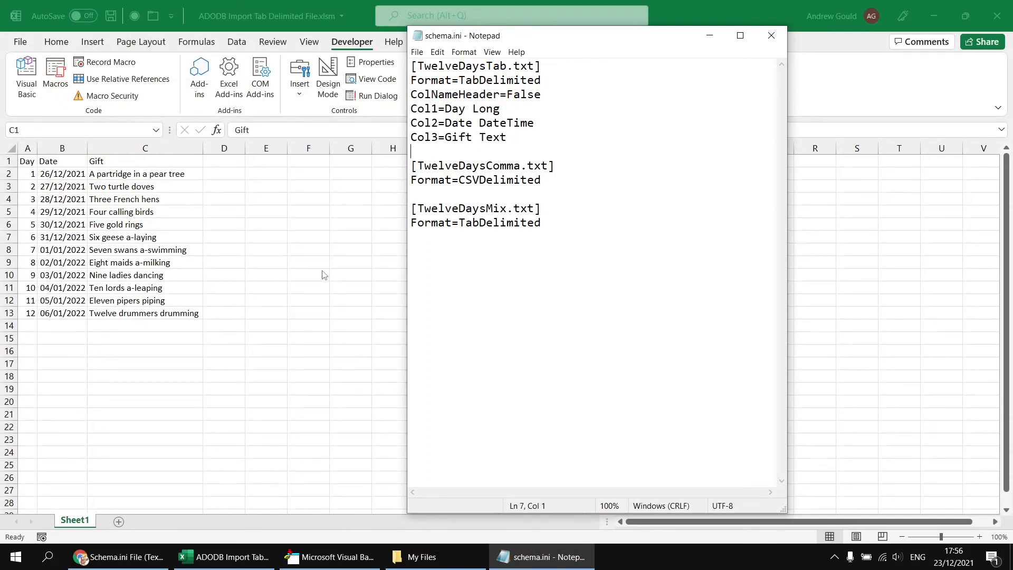
{"action": "mouse_move", "coordinate": [274, 344]}
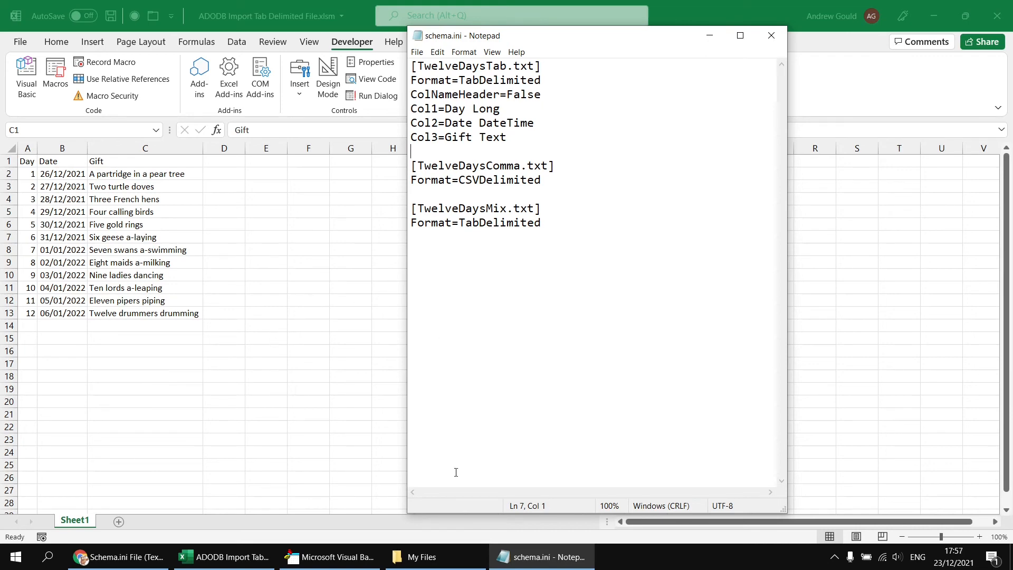
{"action": "left_click", "coordinate": [422, 556]}
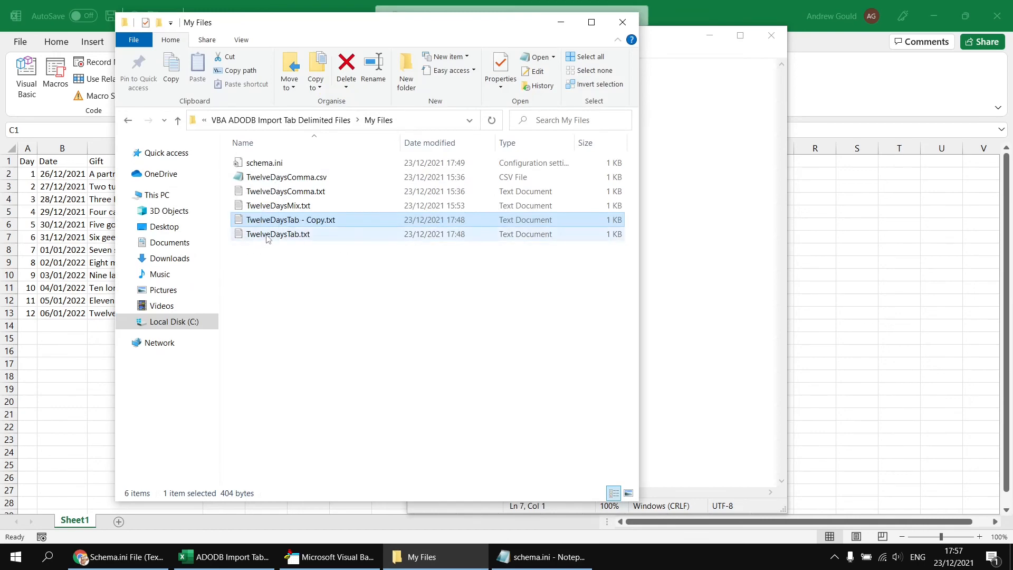
Cut the original TwelveDaysTab.txt down to days 7–12, save it and return to the import workbook
{"action": "double_click", "coordinate": [278, 234]}
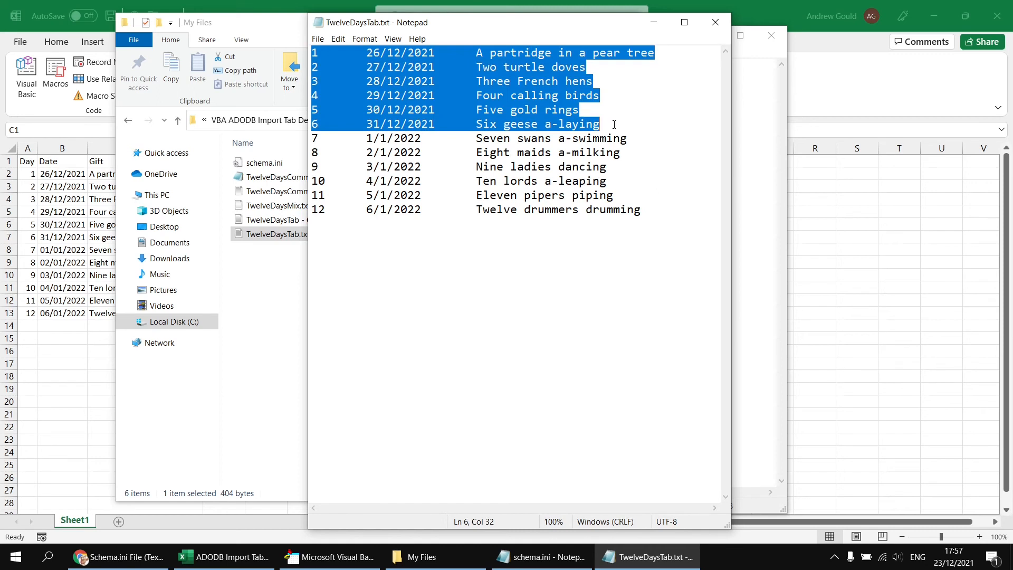
{"action": "key", "text": "Delete"}
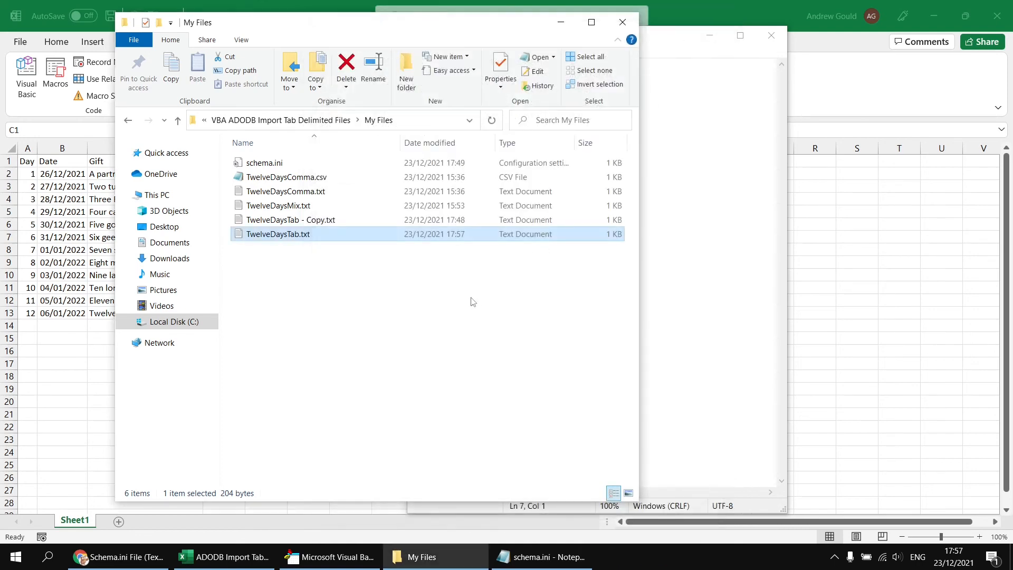
{"action": "left_click", "coordinate": [328, 556]}
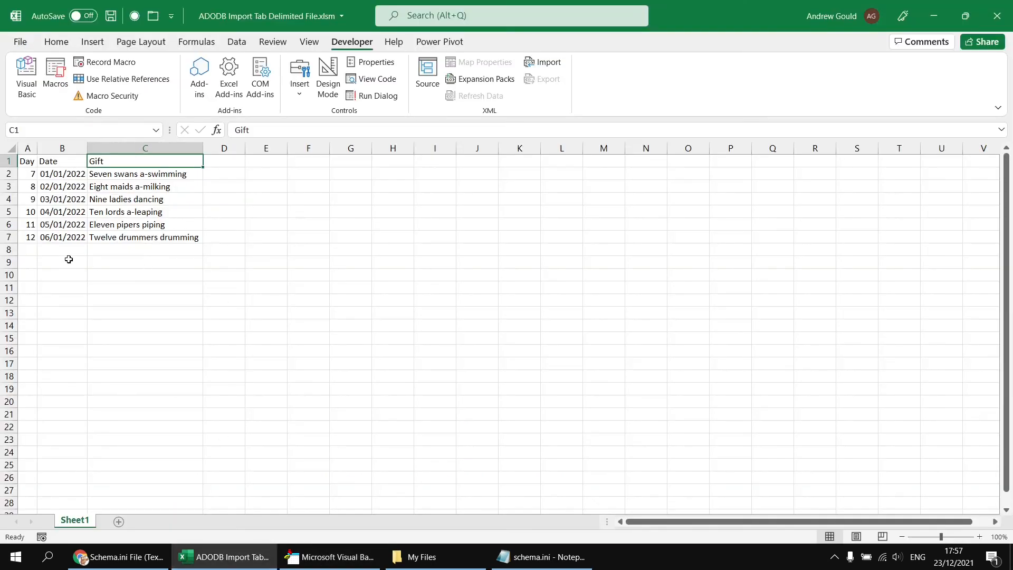
Format the imported dates B2:B7 as long dates ('14 March 2012' type), revealing 01–06 January 2022
{"action": "left_click", "coordinate": [62, 237]}
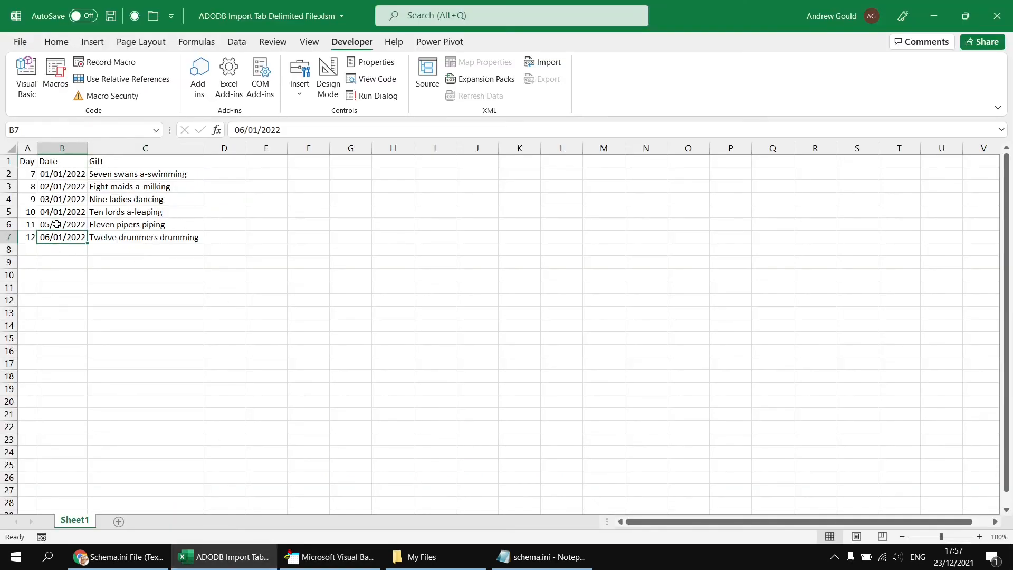
{"action": "left_click", "coordinate": [62, 200]}
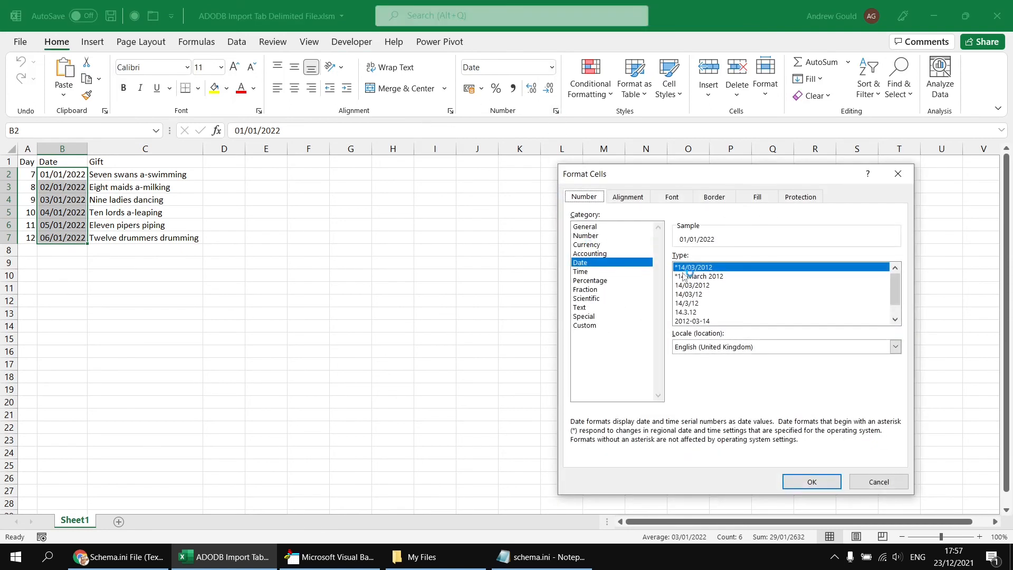
{"action": "left_click", "coordinate": [699, 276]}
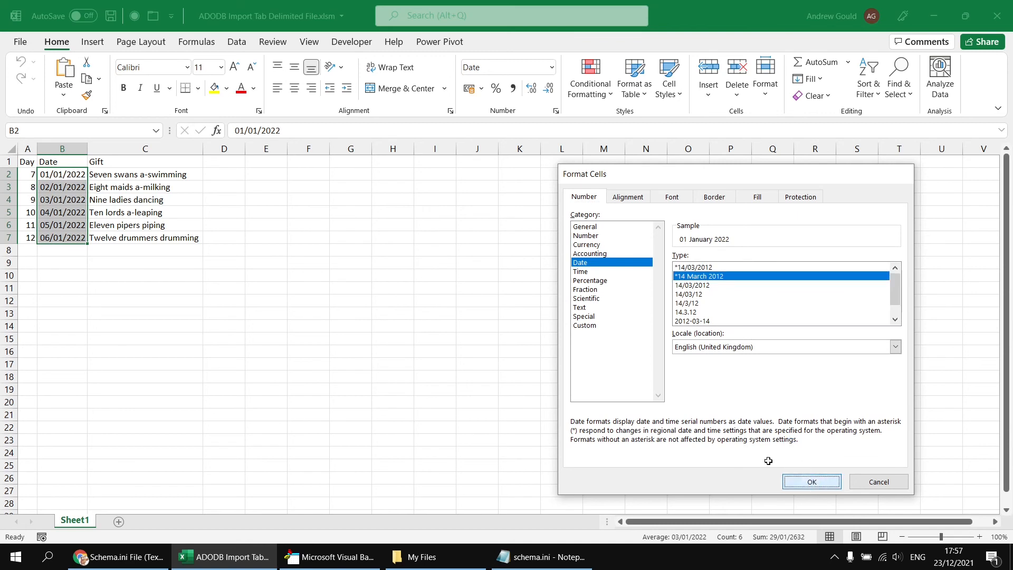
{"action": "left_click", "coordinate": [811, 481]}
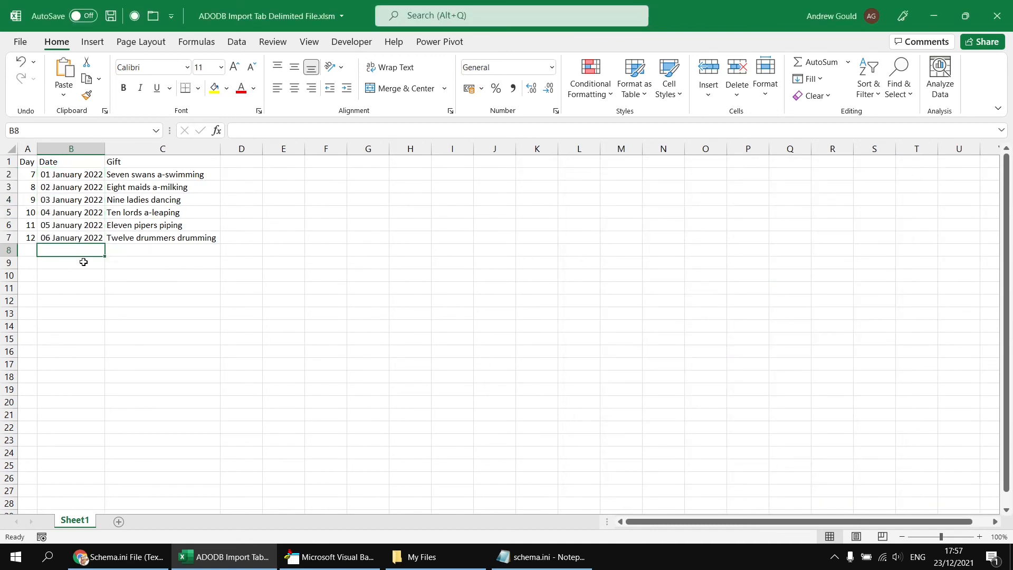
{"action": "mouse_move", "coordinate": [85, 292]}
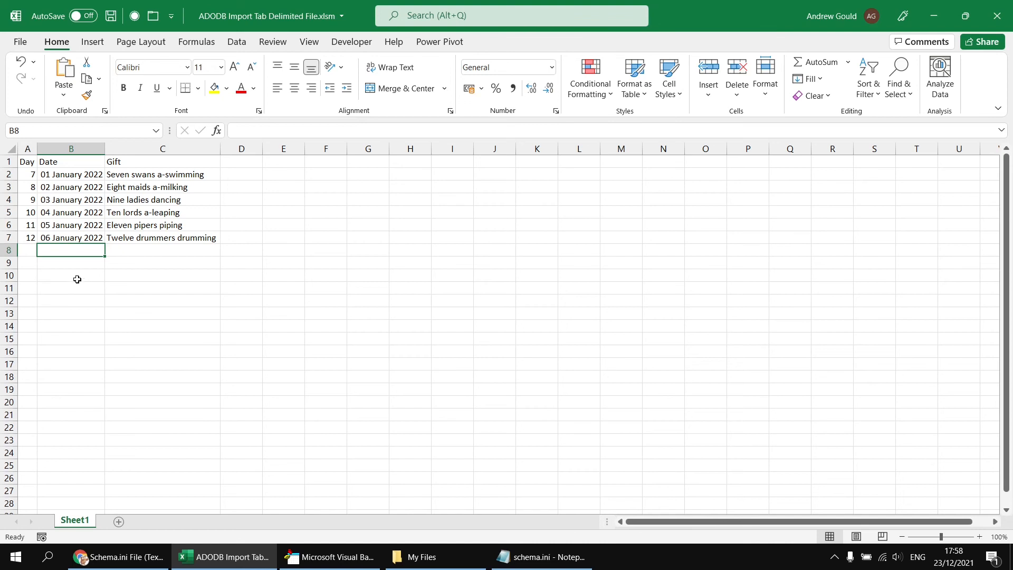
{"action": "mouse_move", "coordinate": [79, 274]}
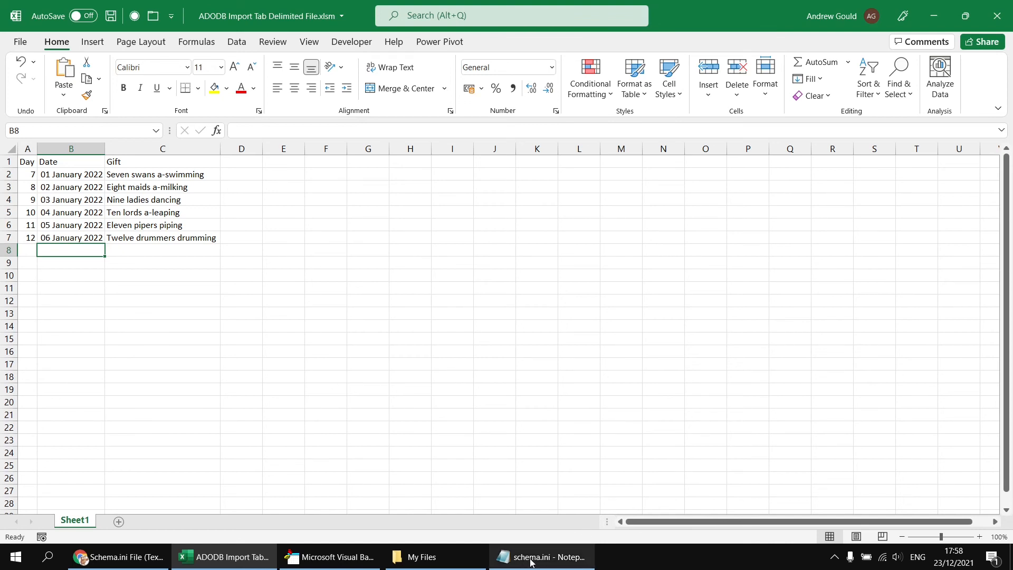
Add the line DateTimeFormat=mm/dd/yyyy under Col3 for TwelveDaysTab.txt, then return to the workbook
{"action": "left_click", "coordinate": [540, 556]}
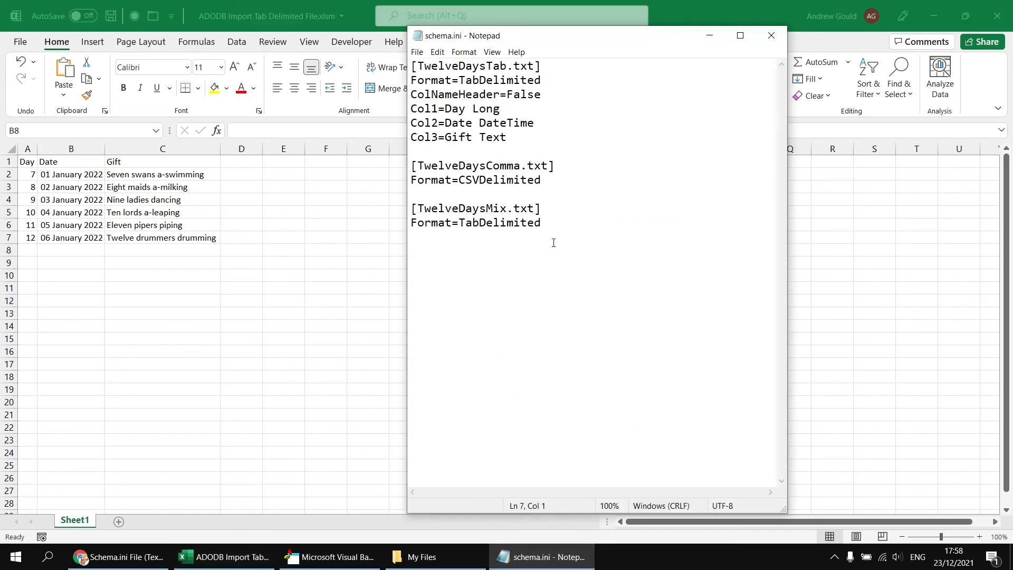
{"action": "type", "text": "D"}
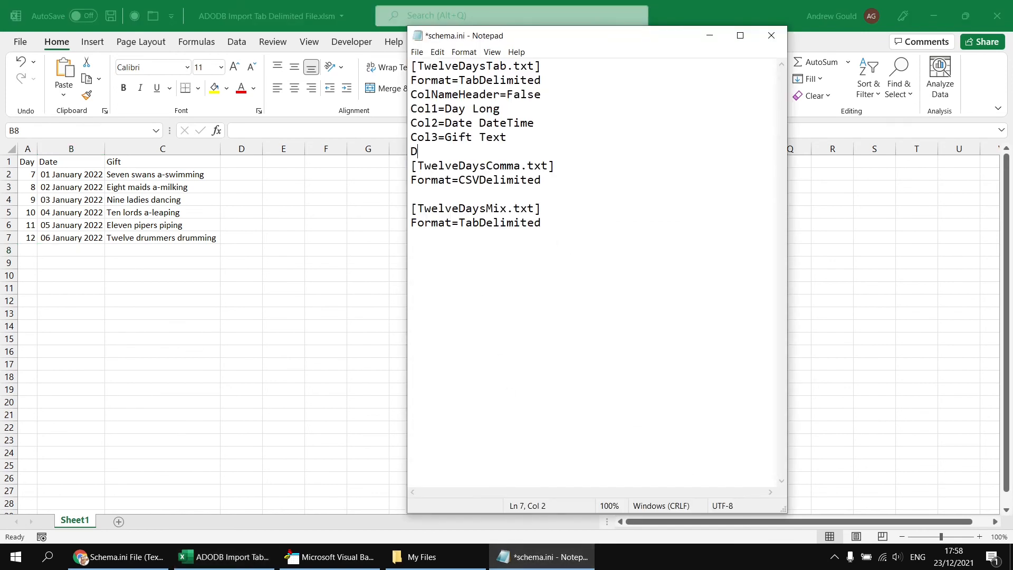
{"action": "type", "text": "ateTimeFormat"}
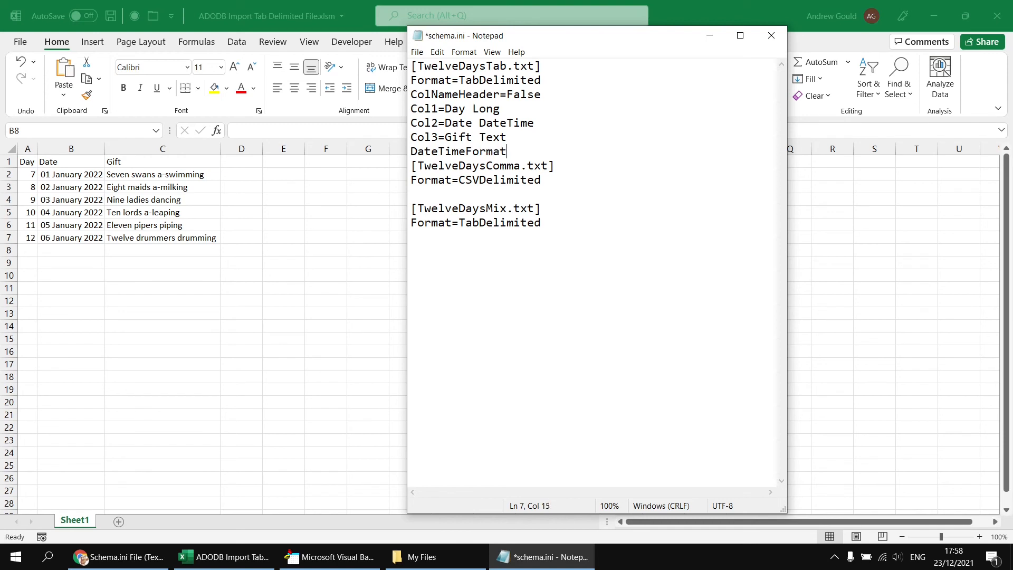
{"action": "type", "text": "="}
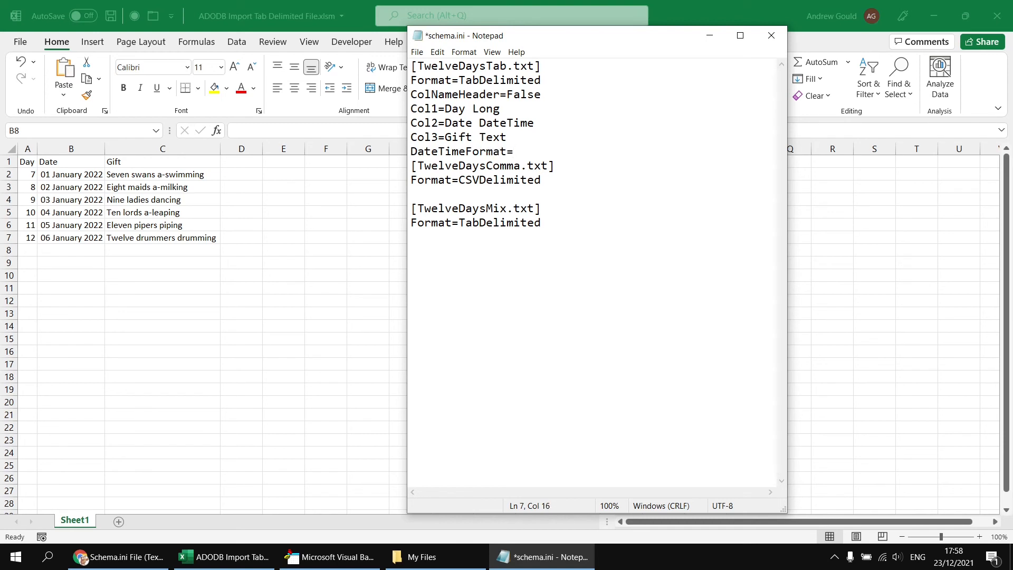
{"action": "type", "text": "mm"}
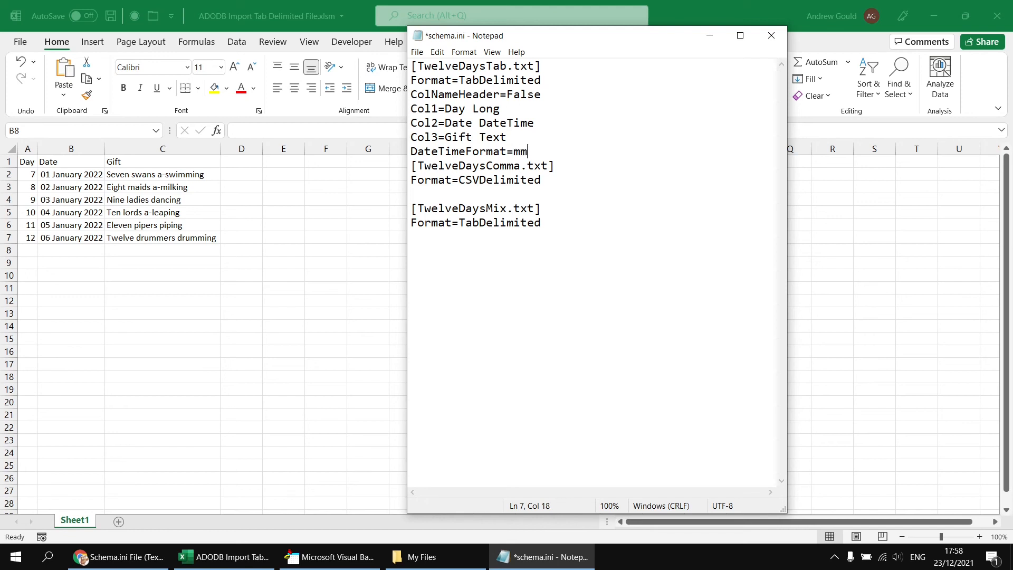
{"action": "type", "text": "/dd"}
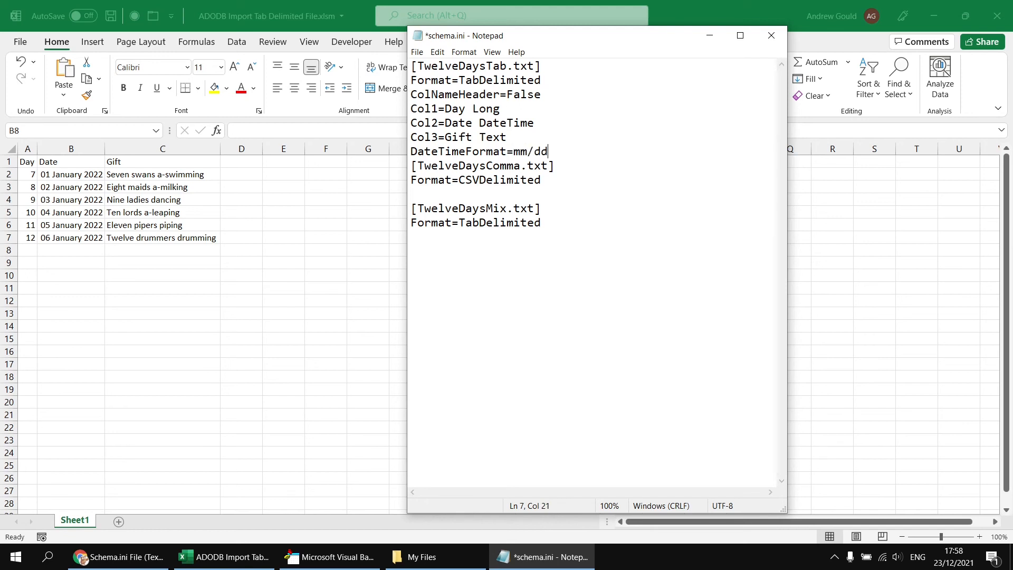
{"action": "type", "text": "/yyyy"}
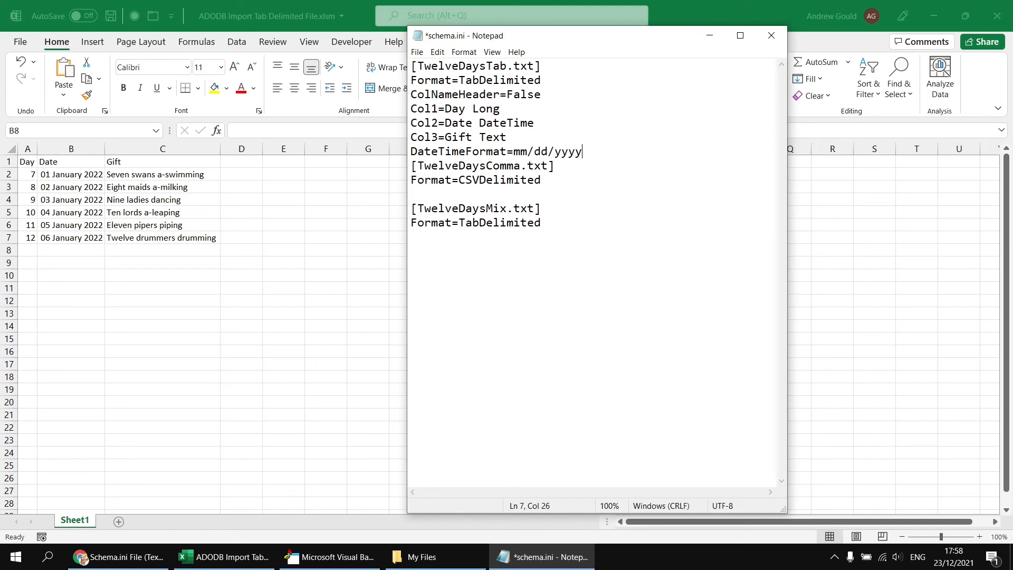
{"action": "key", "text": "enter"}
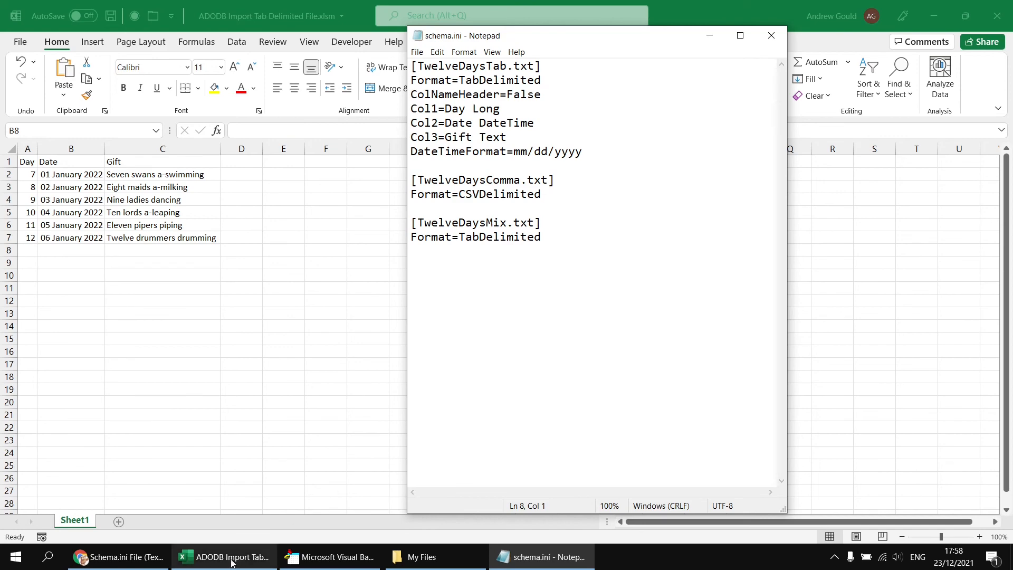
{"action": "left_click", "coordinate": [328, 556]}
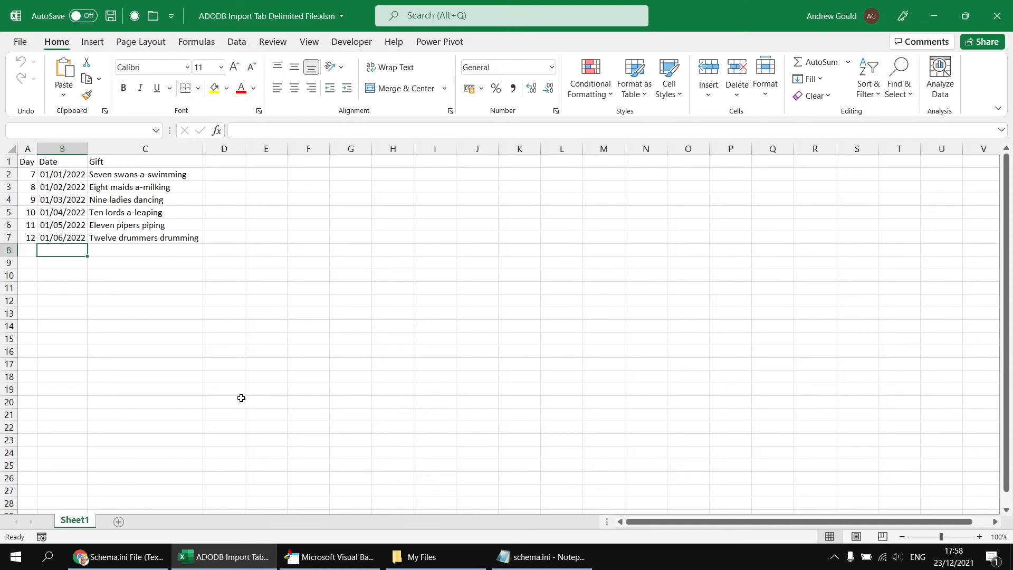
Format the six imported dates B2:B7 as long dates, reading 01 January to 01 June 2022
{"action": "left_click_drag", "start_coordinate": [63, 174], "coordinate": [62, 250]}
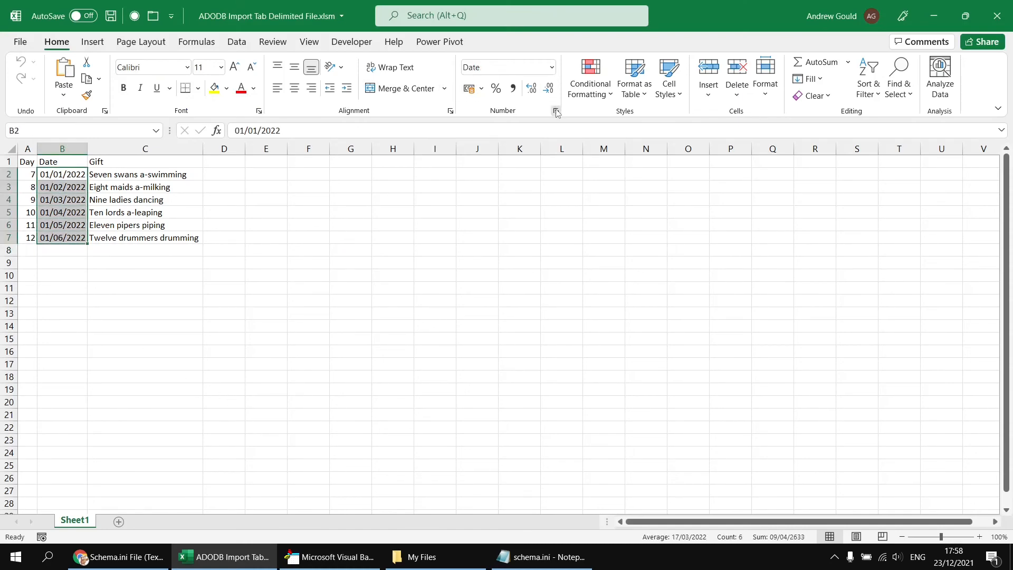
{"action": "left_click", "coordinate": [555, 111]}
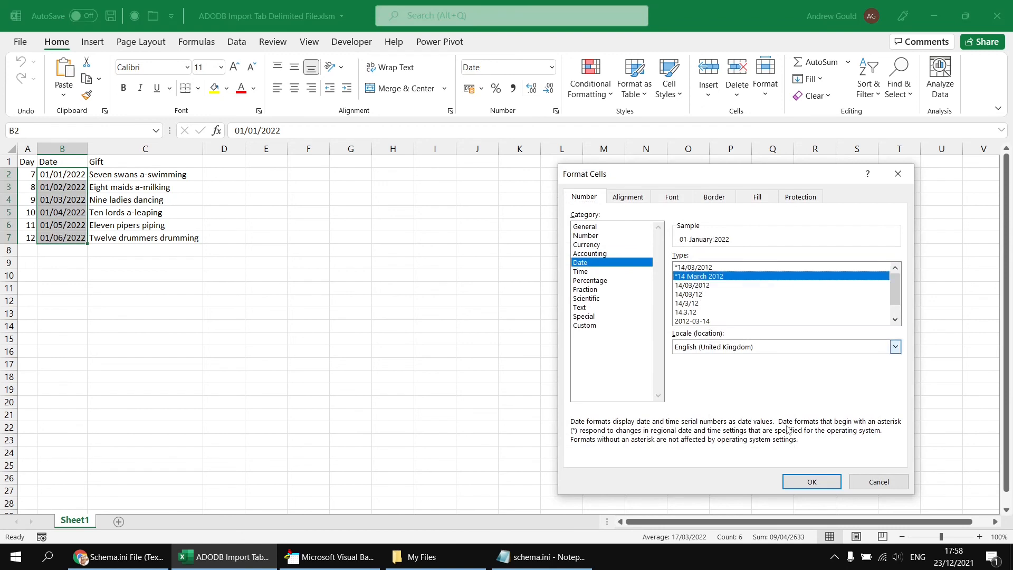
{"action": "left_click", "coordinate": [811, 481]}
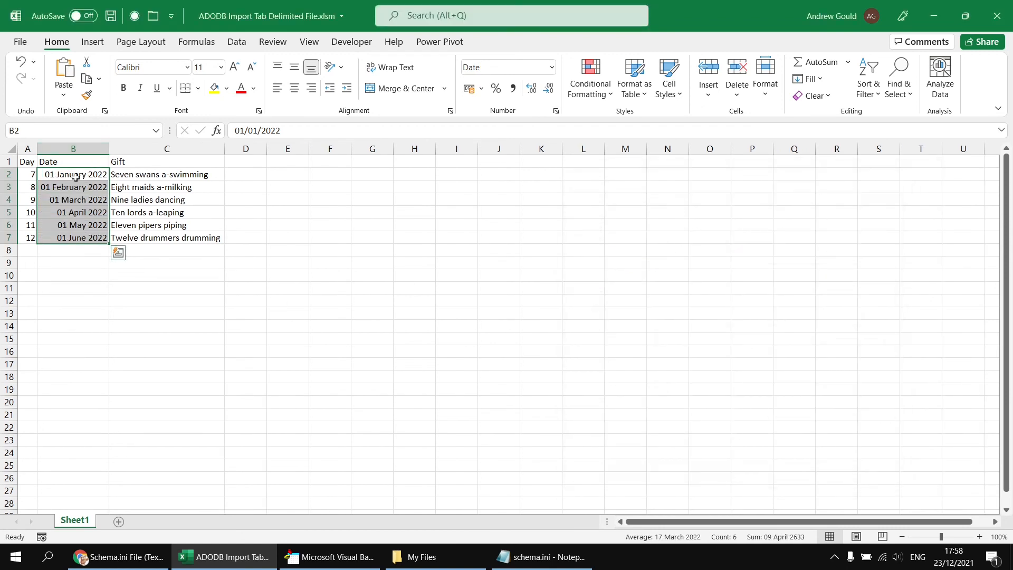
{"action": "left_click", "coordinate": [73, 250]}
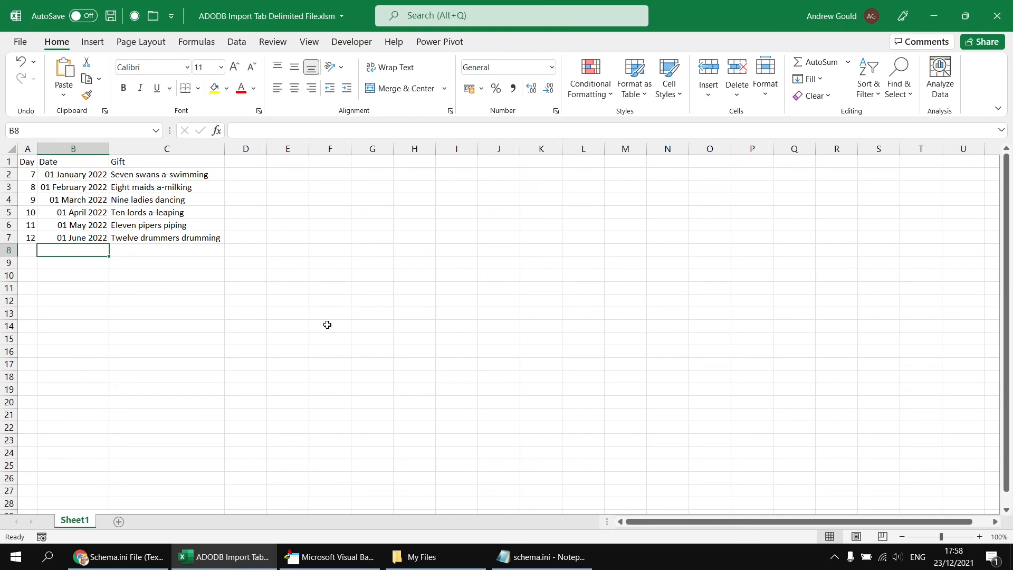
{"action": "left_click", "coordinate": [538, 557]}
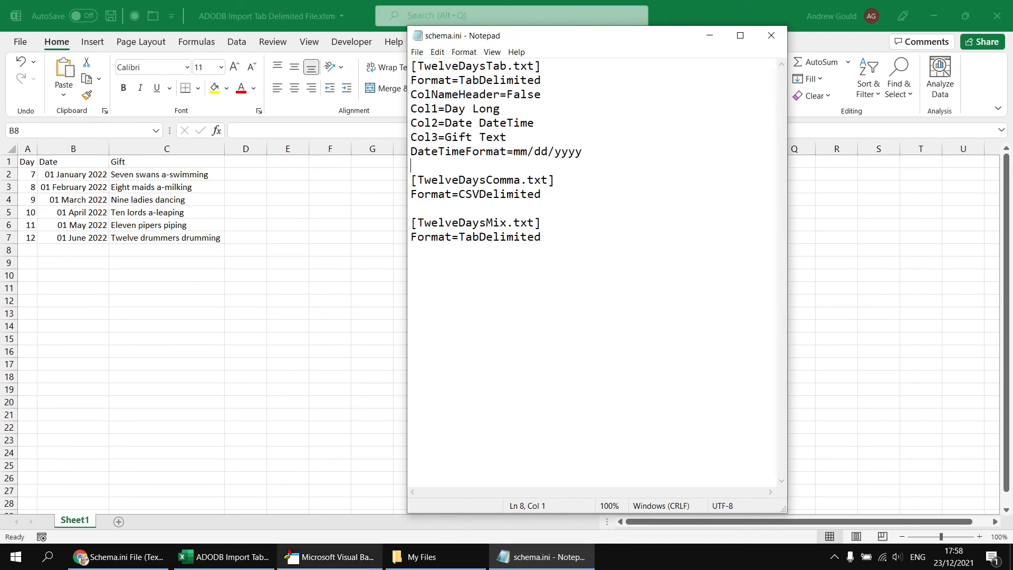
Replace the shortened TwelveDaysTab.txt with its twelve-row copy in My Files and check its December dates
{"action": "left_click", "coordinate": [426, 556]}
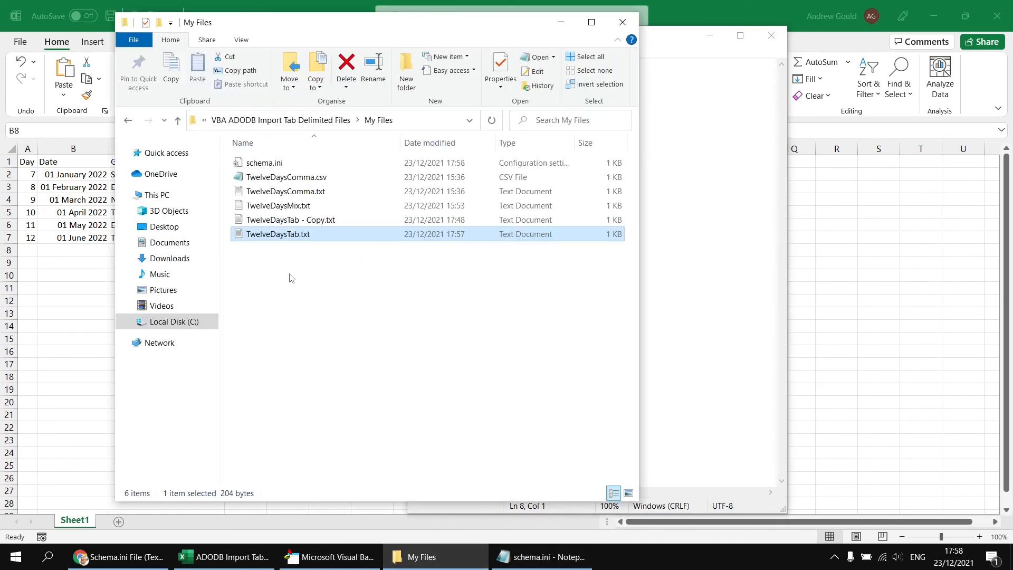
{"action": "mouse_move", "coordinate": [252, 237]}
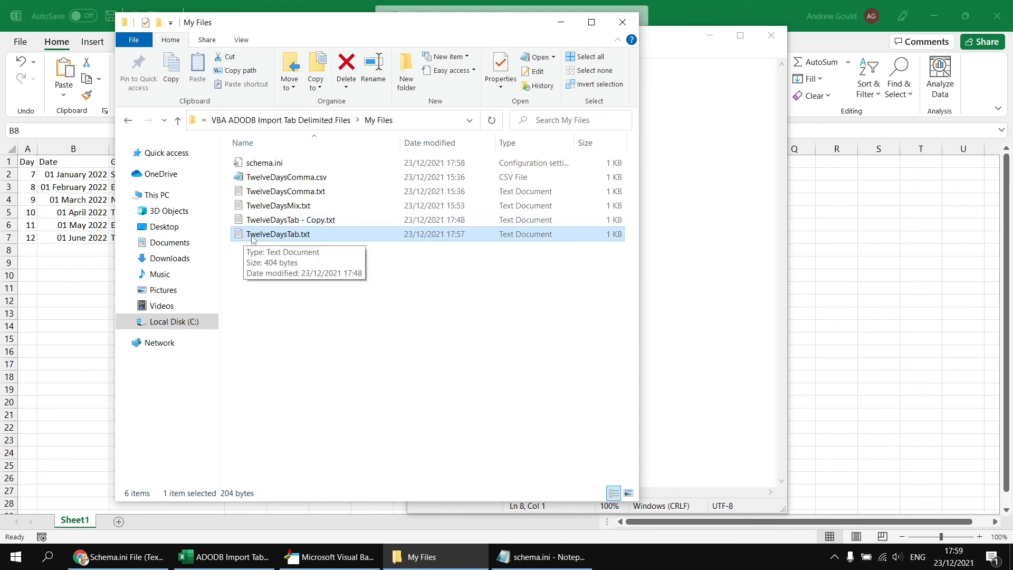
{"action": "left_click", "coordinate": [258, 252]}
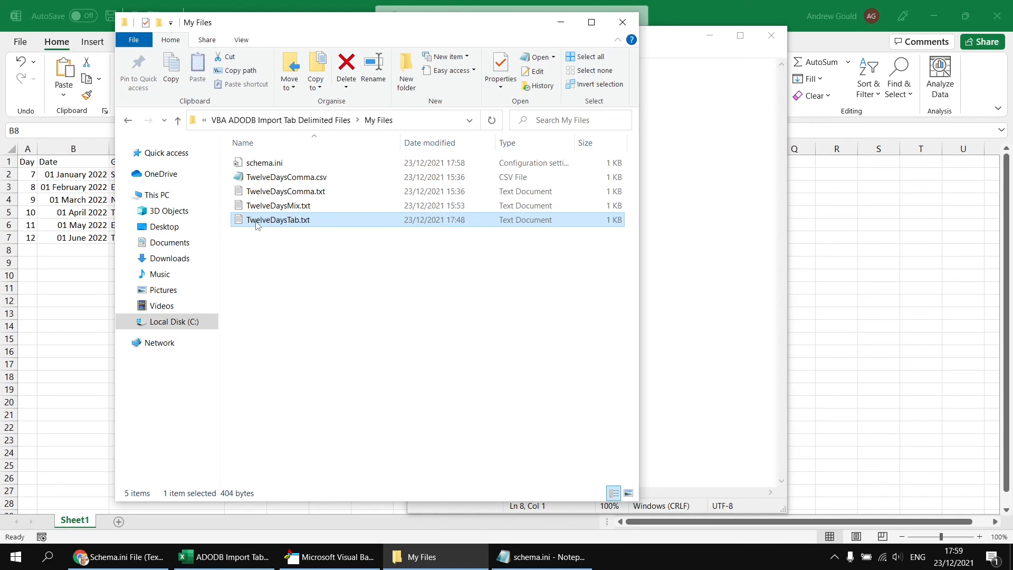
{"action": "double_click", "coordinate": [278, 219]}
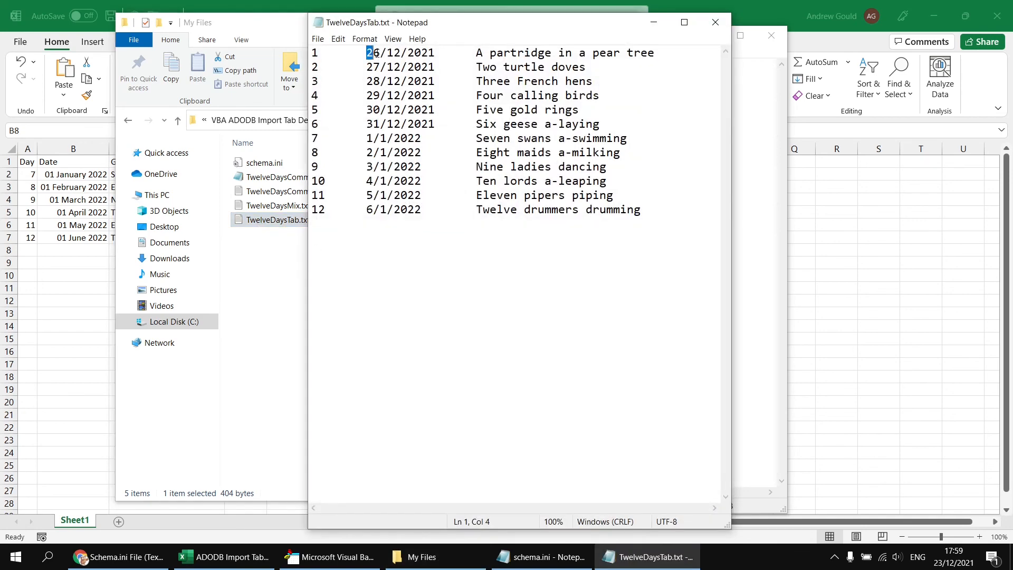
{"action": "left_click_drag", "start_coordinate": [366, 52], "coordinate": [401, 53]}
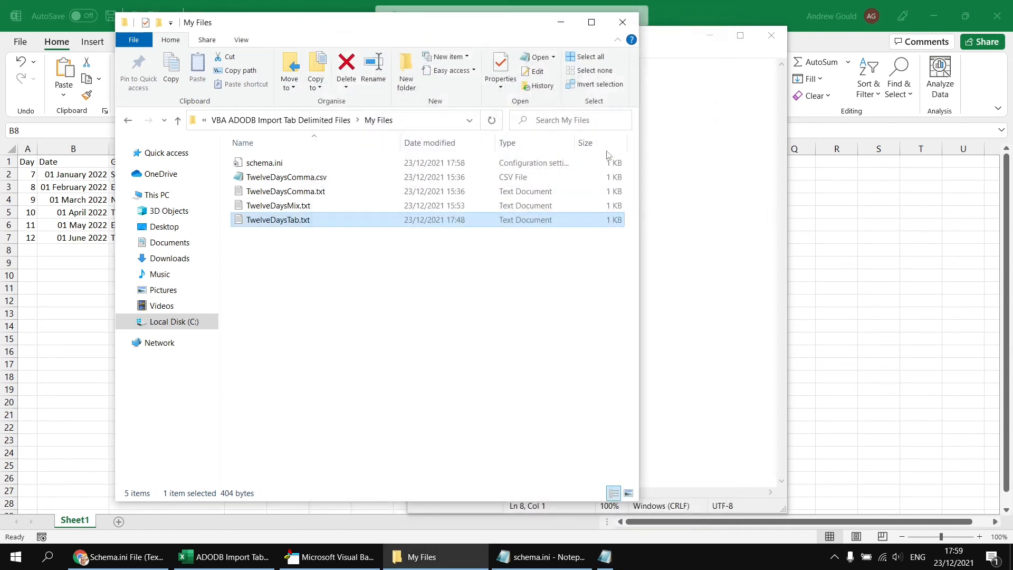
{"action": "left_click", "coordinate": [539, 556]}
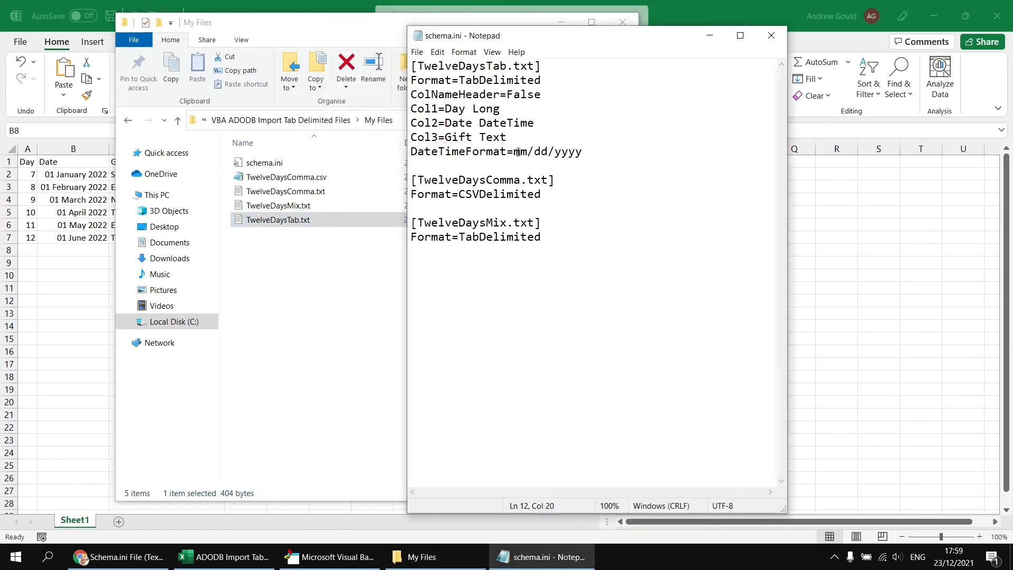
{"action": "left_click_drag", "start_coordinate": [511, 151], "coordinate": [554, 151]}
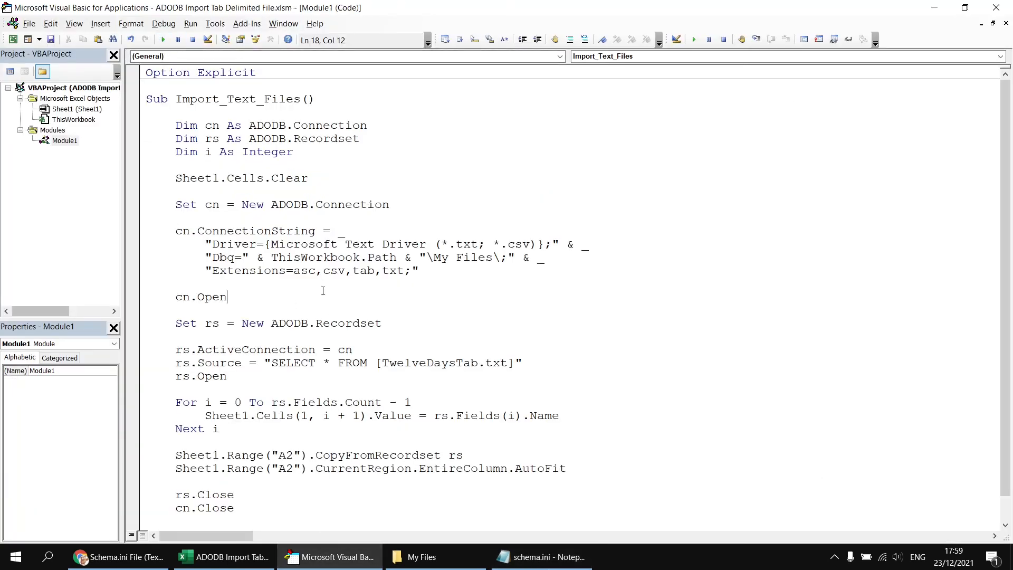
Rerun Import_Text_Files so Sheet1 lists all twelve days with days 1–6 dated blank
{"action": "left_click", "coordinate": [223, 556]}
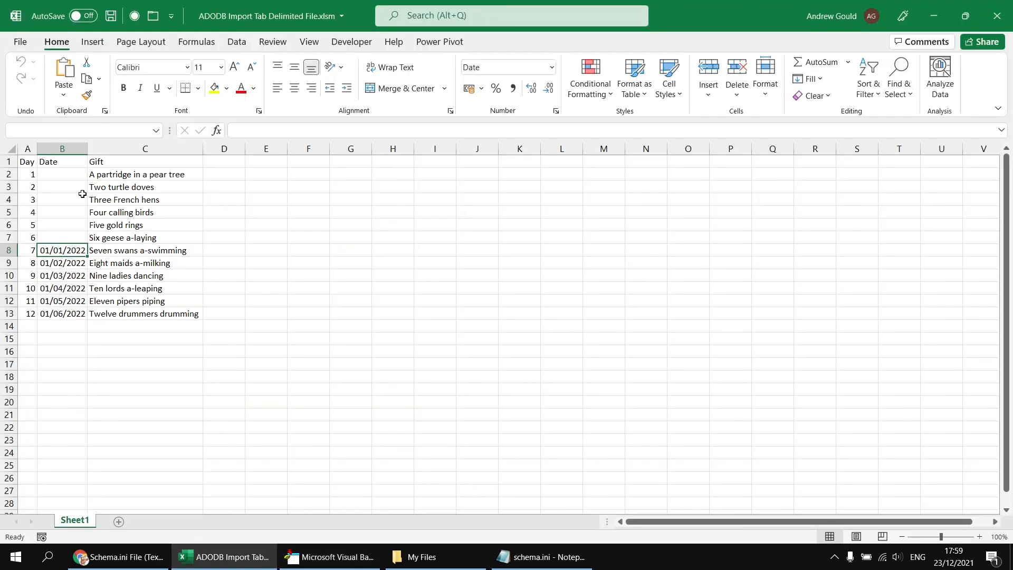
{"action": "left_click_drag", "start_coordinate": [62, 174], "coordinate": [62, 237]}
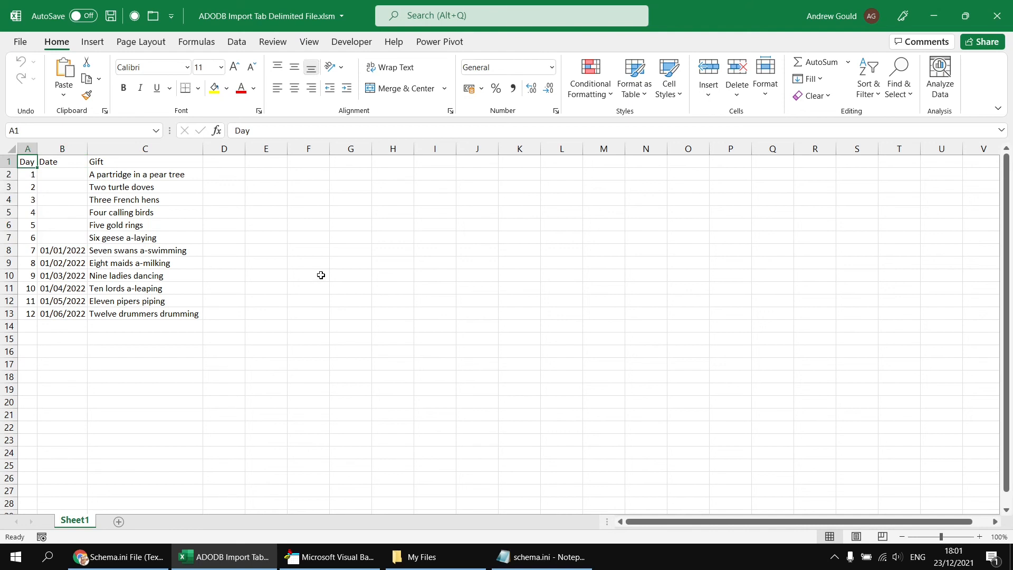
{"action": "left_click", "coordinate": [540, 556]}
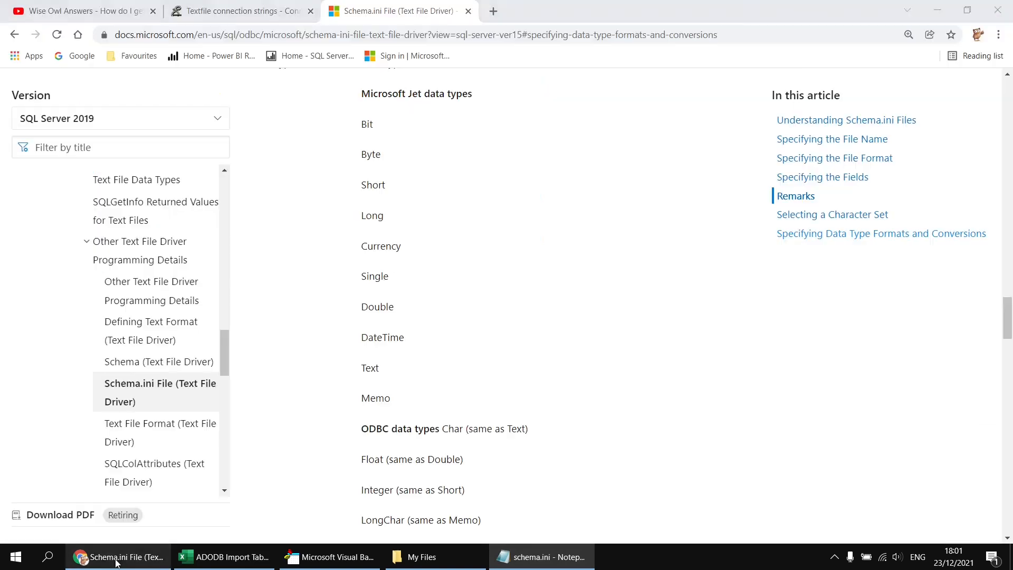
Switch back to the Wise Owl Answers video page with the .csv tab question
{"action": "left_click", "coordinate": [77, 11]}
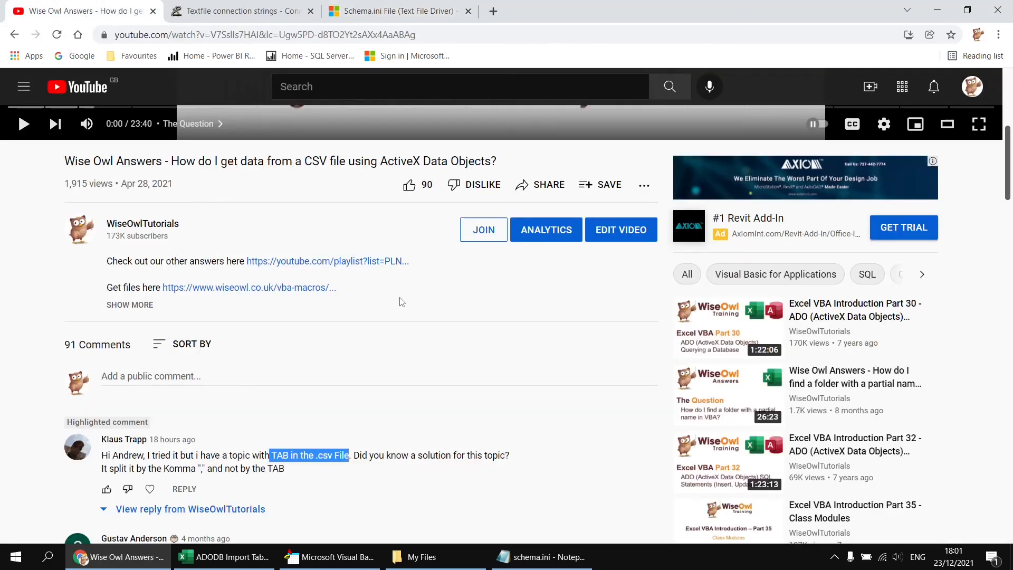